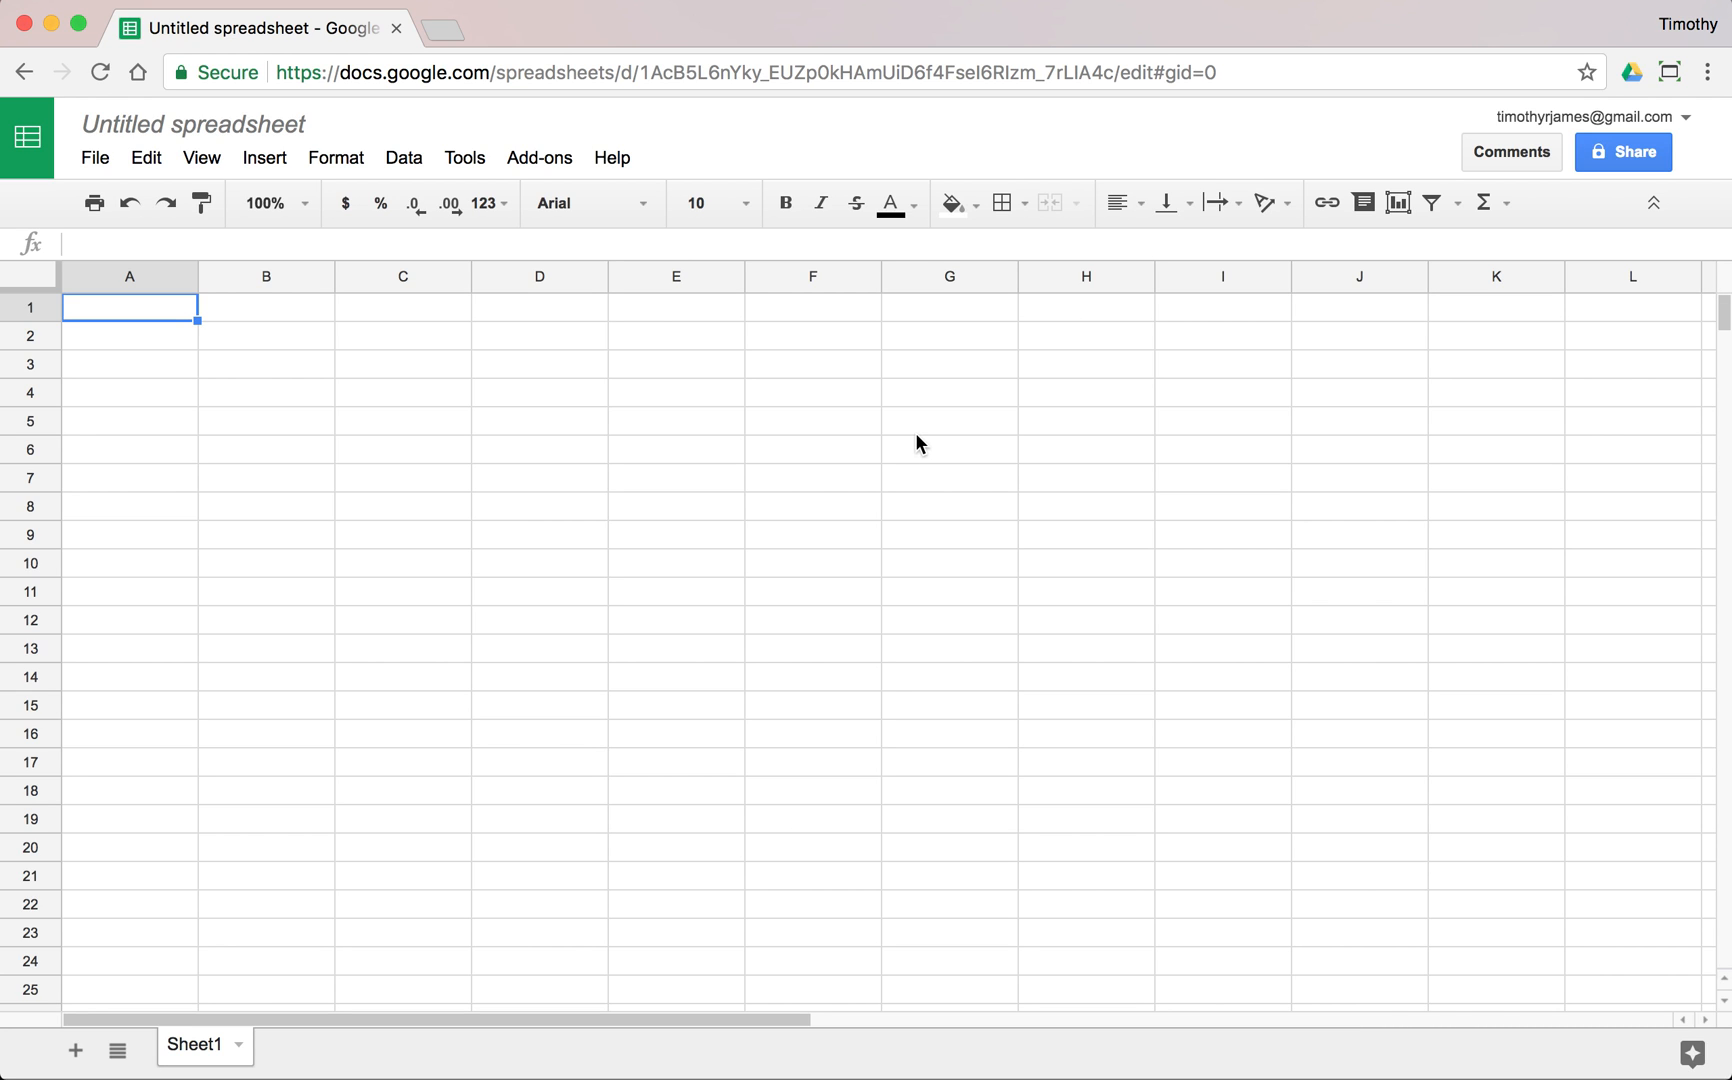
{"action": "mouse_move", "coordinate": [478, 378]}
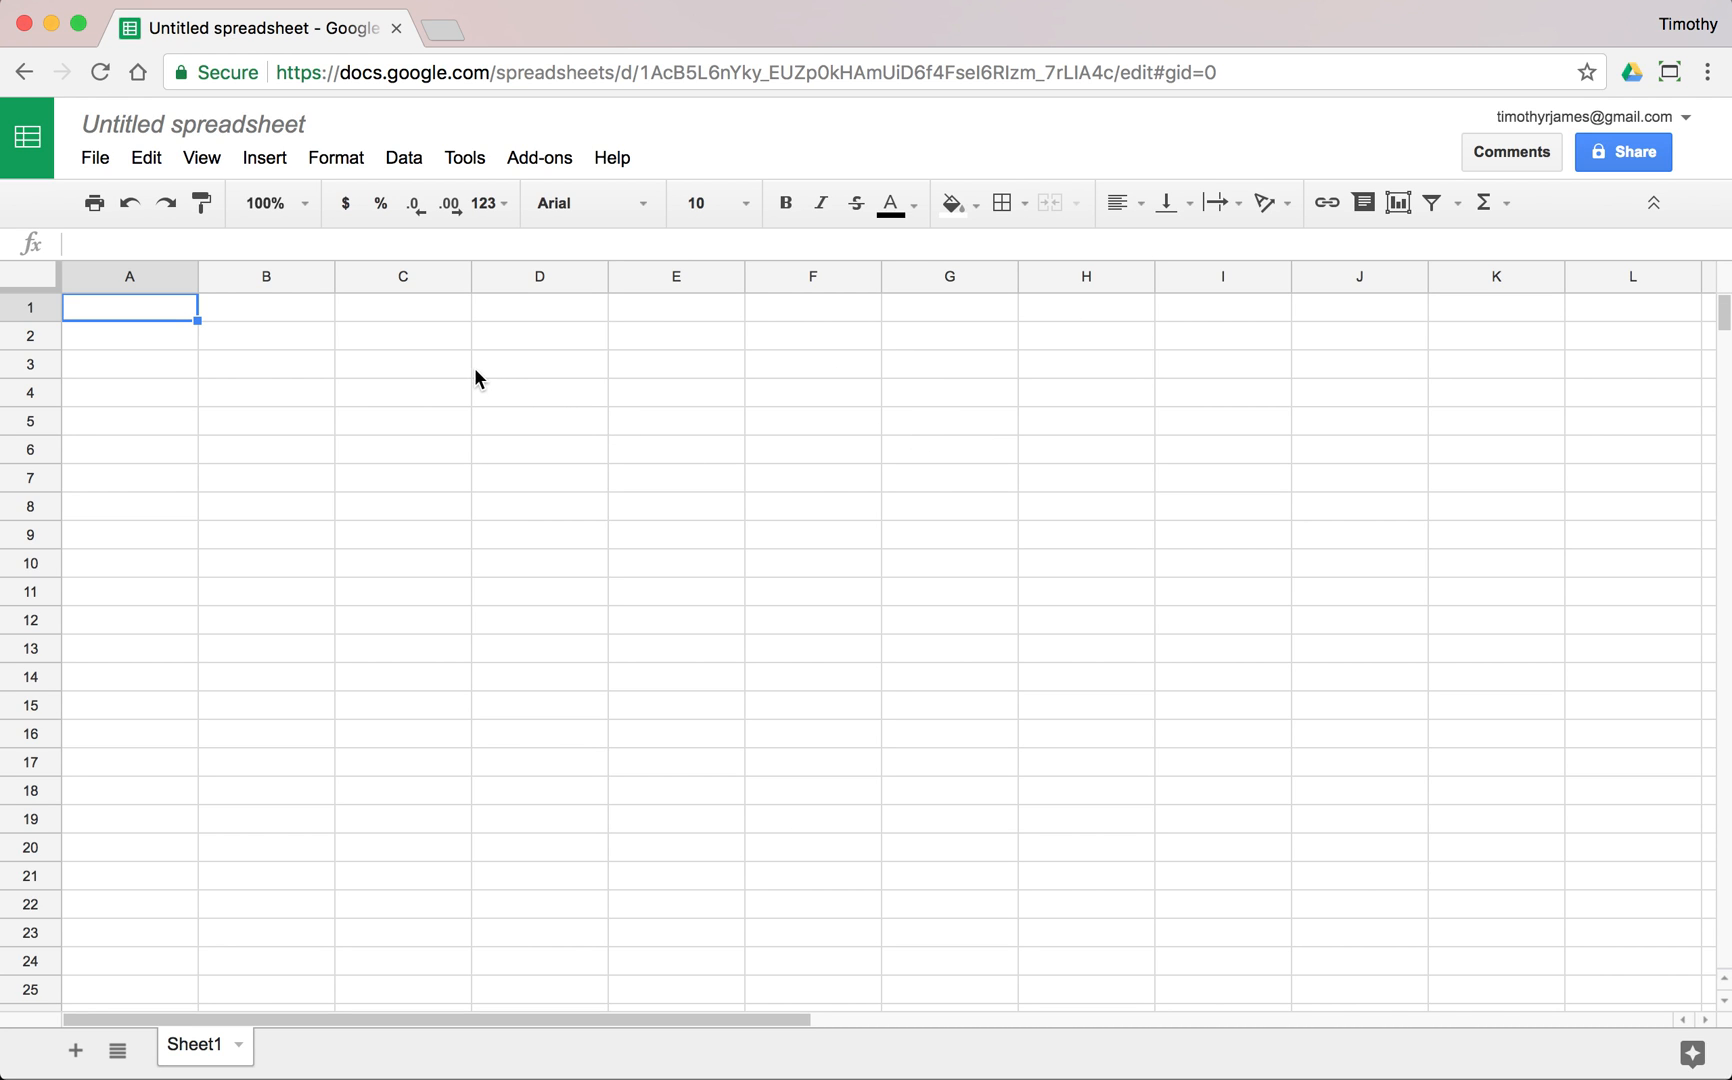
Launch the Script editor from the spreadsheet's Tools menu to start a new Apps Script project.
{"action": "left_click", "coordinate": [538, 364]}
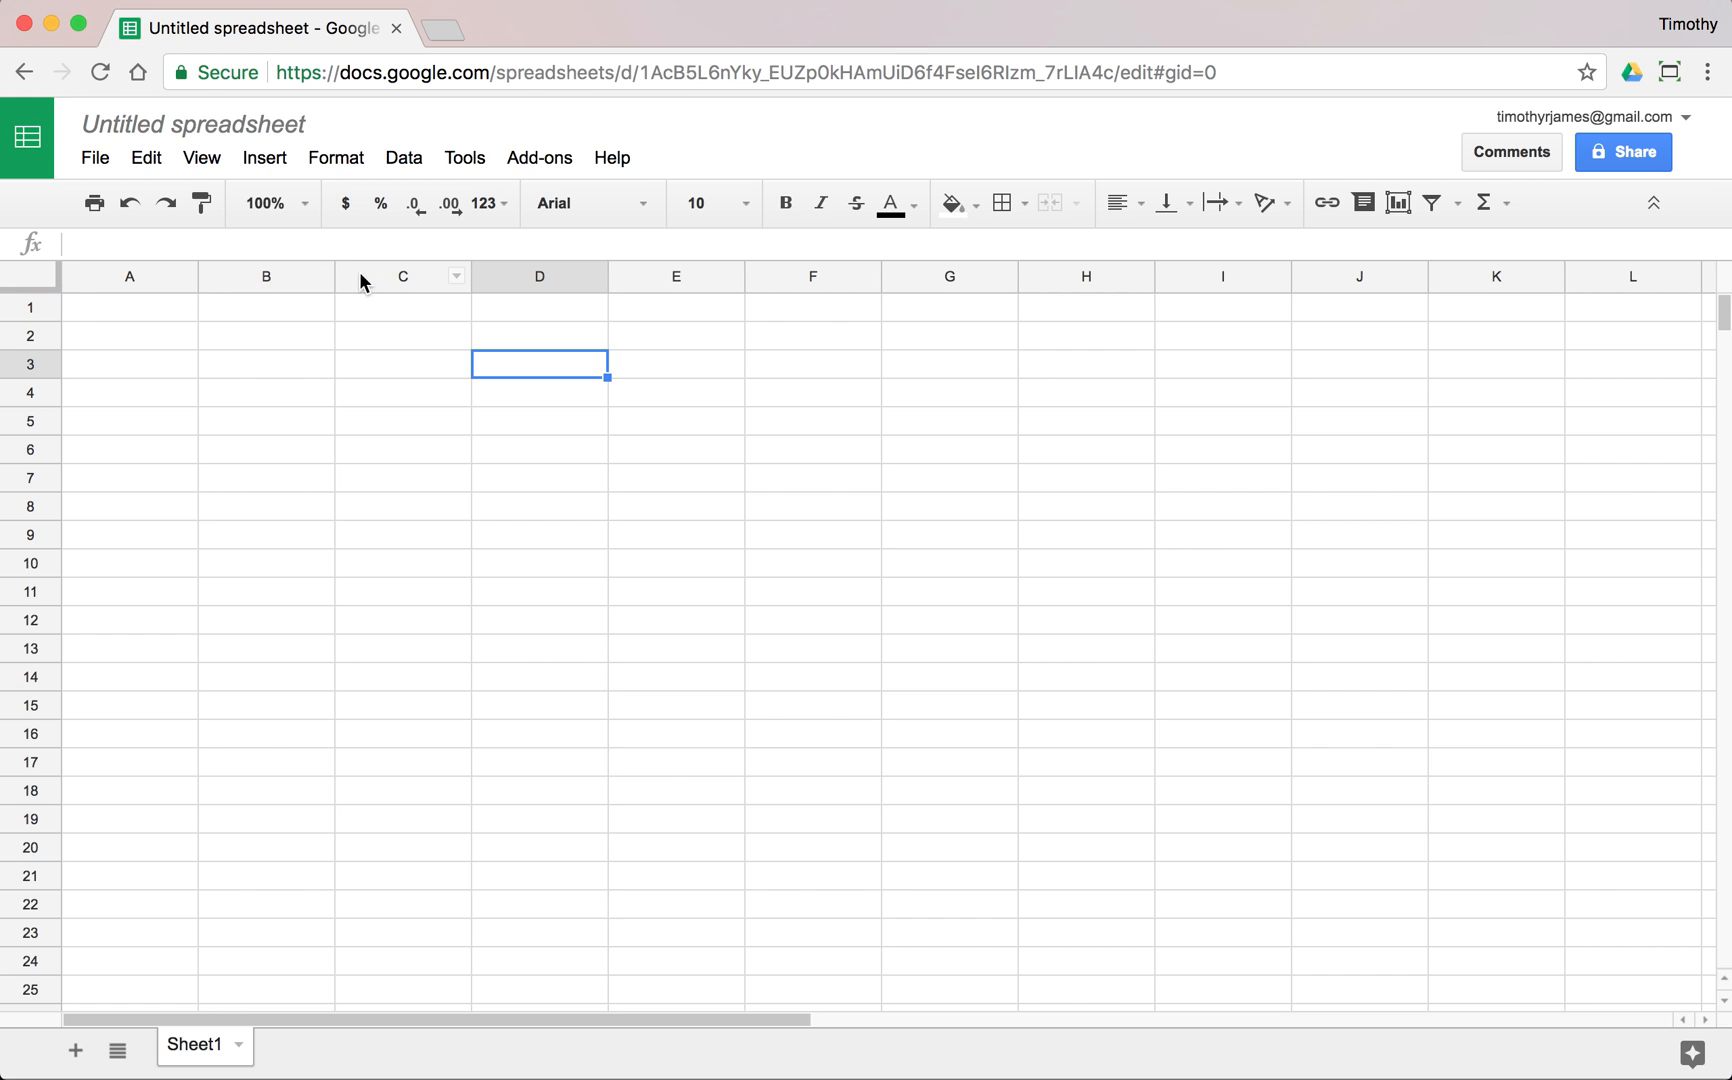
{"action": "mouse_move", "coordinate": [334, 158]}
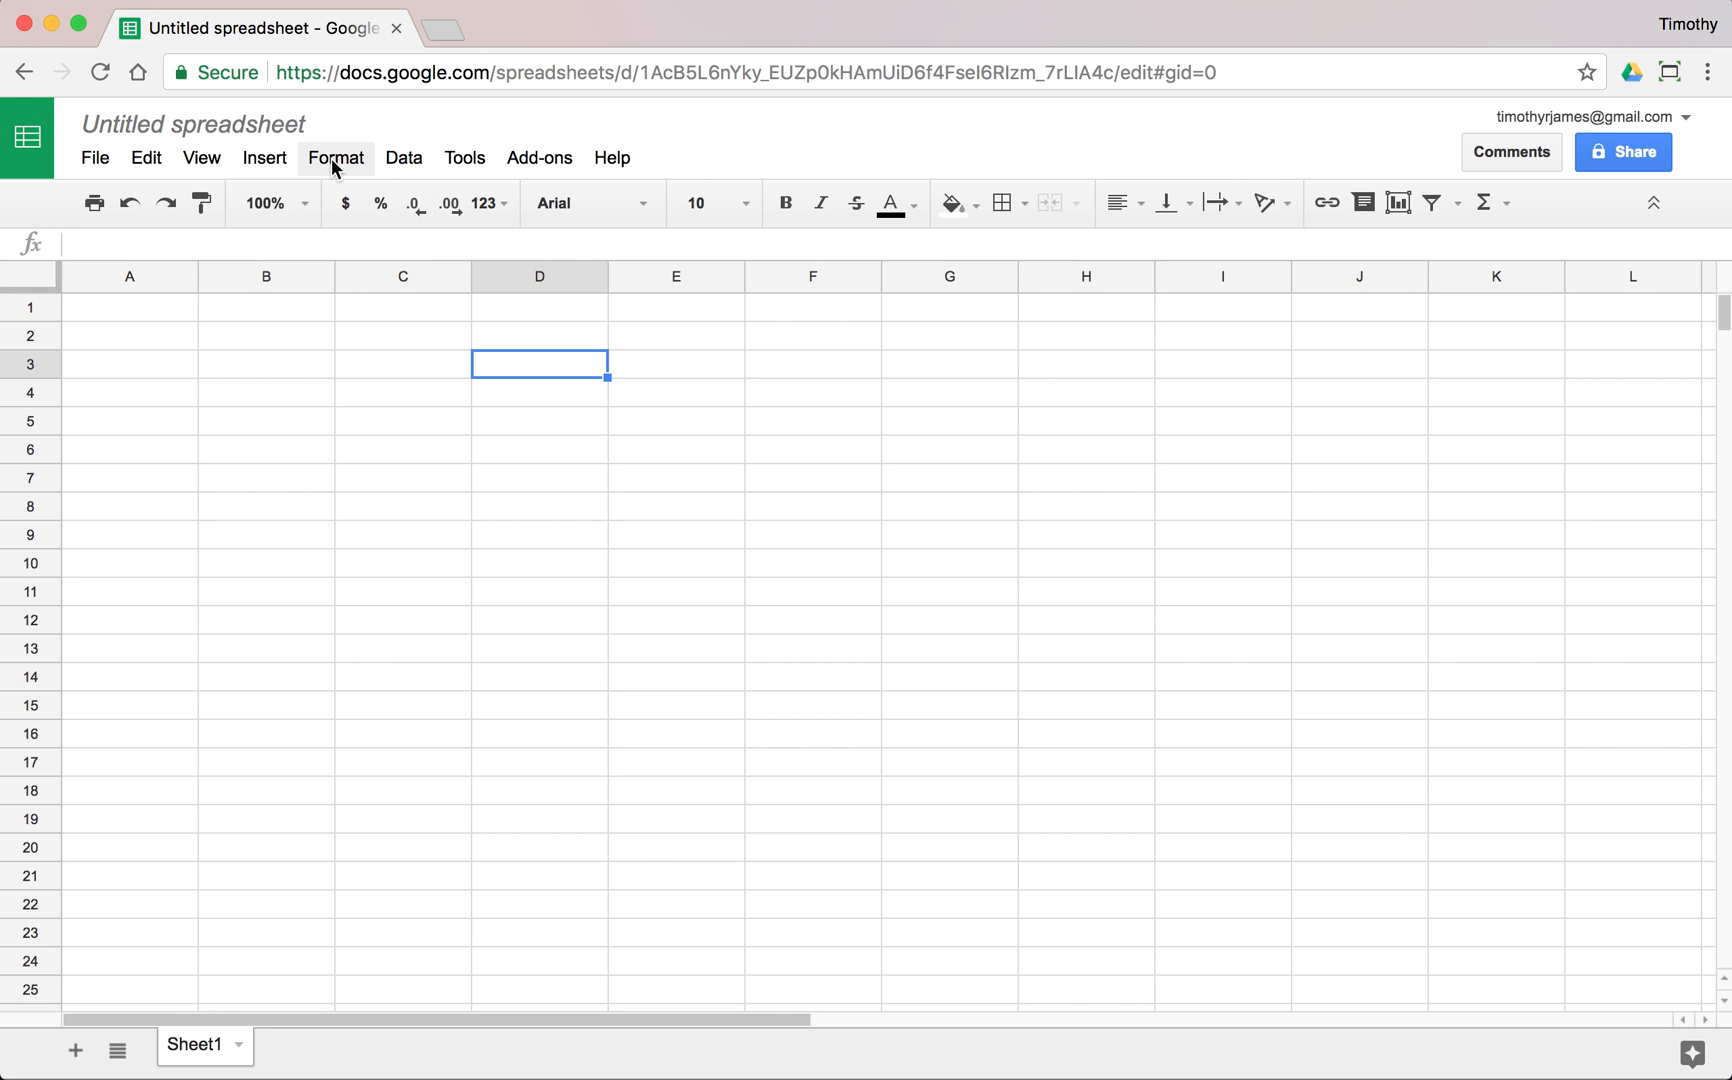
{"action": "left_click", "coordinate": [464, 158]}
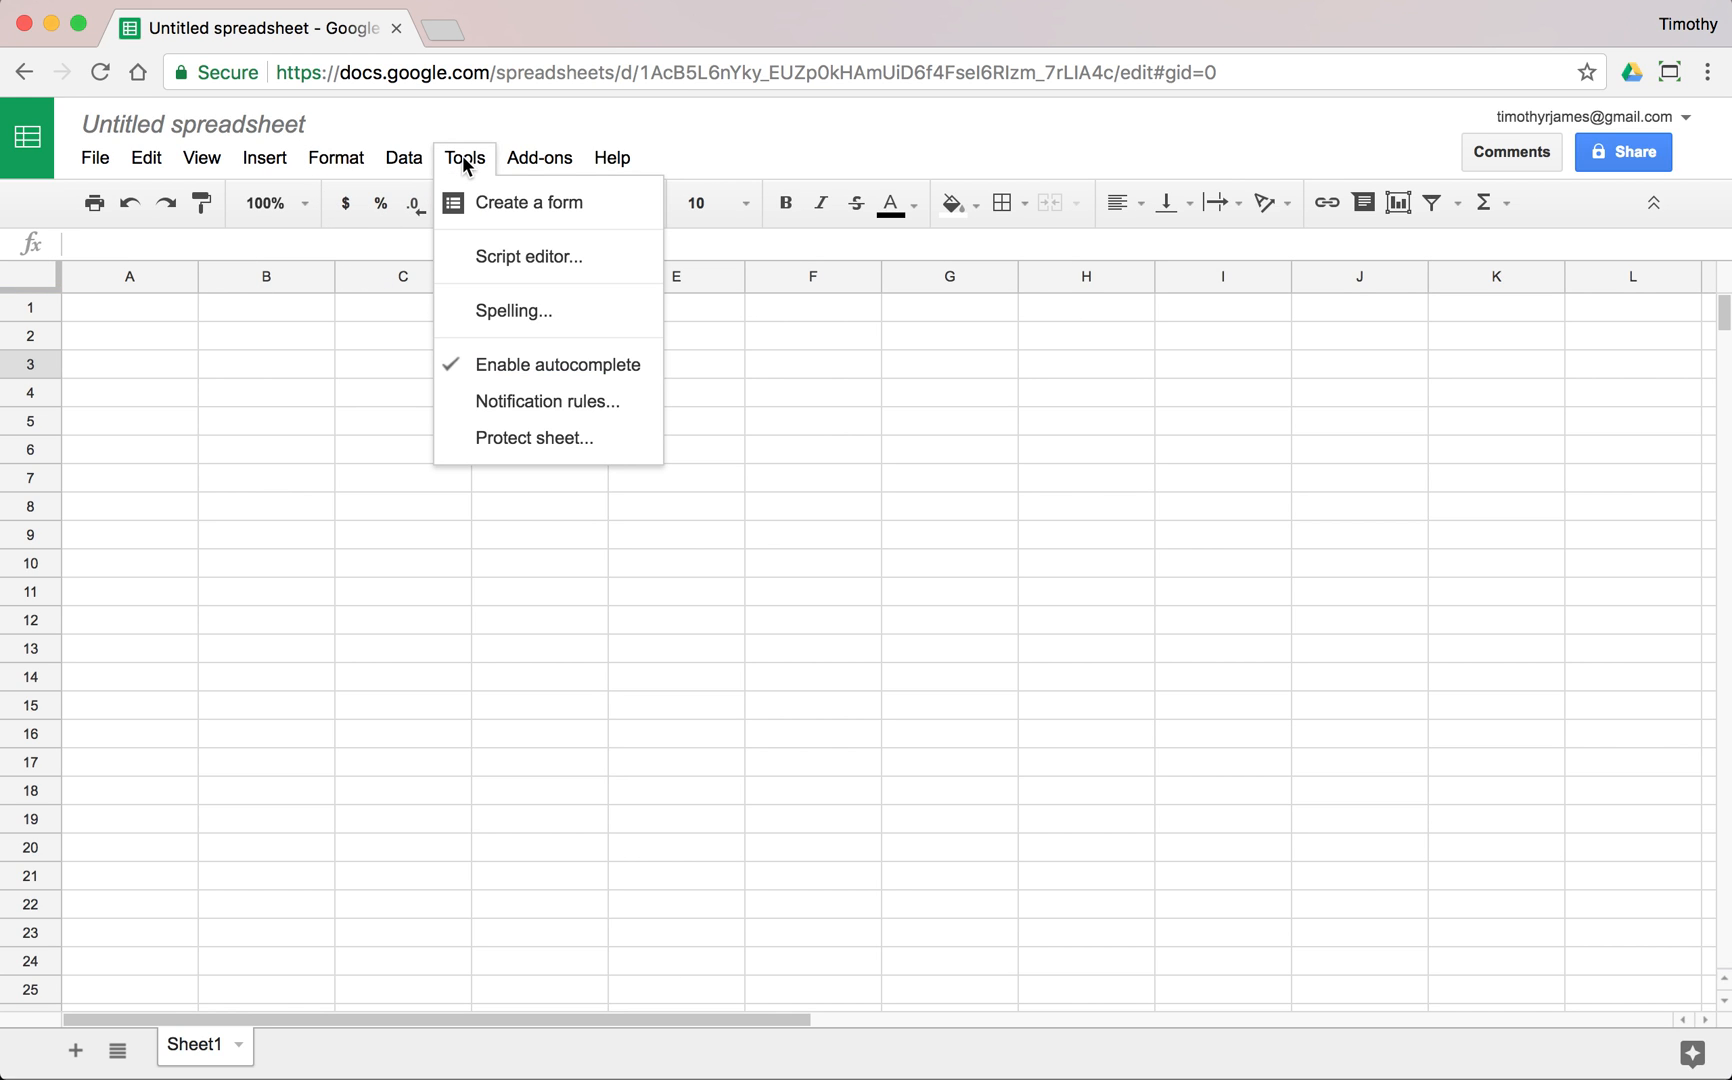
{"action": "mouse_move", "coordinate": [528, 256]}
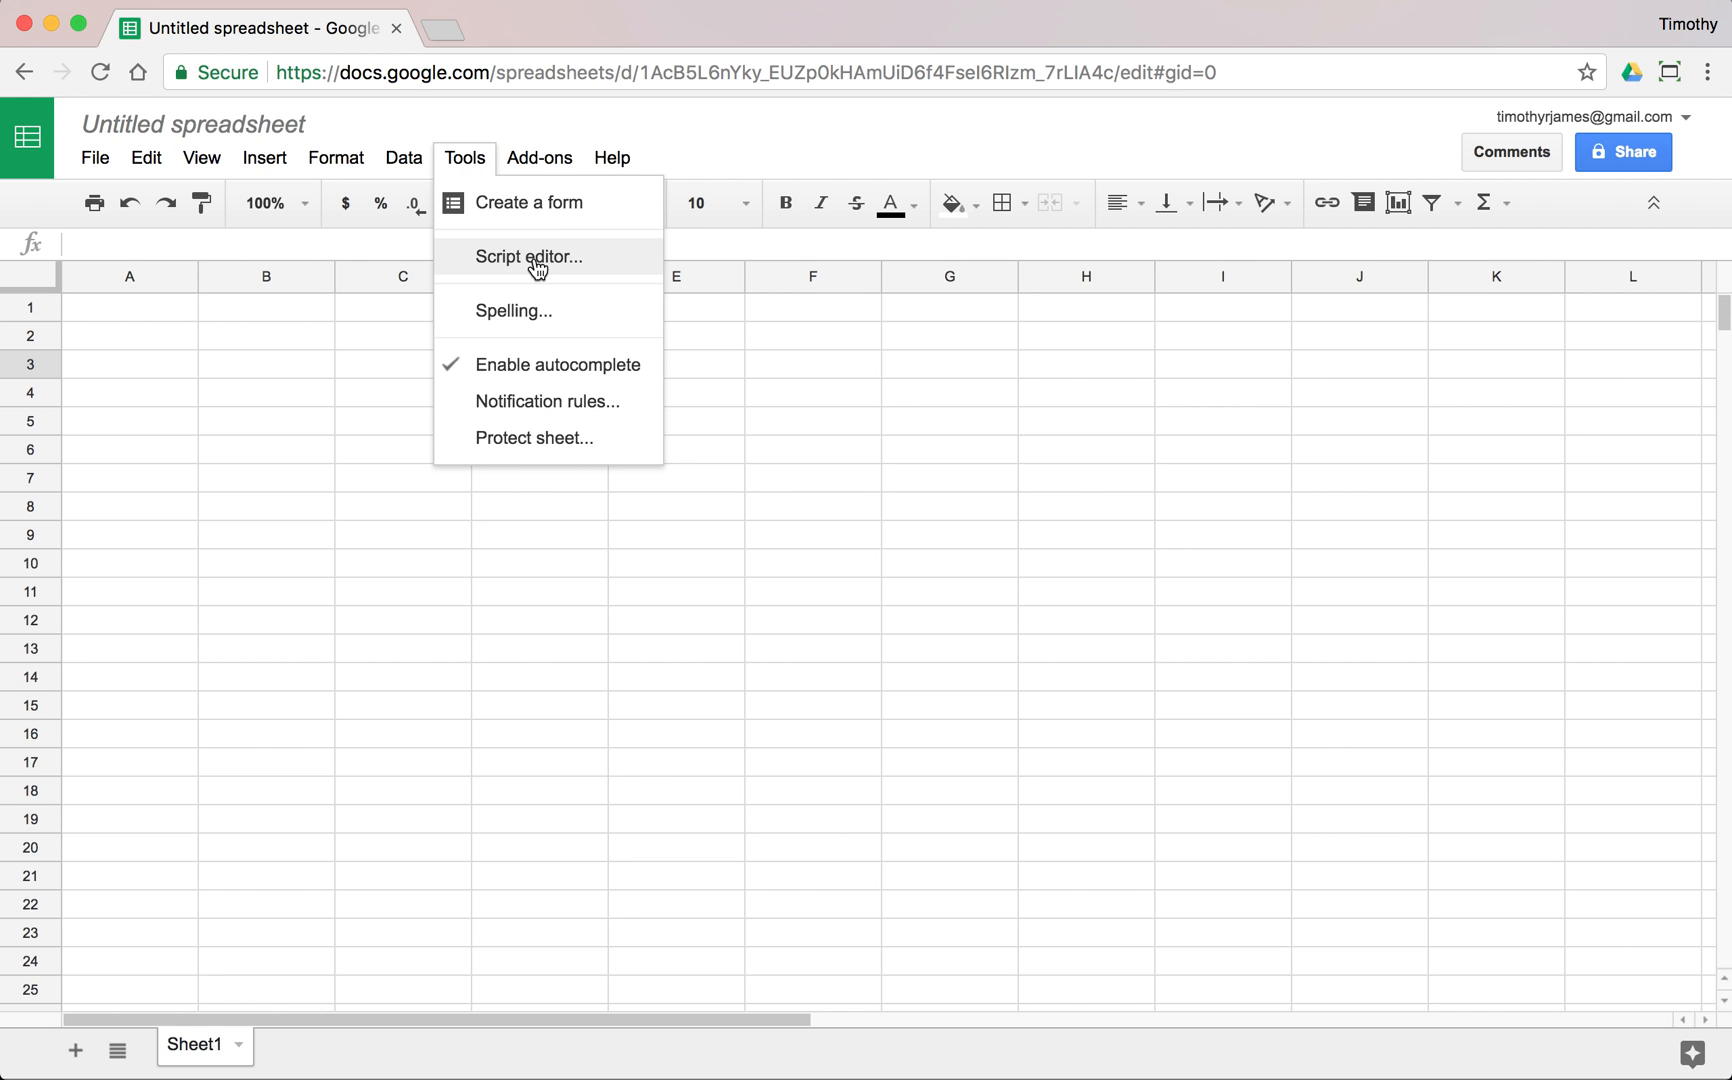
{"action": "left_click", "coordinate": [528, 256]}
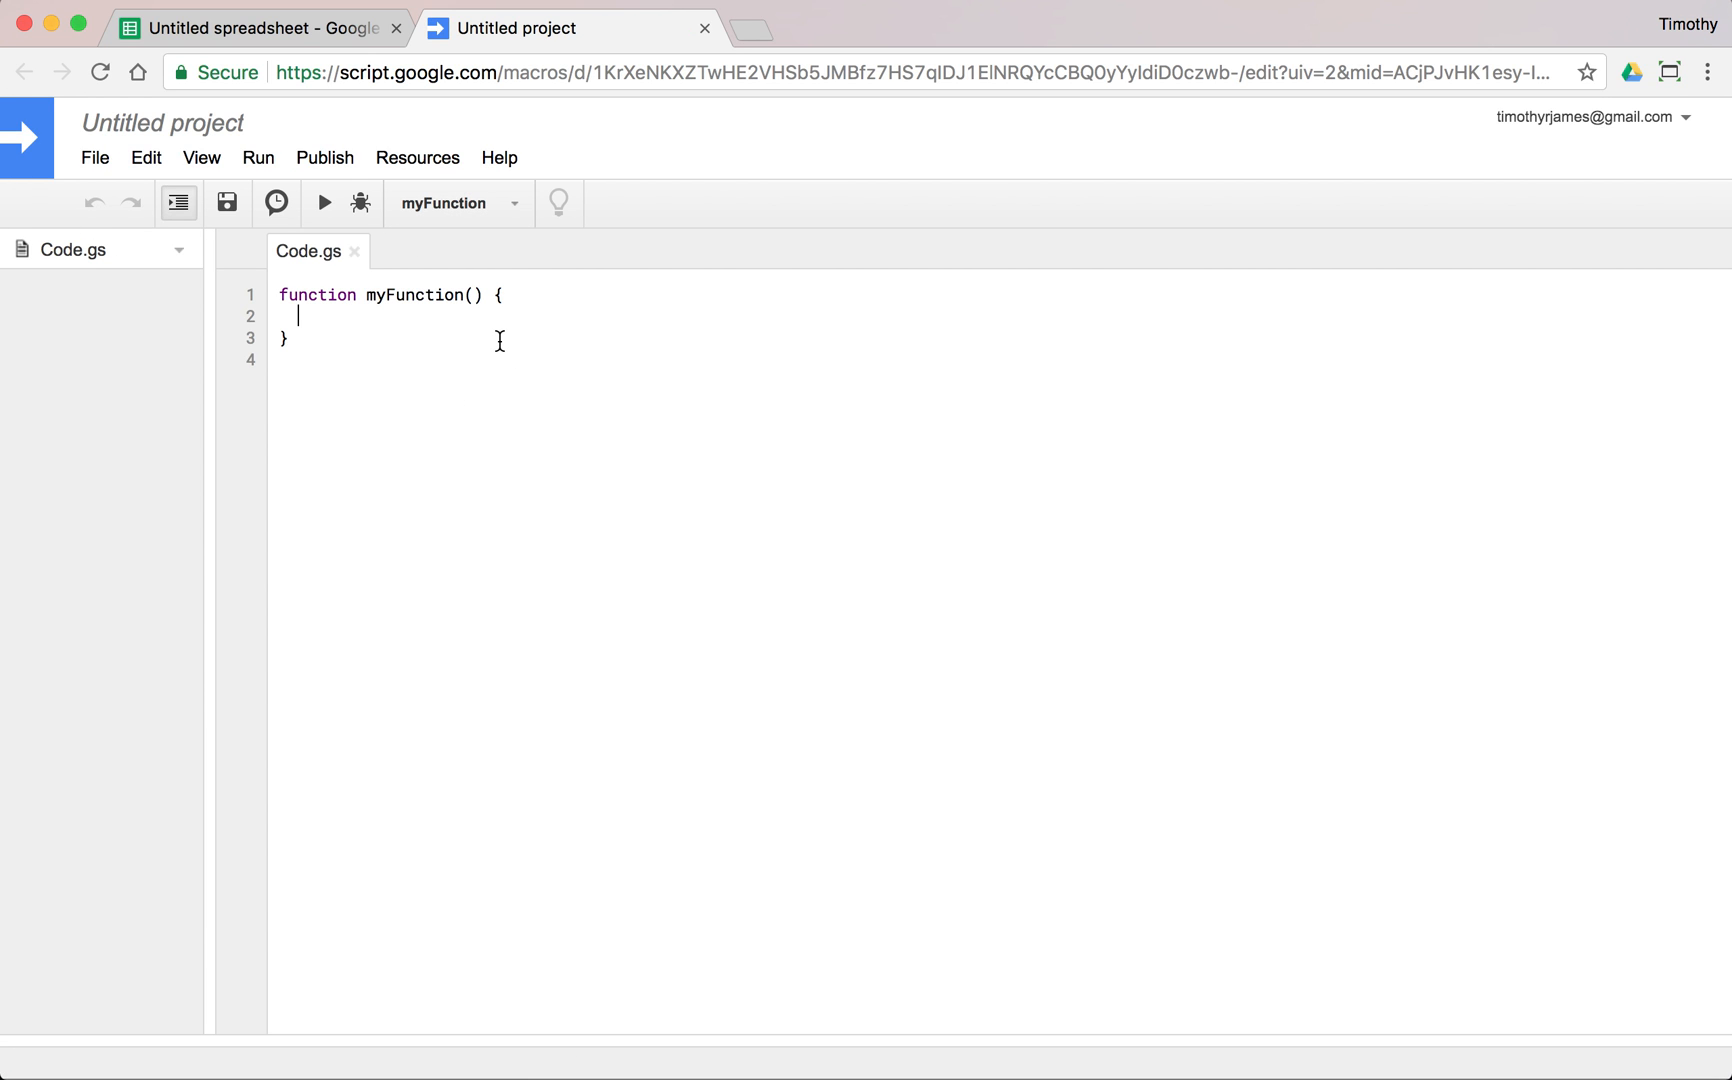
{"action": "mouse_move", "coordinate": [162, 122]}
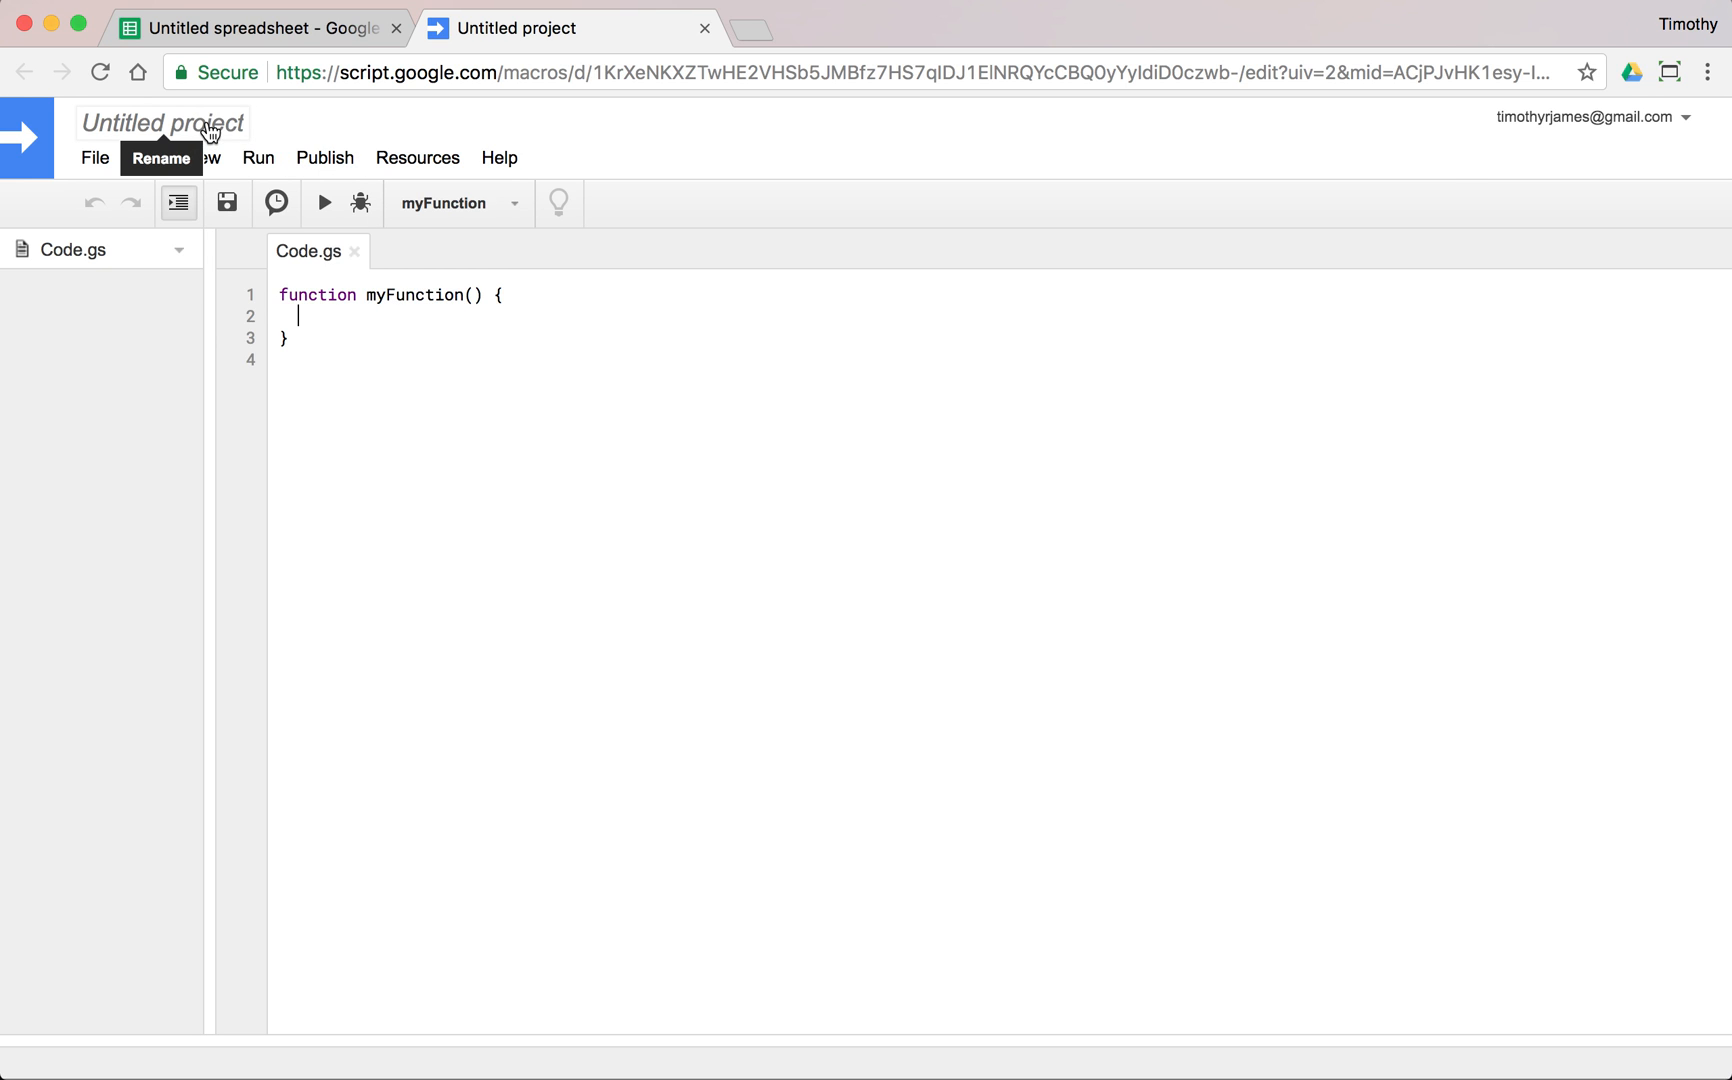
Name the untitled project 'My Script Project' in the Edit Project Name dialog and confirm.
{"action": "left_click", "coordinate": [162, 158]}
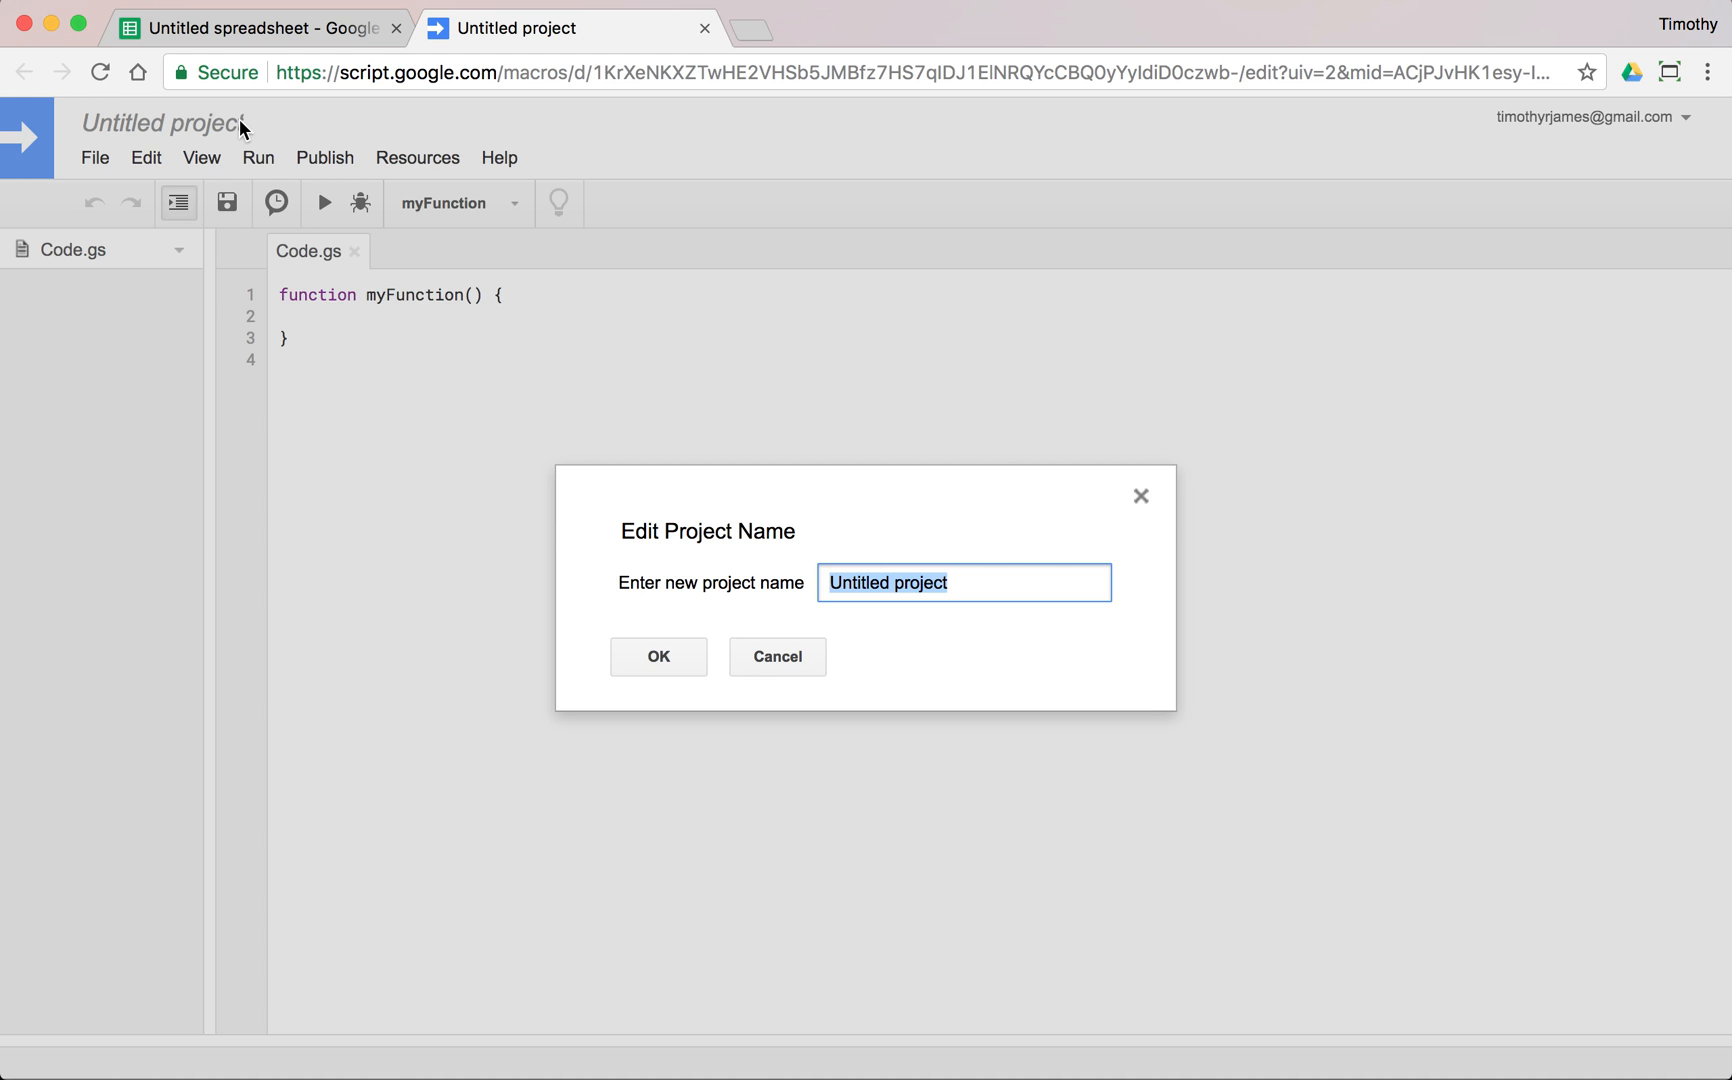
{"action": "type", "text": "My Script Proje"}
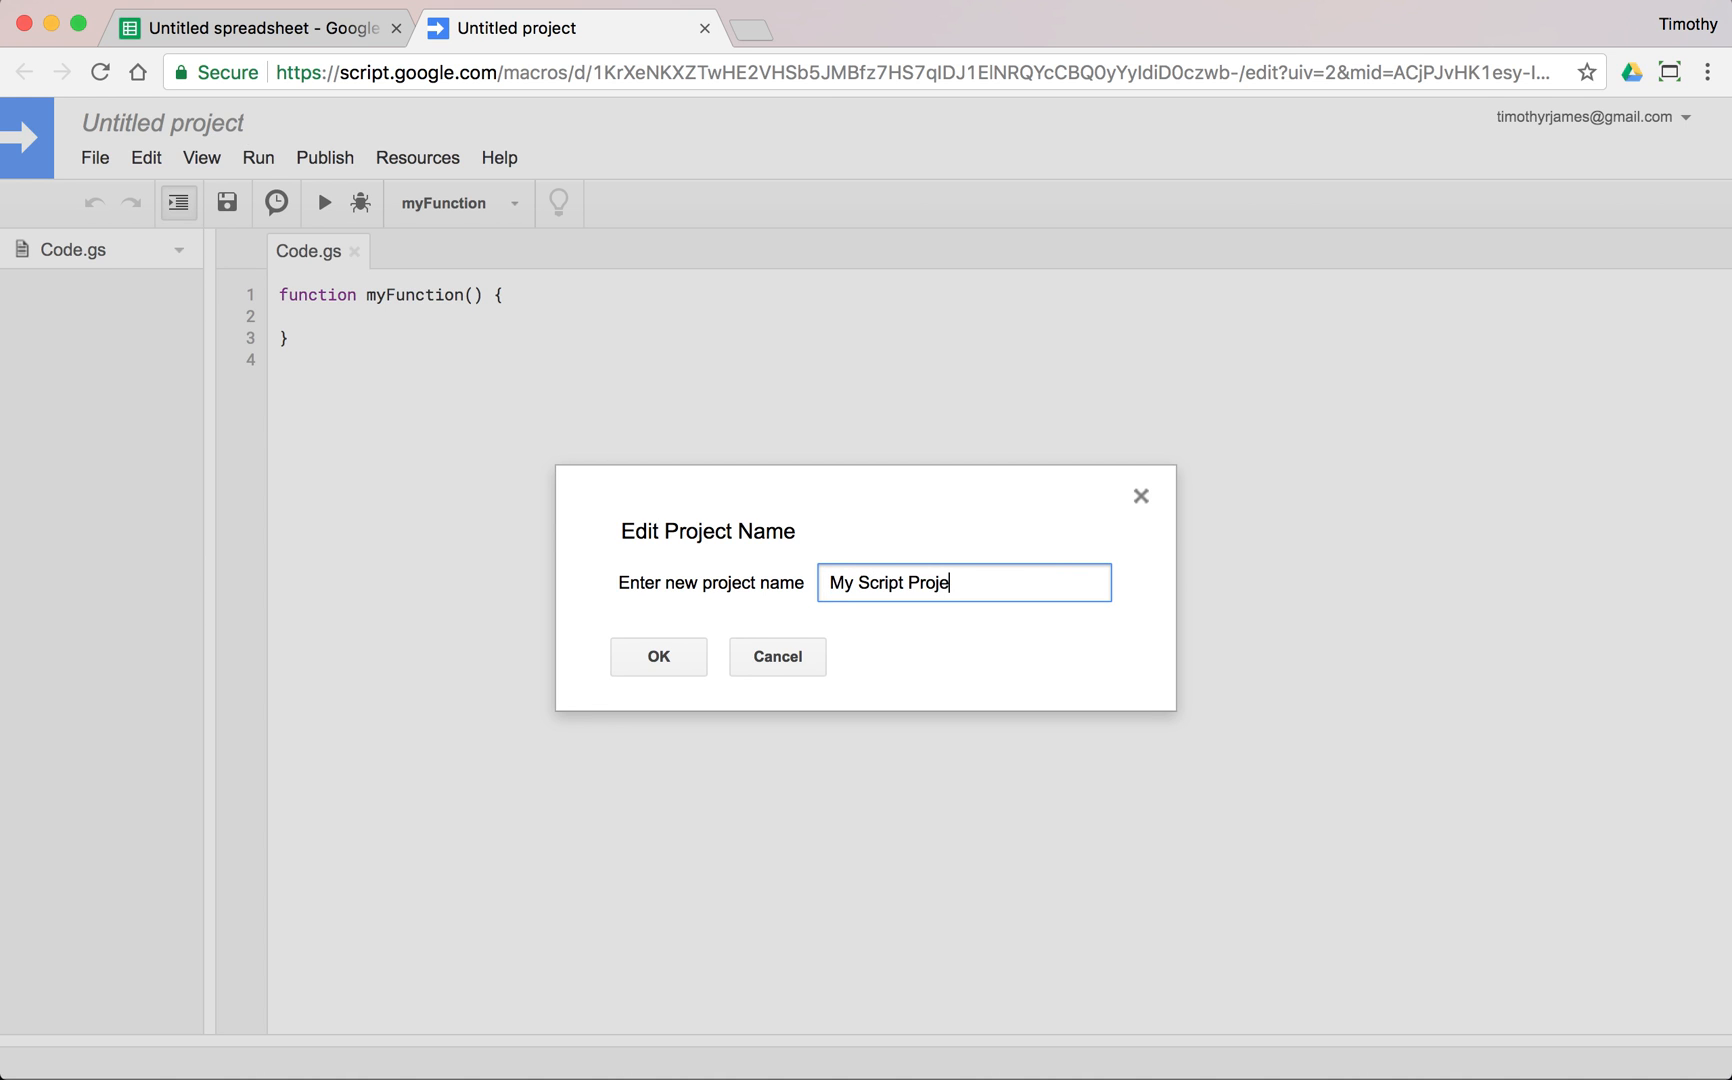
{"action": "type", "text": "ct for the f"}
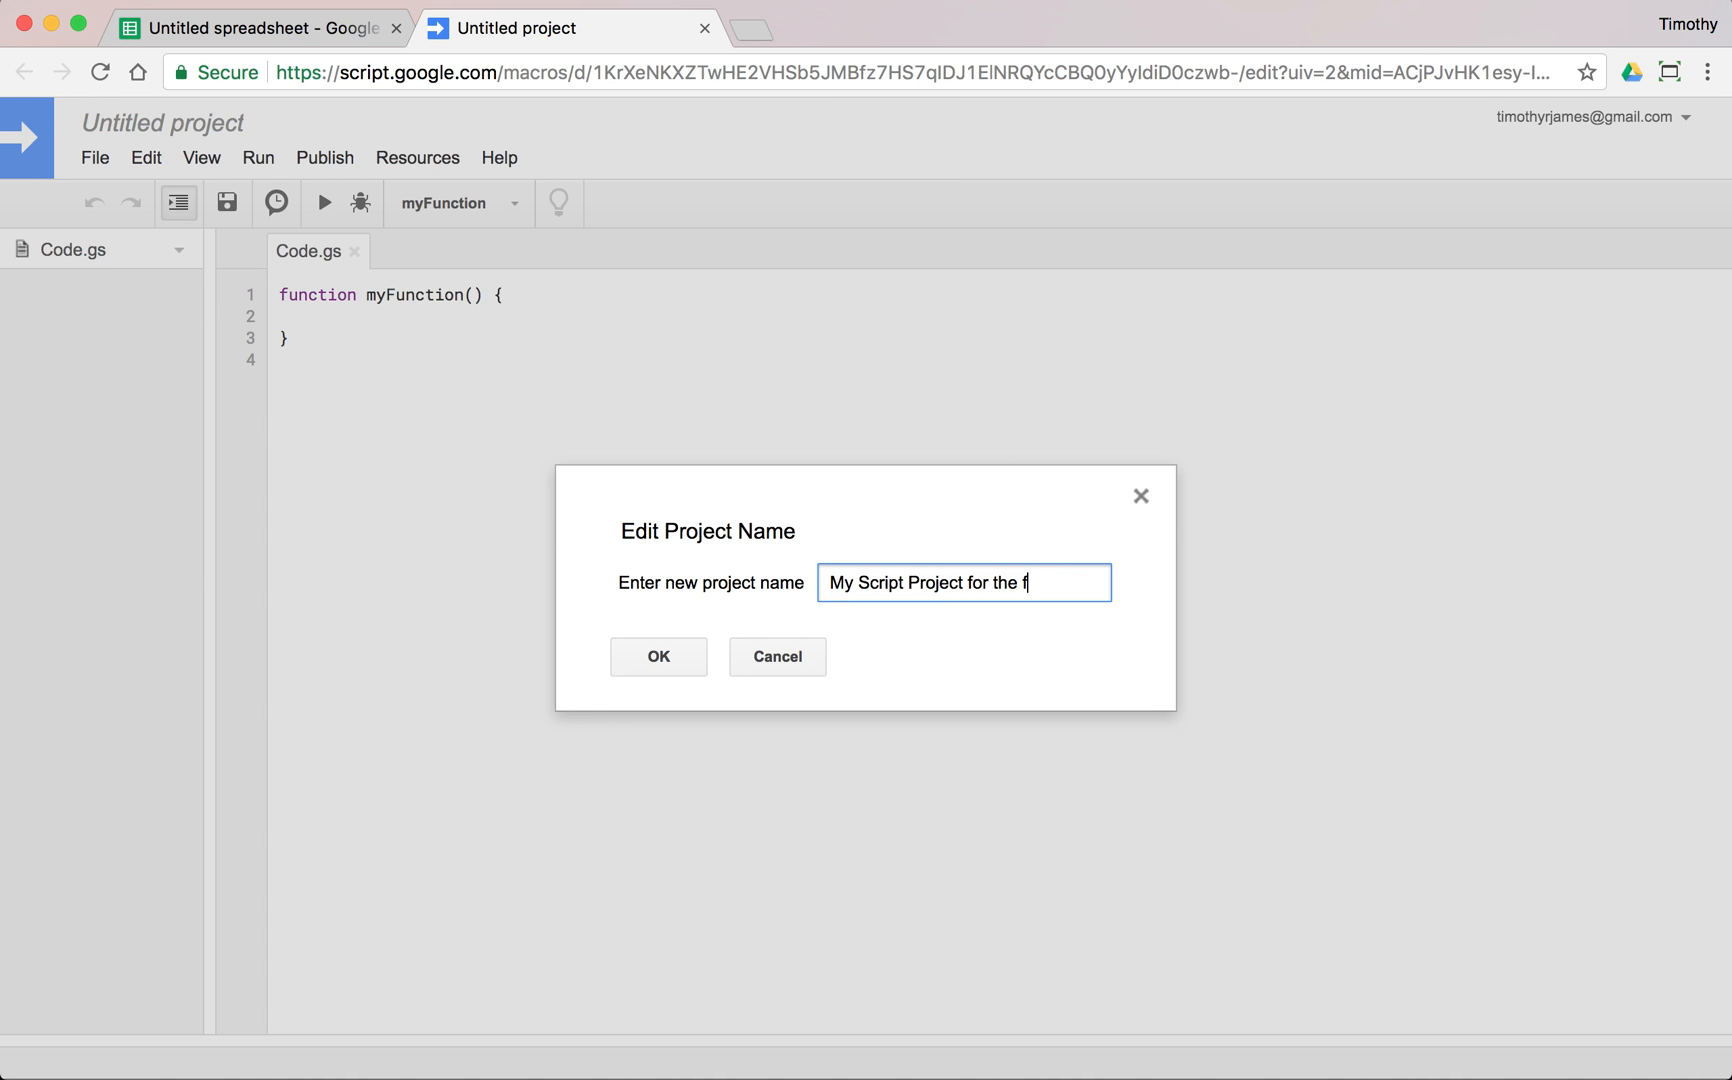
{"action": "left_click", "coordinate": [658, 656]}
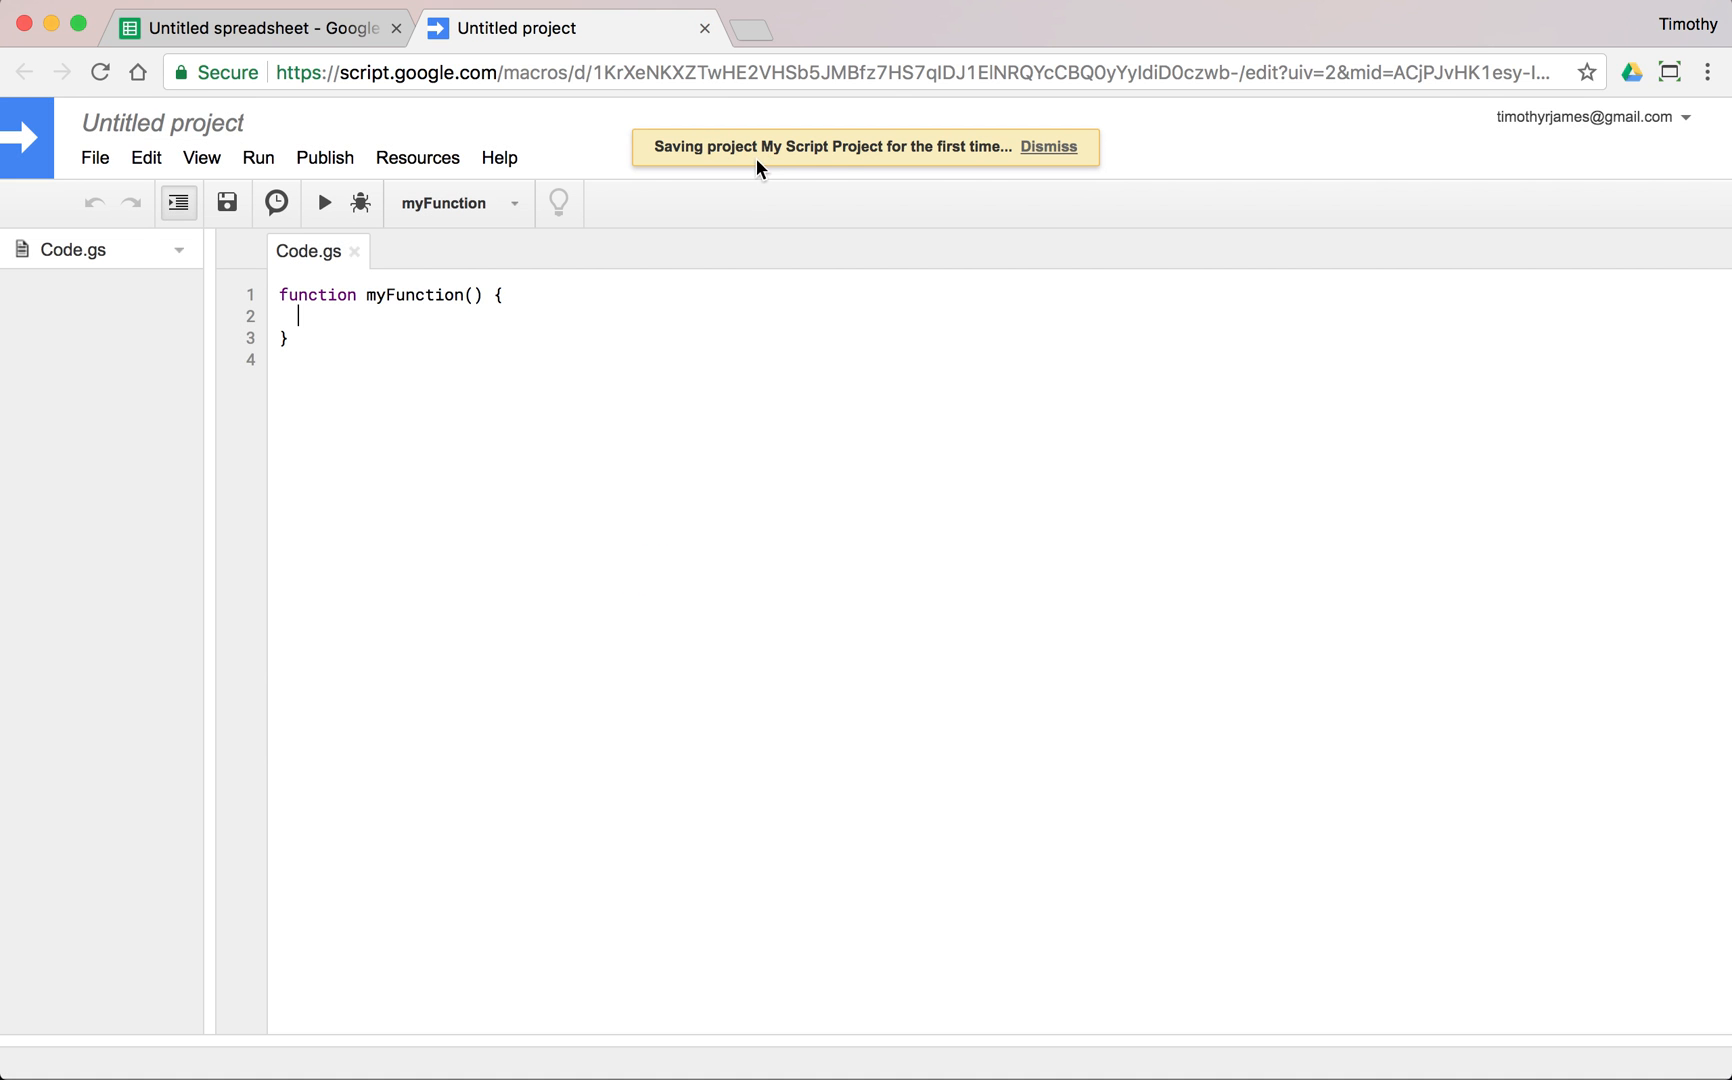
{"action": "mouse_move", "coordinate": [872, 180]}
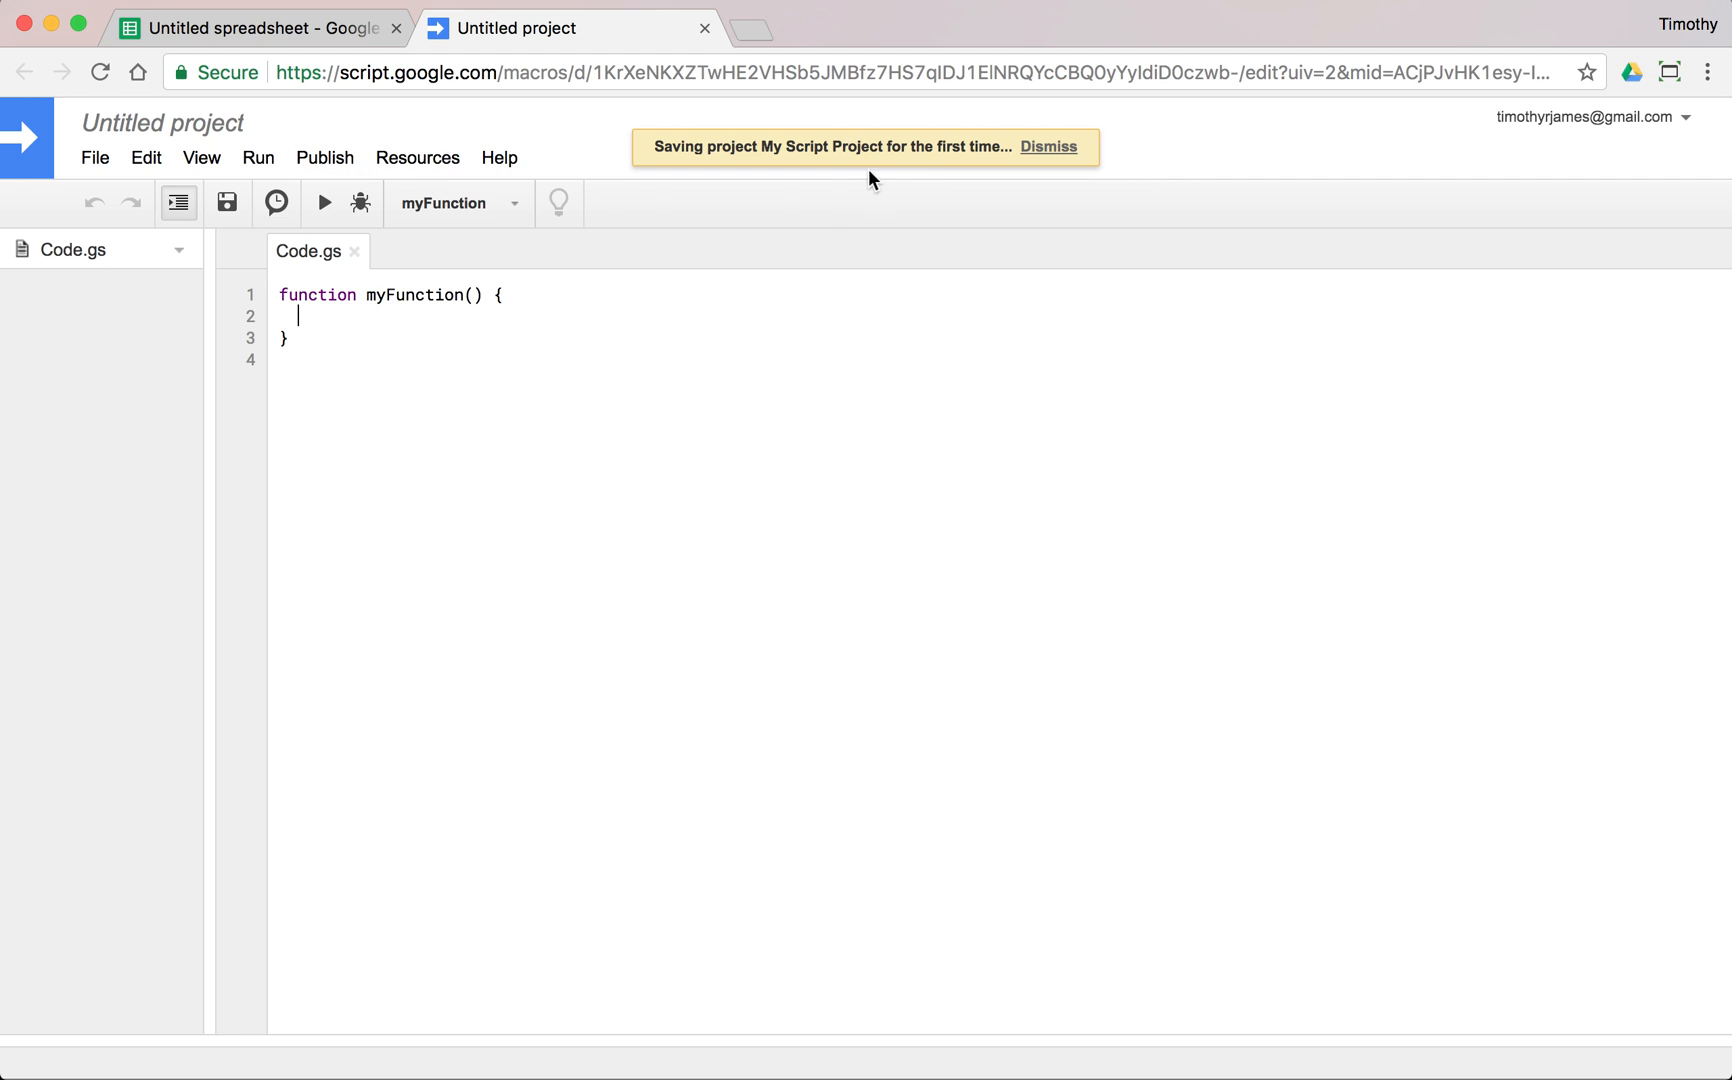
{"action": "mouse_move", "coordinate": [38, 216]}
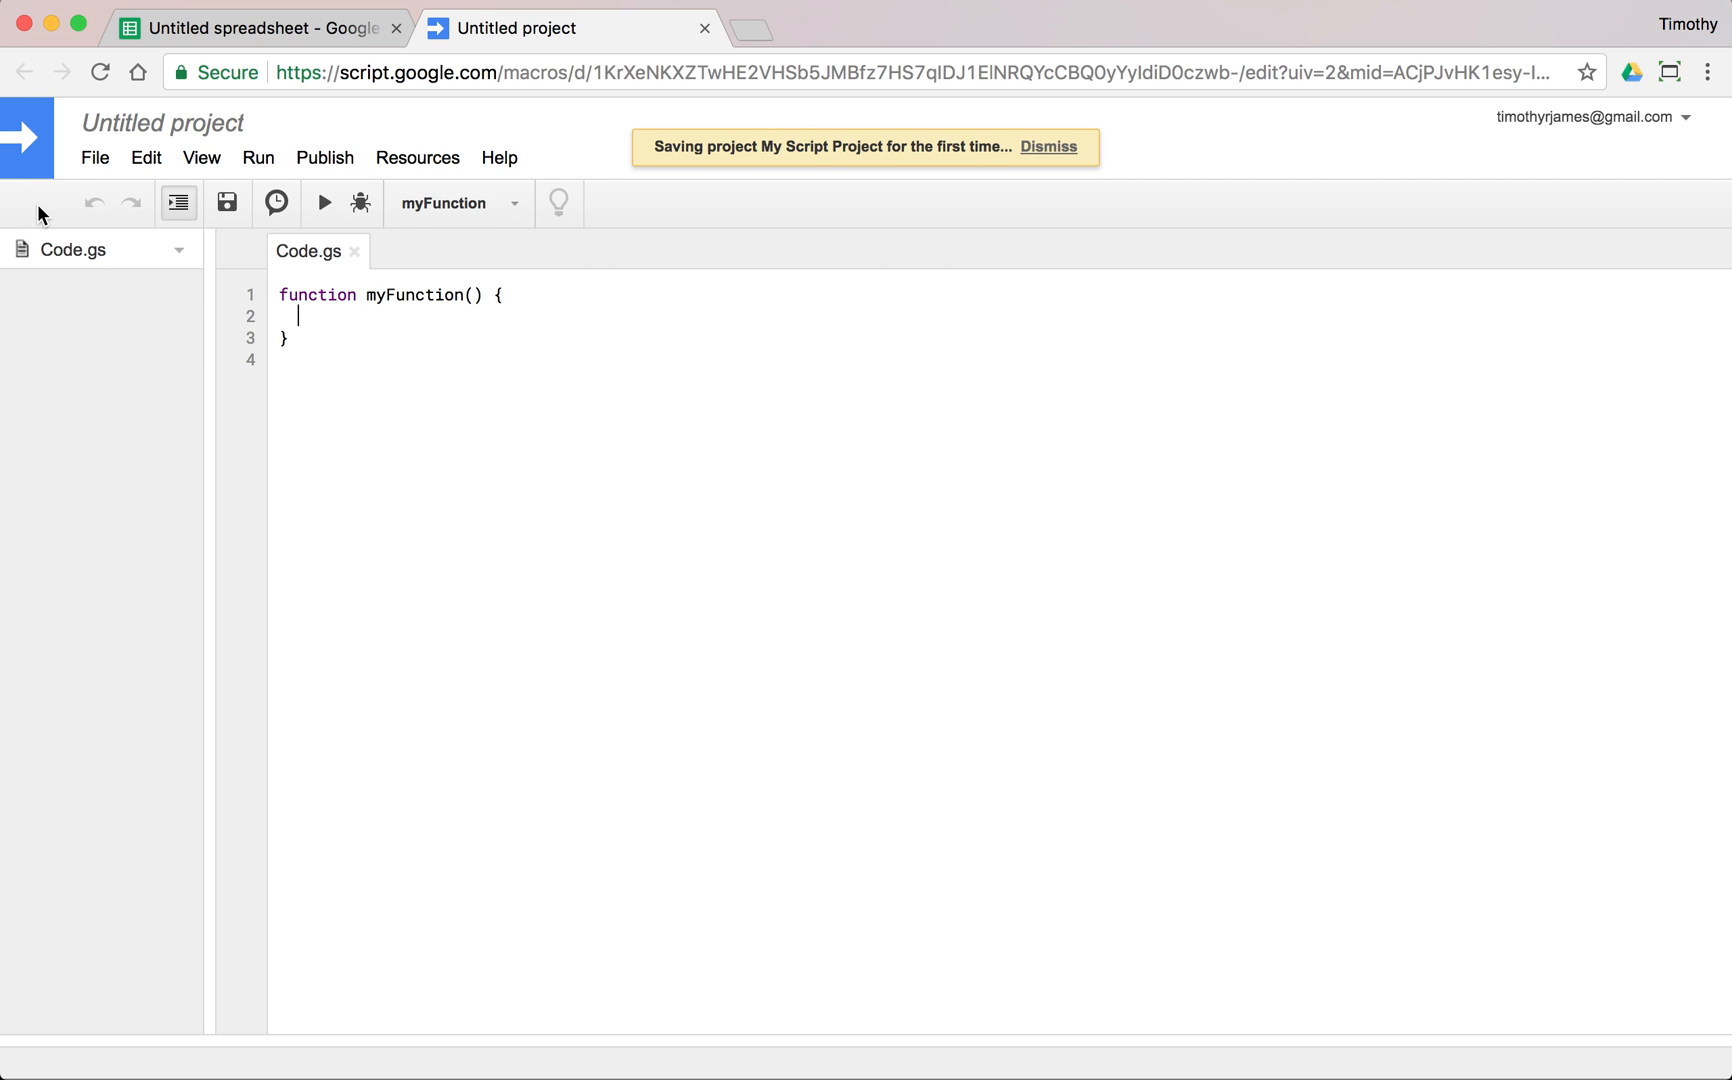
{"action": "left_click", "coordinate": [94, 156]}
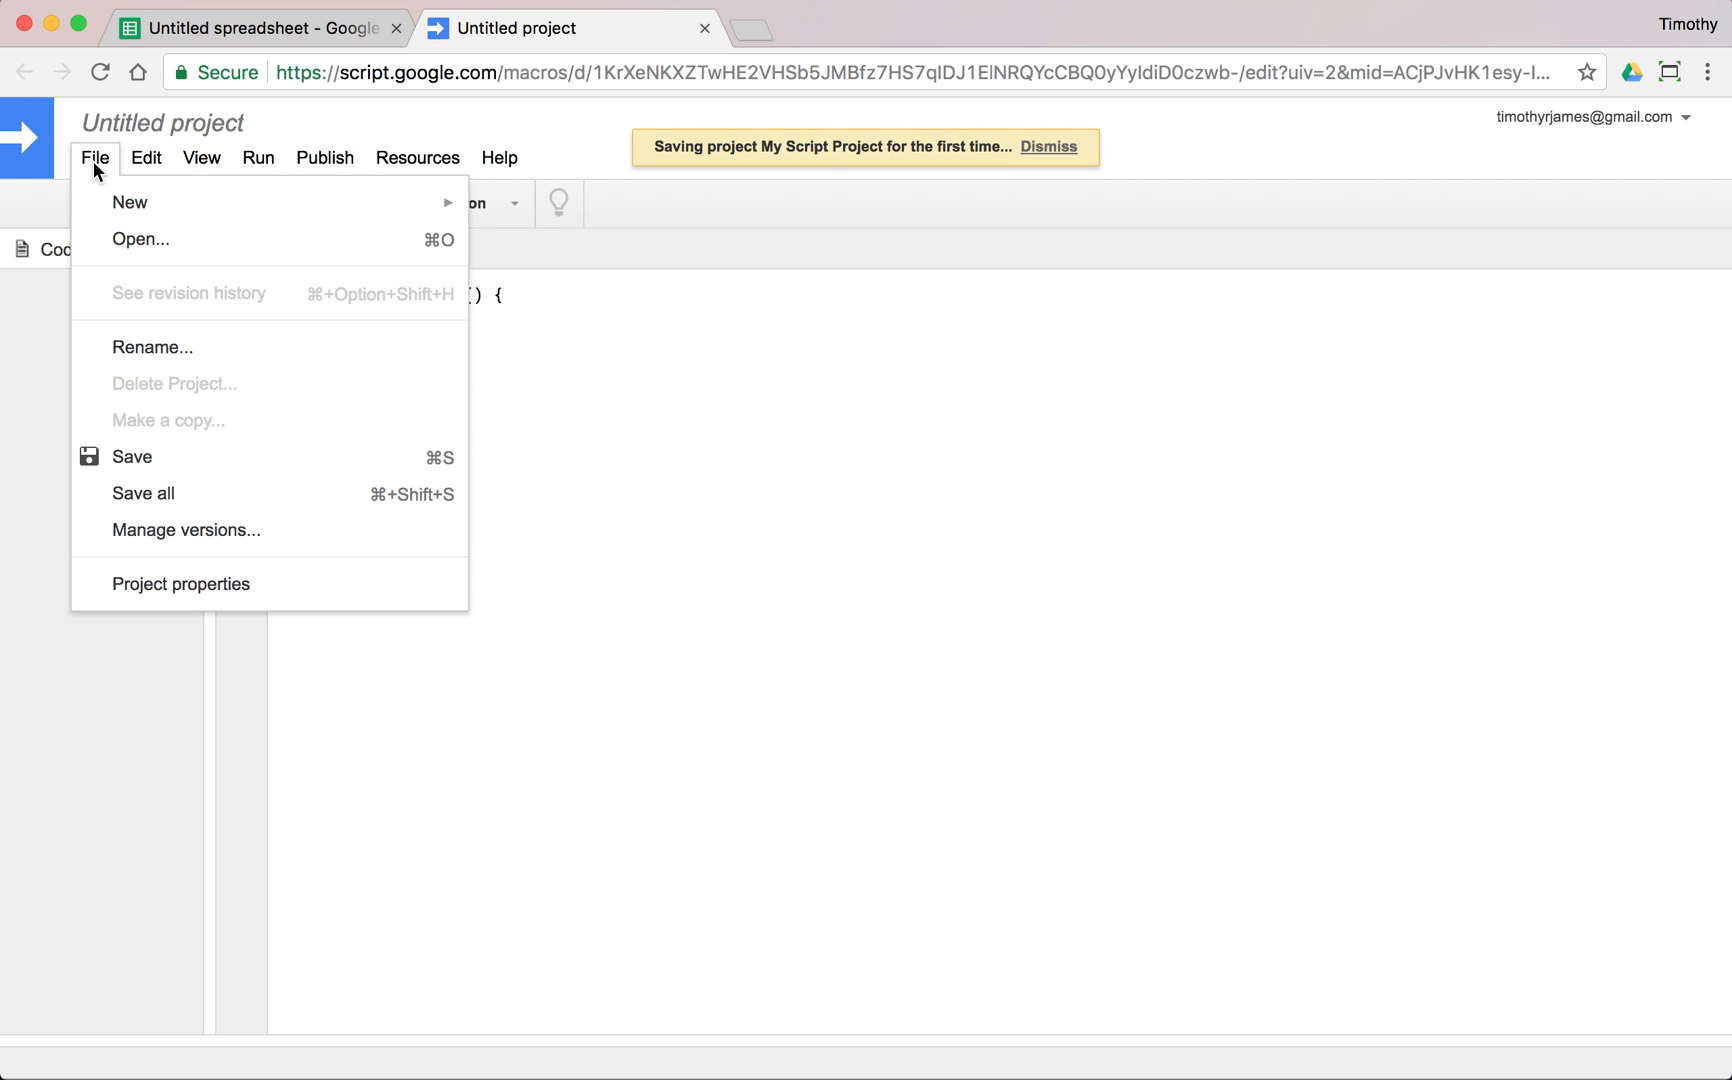
{"action": "mouse_move", "coordinate": [106, 178]}
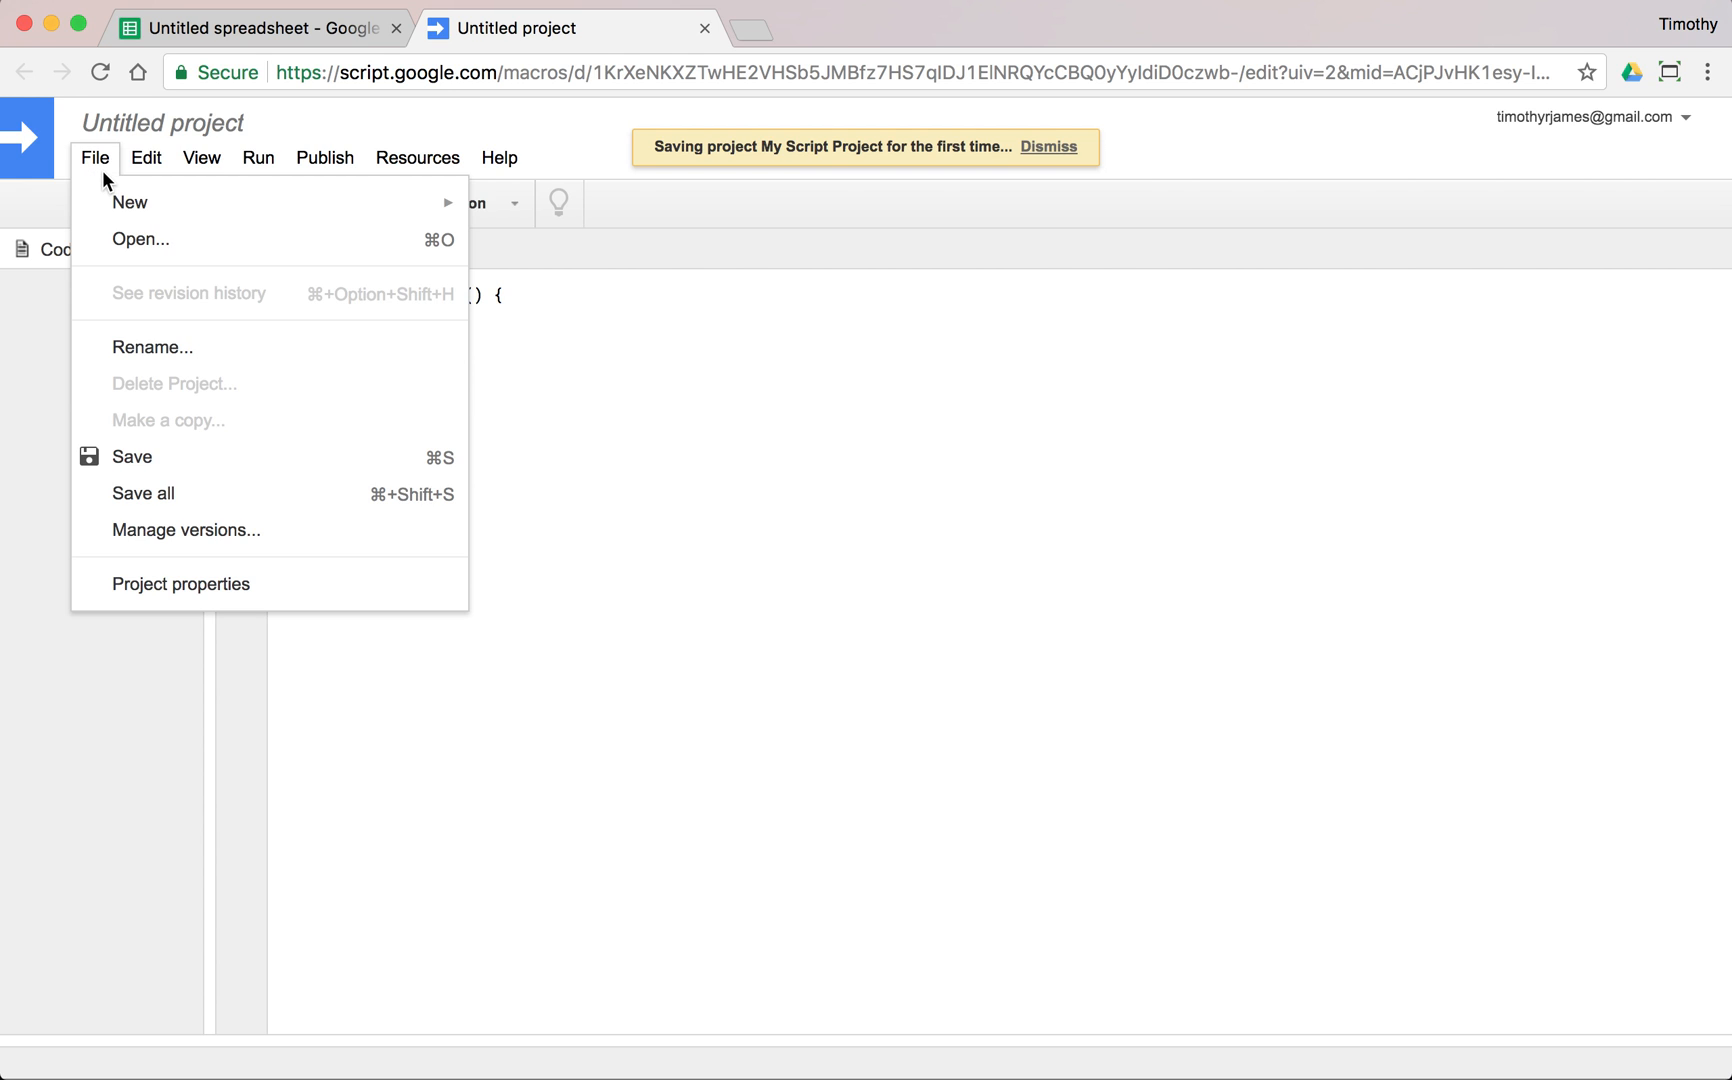
{"action": "left_click", "coordinate": [144, 156]}
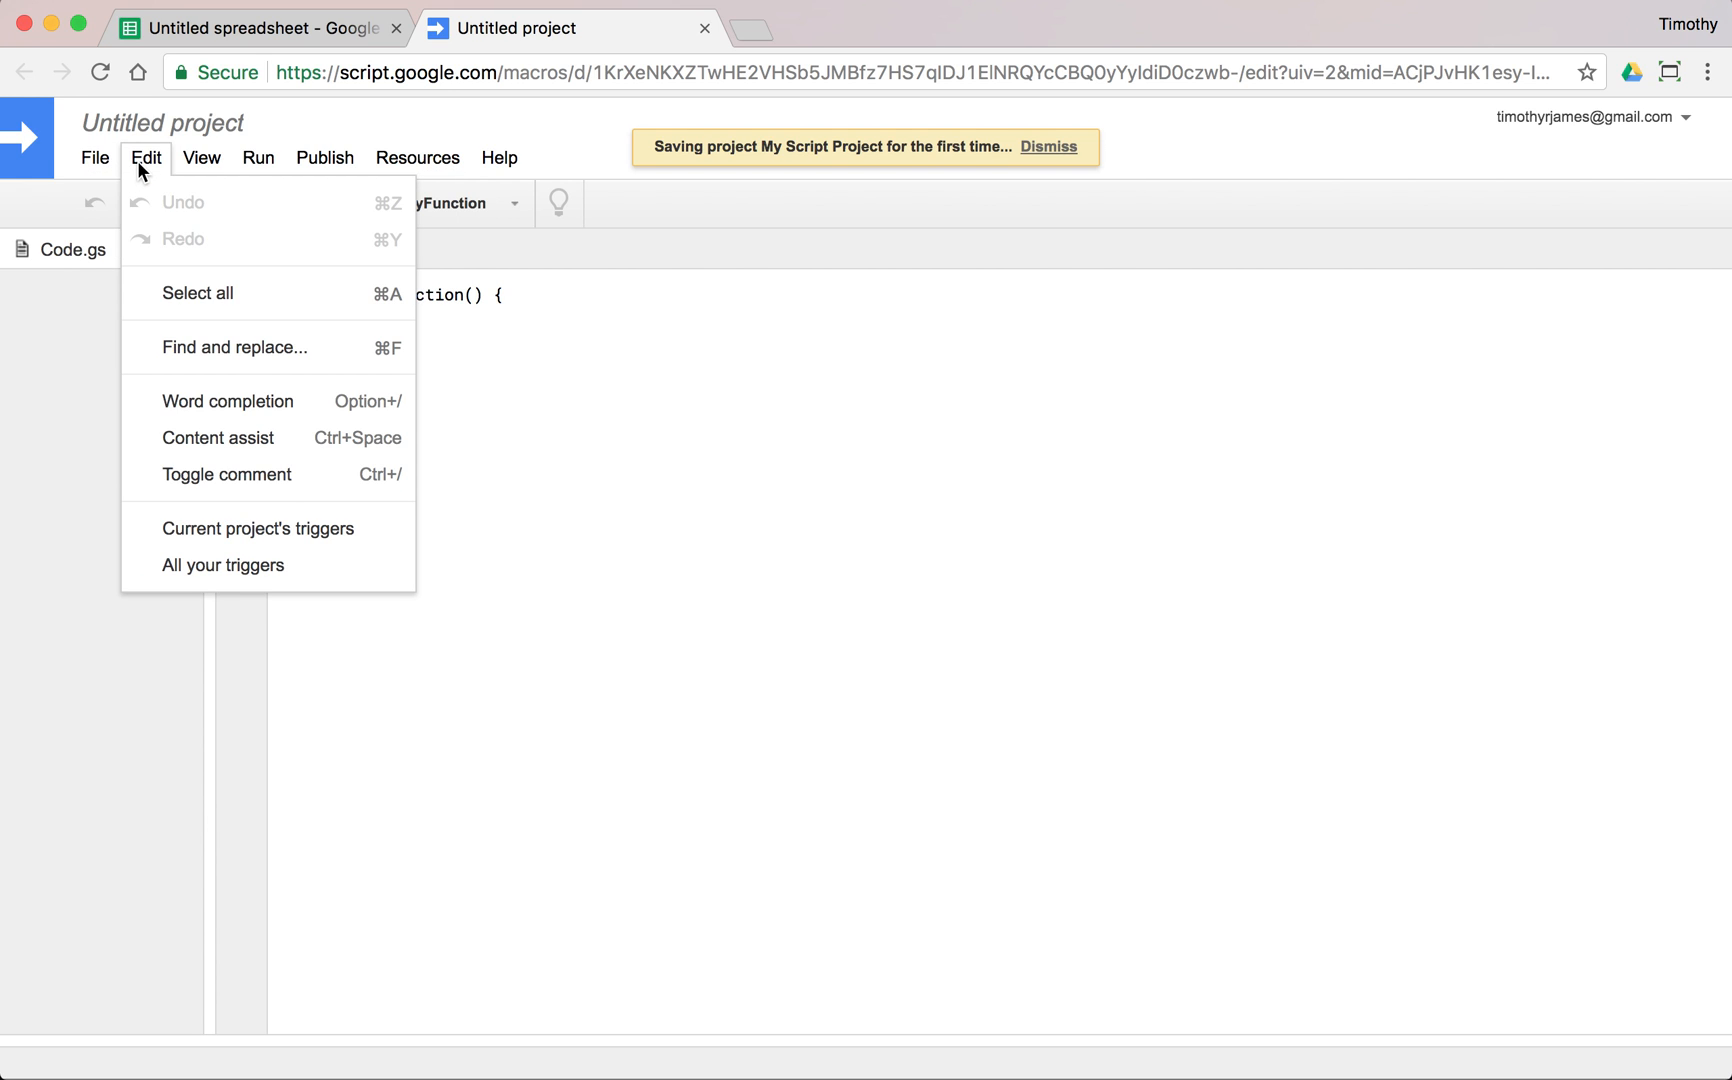
{"action": "mouse_move", "coordinate": [228, 400]}
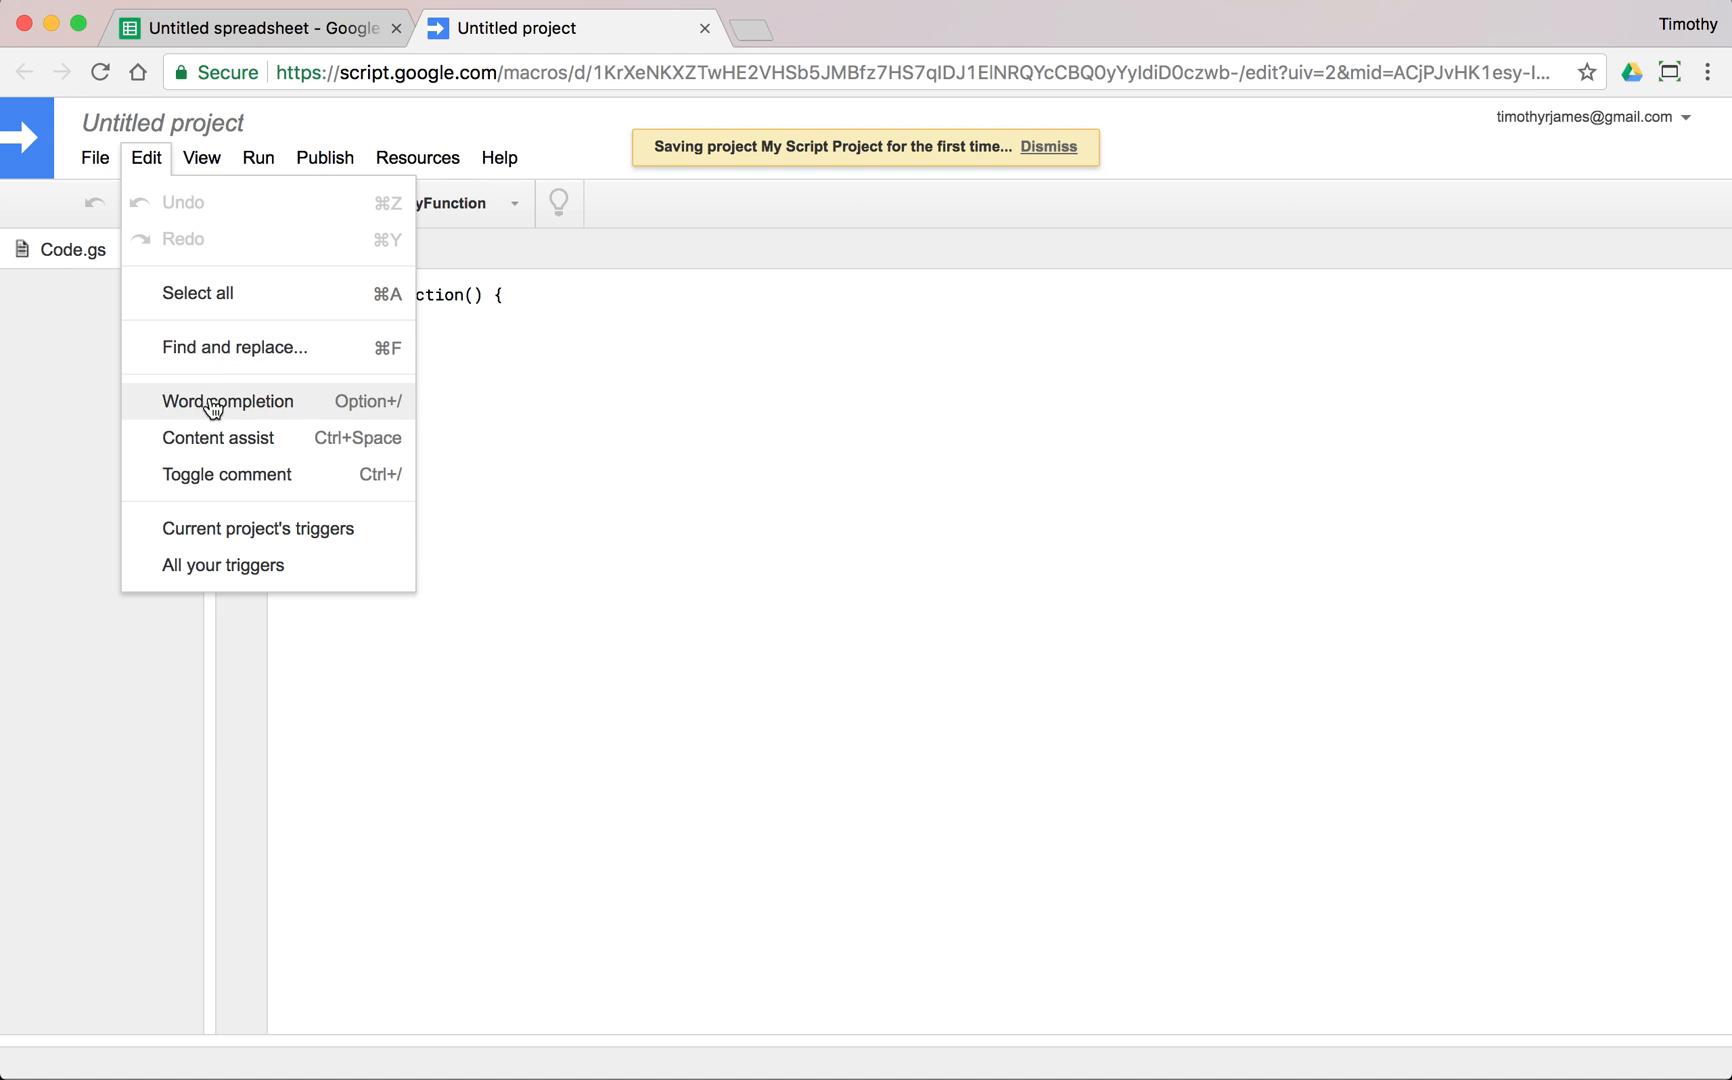
{"action": "mouse_move", "coordinate": [302, 320]}
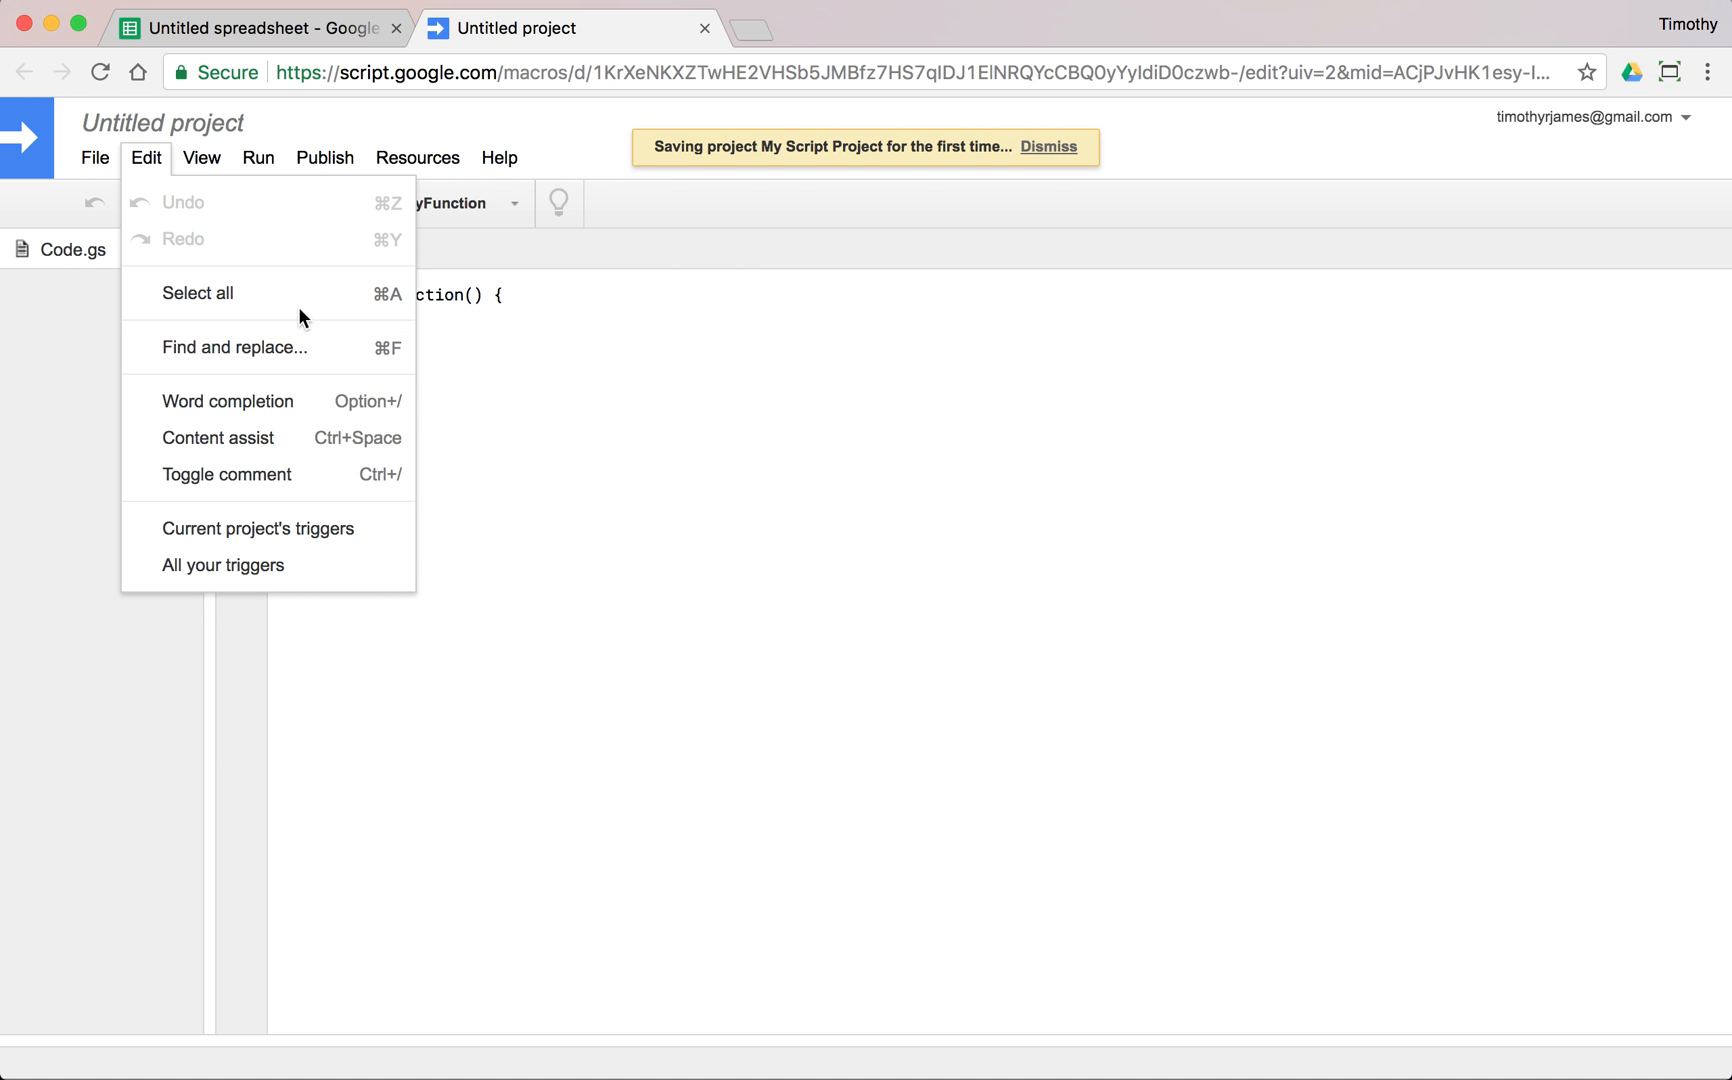
{"action": "mouse_move", "coordinate": [282, 284]}
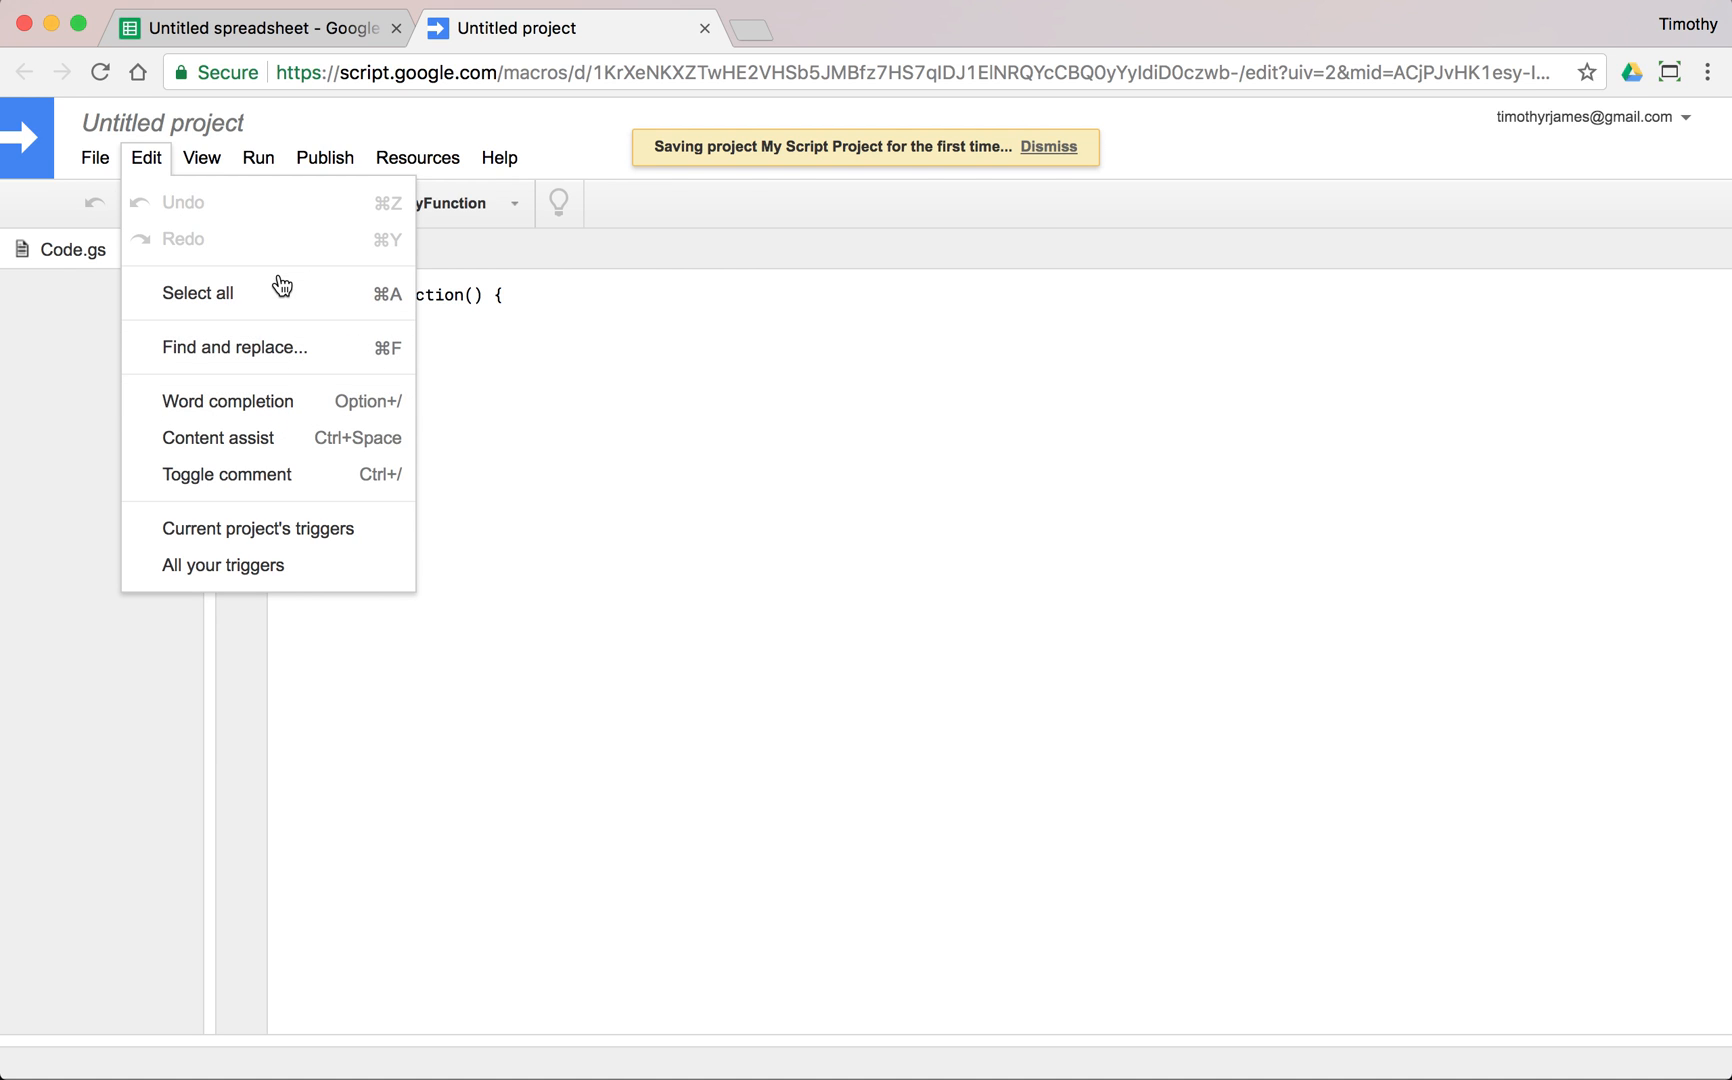
{"action": "left_click", "coordinate": [202, 156]}
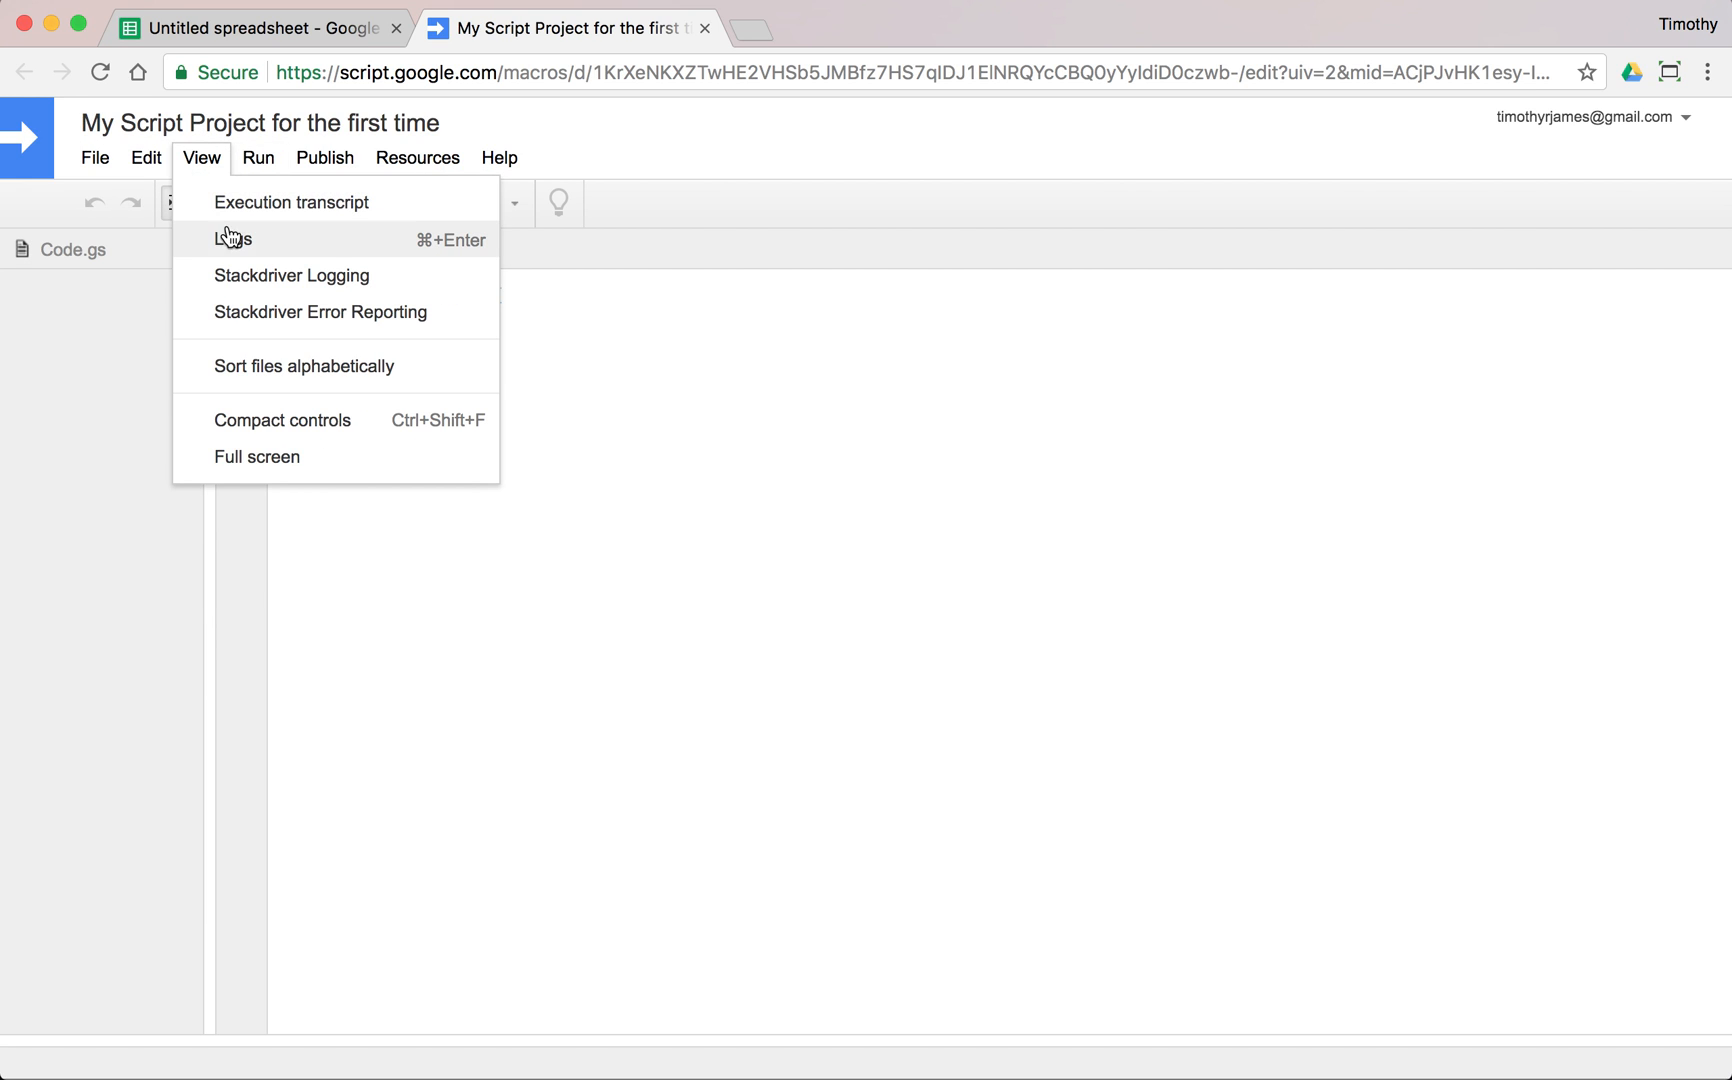
{"action": "left_click", "coordinate": [258, 156]}
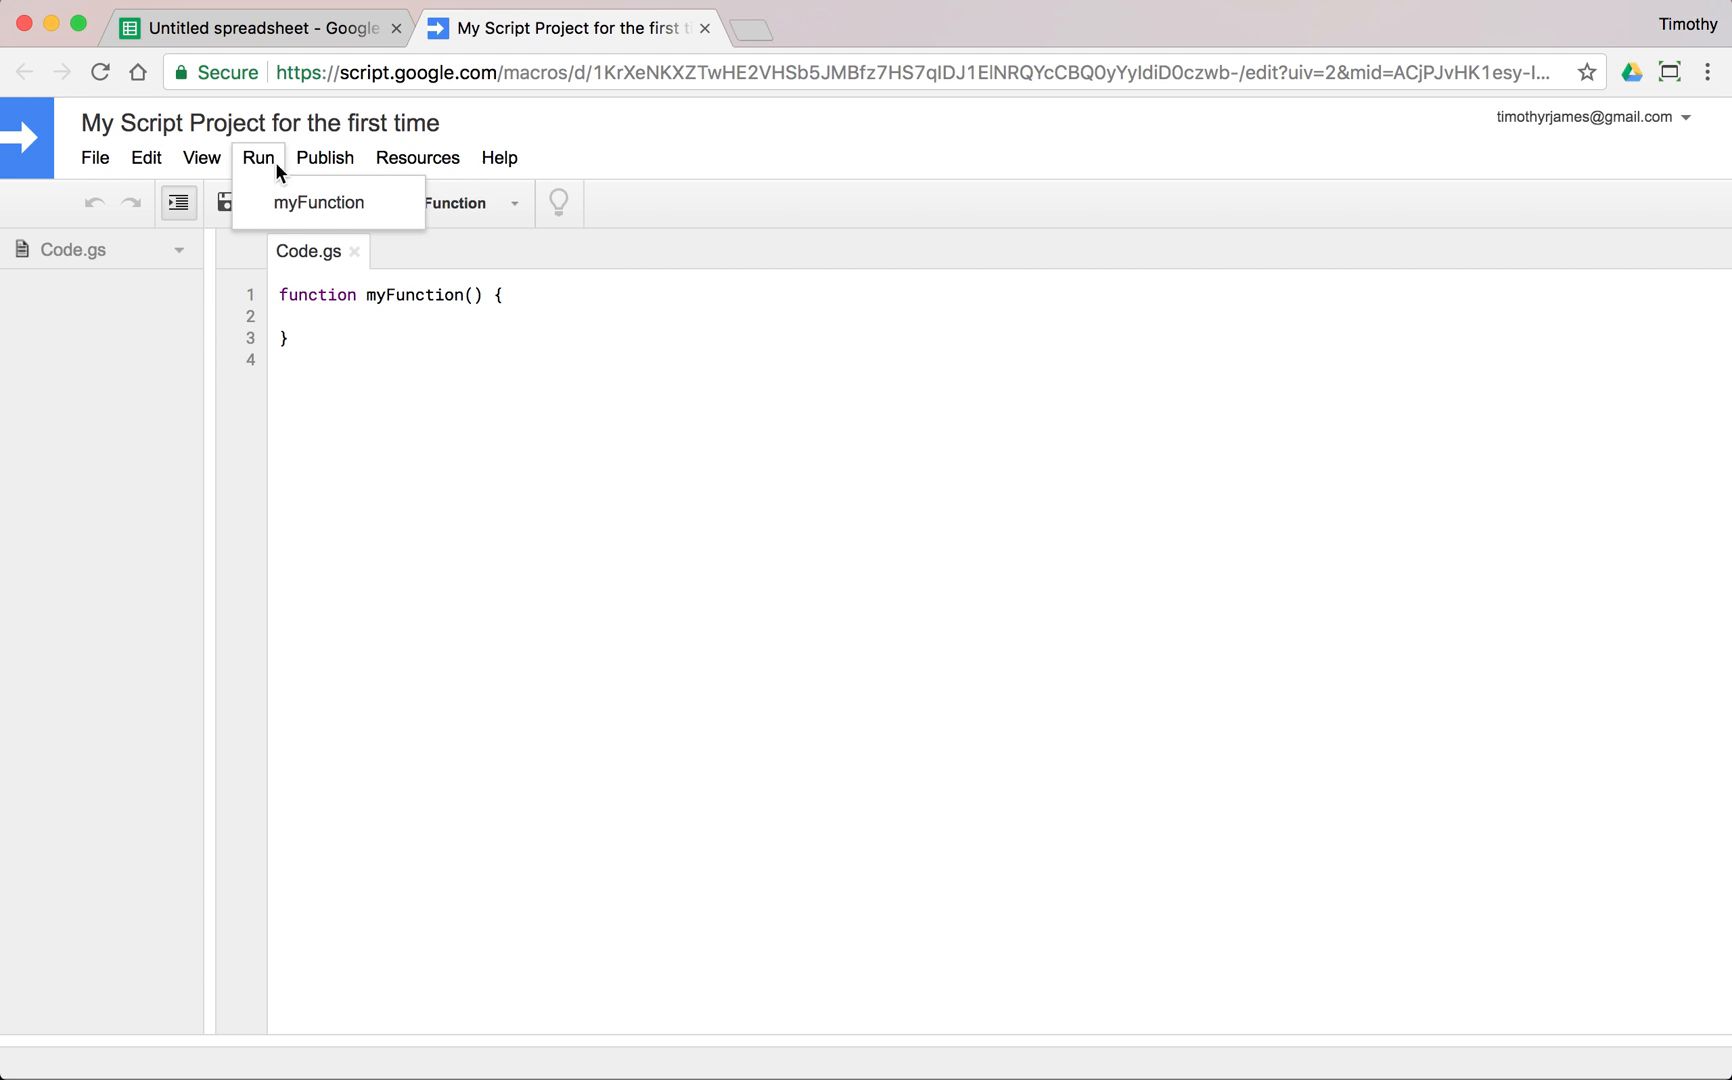
{"action": "left_click", "coordinate": [418, 158]}
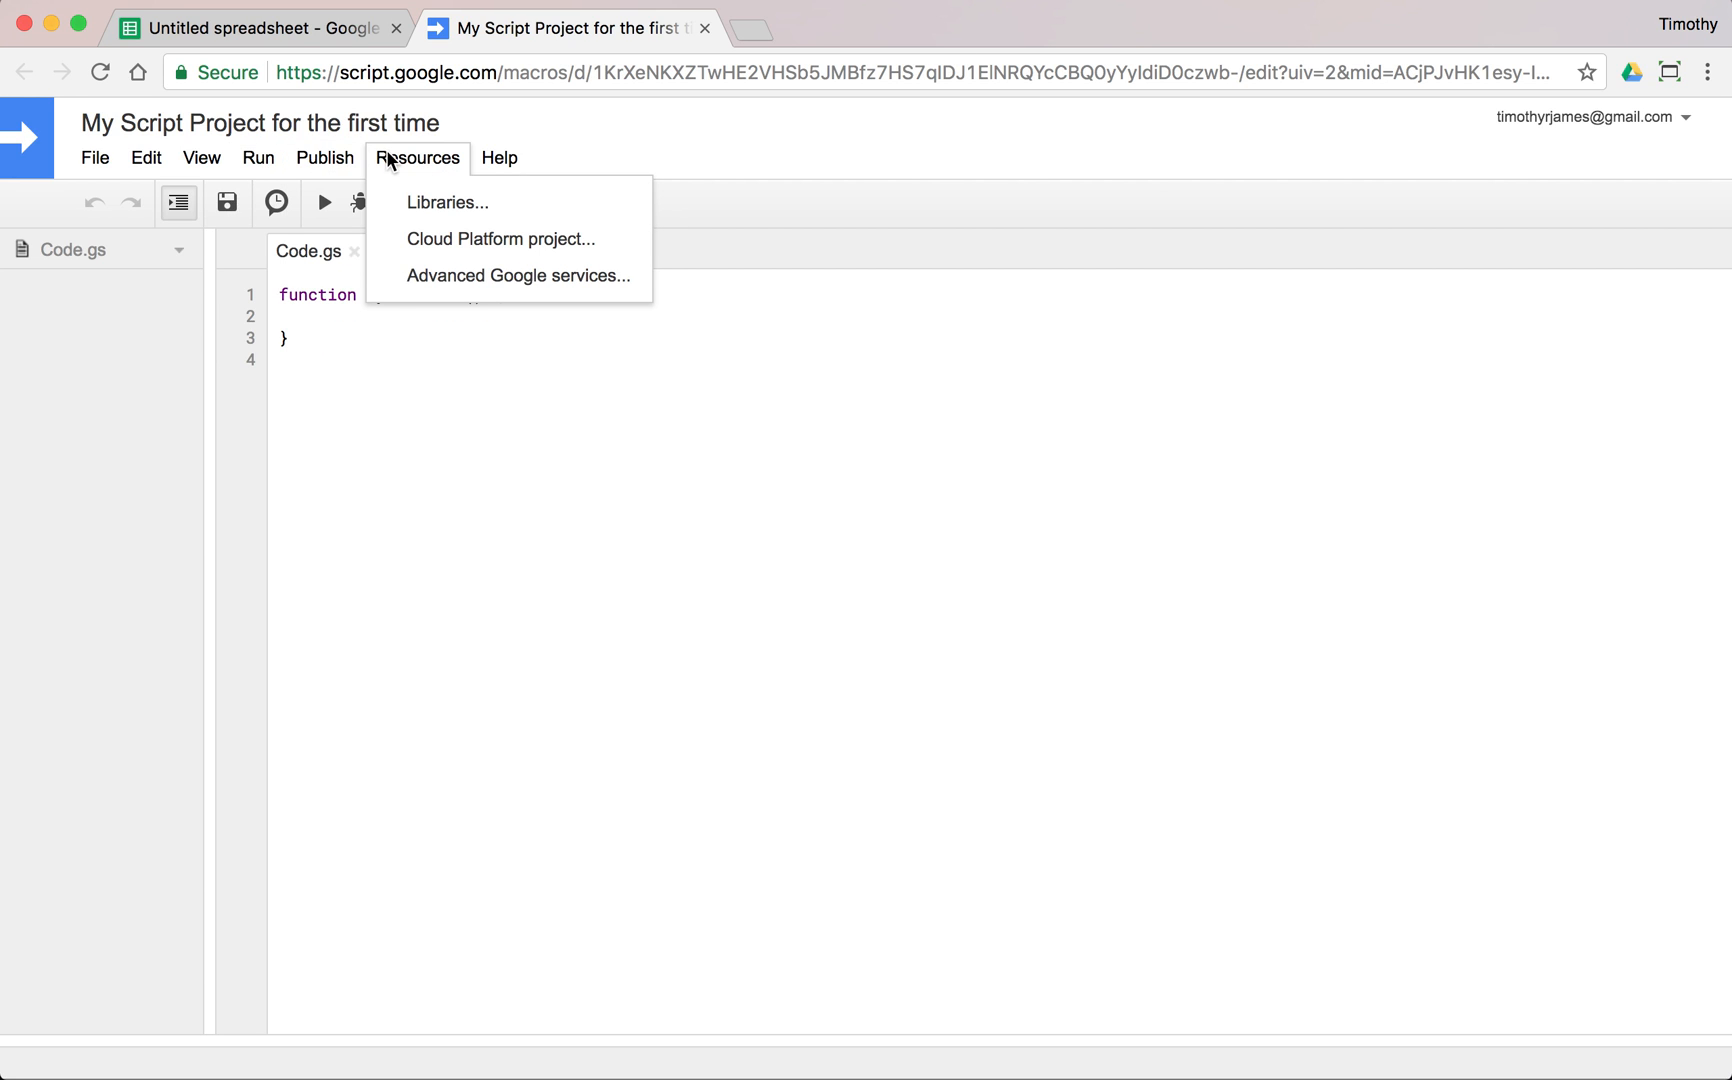
{"action": "left_click", "coordinate": [500, 158]}
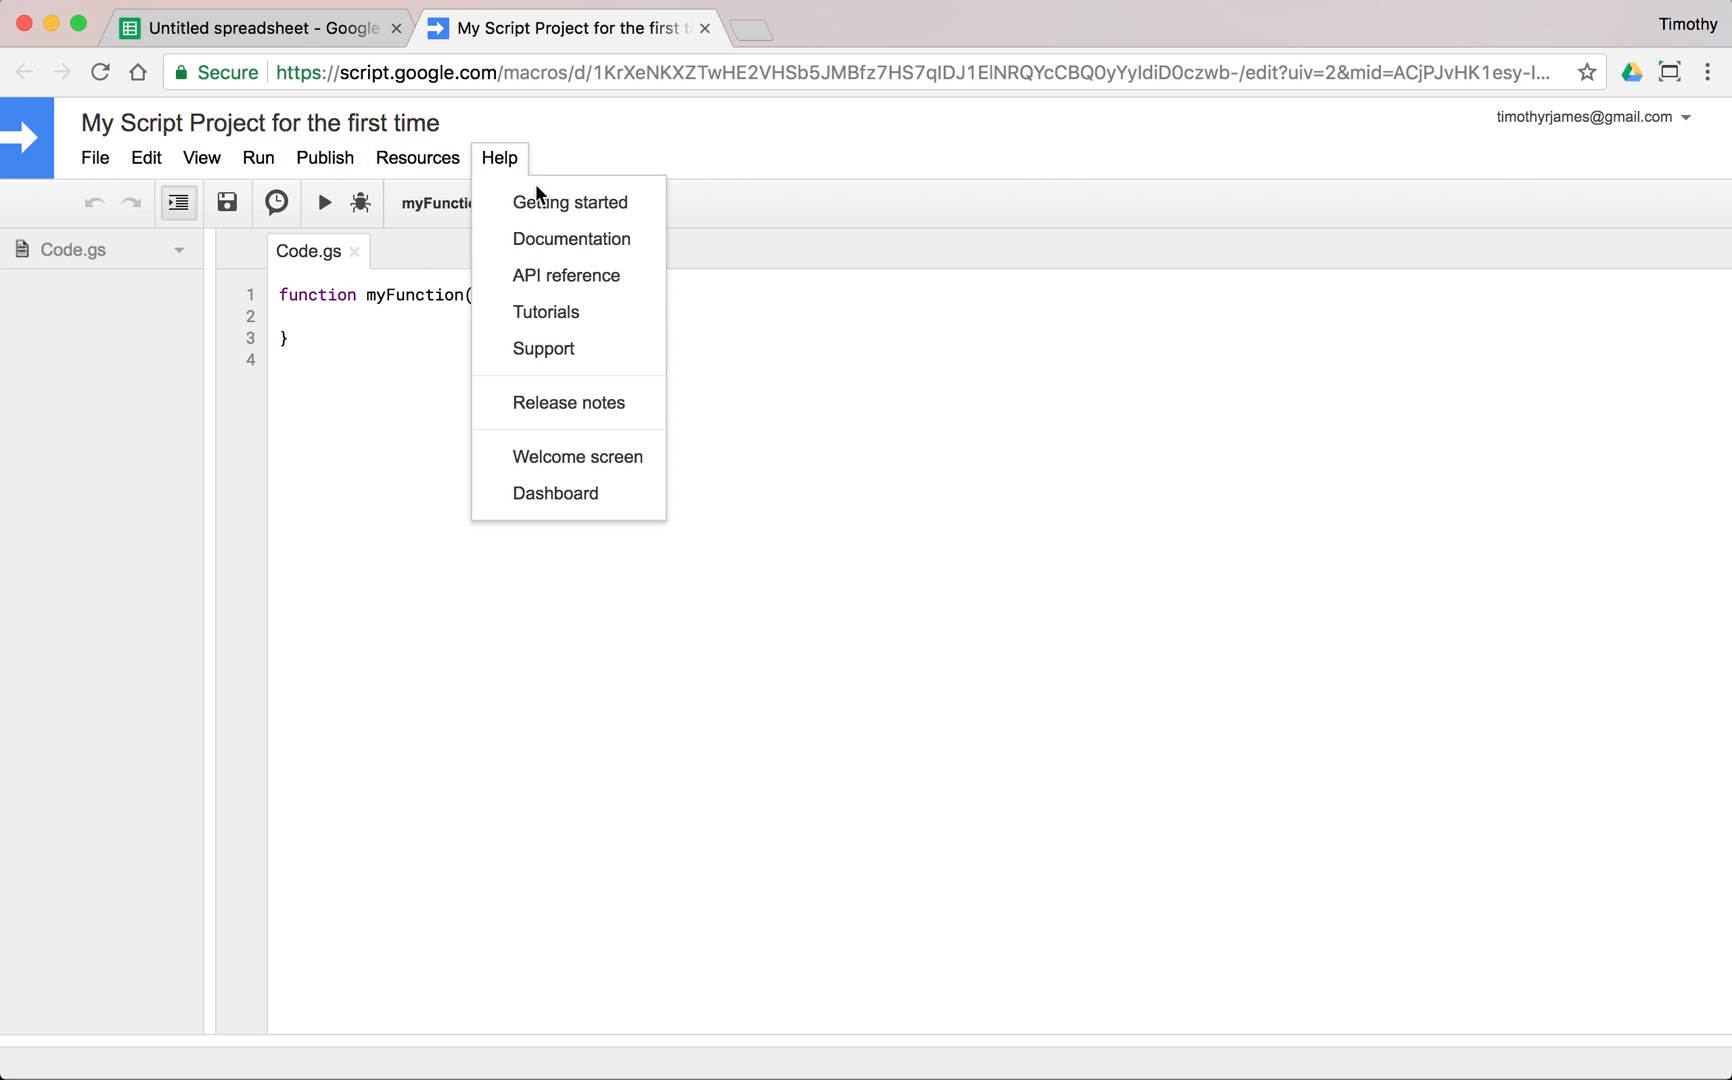
{"action": "mouse_move", "coordinate": [572, 238]}
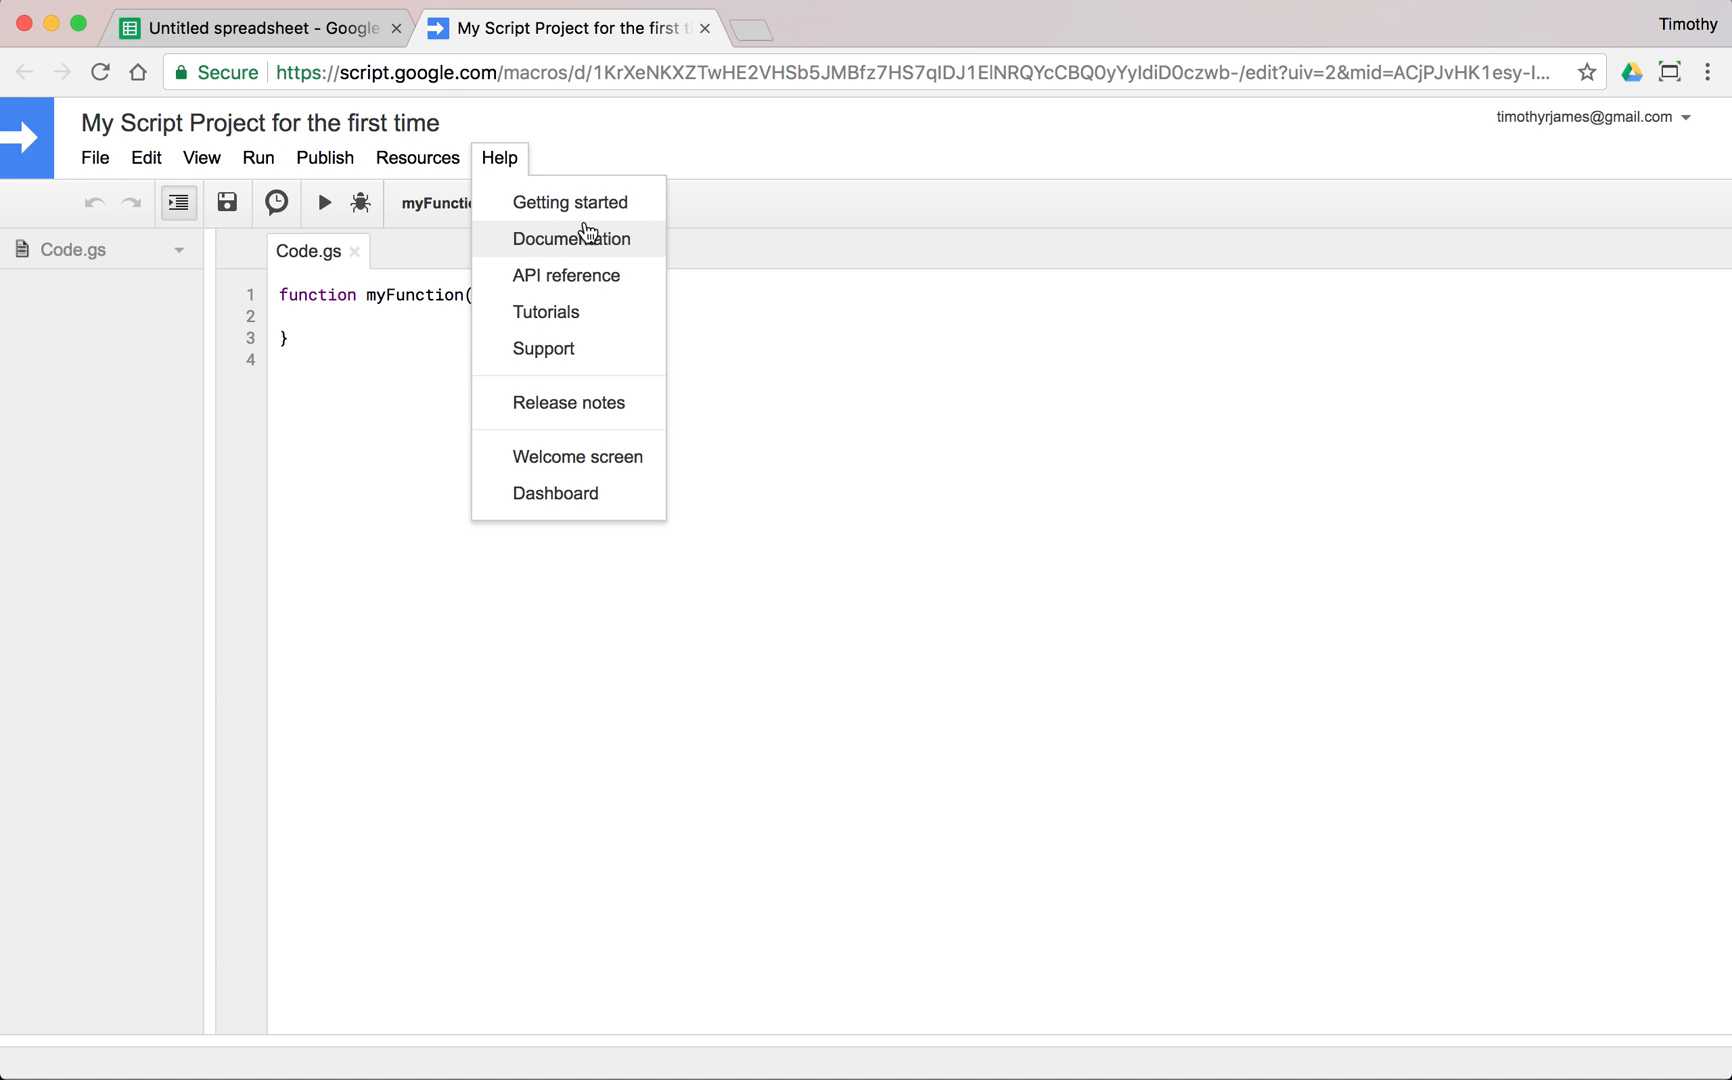
{"action": "left_click", "coordinate": [496, 254]}
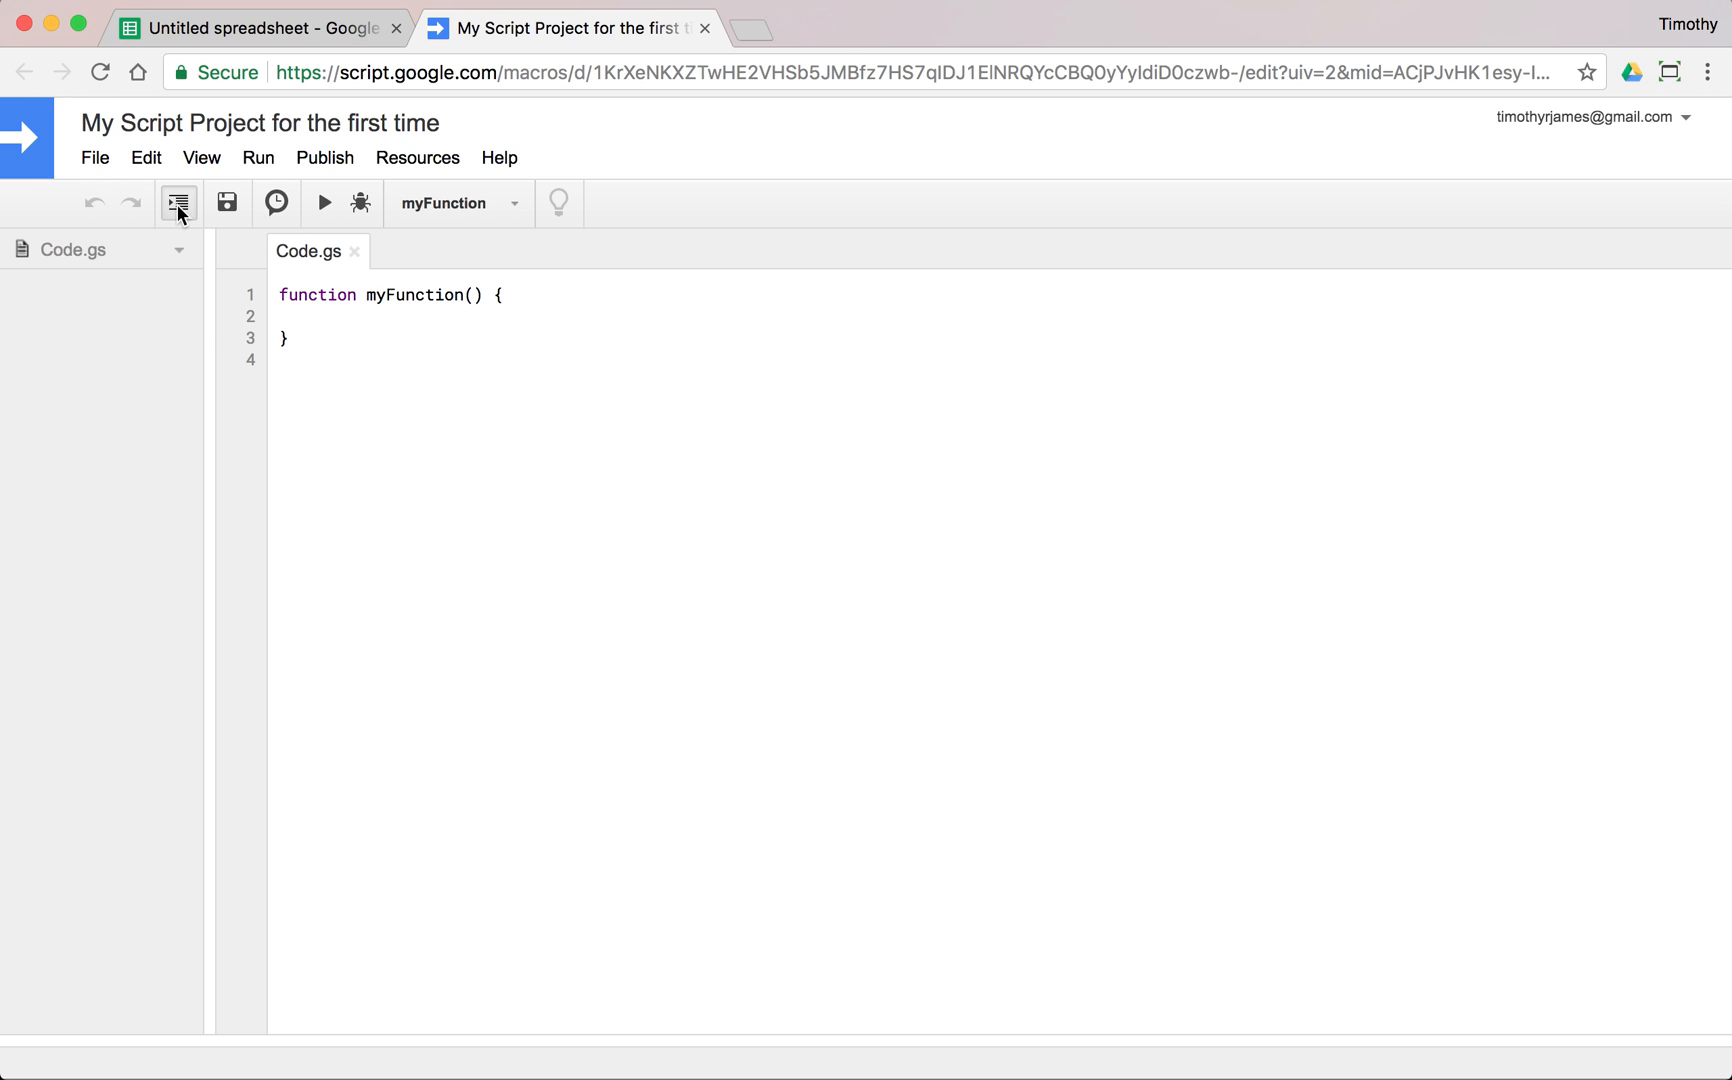
{"action": "mouse_move", "coordinate": [178, 204]}
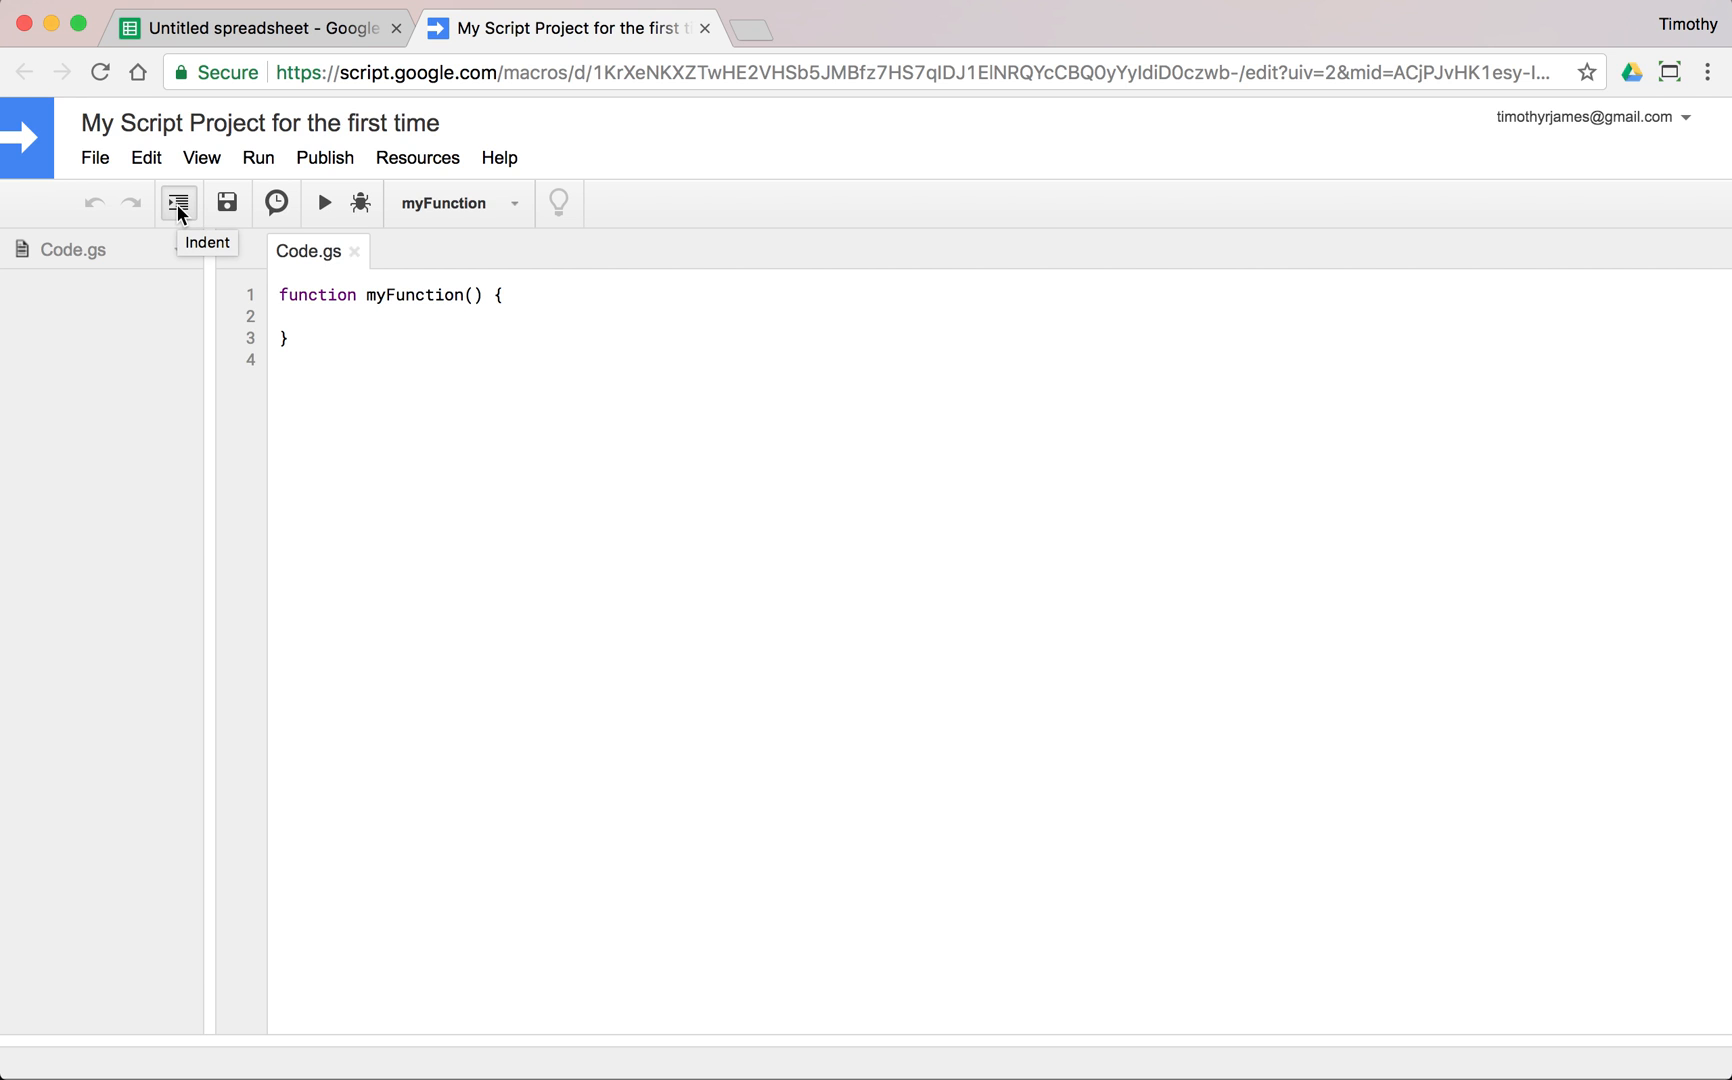
{"action": "left_click", "coordinate": [332, 316]}
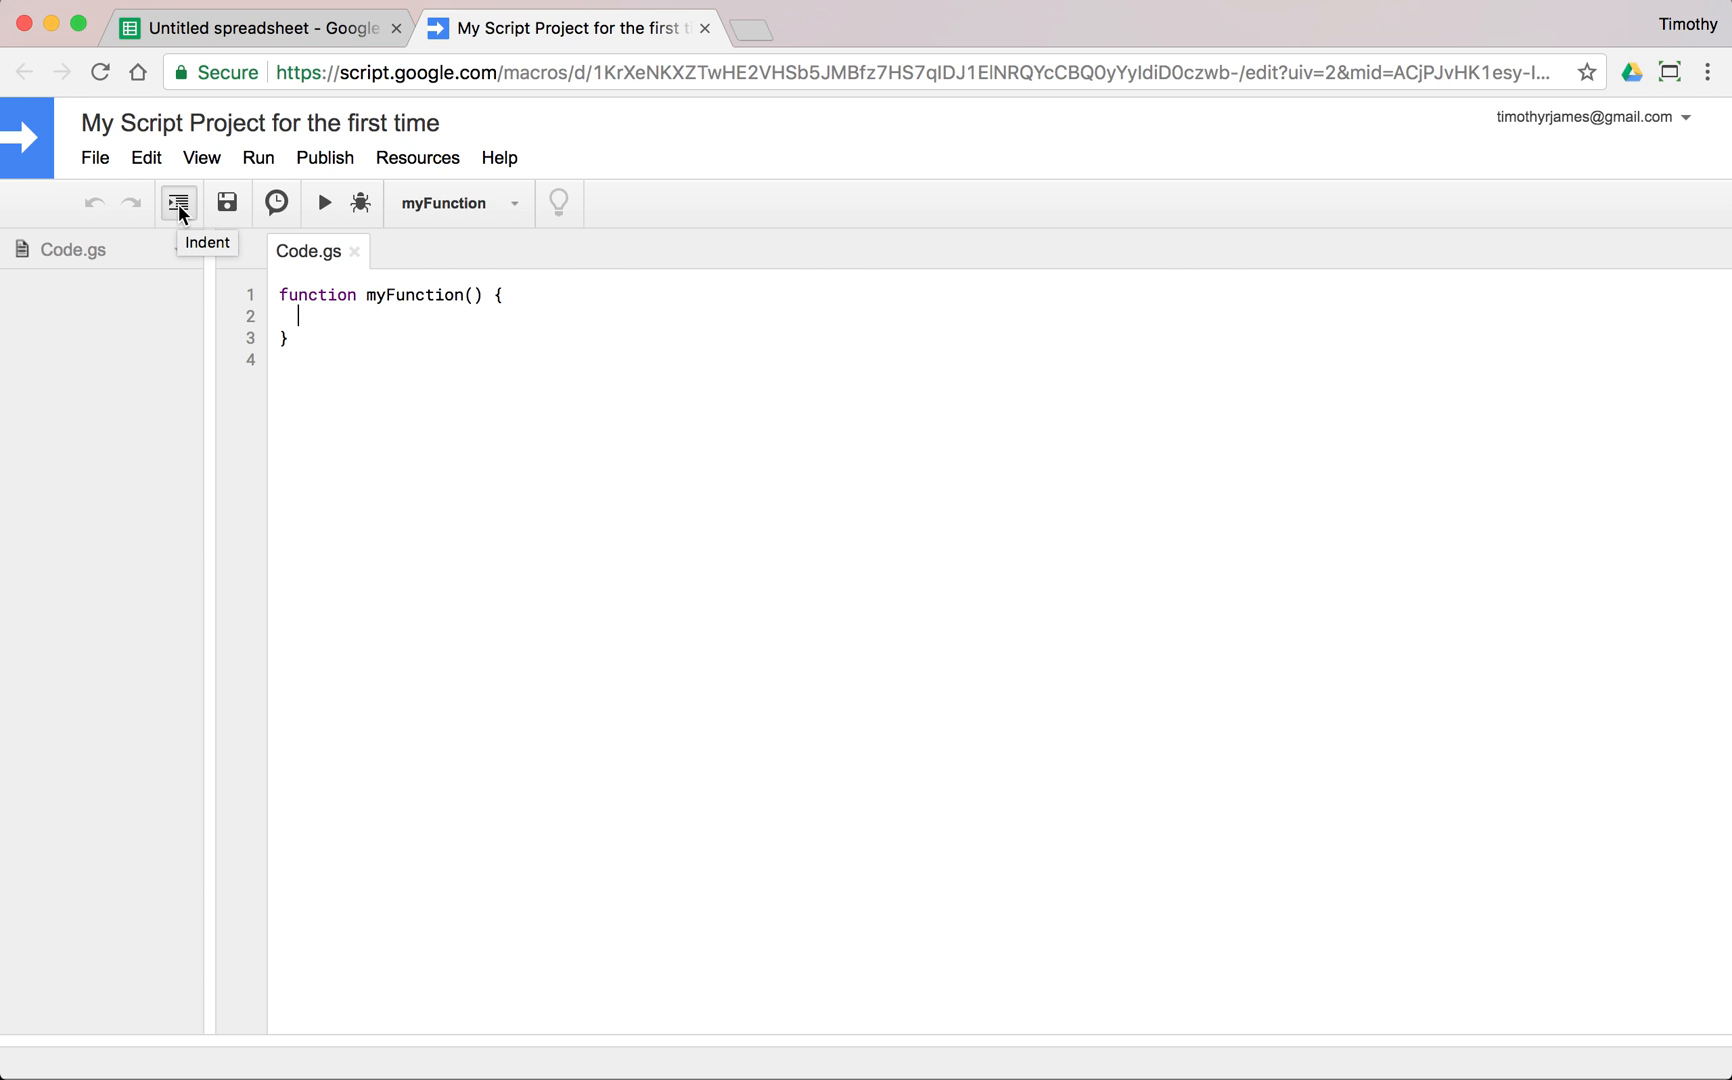
{"action": "mouse_move", "coordinate": [340, 334]}
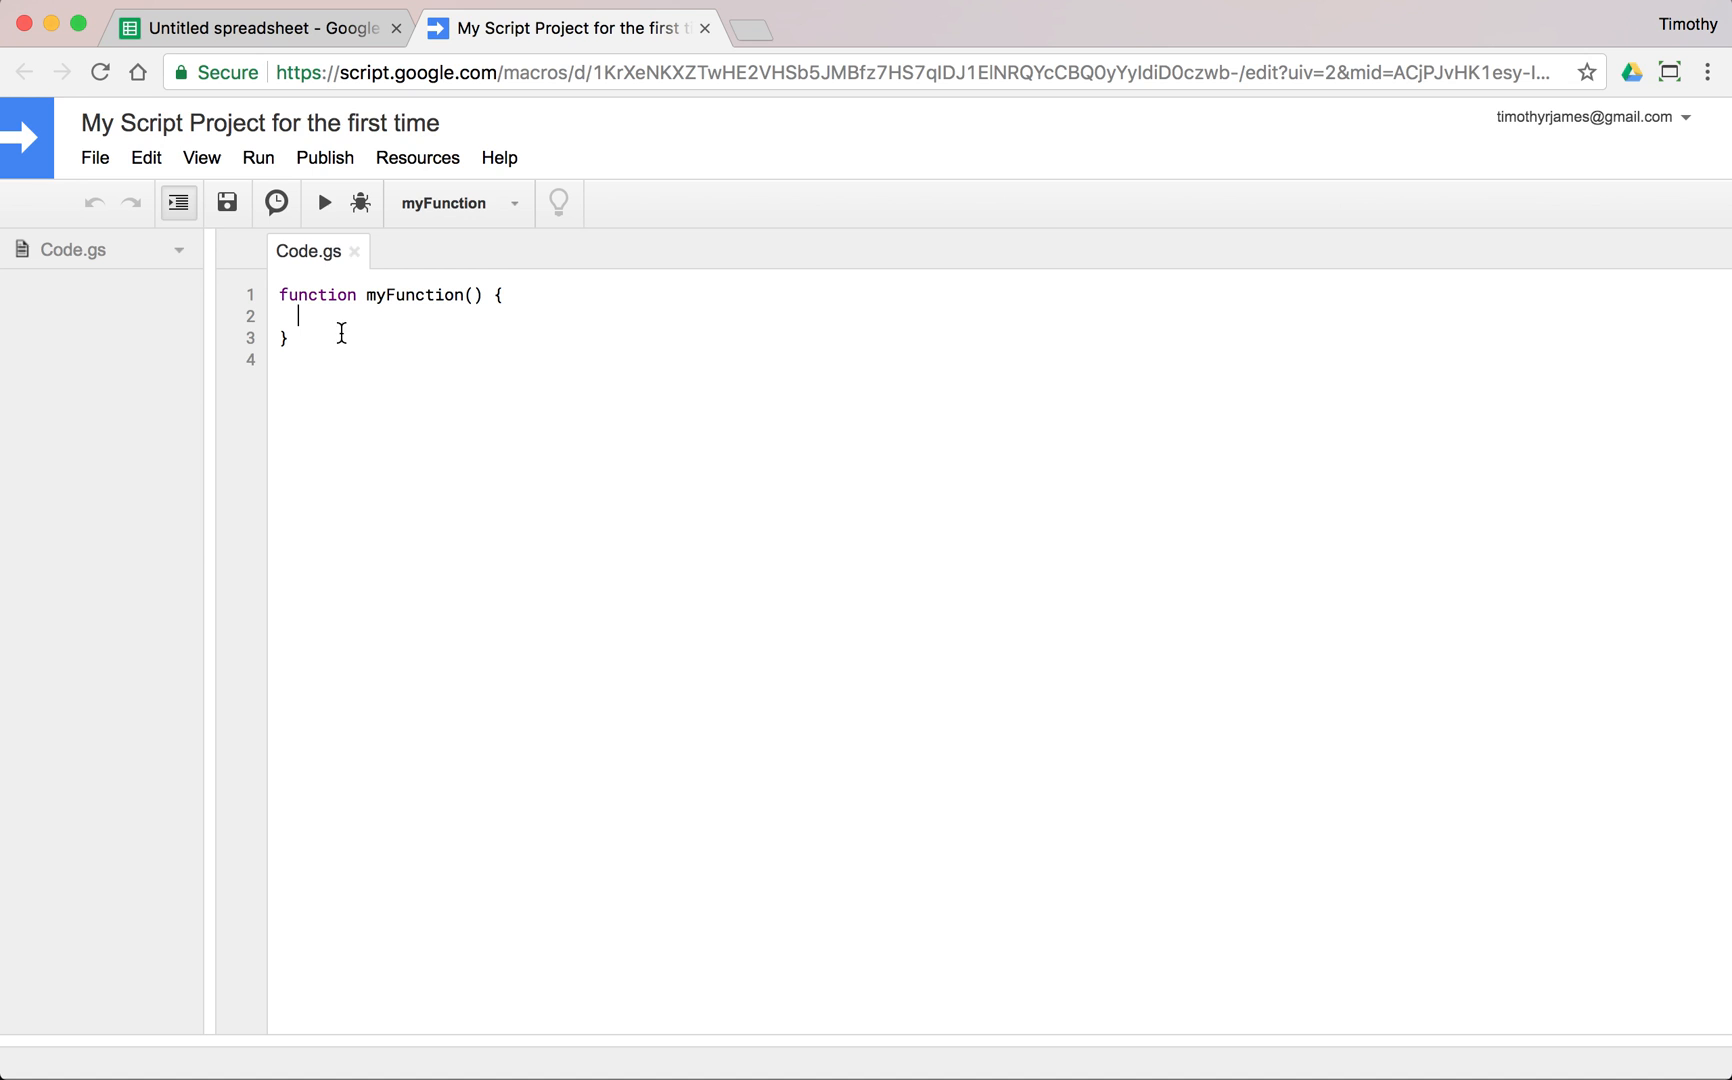
{"action": "mouse_move", "coordinate": [320, 306]}
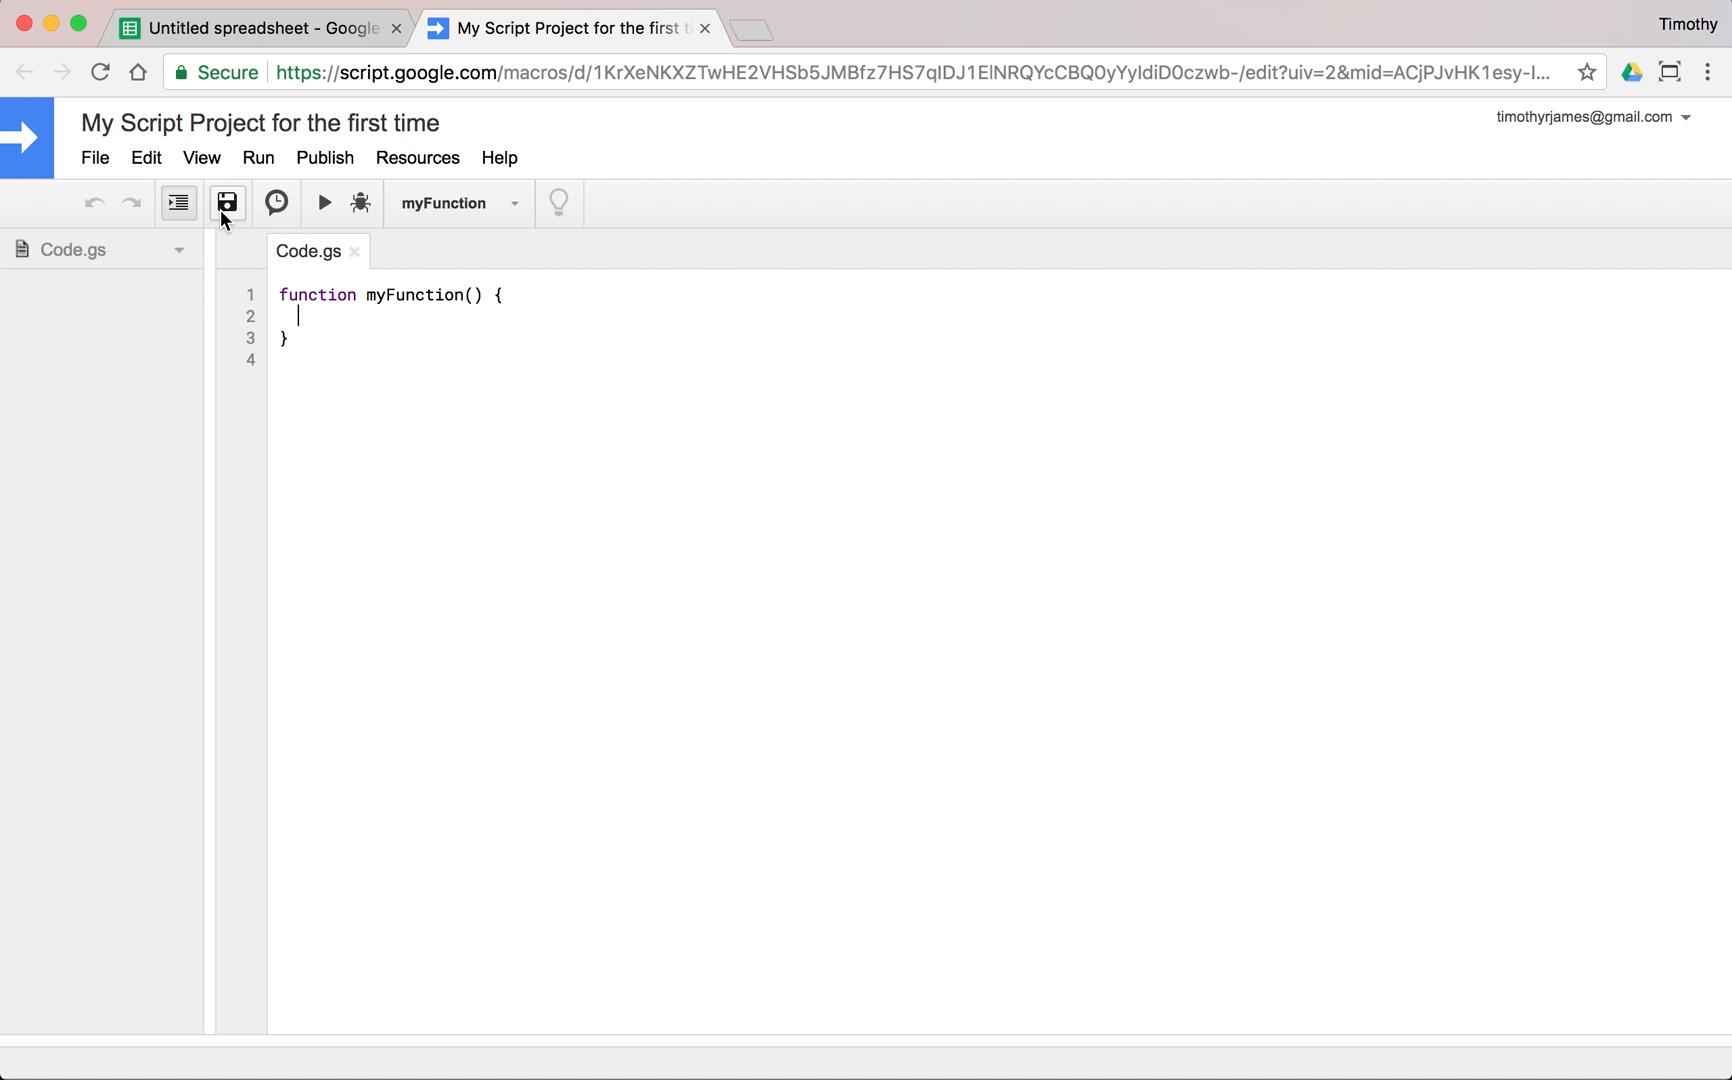
{"action": "mouse_move", "coordinate": [584, 212]}
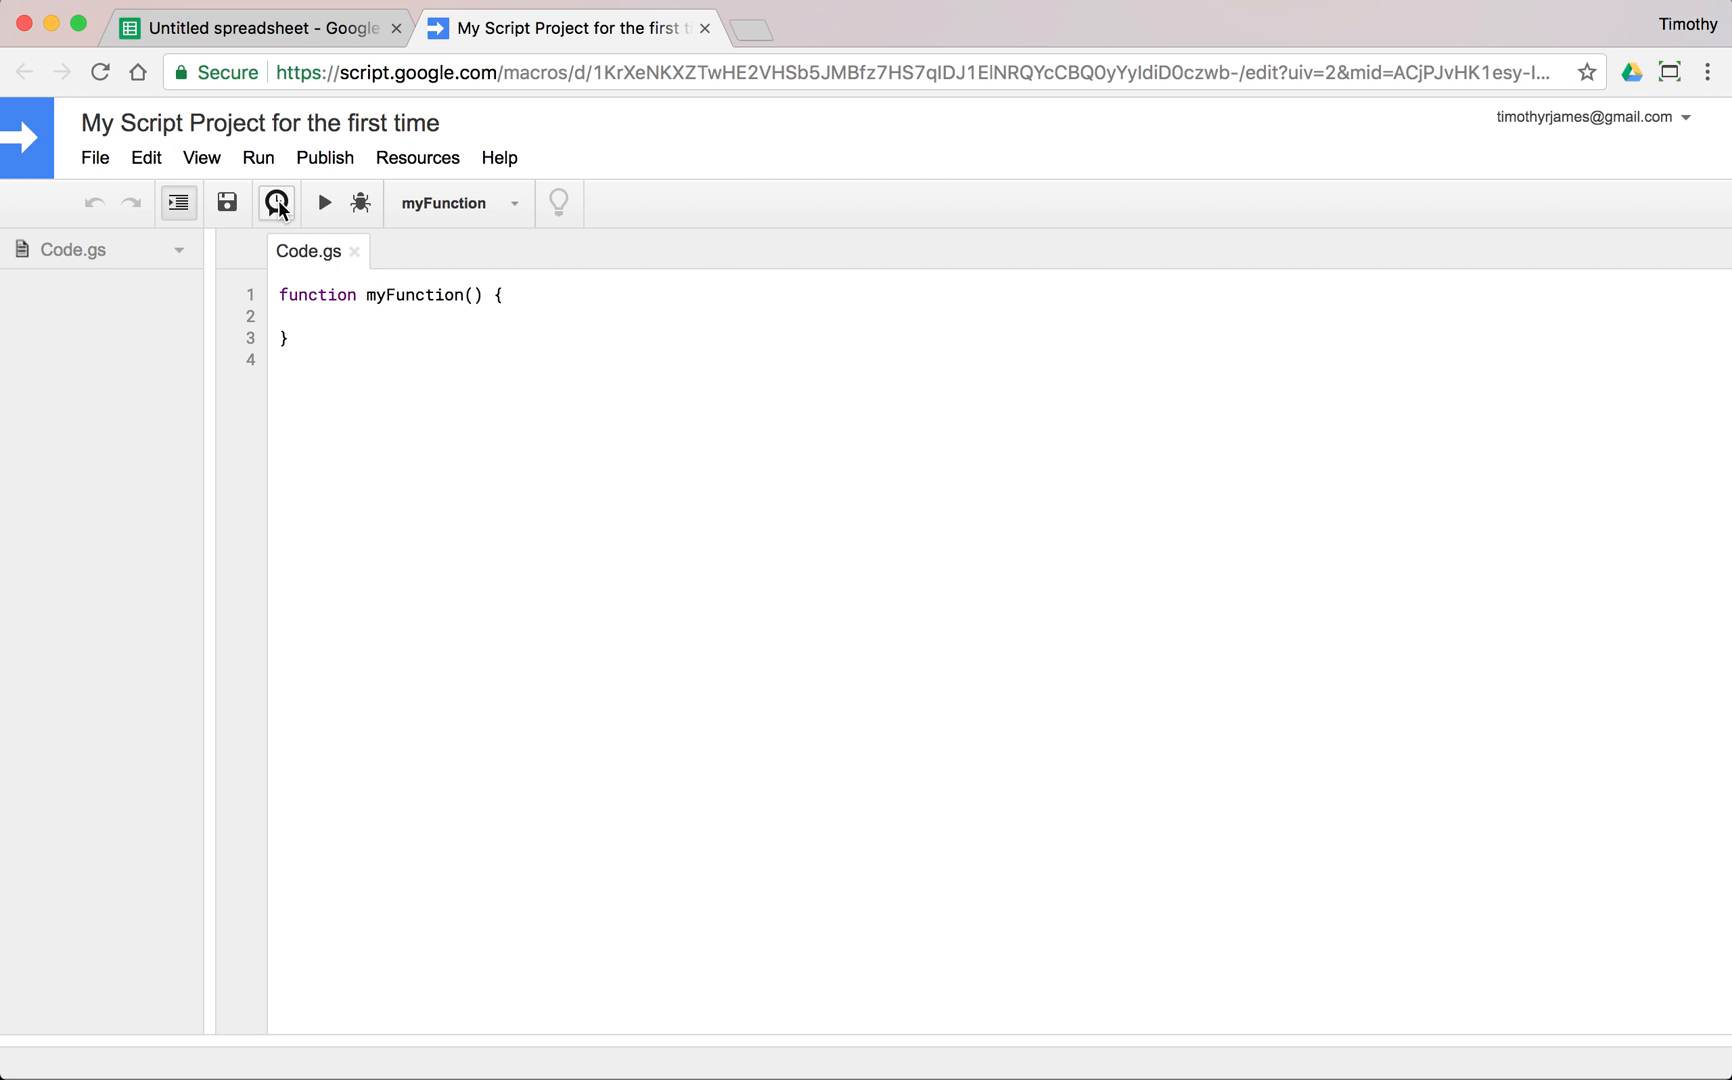
{"action": "mouse_move", "coordinate": [278, 202]}
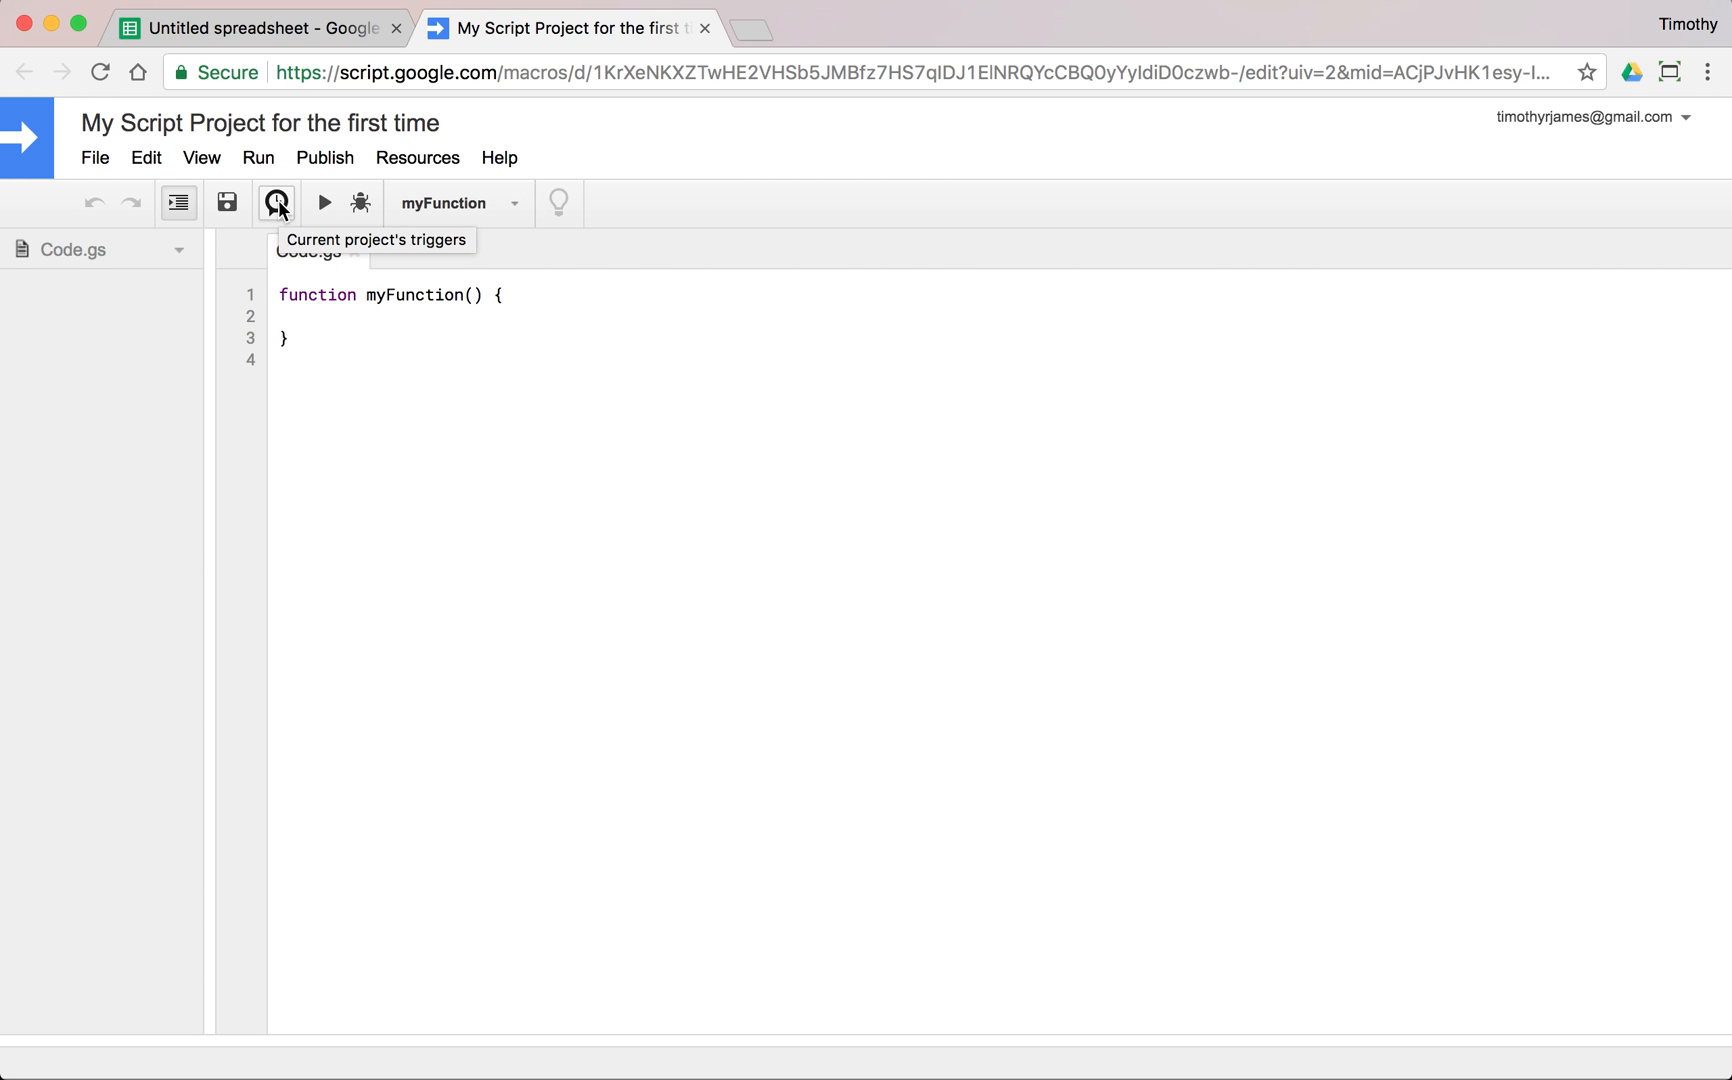
{"action": "mouse_move", "coordinate": [322, 204]}
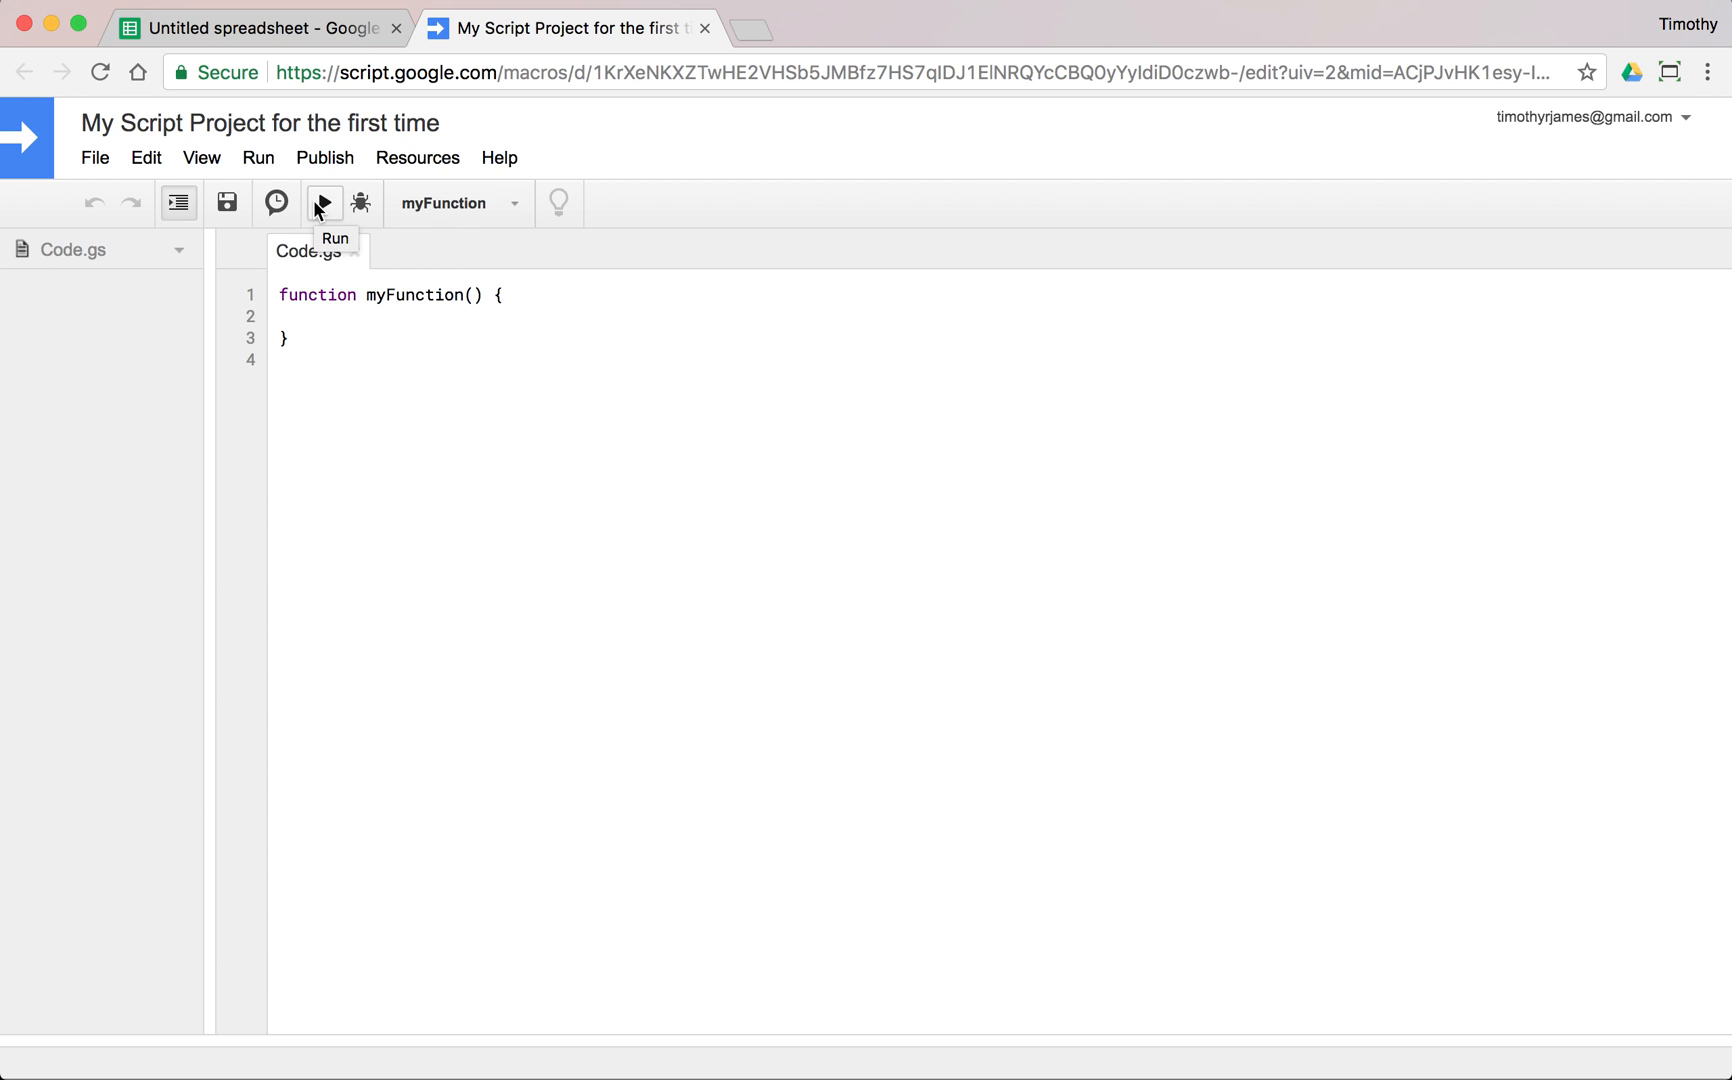
{"action": "mouse_move", "coordinate": [442, 204]}
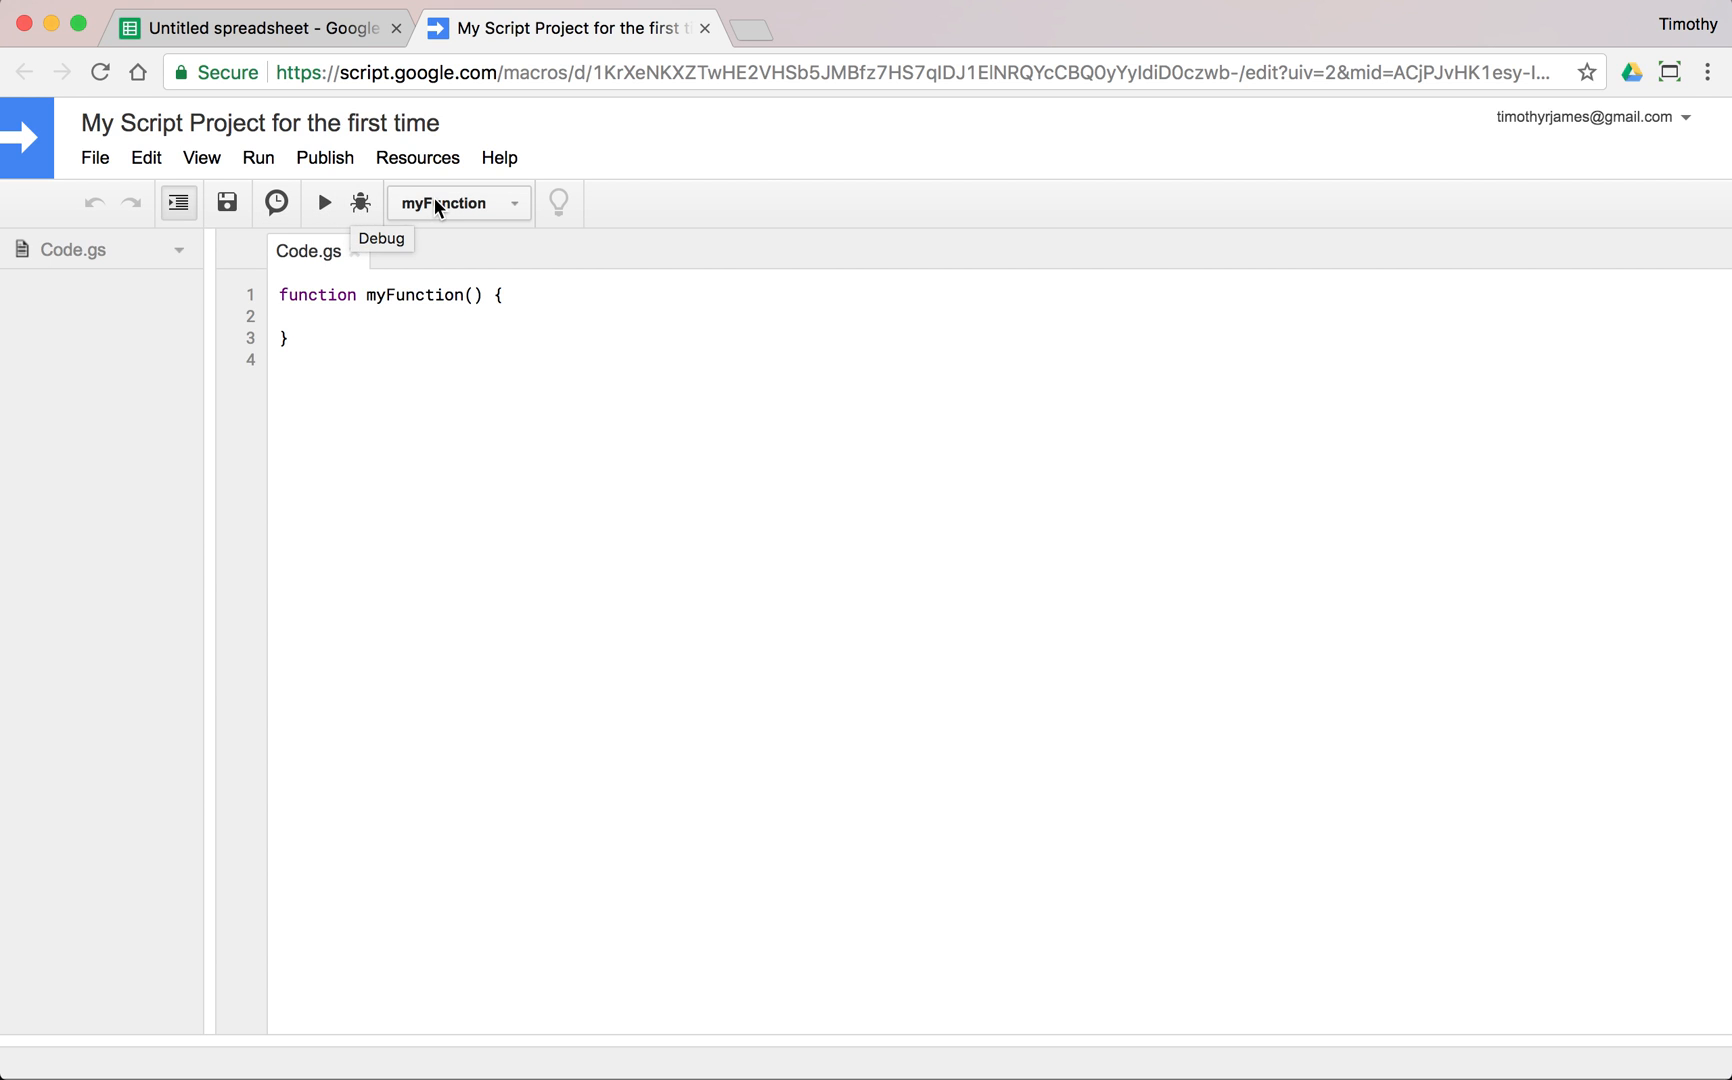
{"action": "mouse_move", "coordinate": [458, 202]}
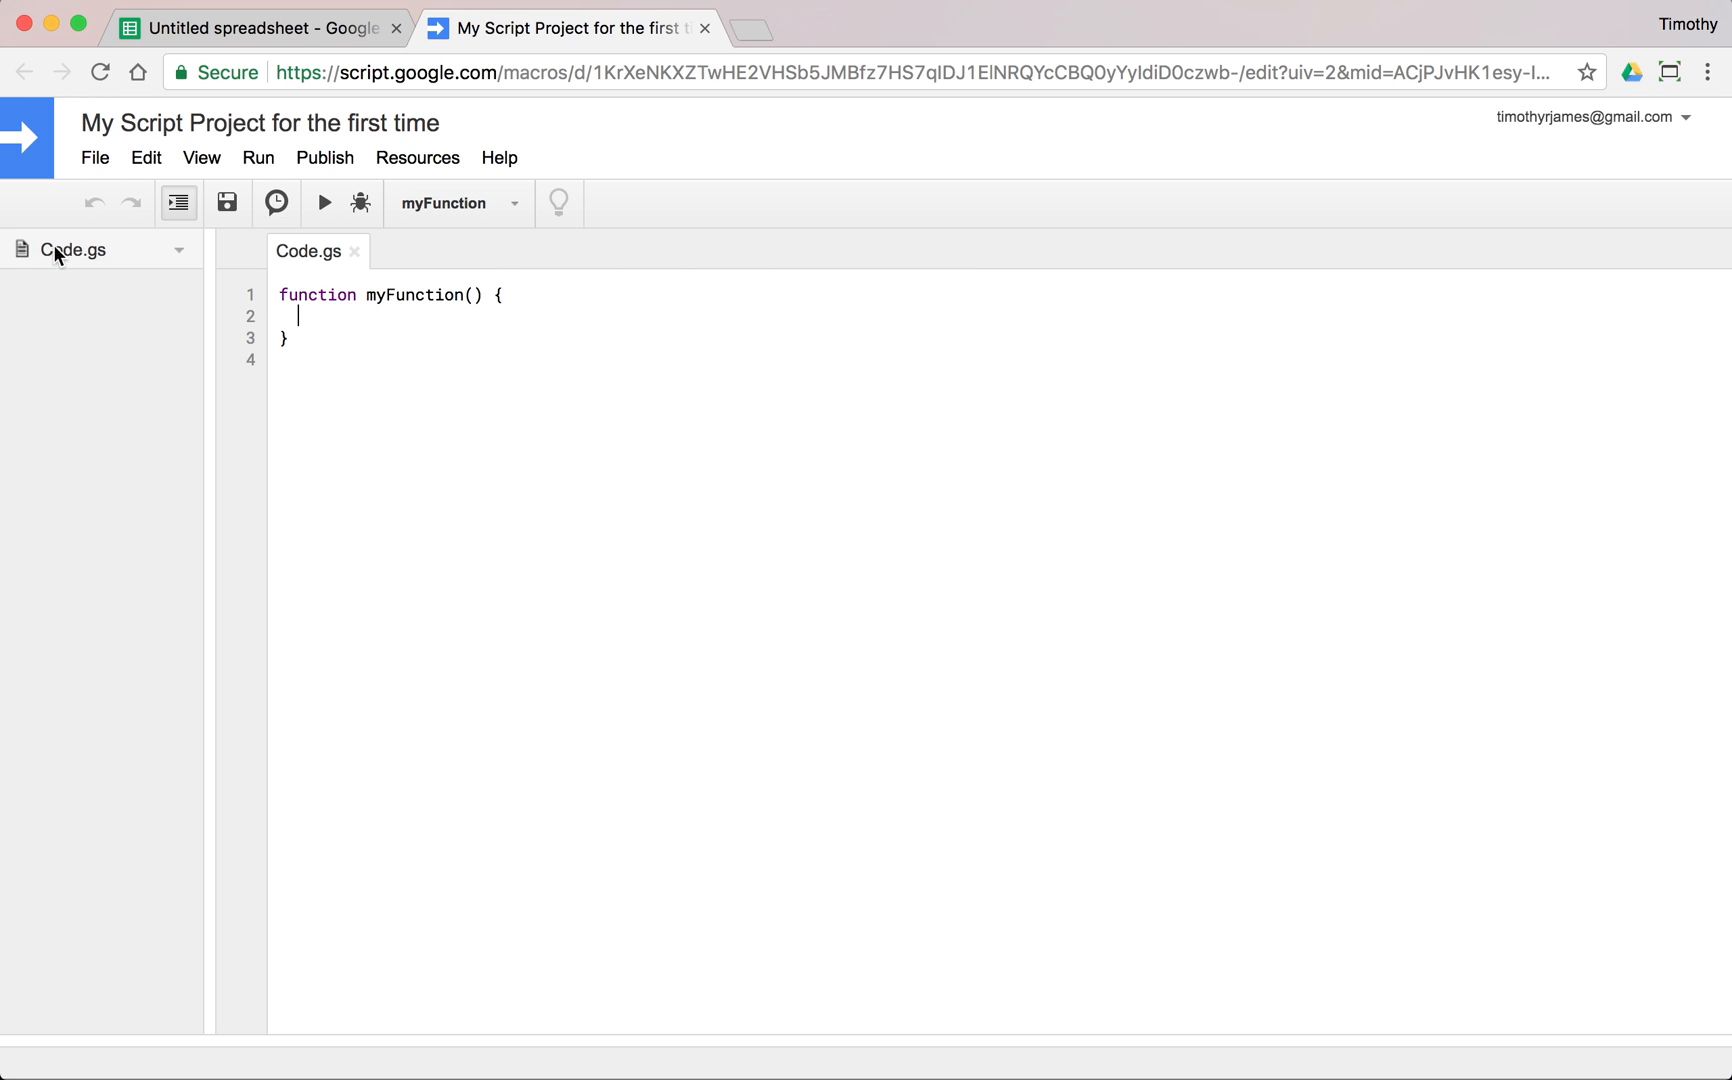
{"action": "mouse_move", "coordinate": [388, 312]}
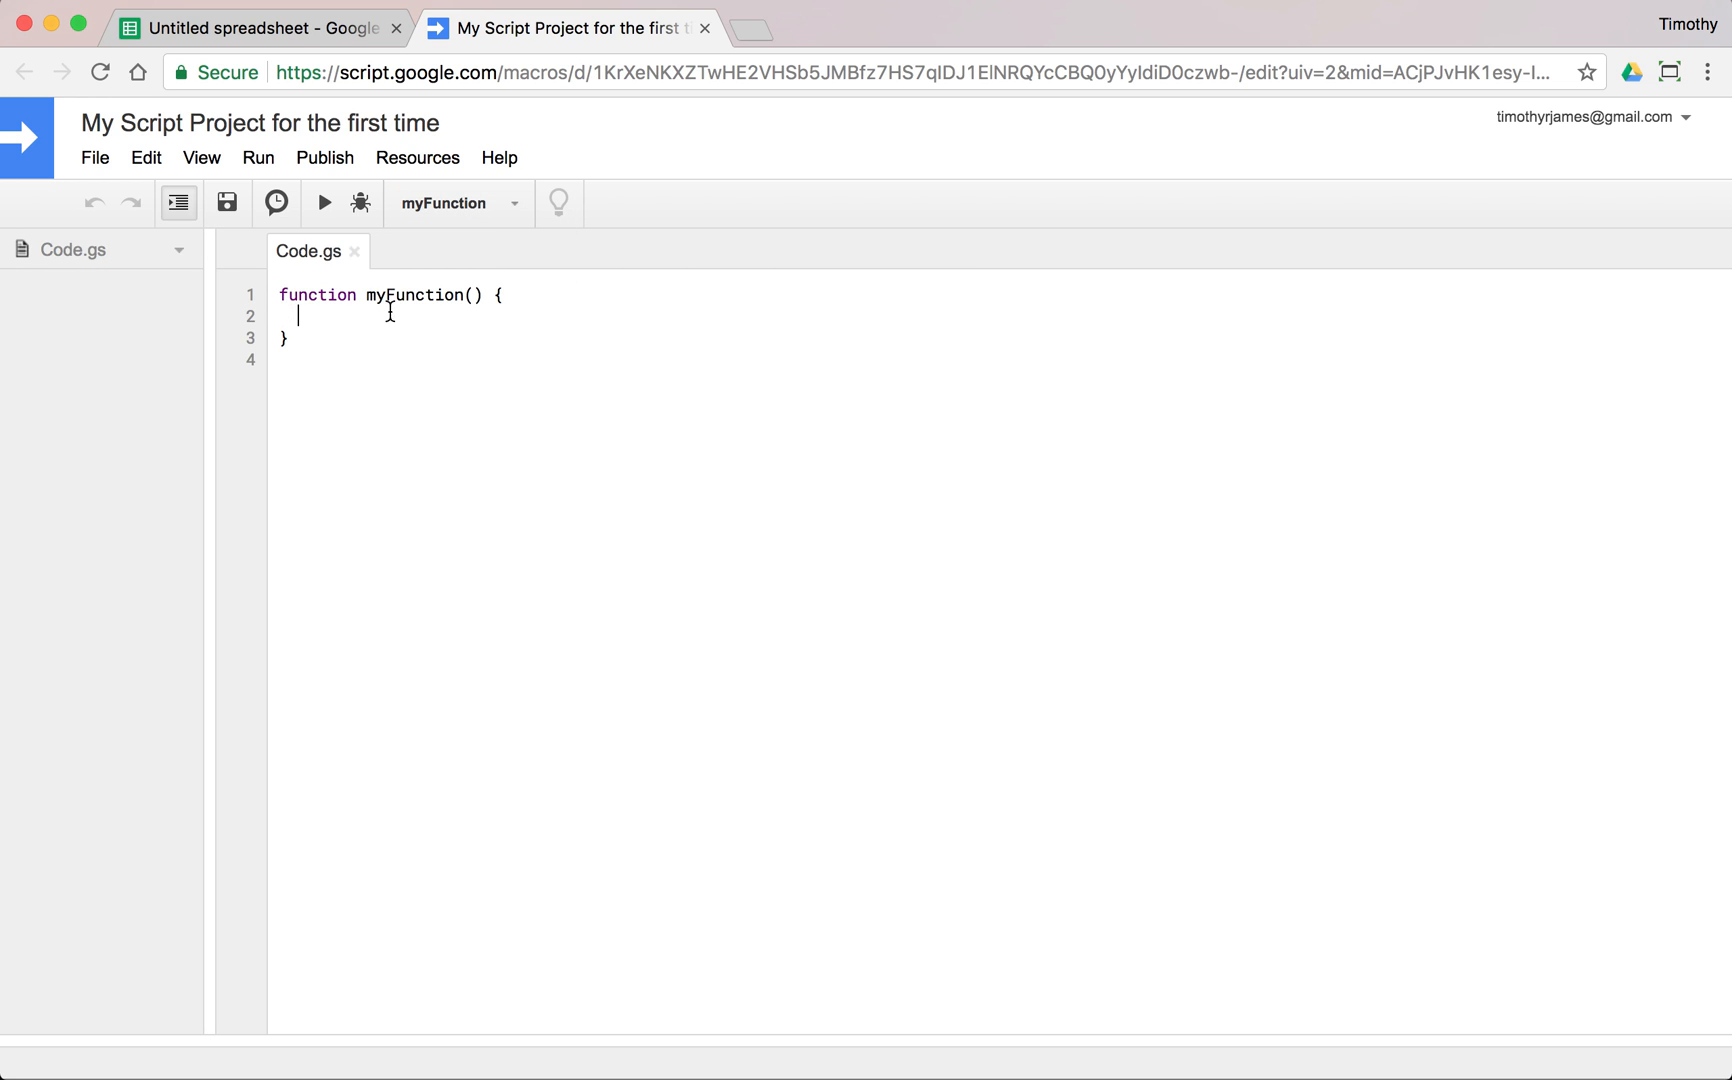
{"action": "mouse_move", "coordinate": [80, 322]}
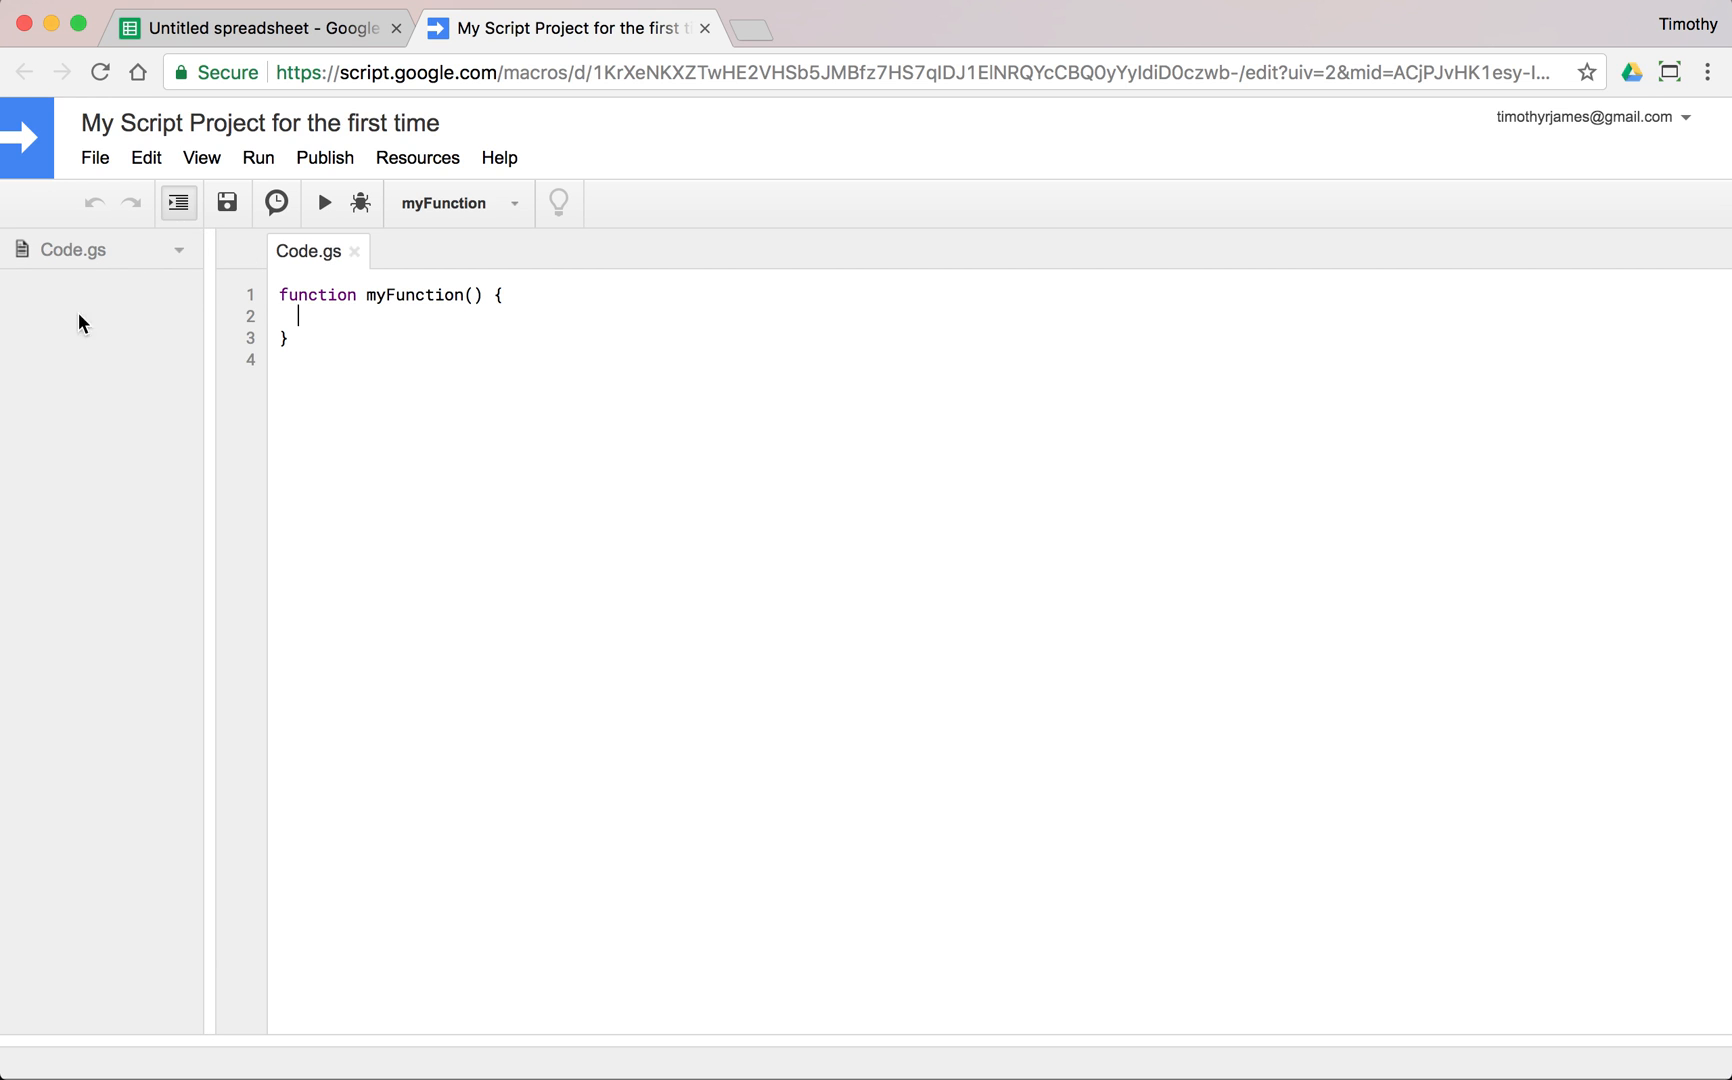
{"action": "mouse_move", "coordinate": [798, 164]}
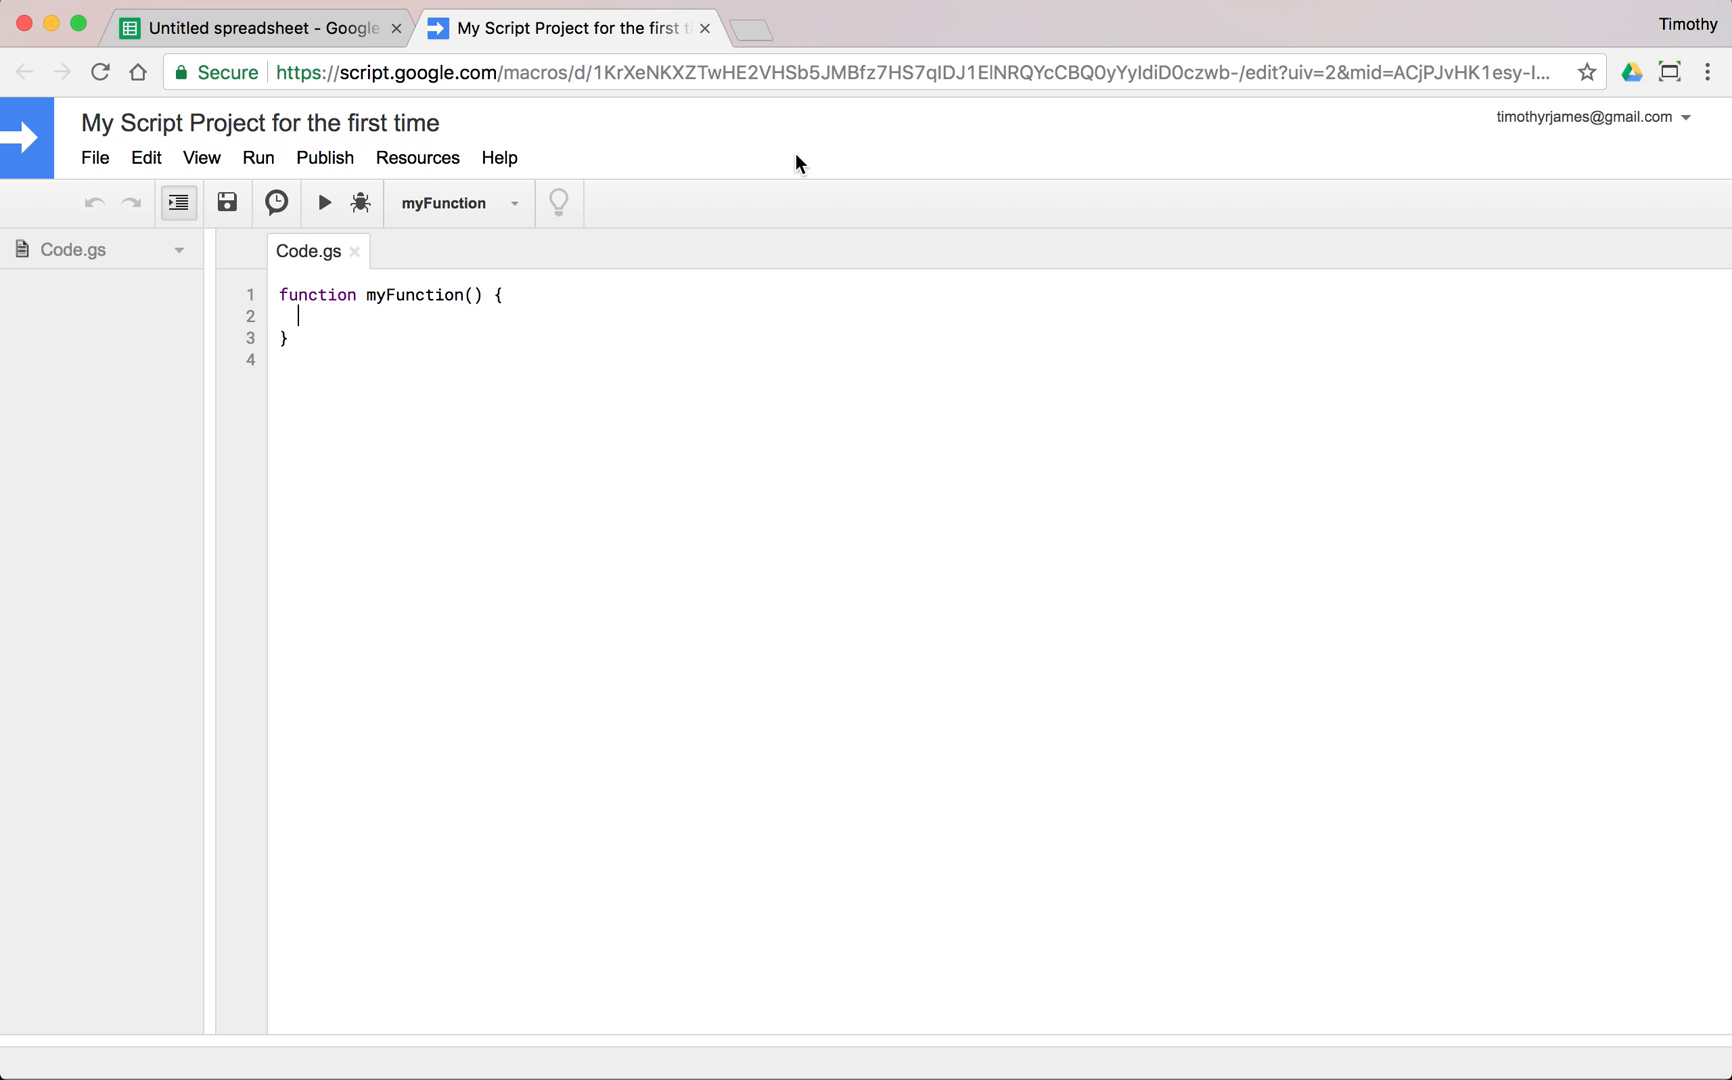
{"action": "mouse_move", "coordinate": [398, 268]}
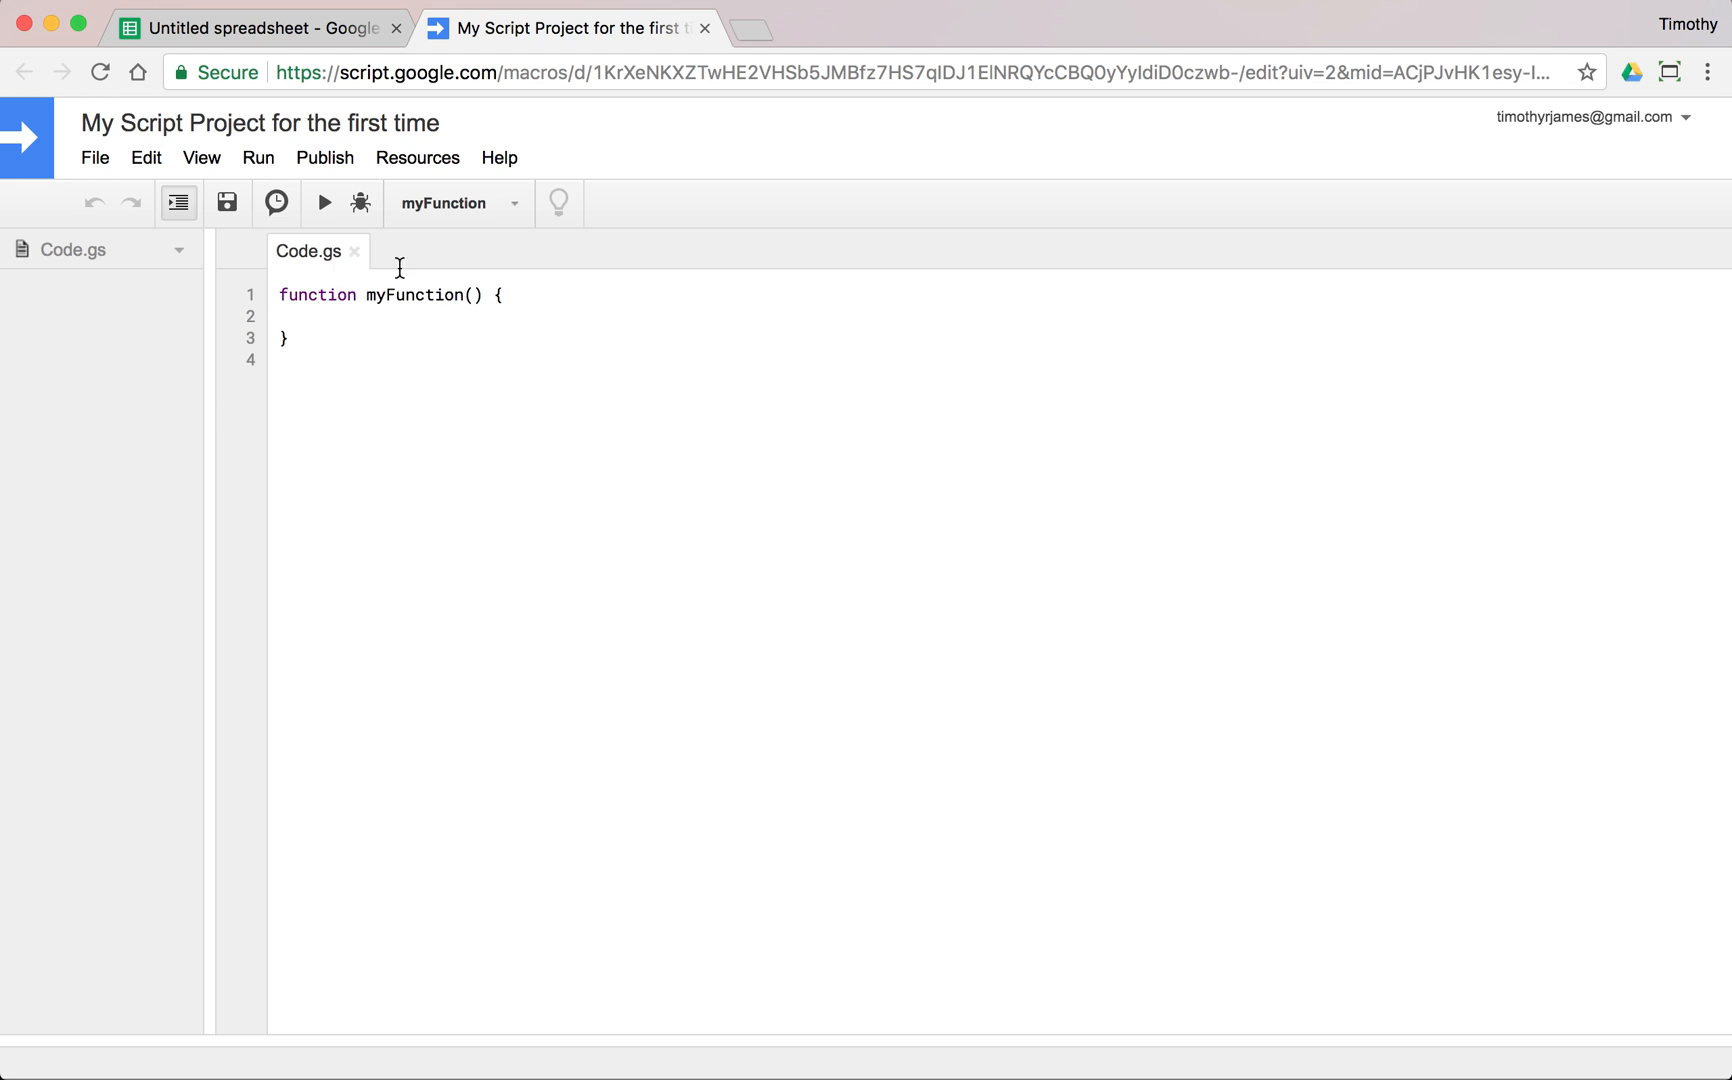
{"action": "mouse_move", "coordinate": [358, 294]}
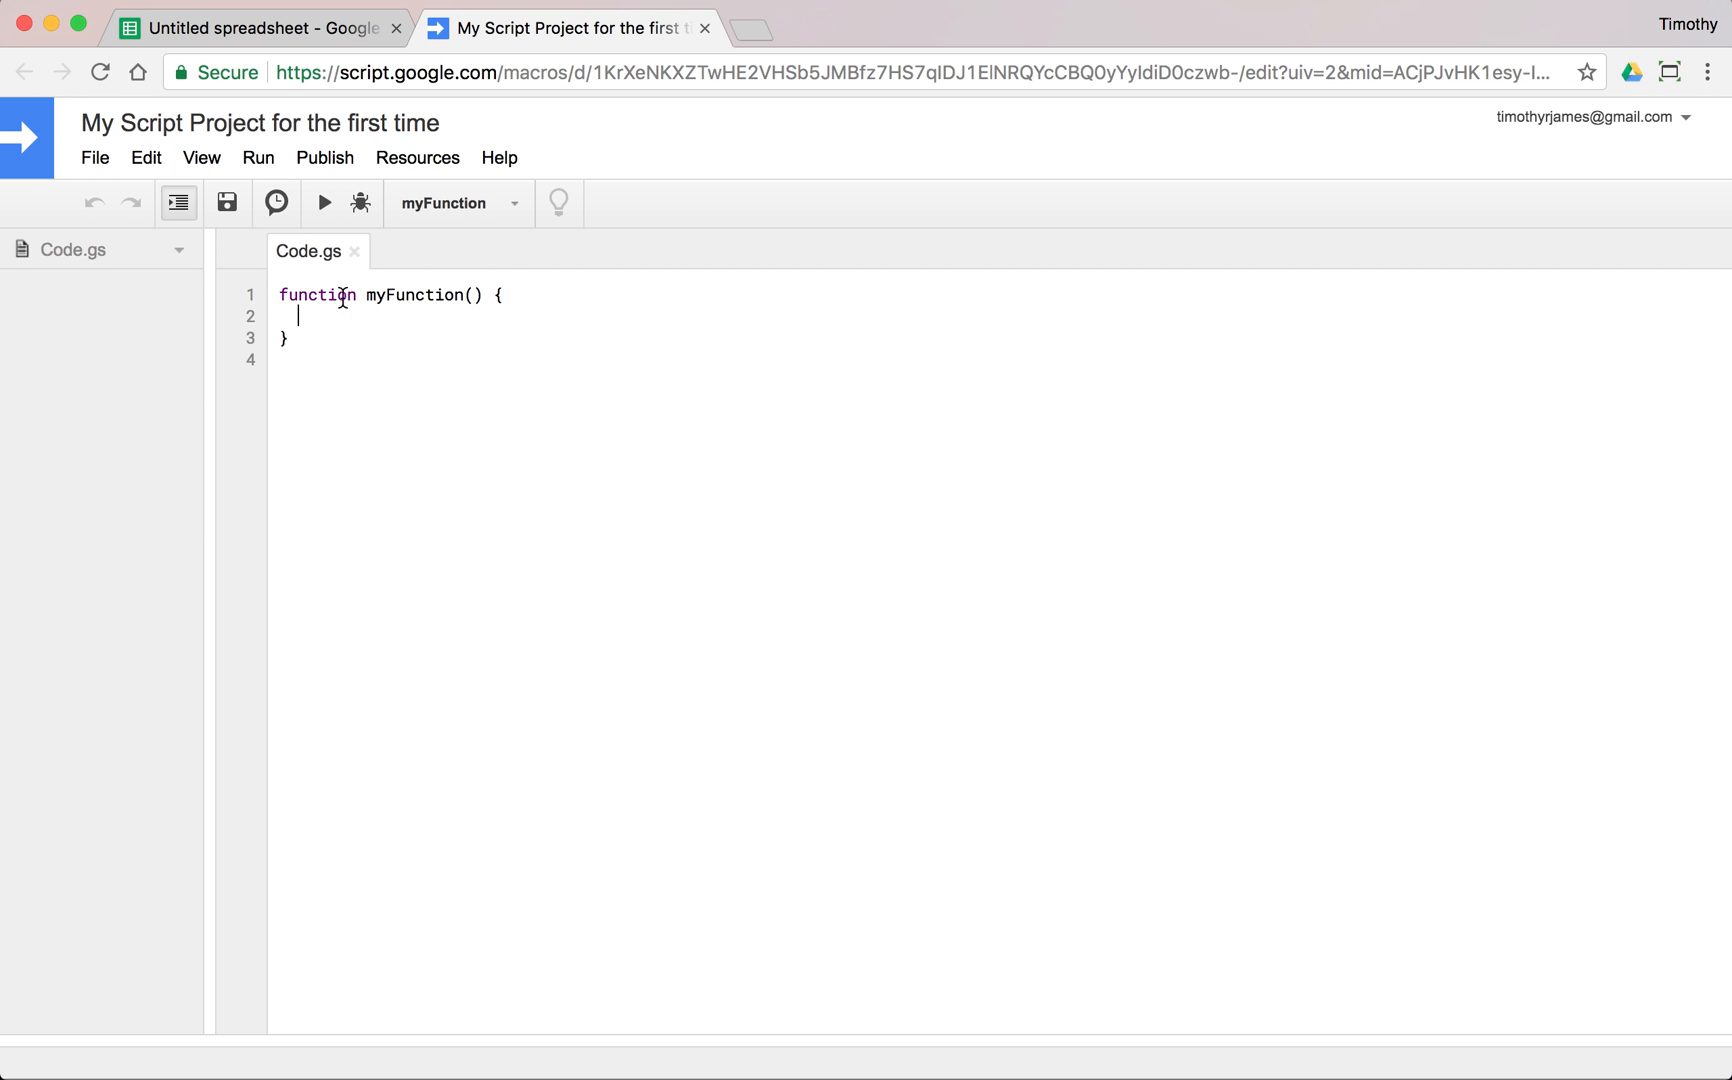
{"action": "mouse_move", "coordinate": [478, 312]}
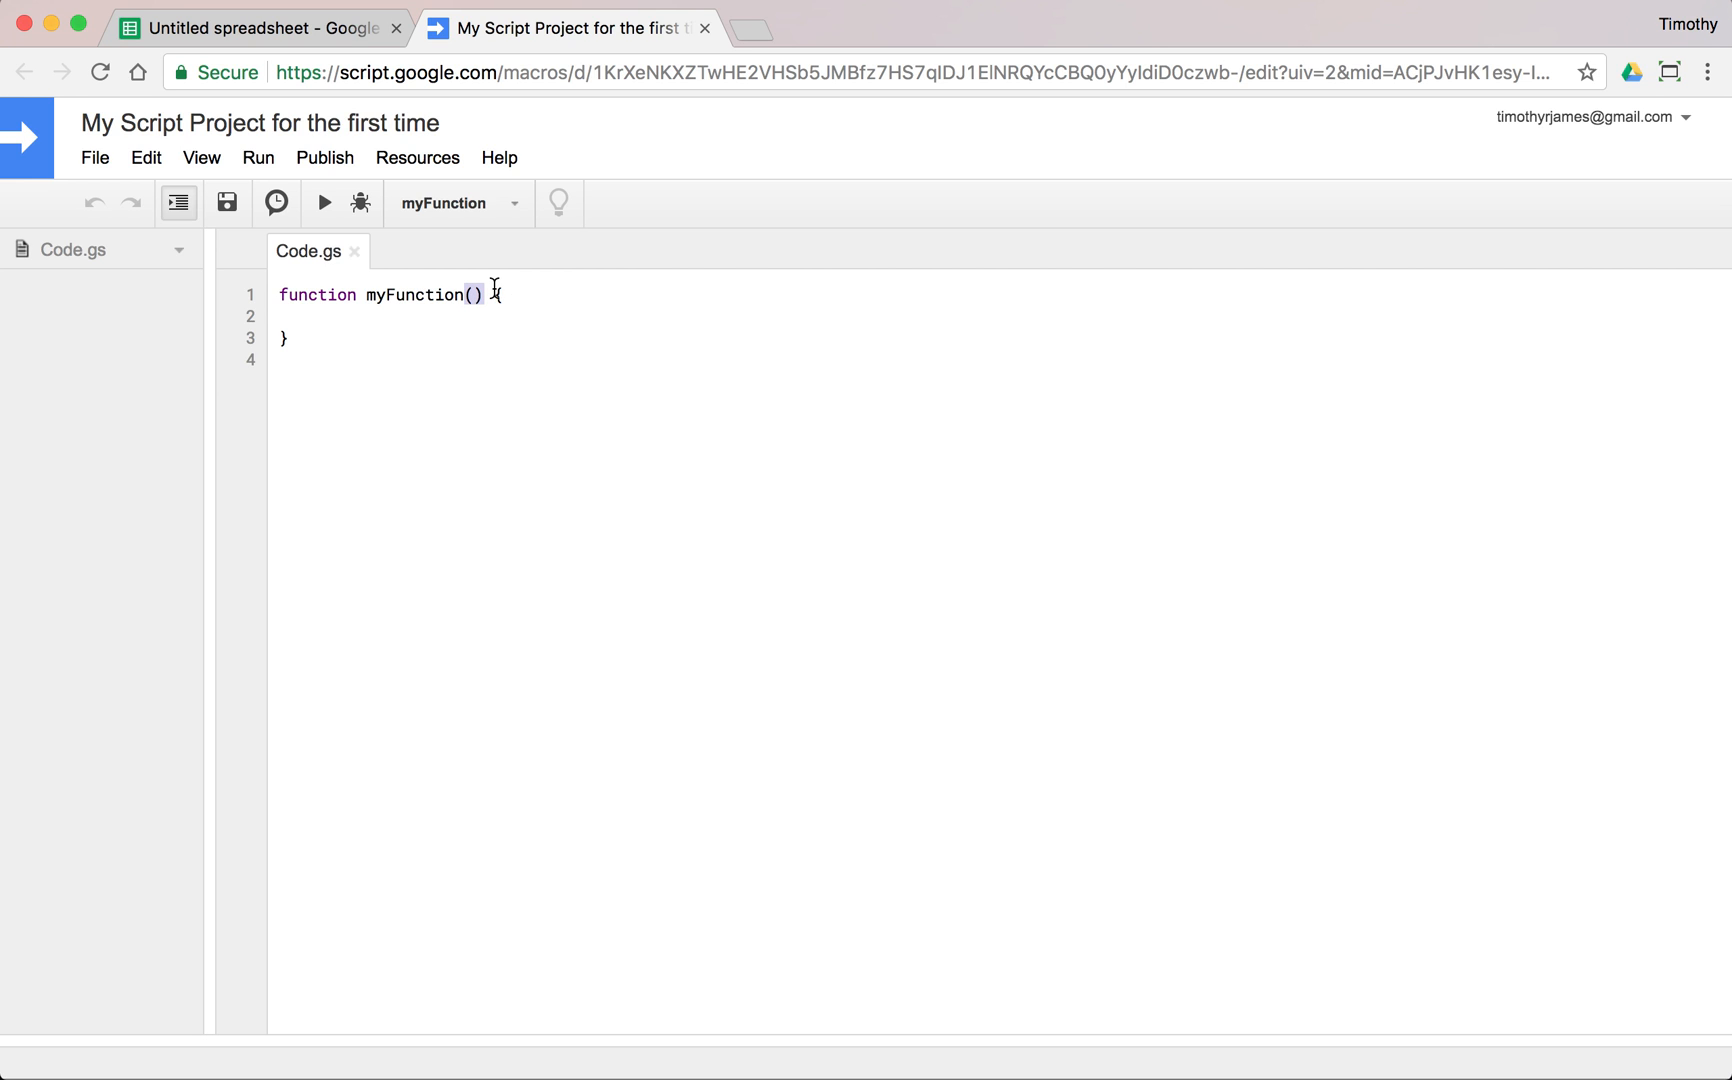
{"action": "mouse_move", "coordinate": [566, 298]}
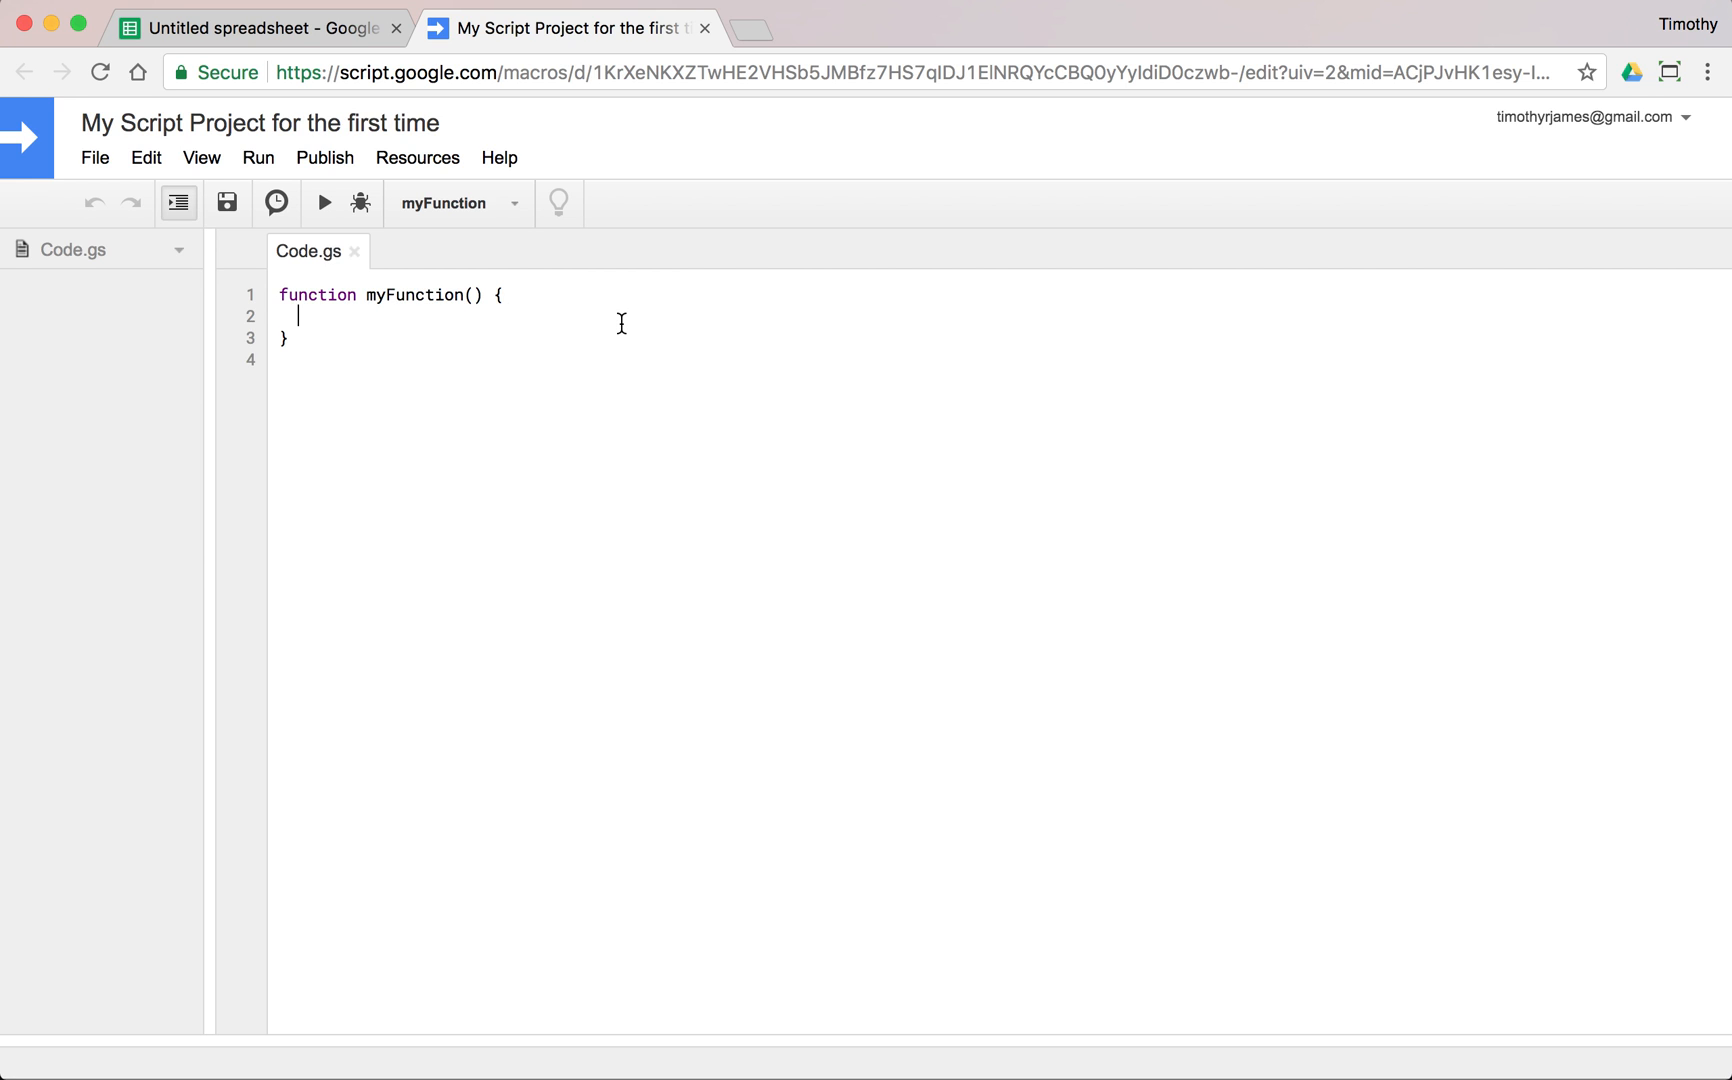
{"action": "type", "text": "[][][][][]["}
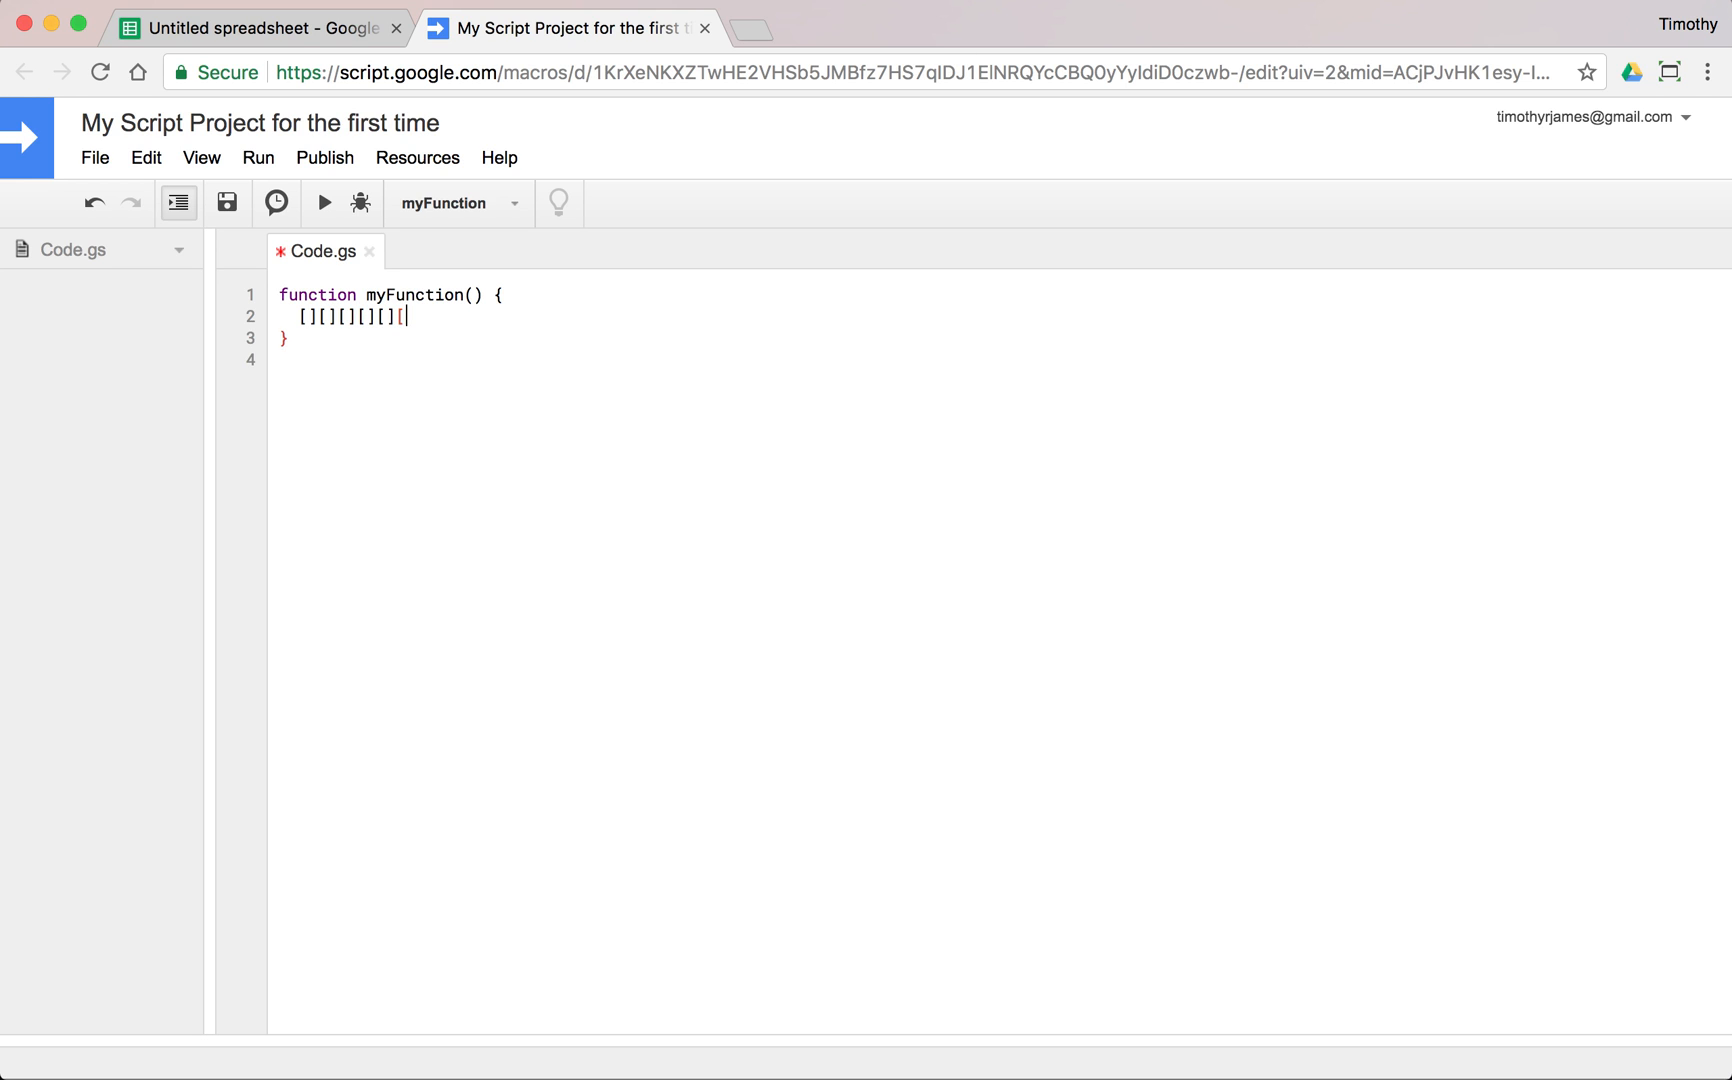
{"action": "key", "text": "backspace"}
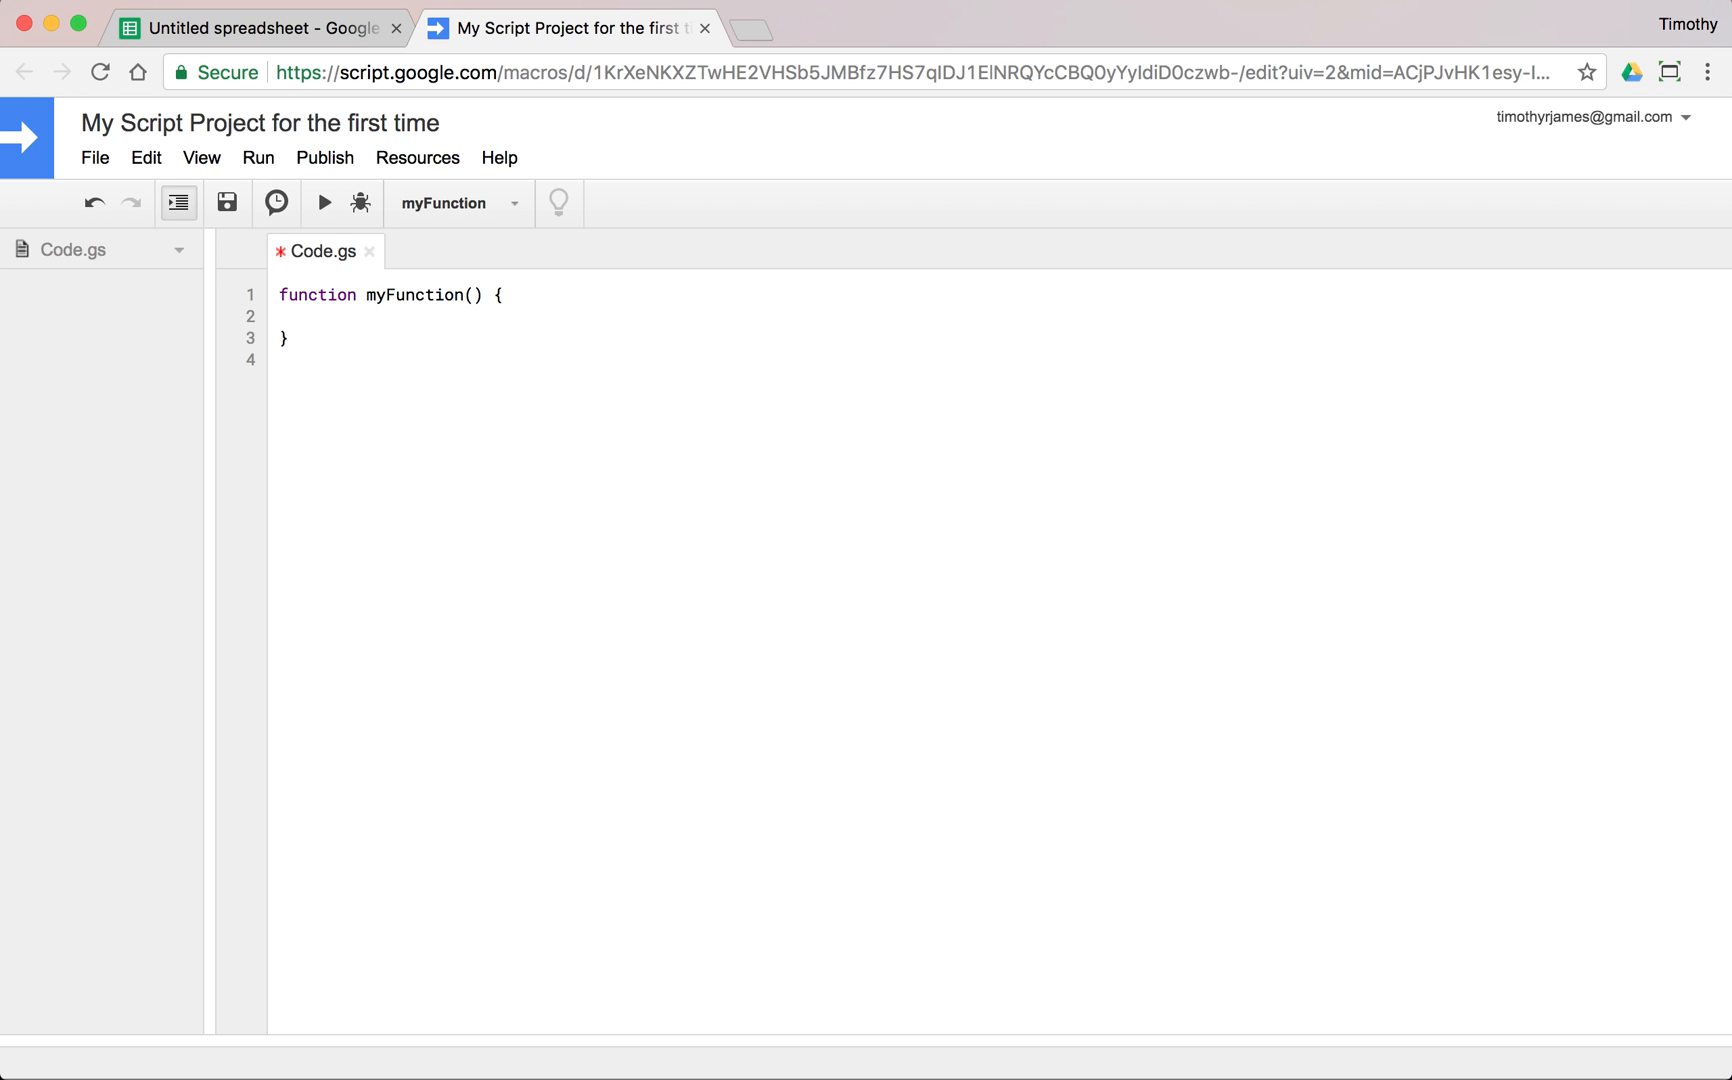
{"action": "left_click", "coordinate": [228, 202]}
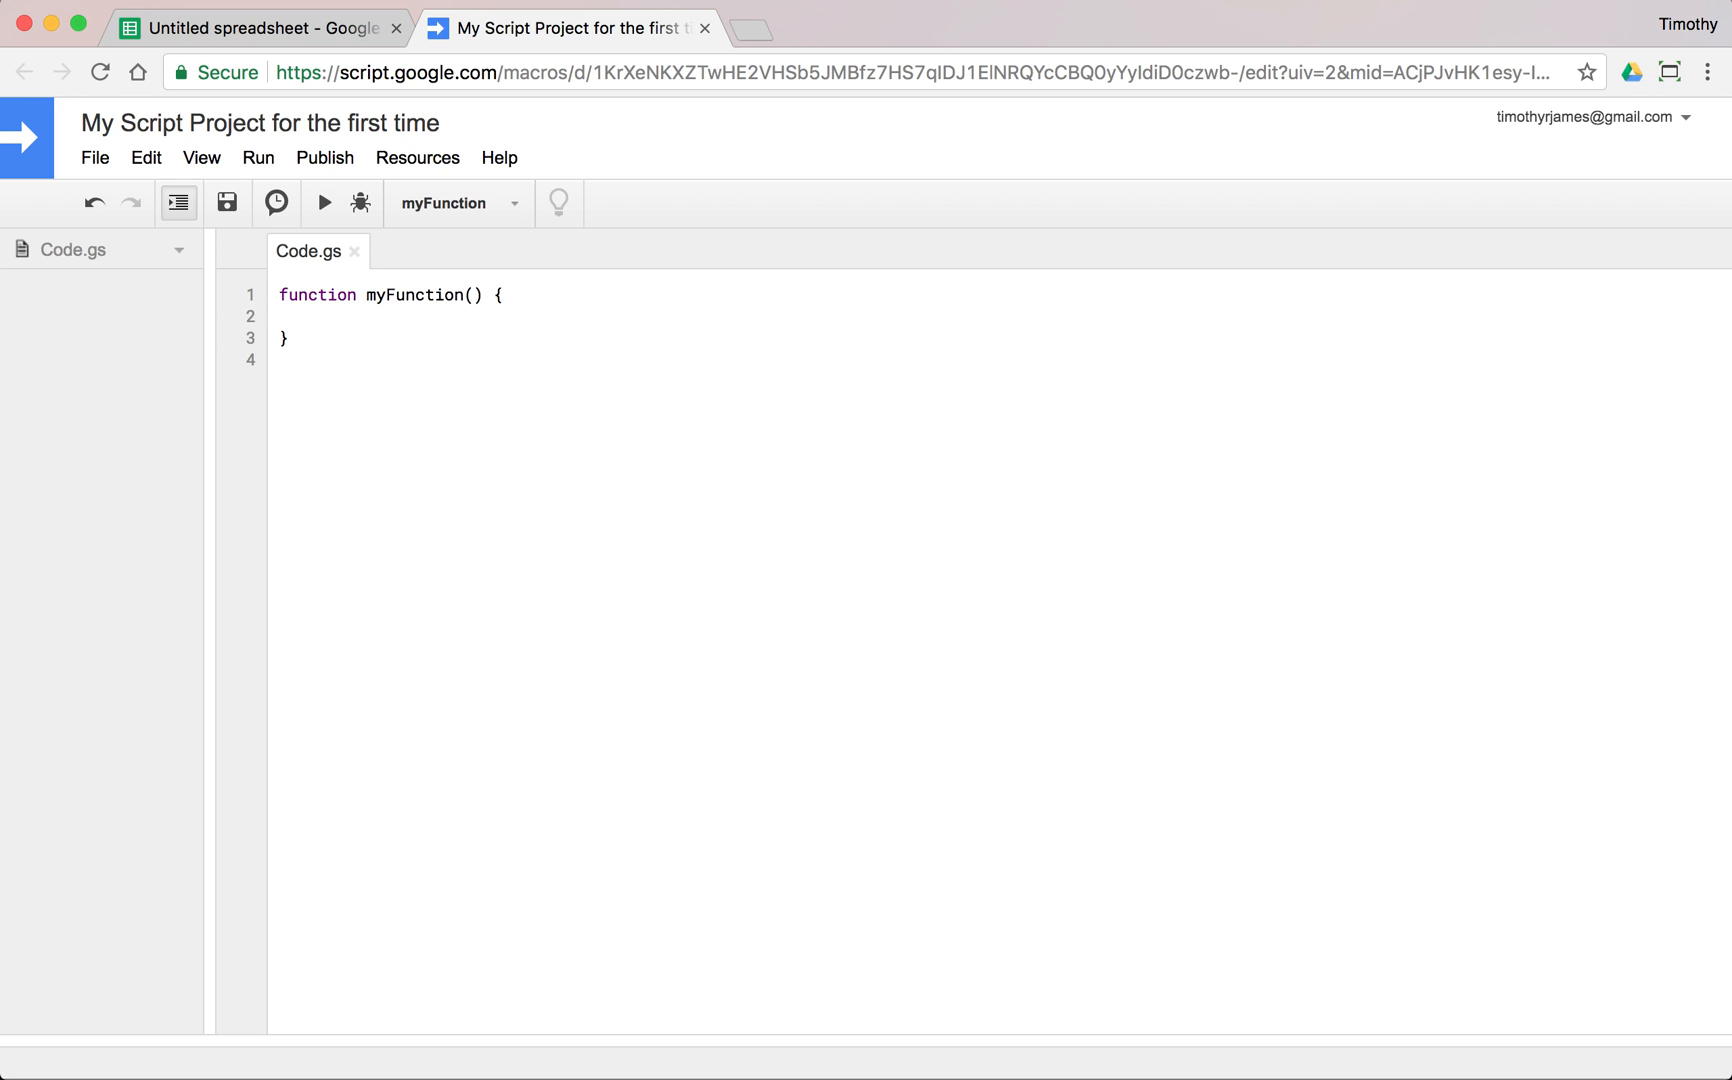
{"action": "left_click", "coordinate": [298, 316]}
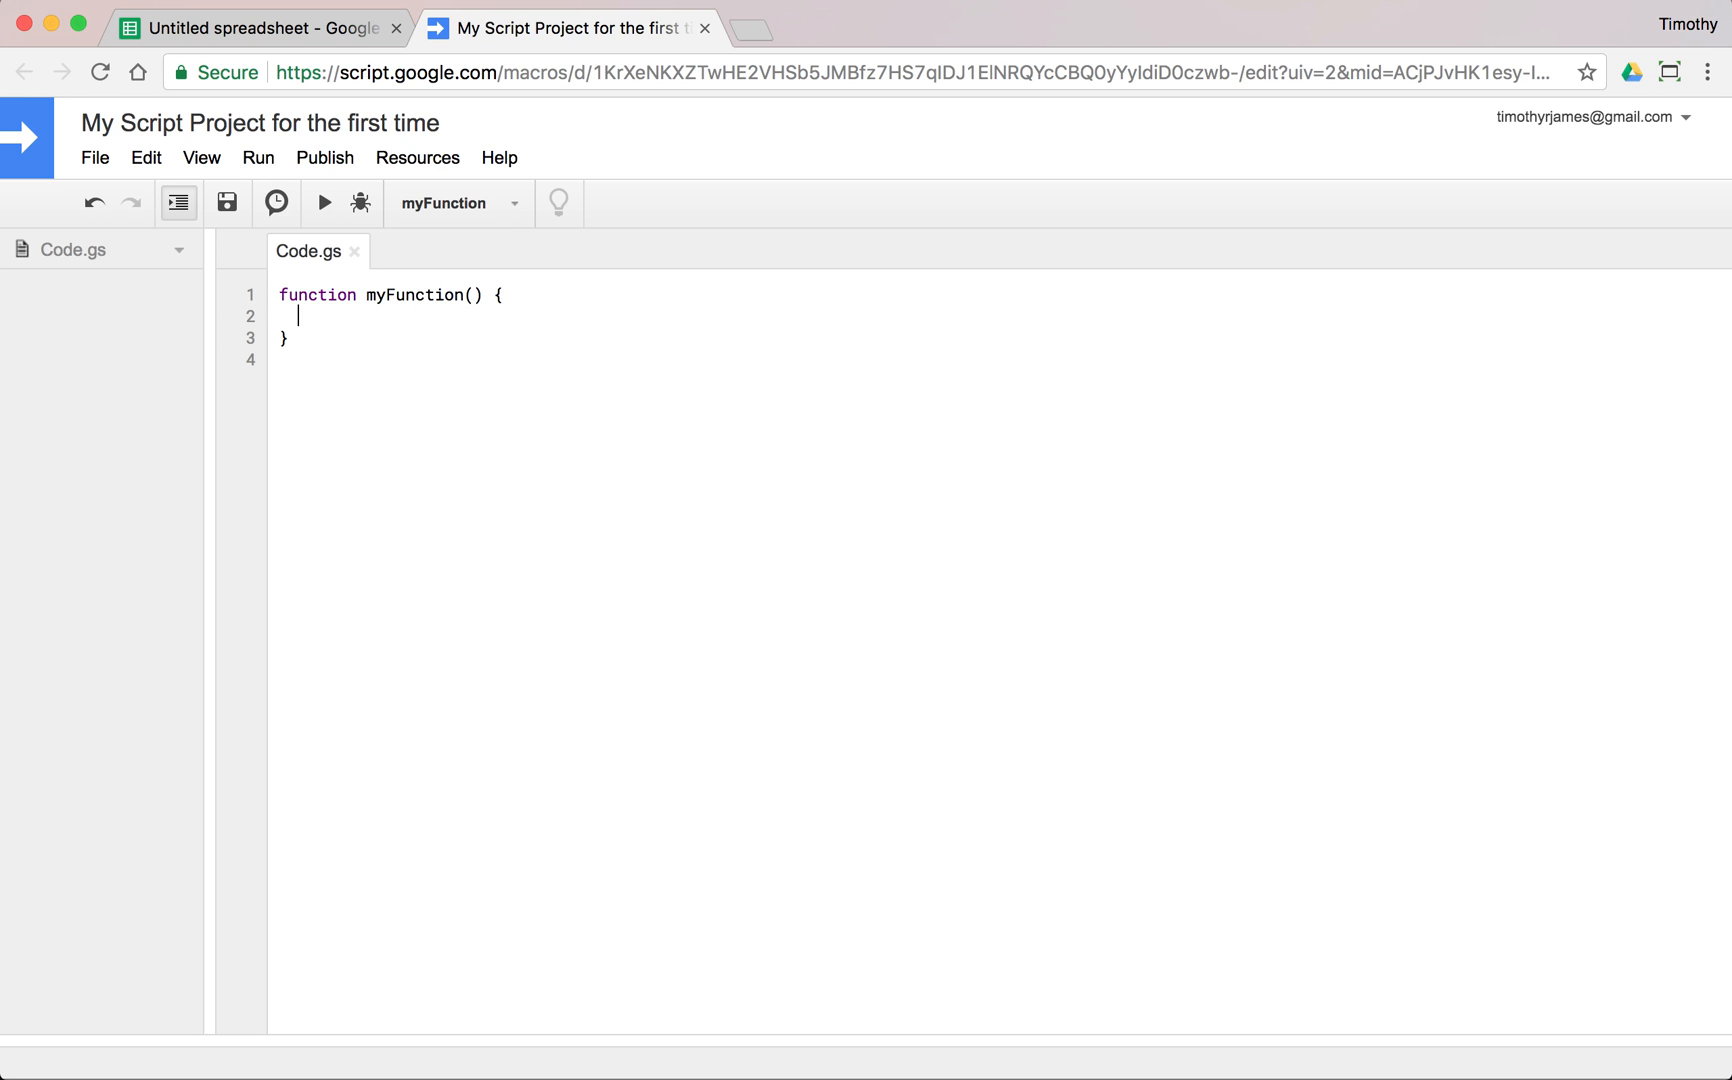
{"action": "mouse_move", "coordinate": [324, 232]}
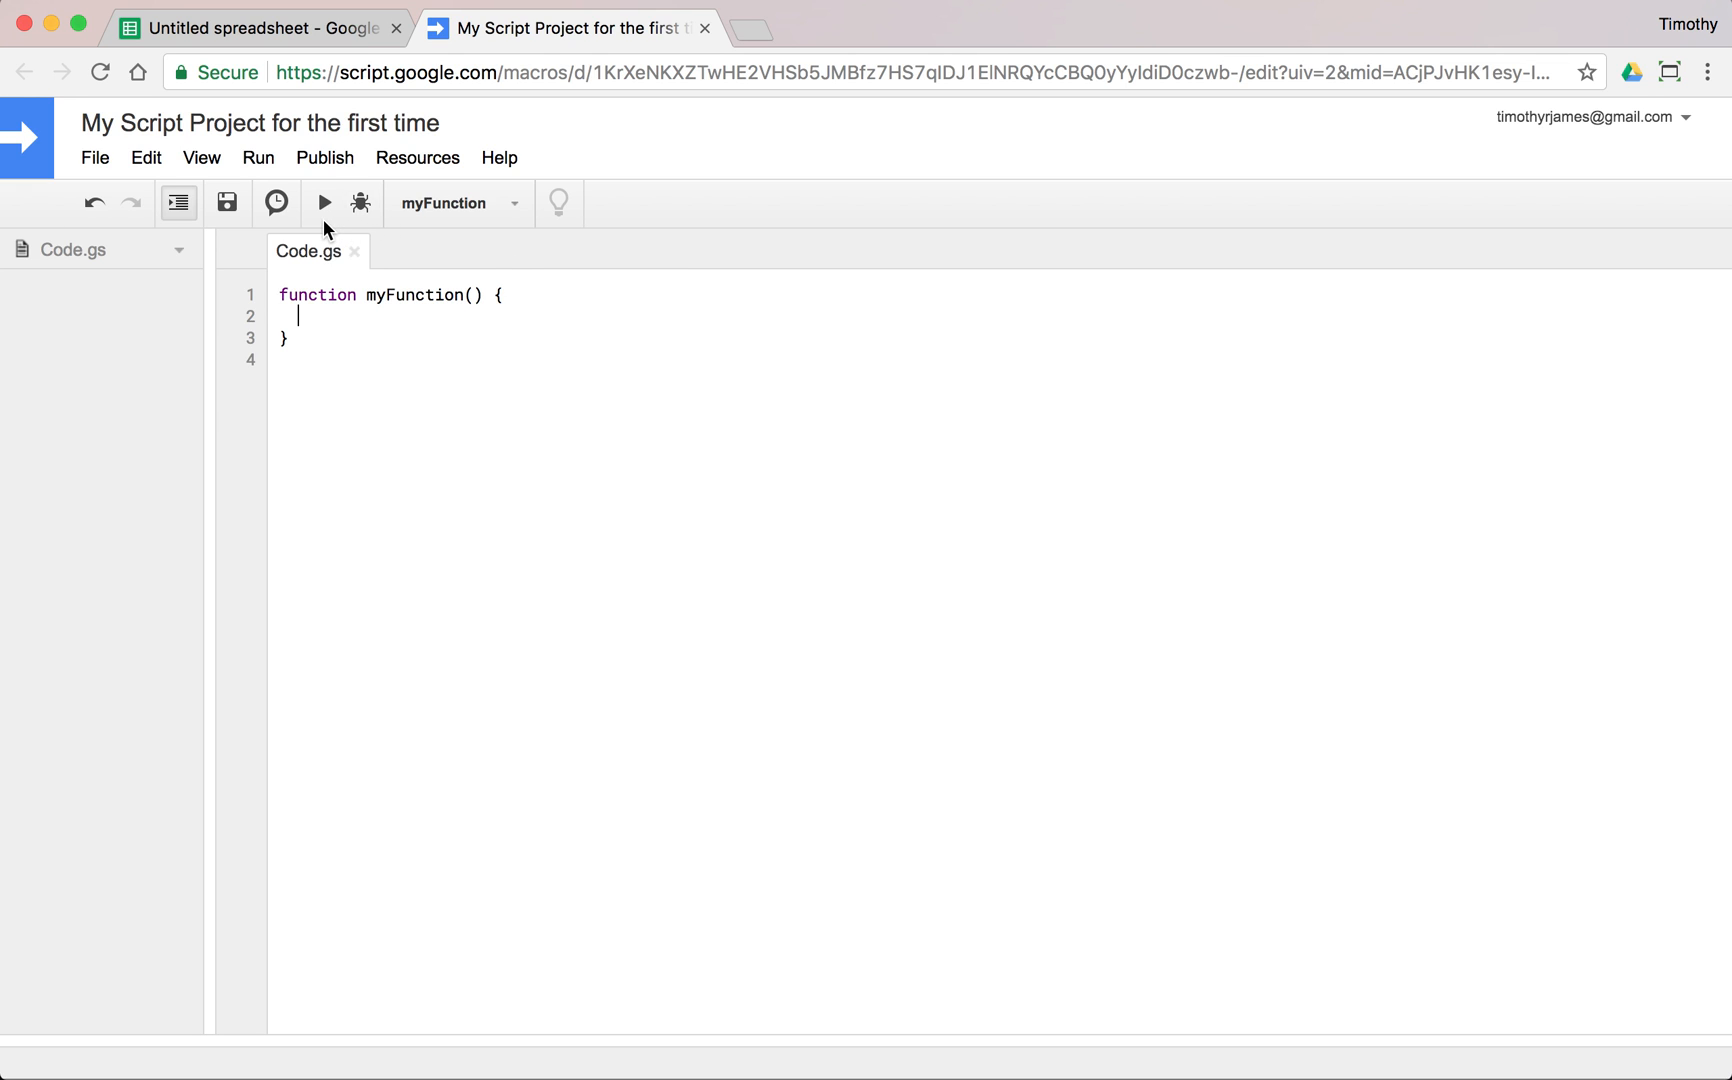
{"action": "left_click", "coordinate": [322, 204]}
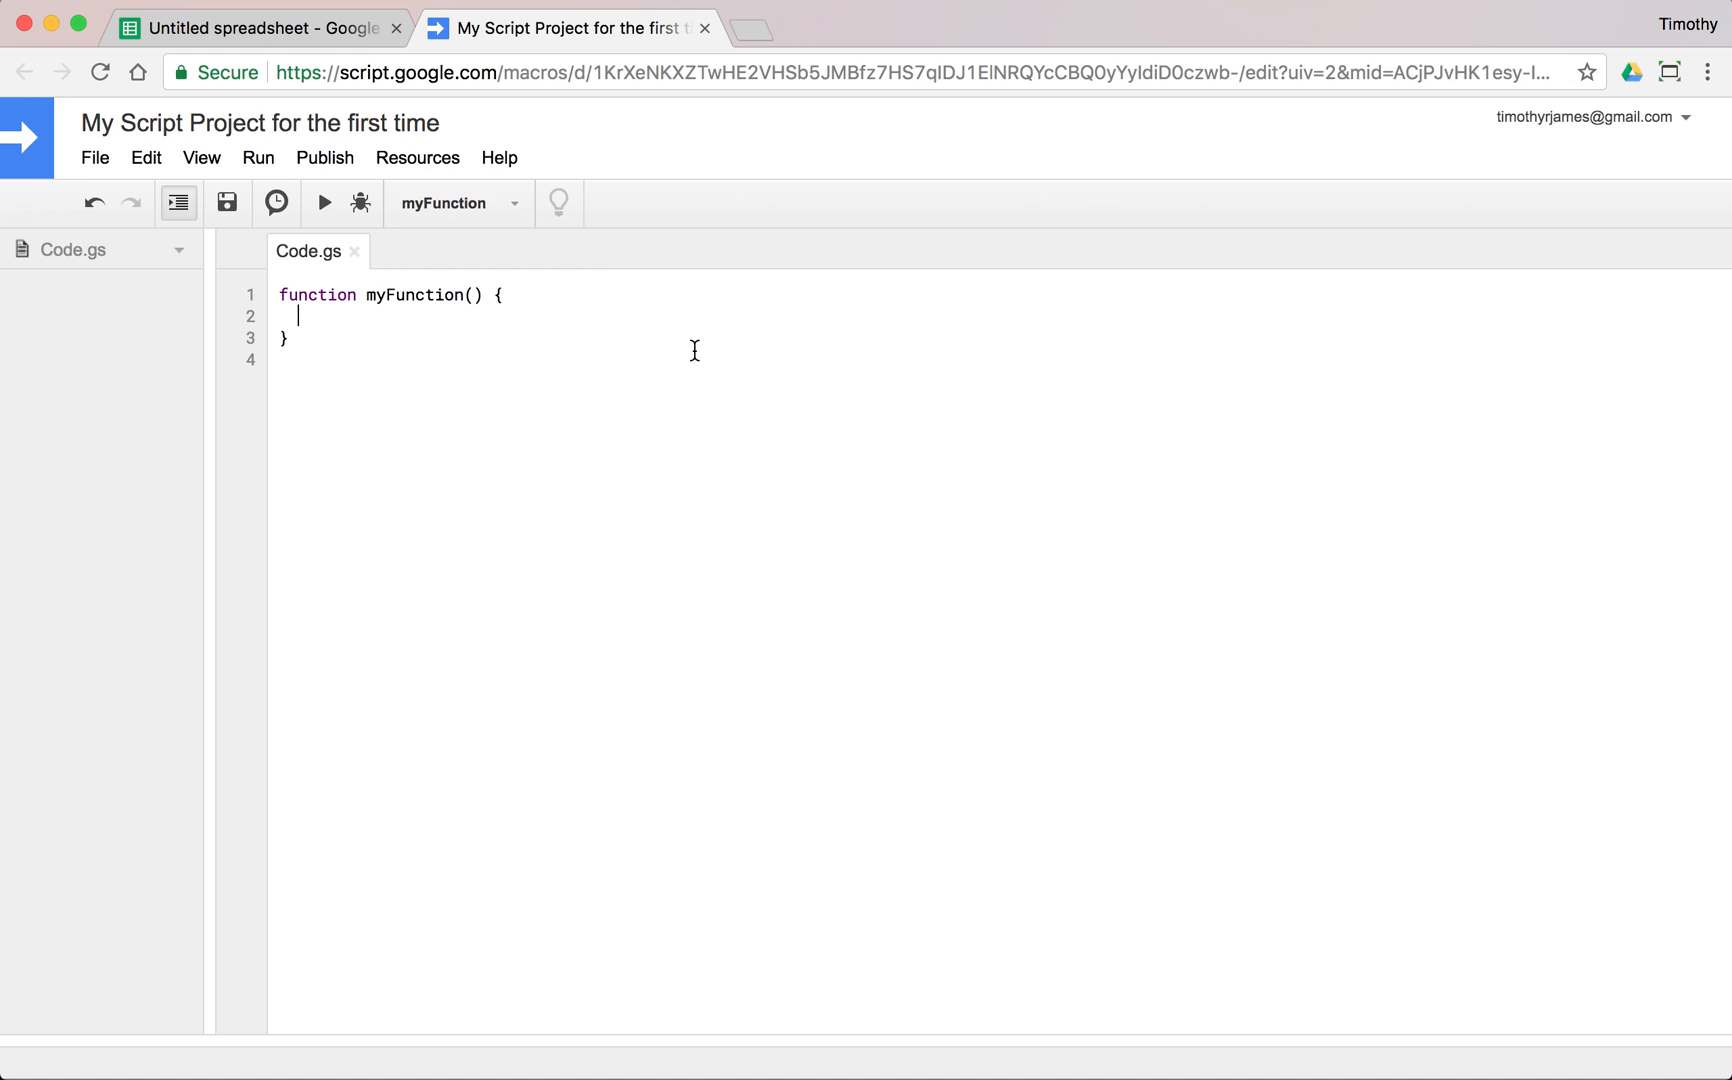
{"action": "mouse_move", "coordinate": [648, 322]}
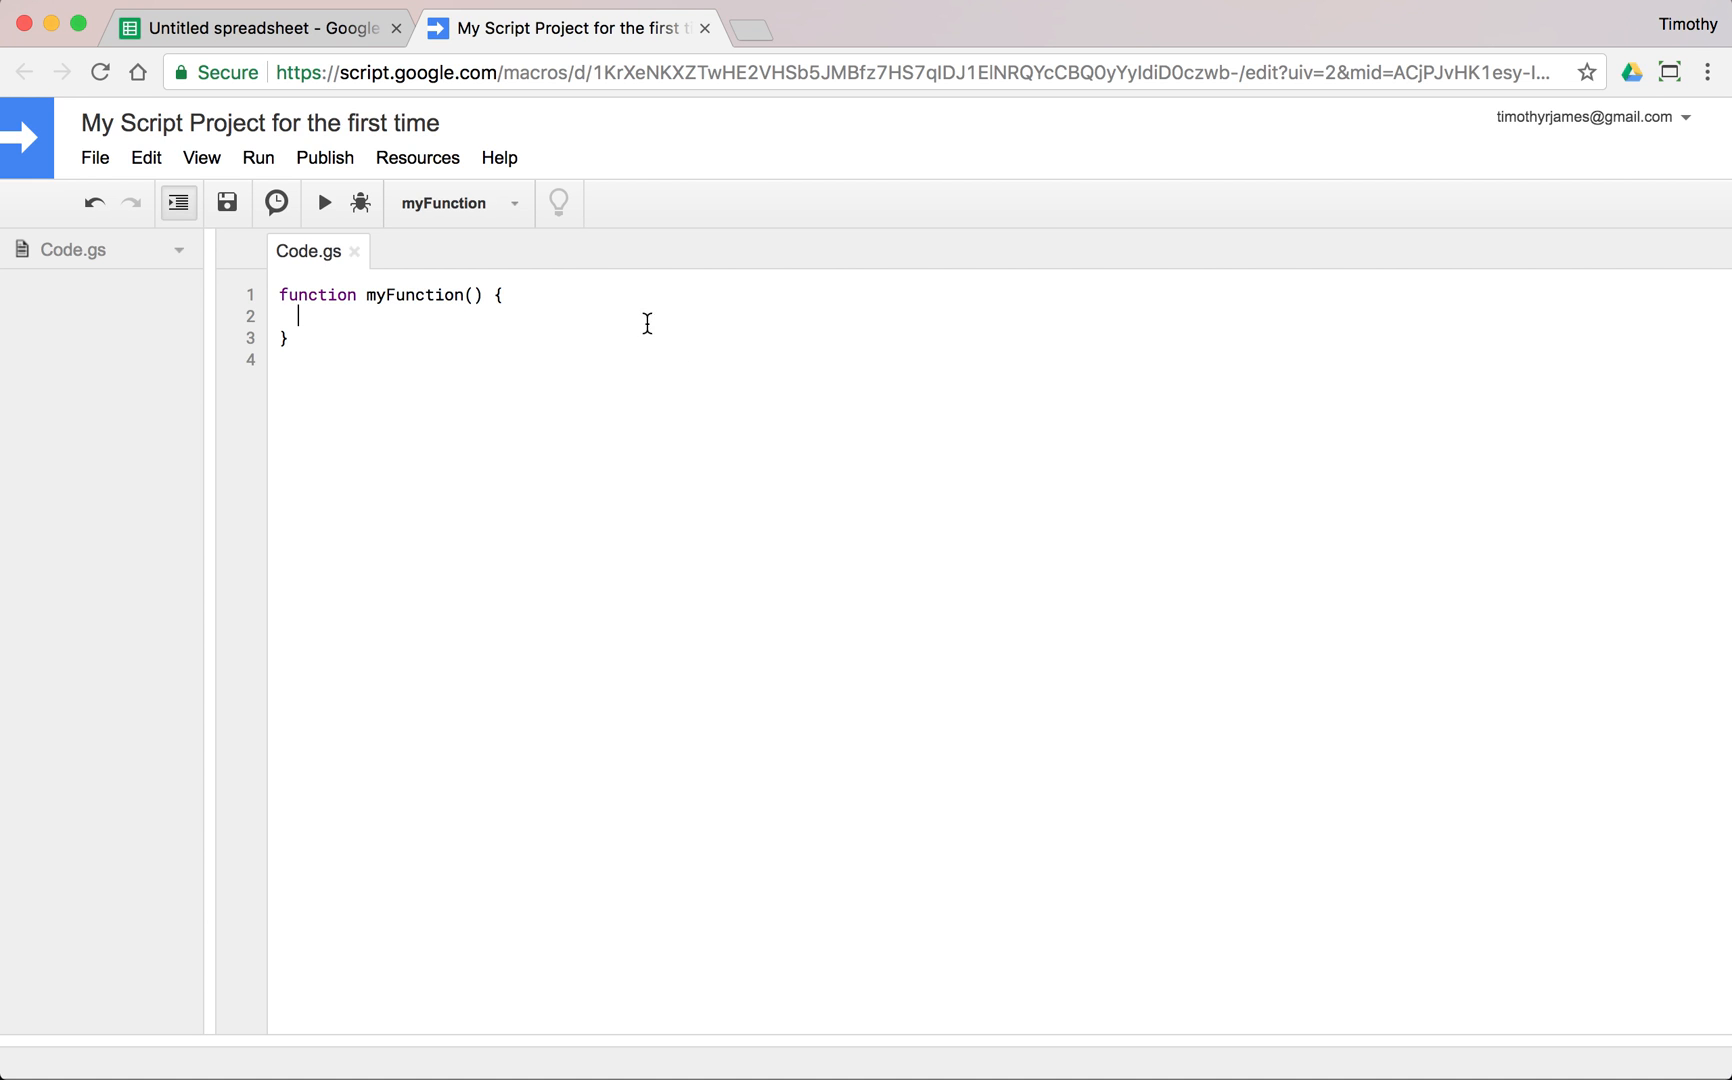
{"action": "mouse_move", "coordinate": [448, 340]}
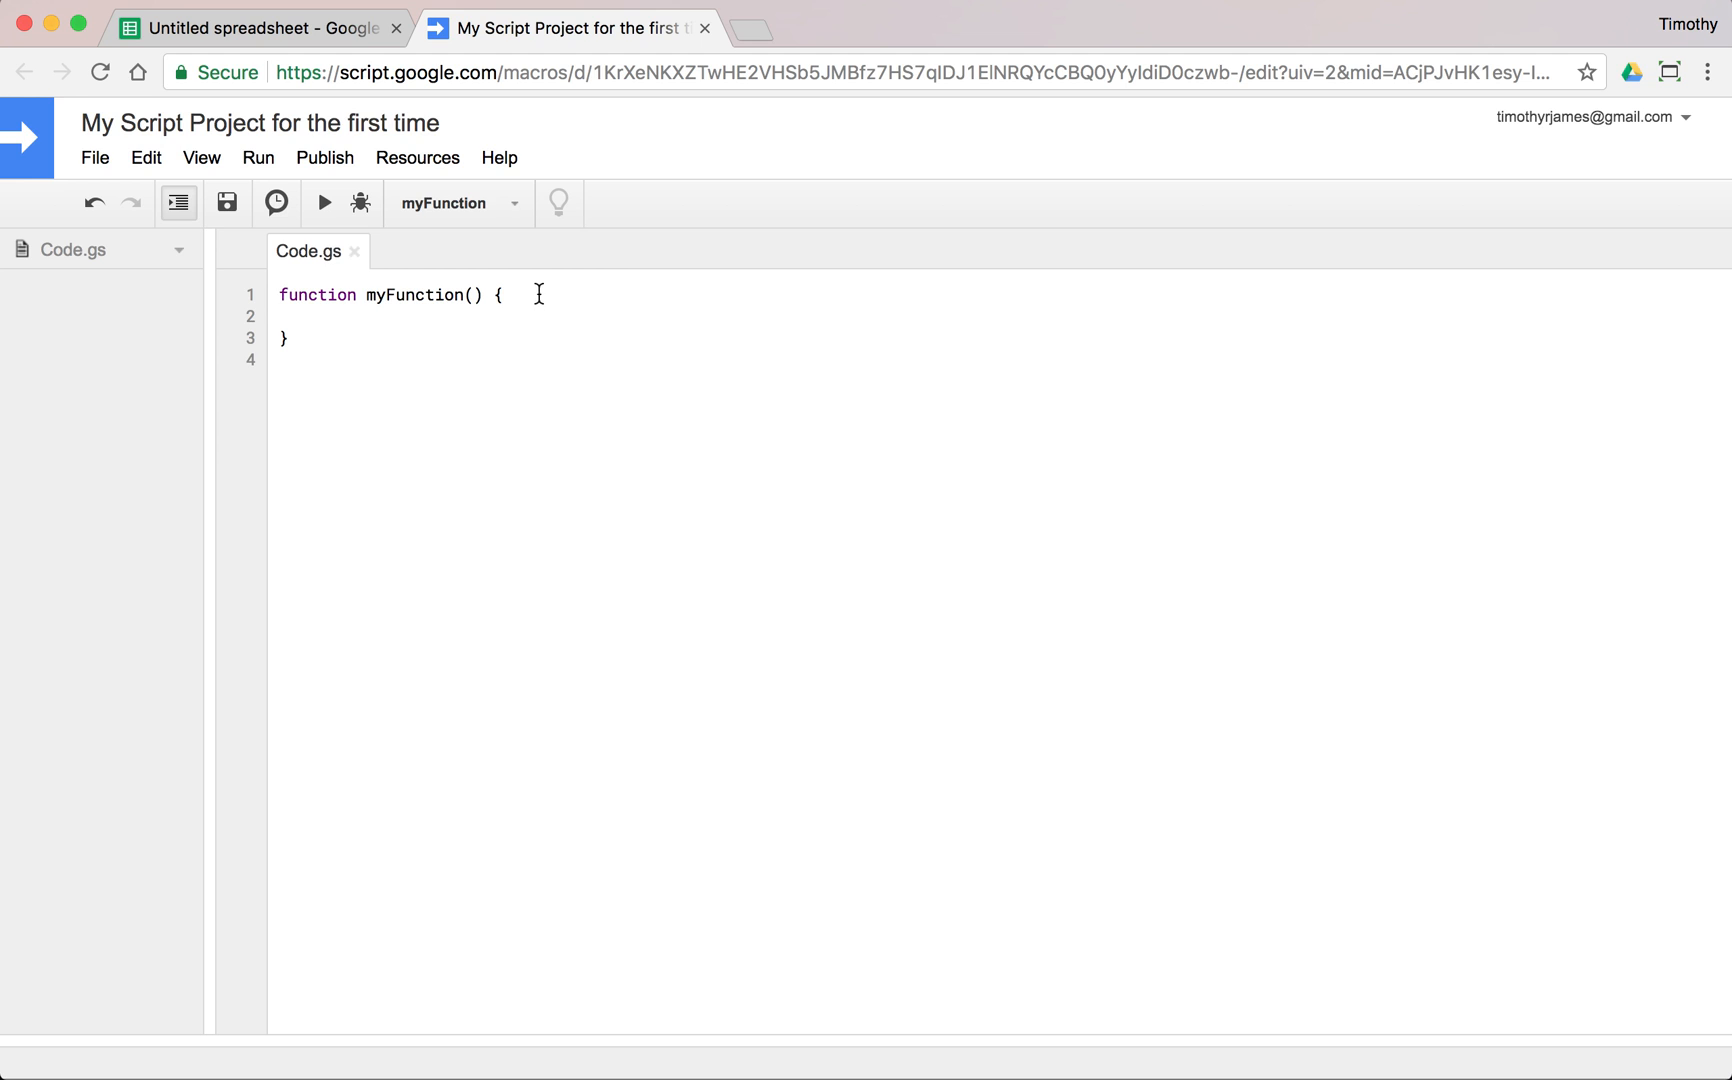
{"action": "left_click", "coordinate": [500, 294]}
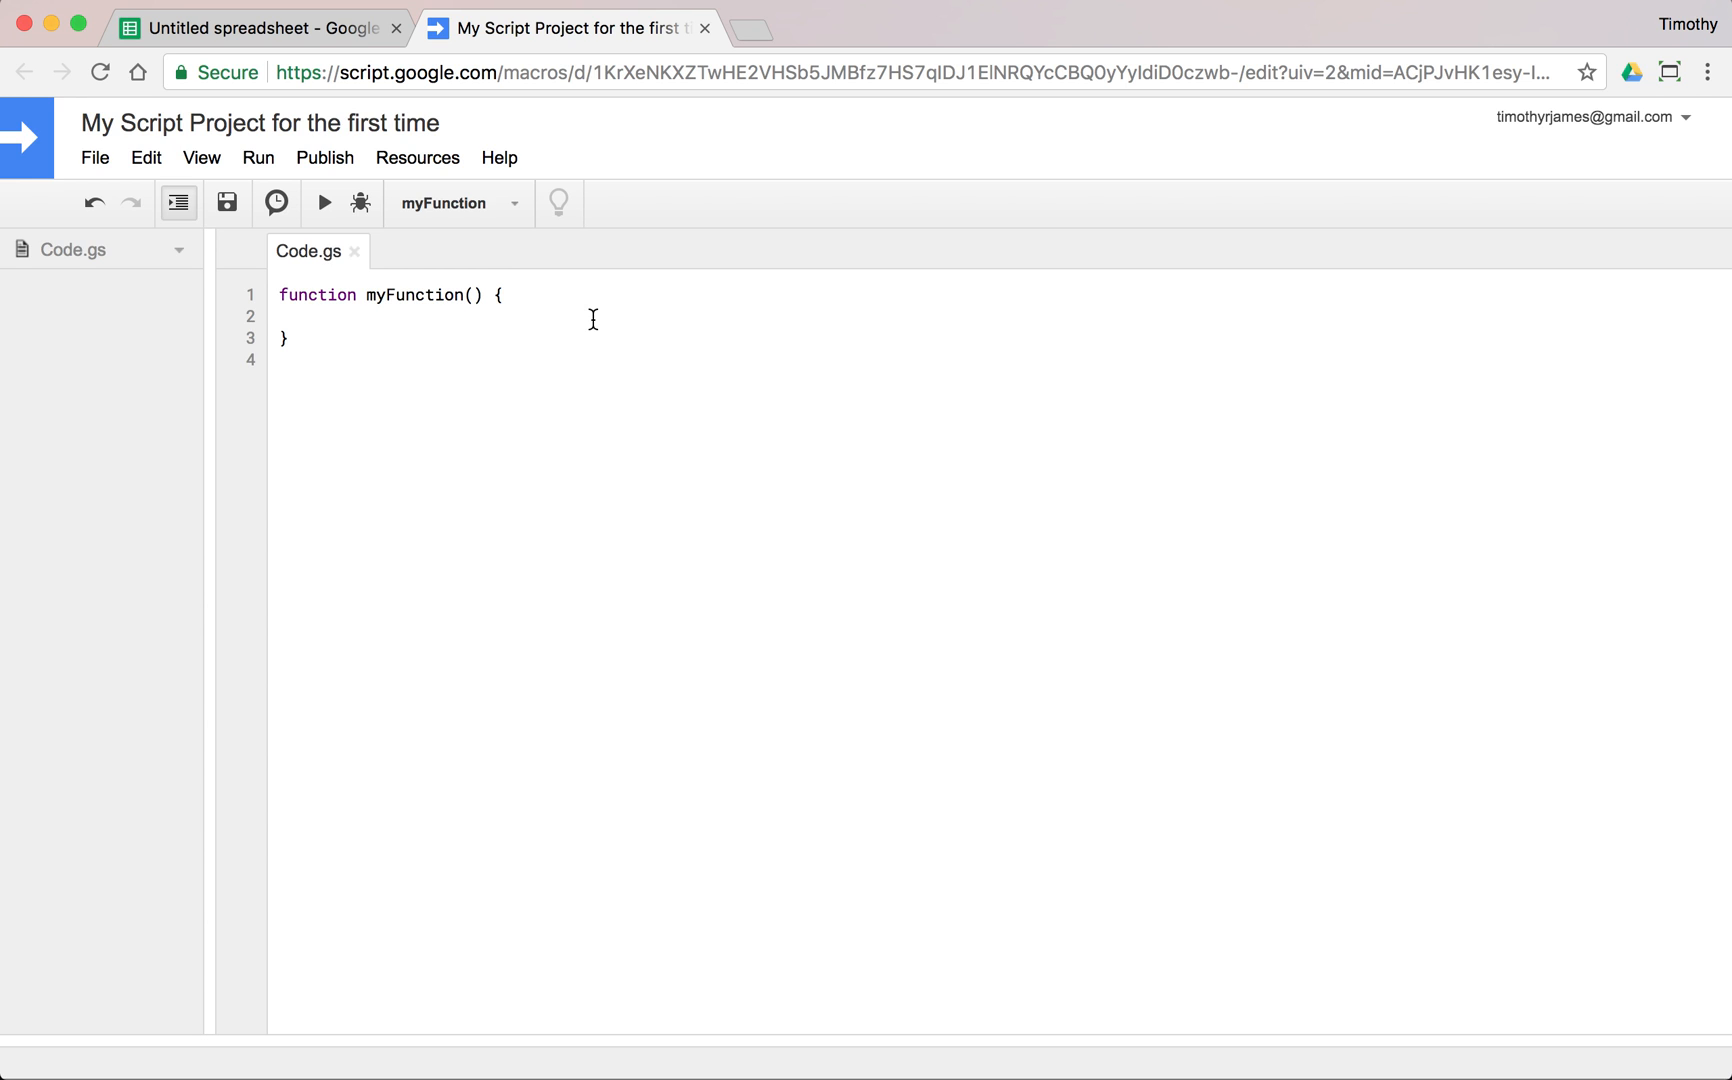
Begin the line 'Logger.' inside myFunction and check Content assist in the Edit menu.
{"action": "type", "text": "Logger"}
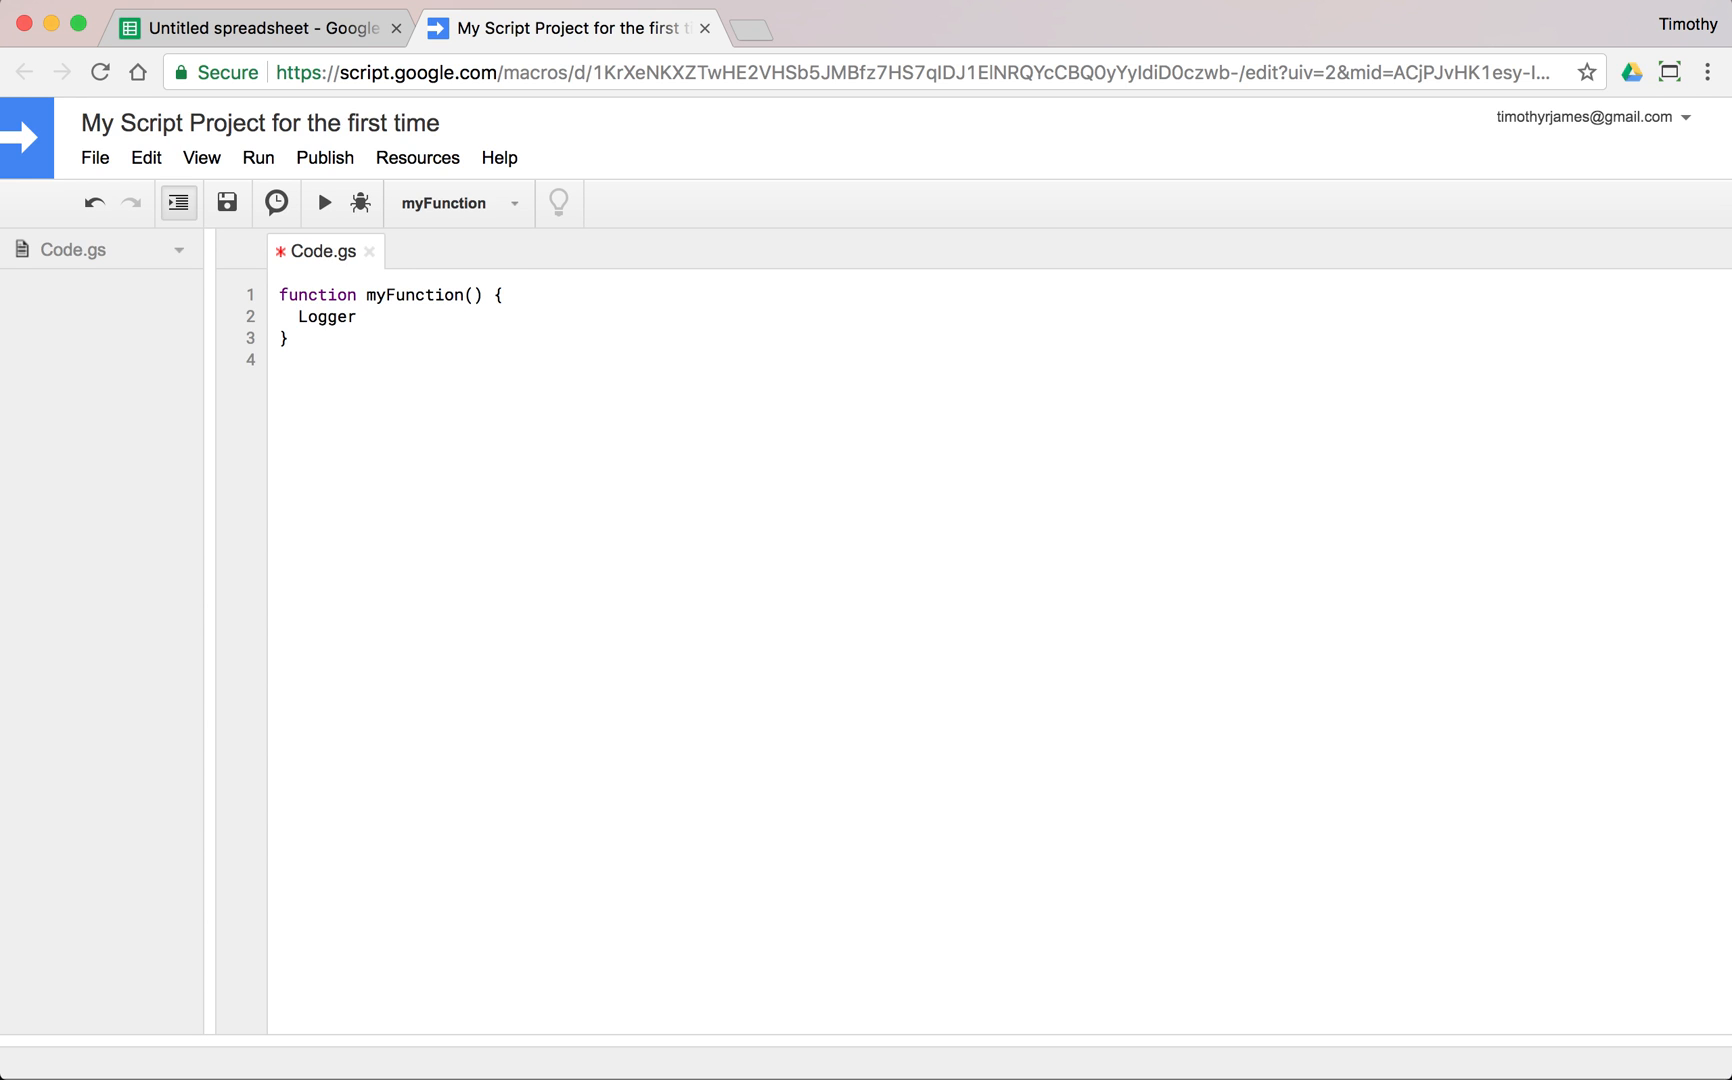
{"action": "type", "text": "."}
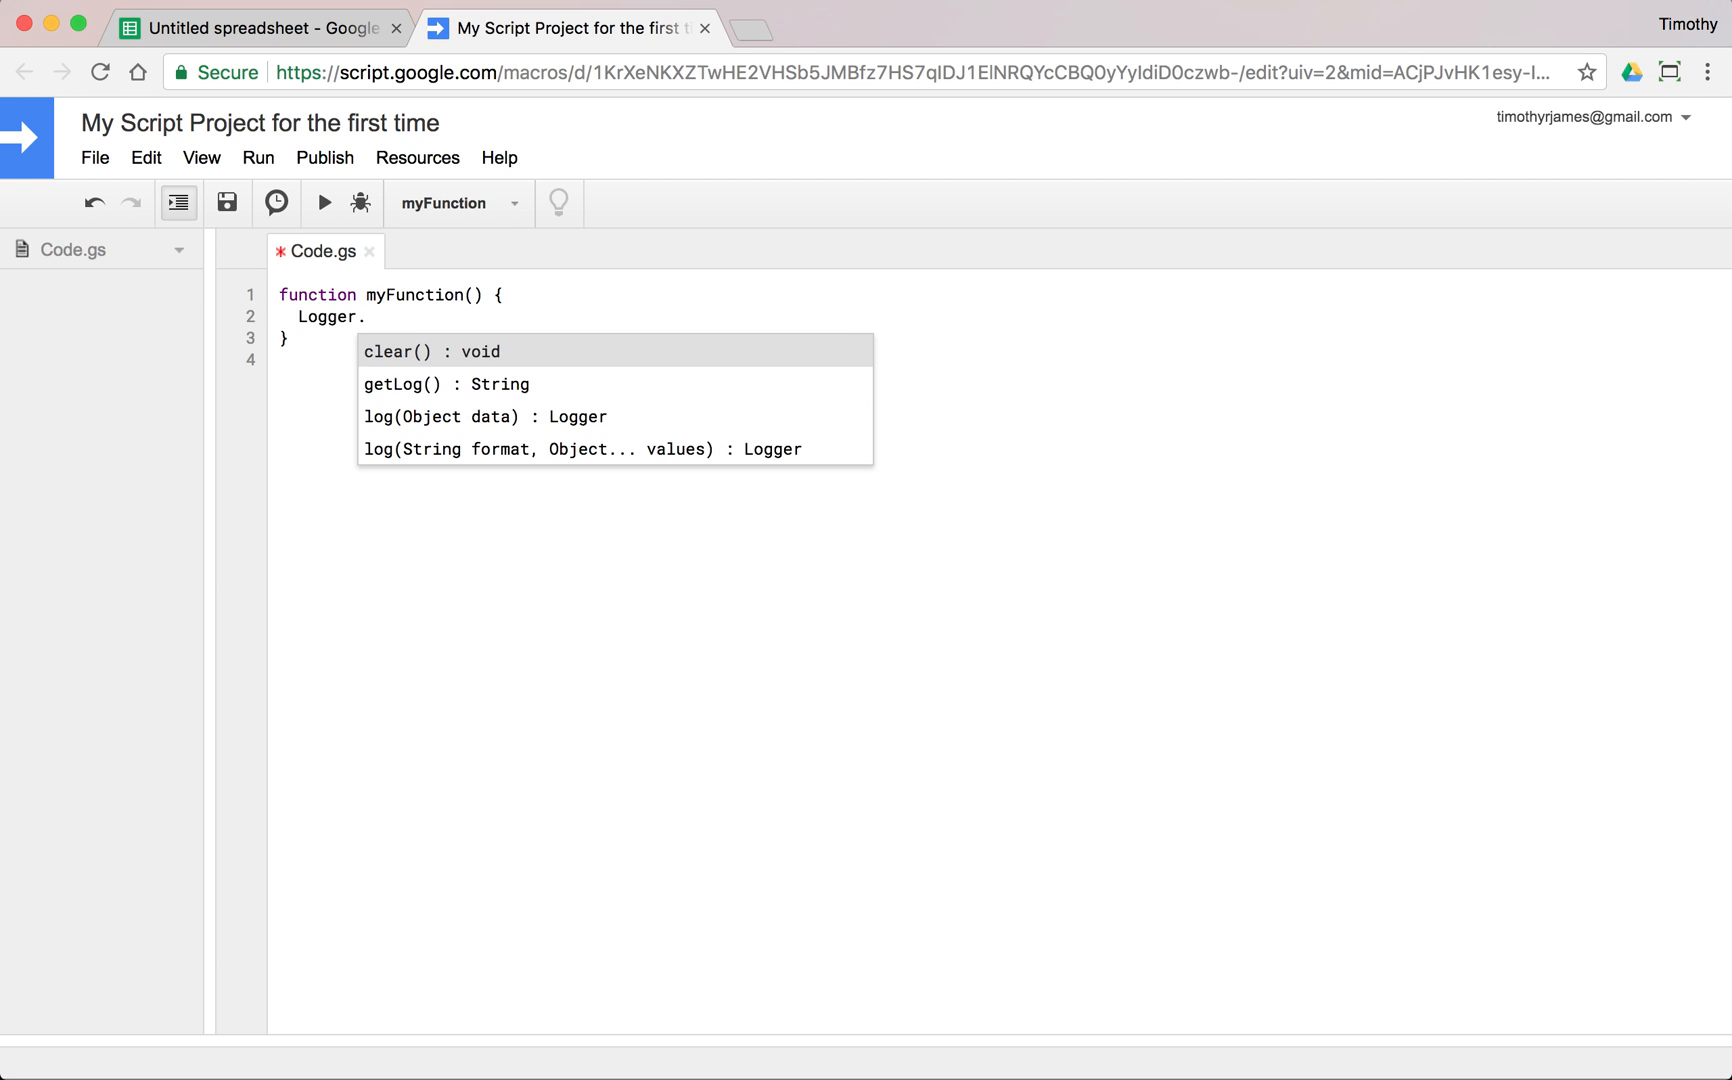
{"action": "left_click", "coordinate": [144, 156]}
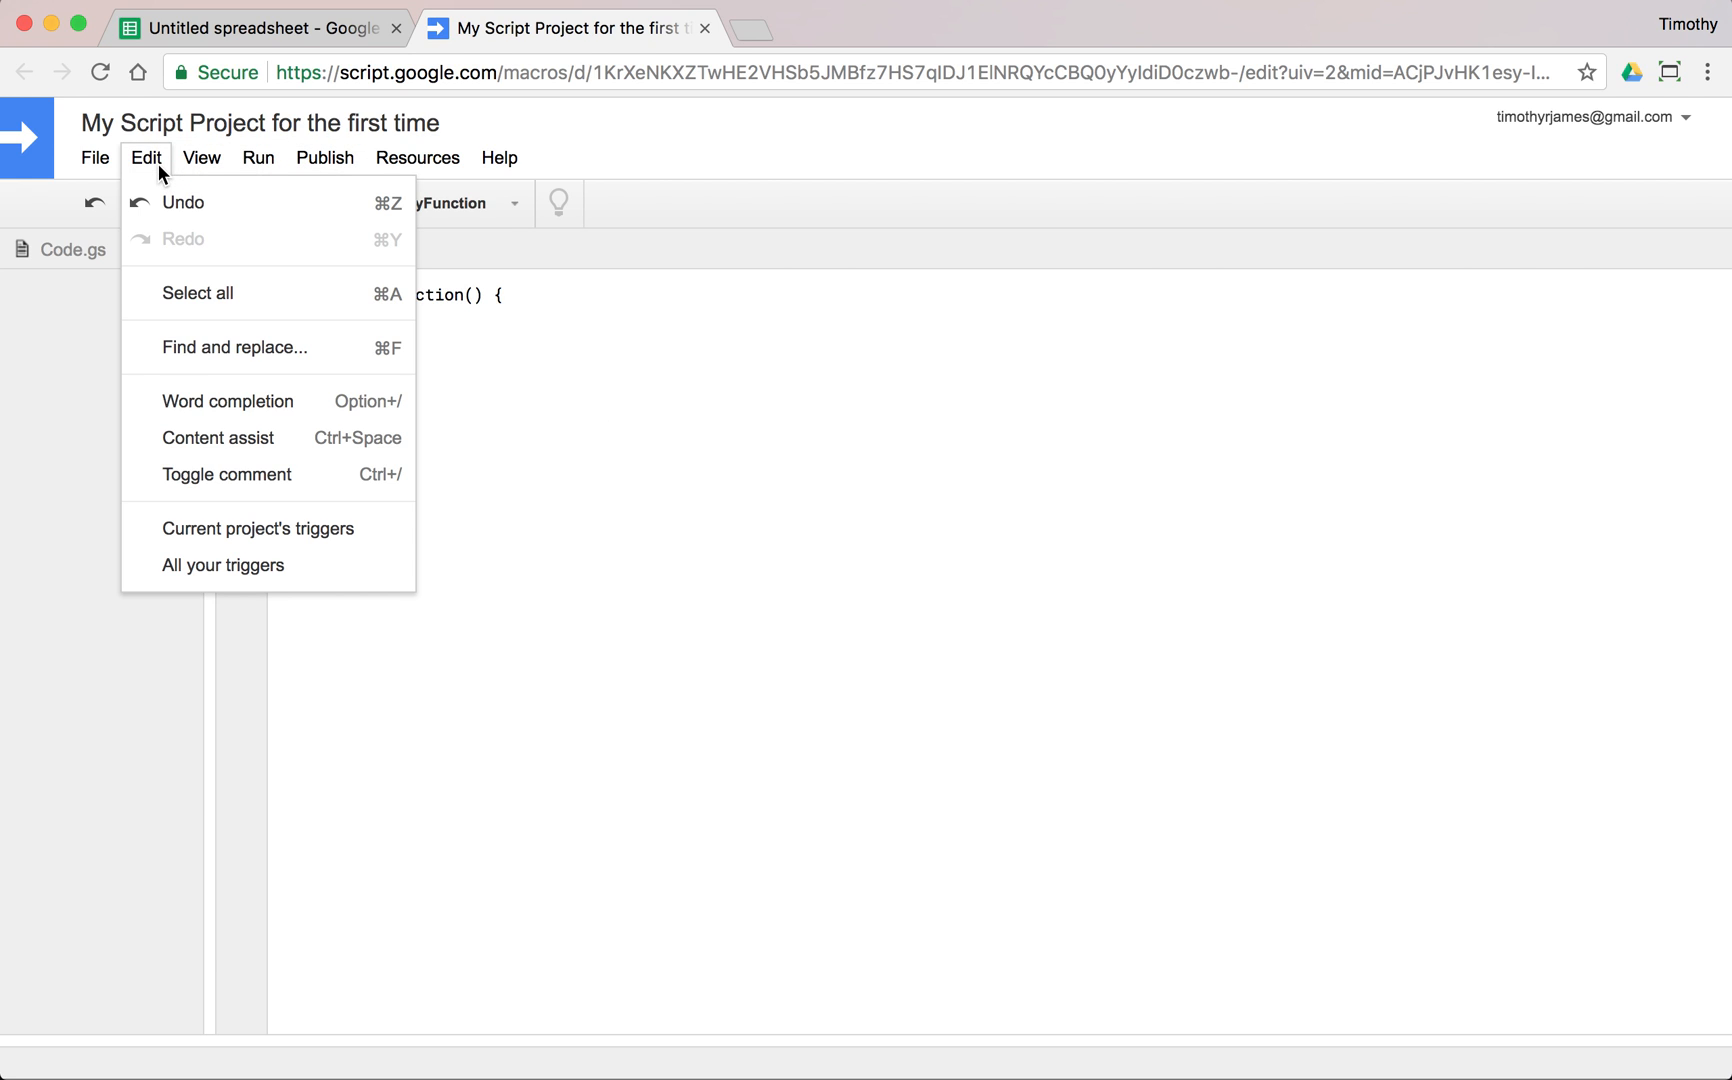
{"action": "mouse_move", "coordinate": [384, 438]}
{"action": "type", "text": "Logger."}
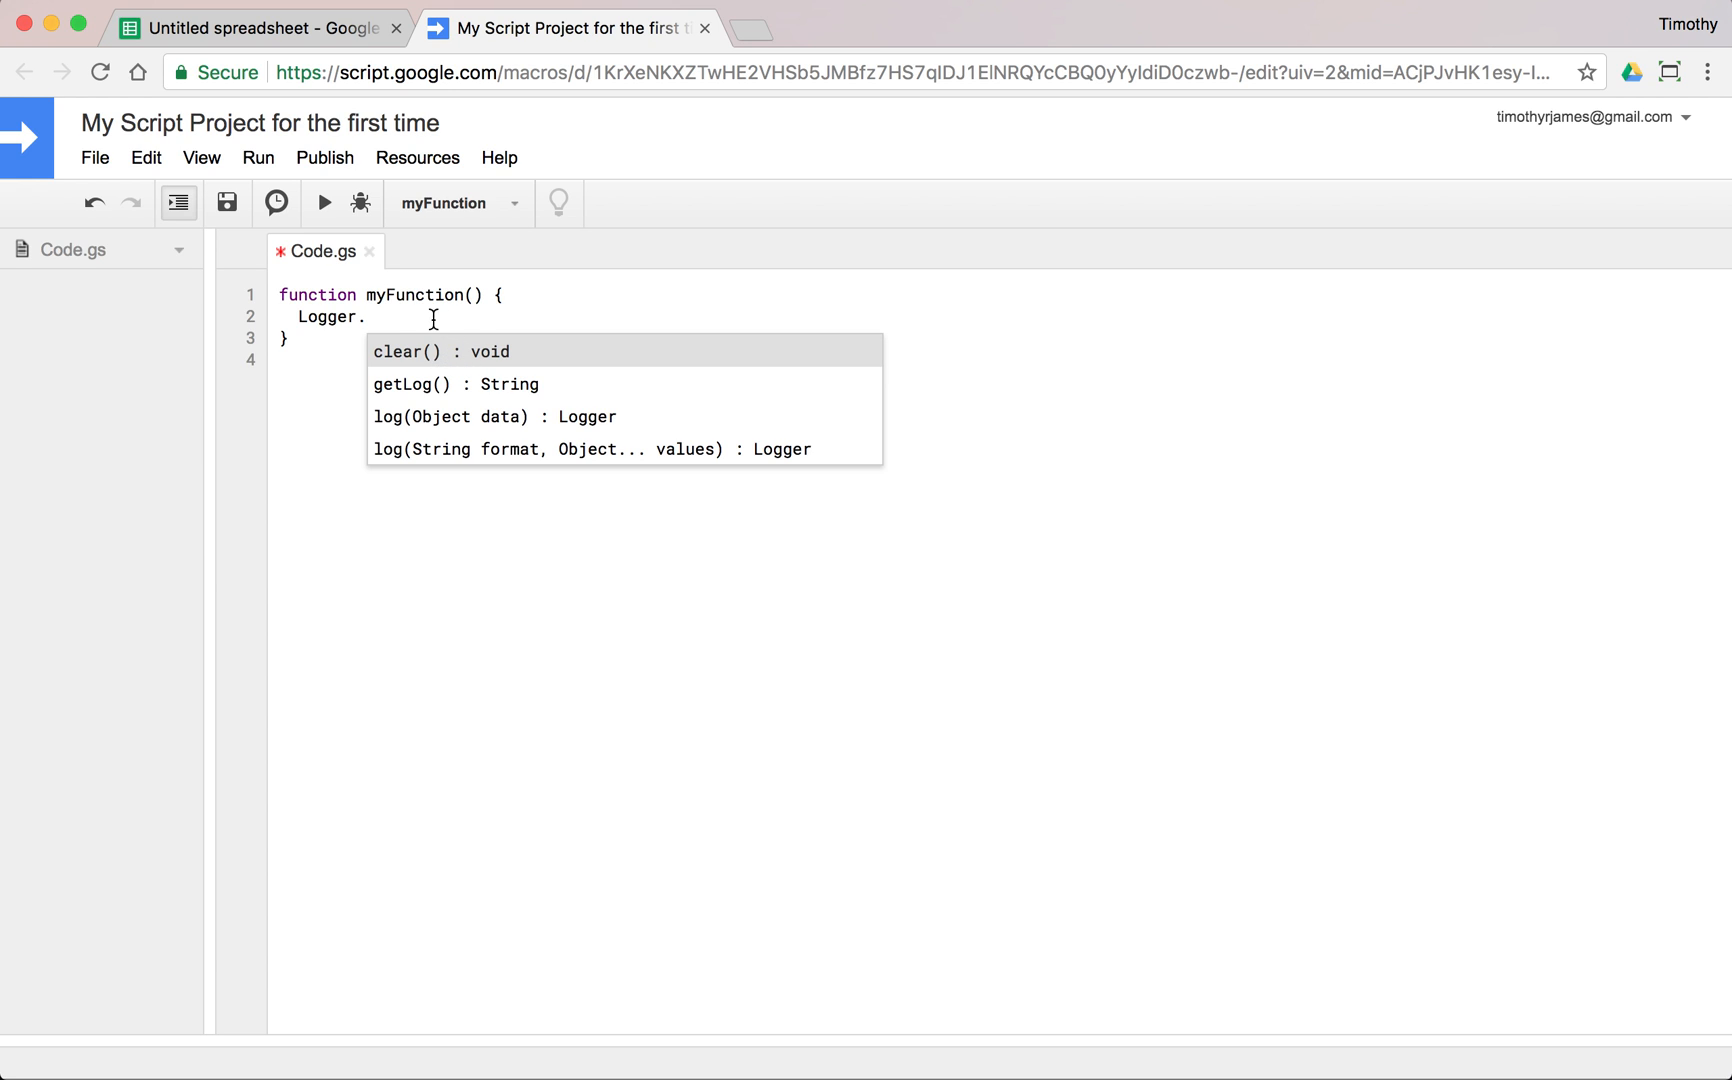
{"action": "mouse_move", "coordinate": [474, 424]}
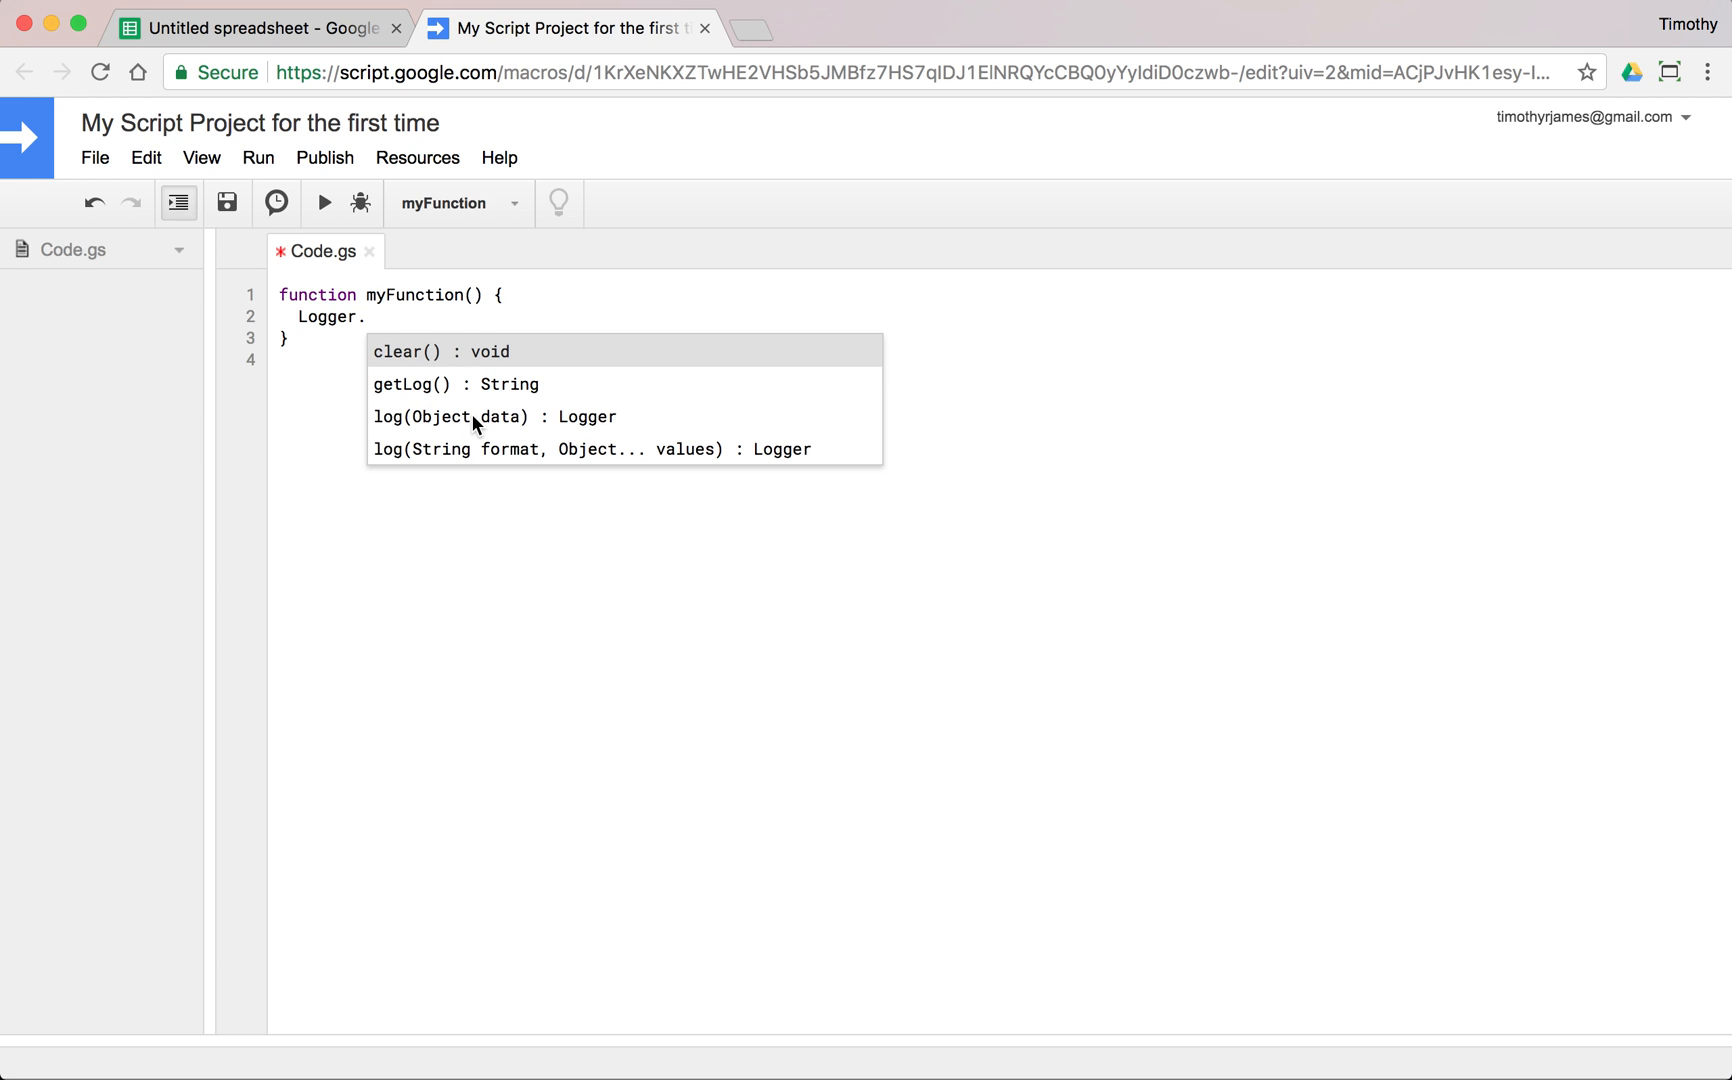
{"action": "mouse_move", "coordinate": [564, 422]}
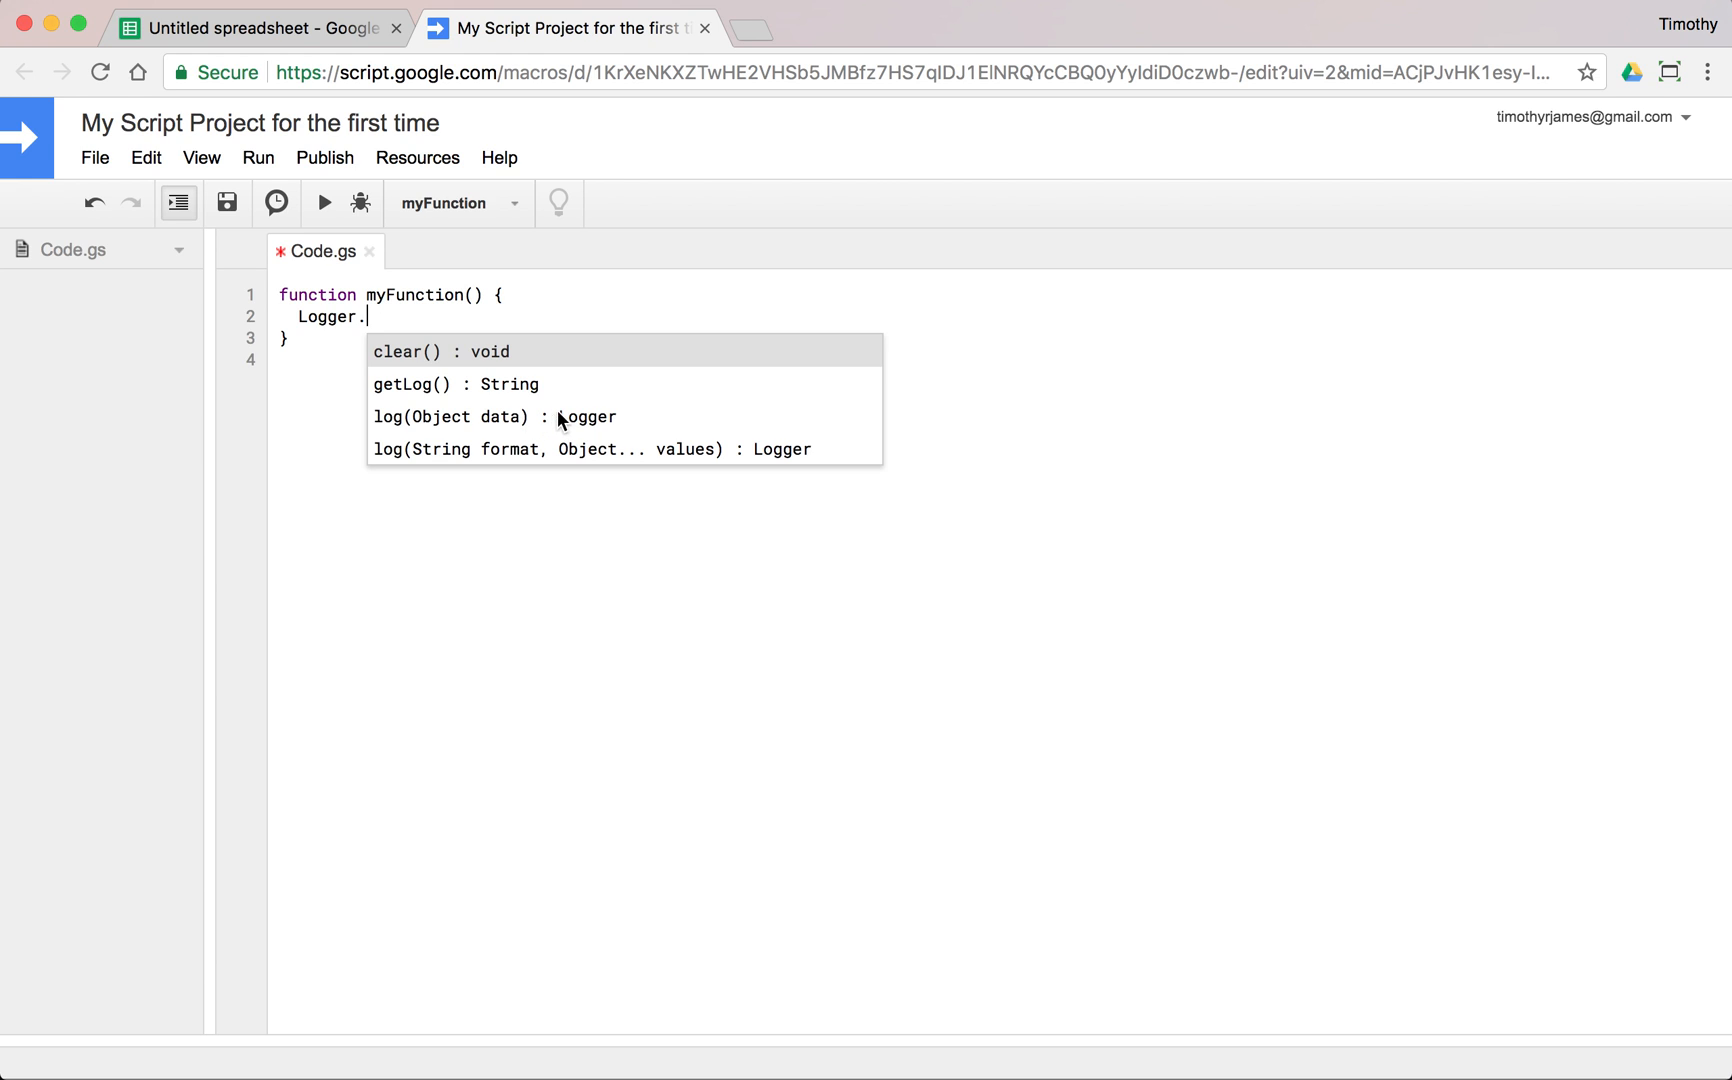
{"action": "mouse_move", "coordinate": [584, 306]}
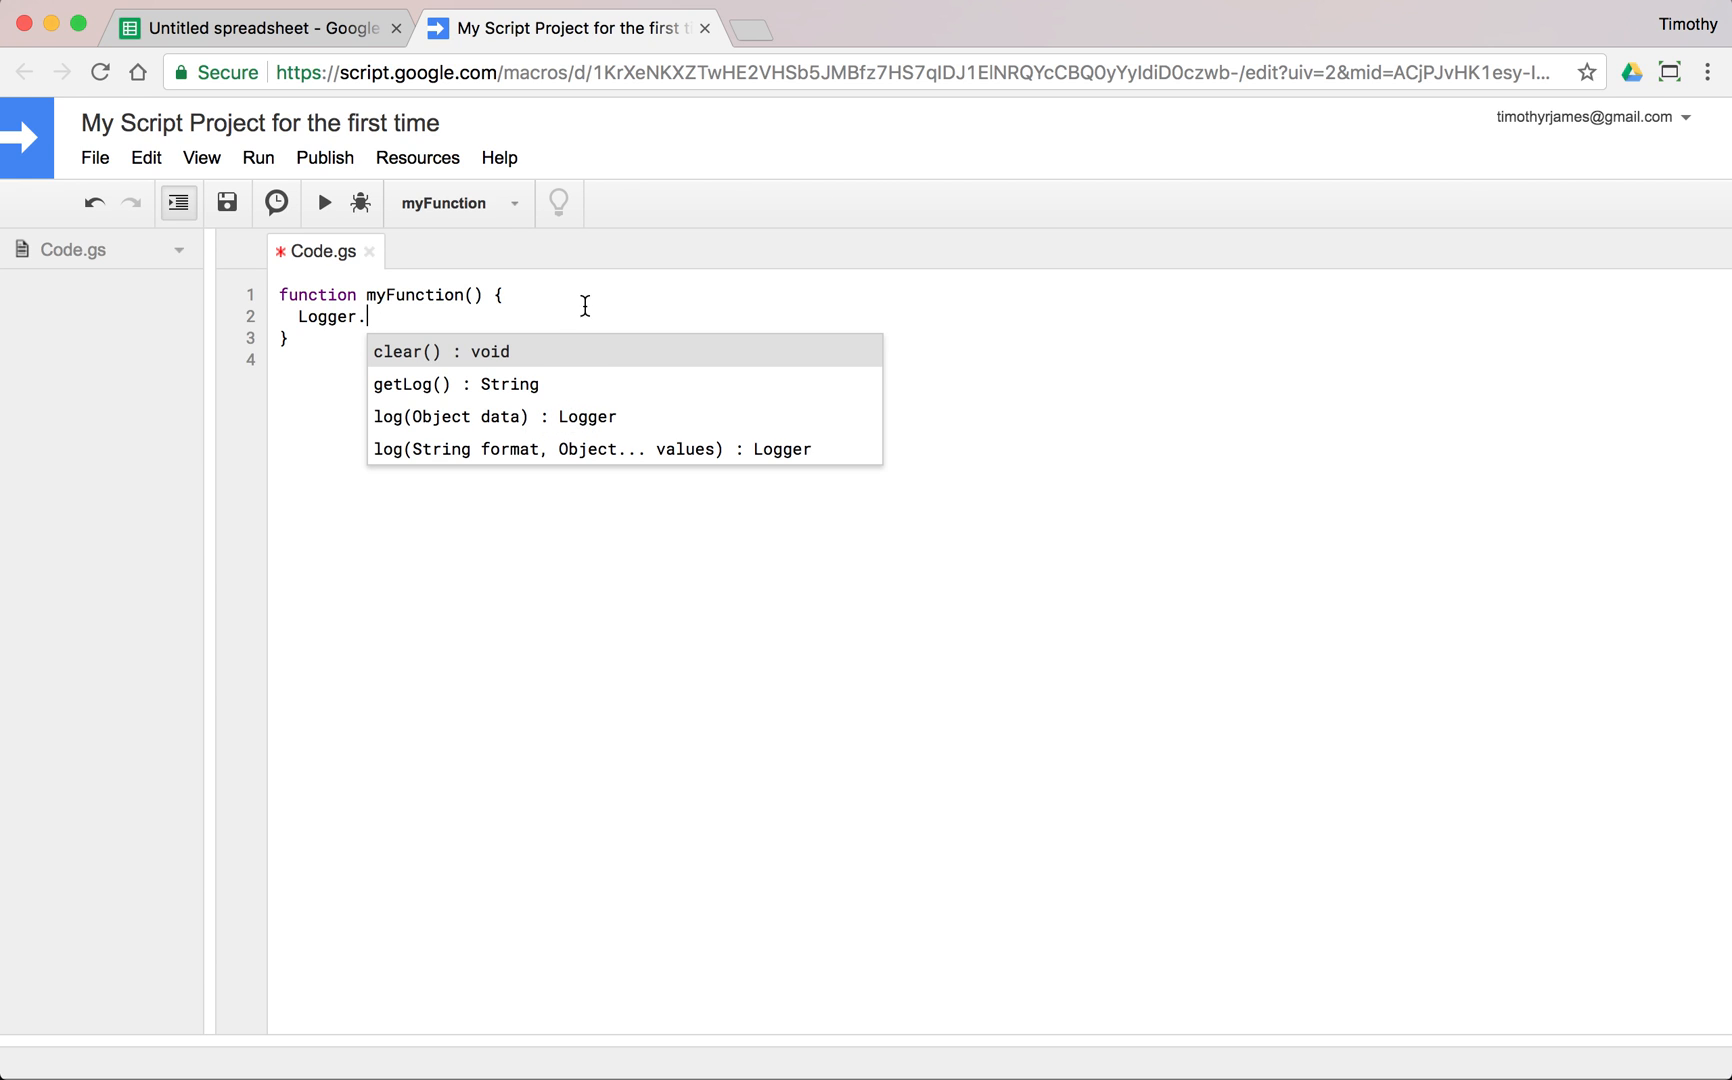
{"action": "mouse_move", "coordinate": [596, 326]}
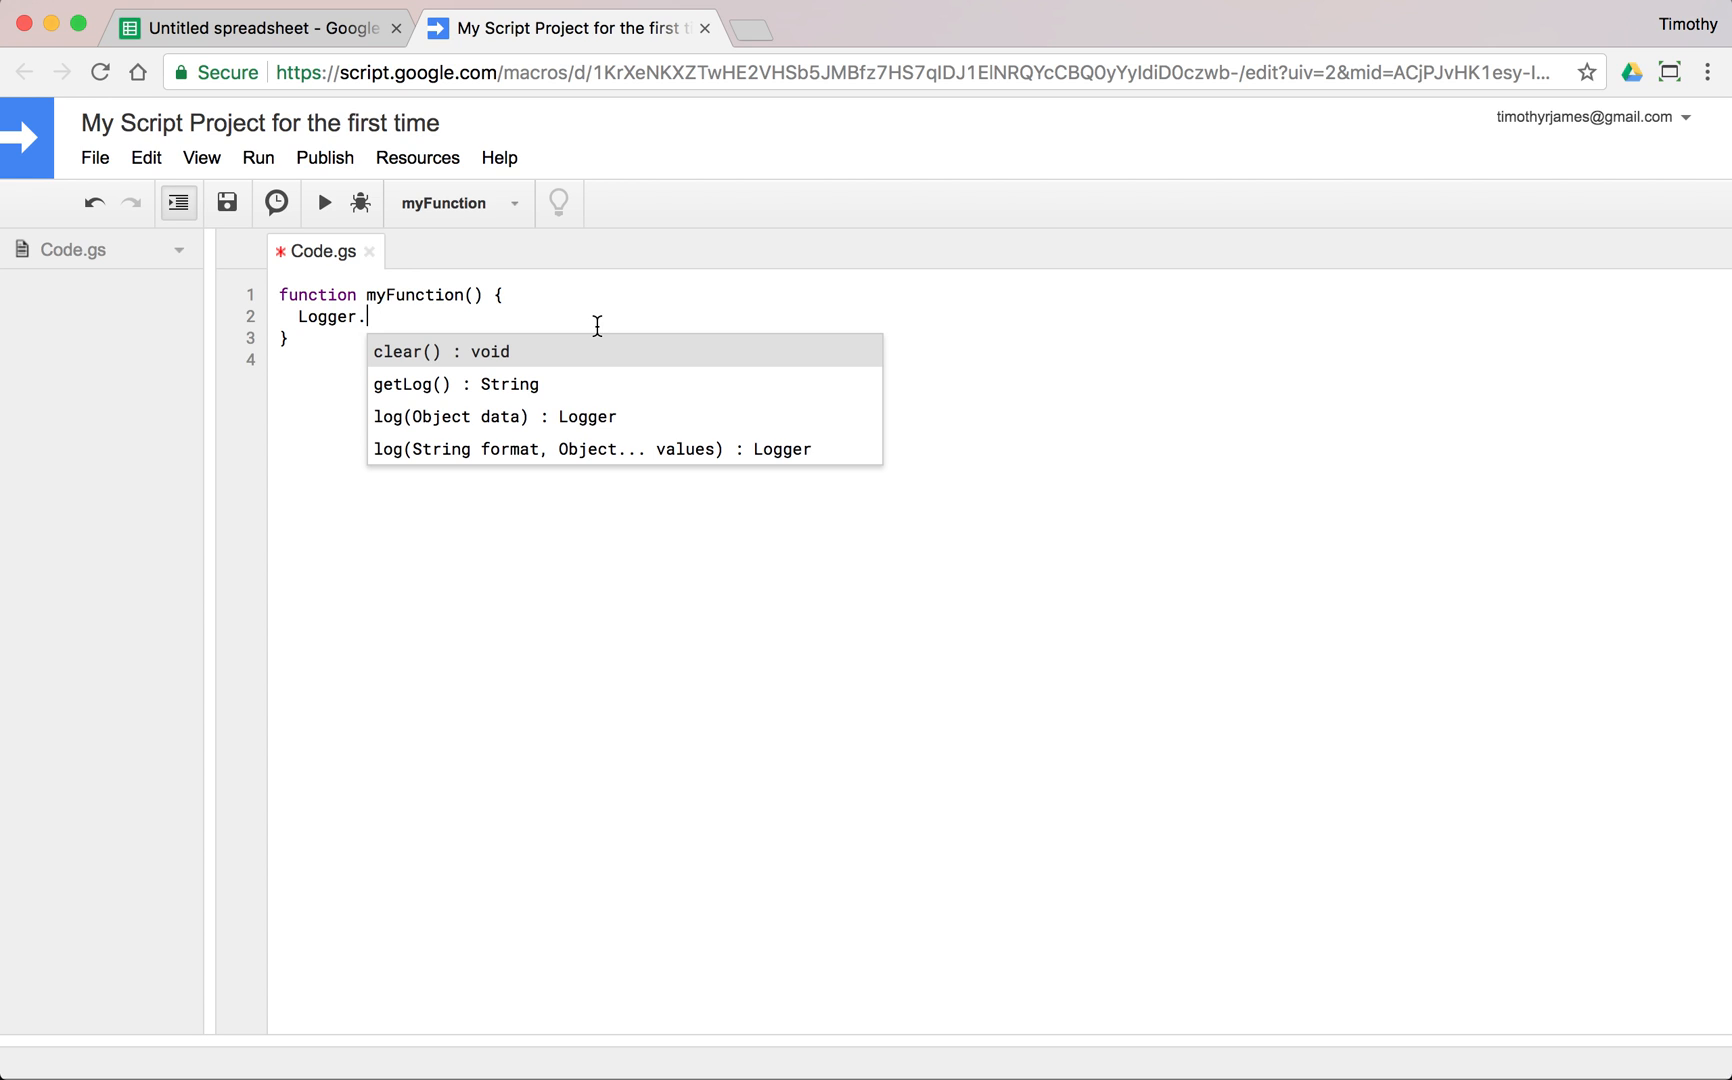
Complete the line as Logger.log("This is my first message.");.
{"action": "type", "text": "log"}
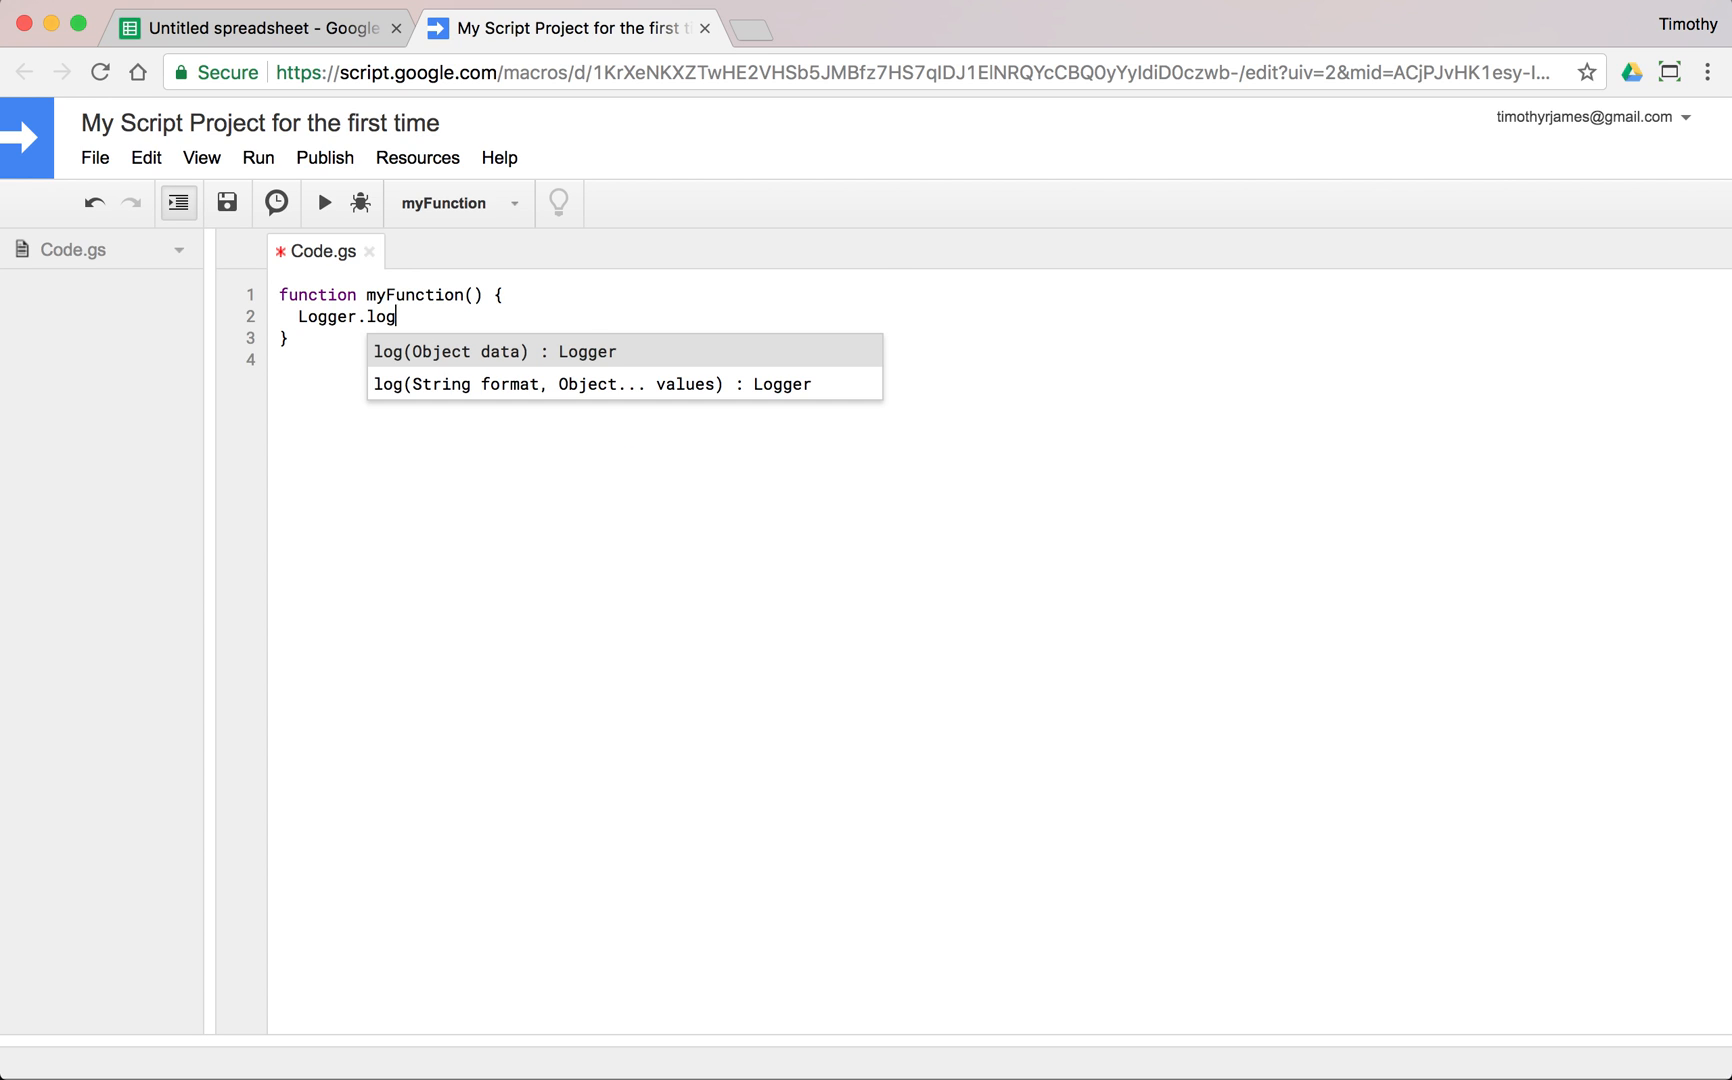
{"action": "type", "text": "(\""}
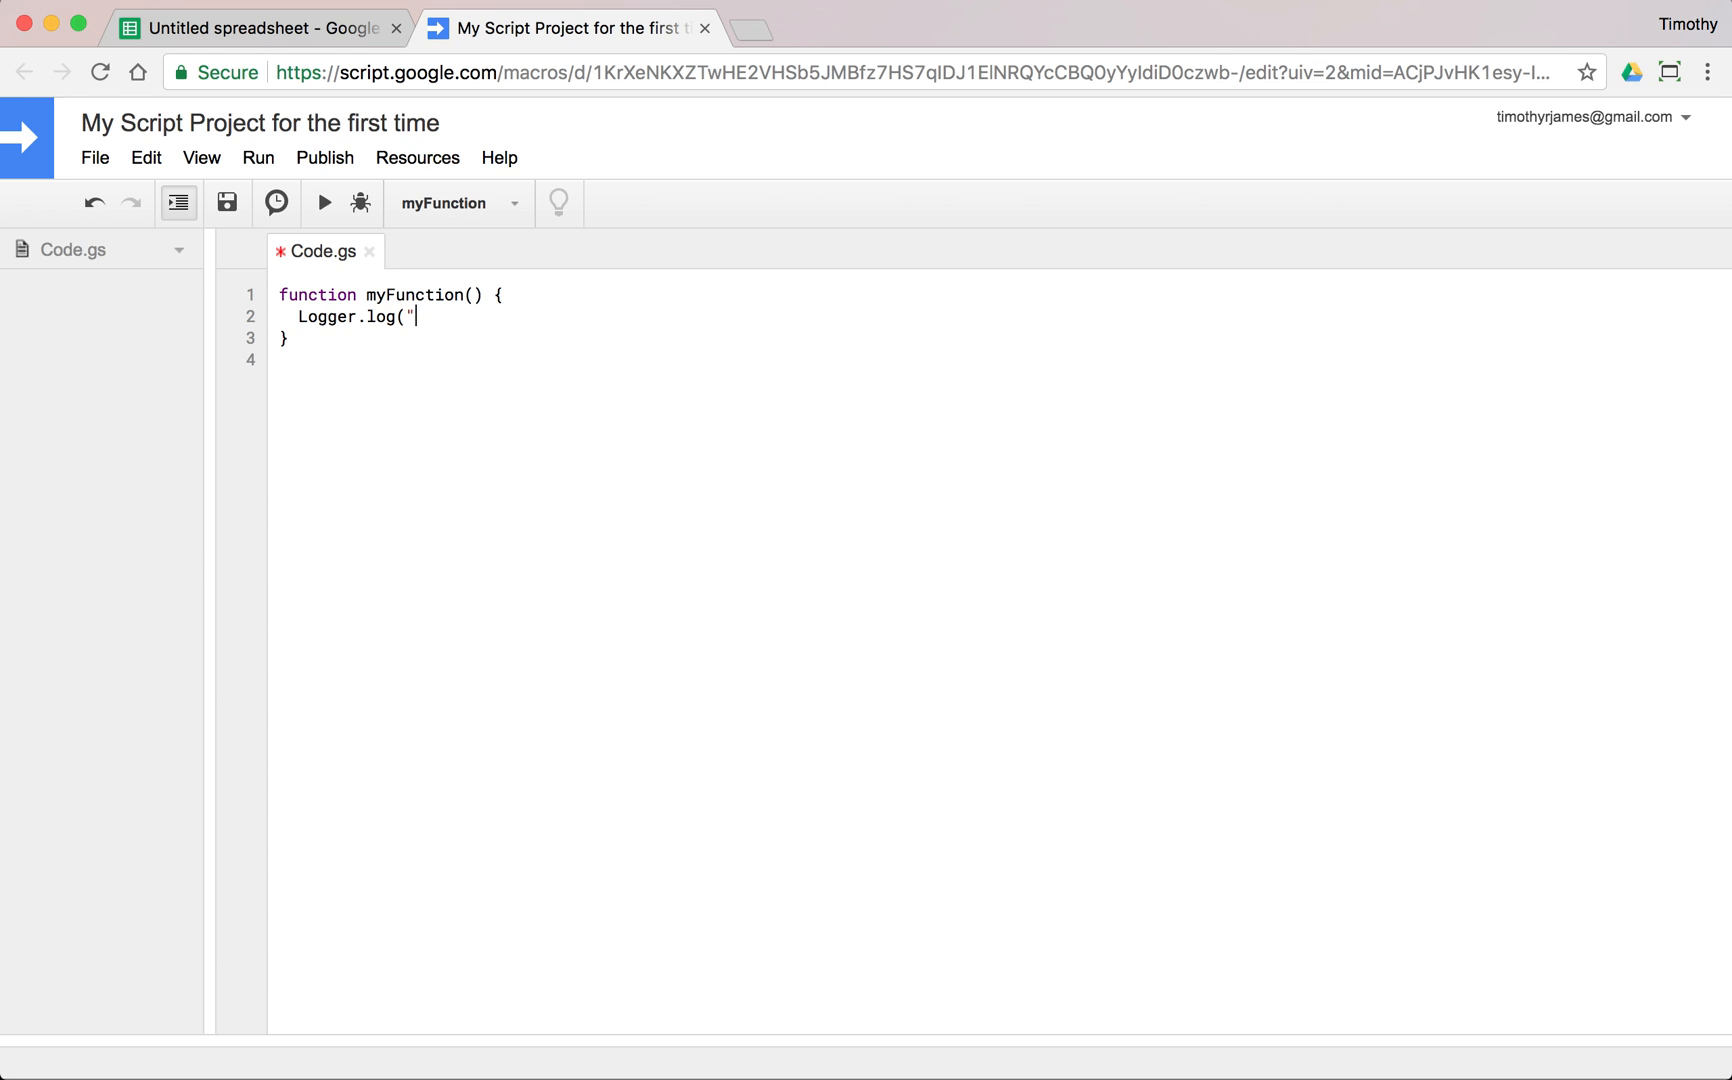
{"action": "type", "text": "This is my fir"}
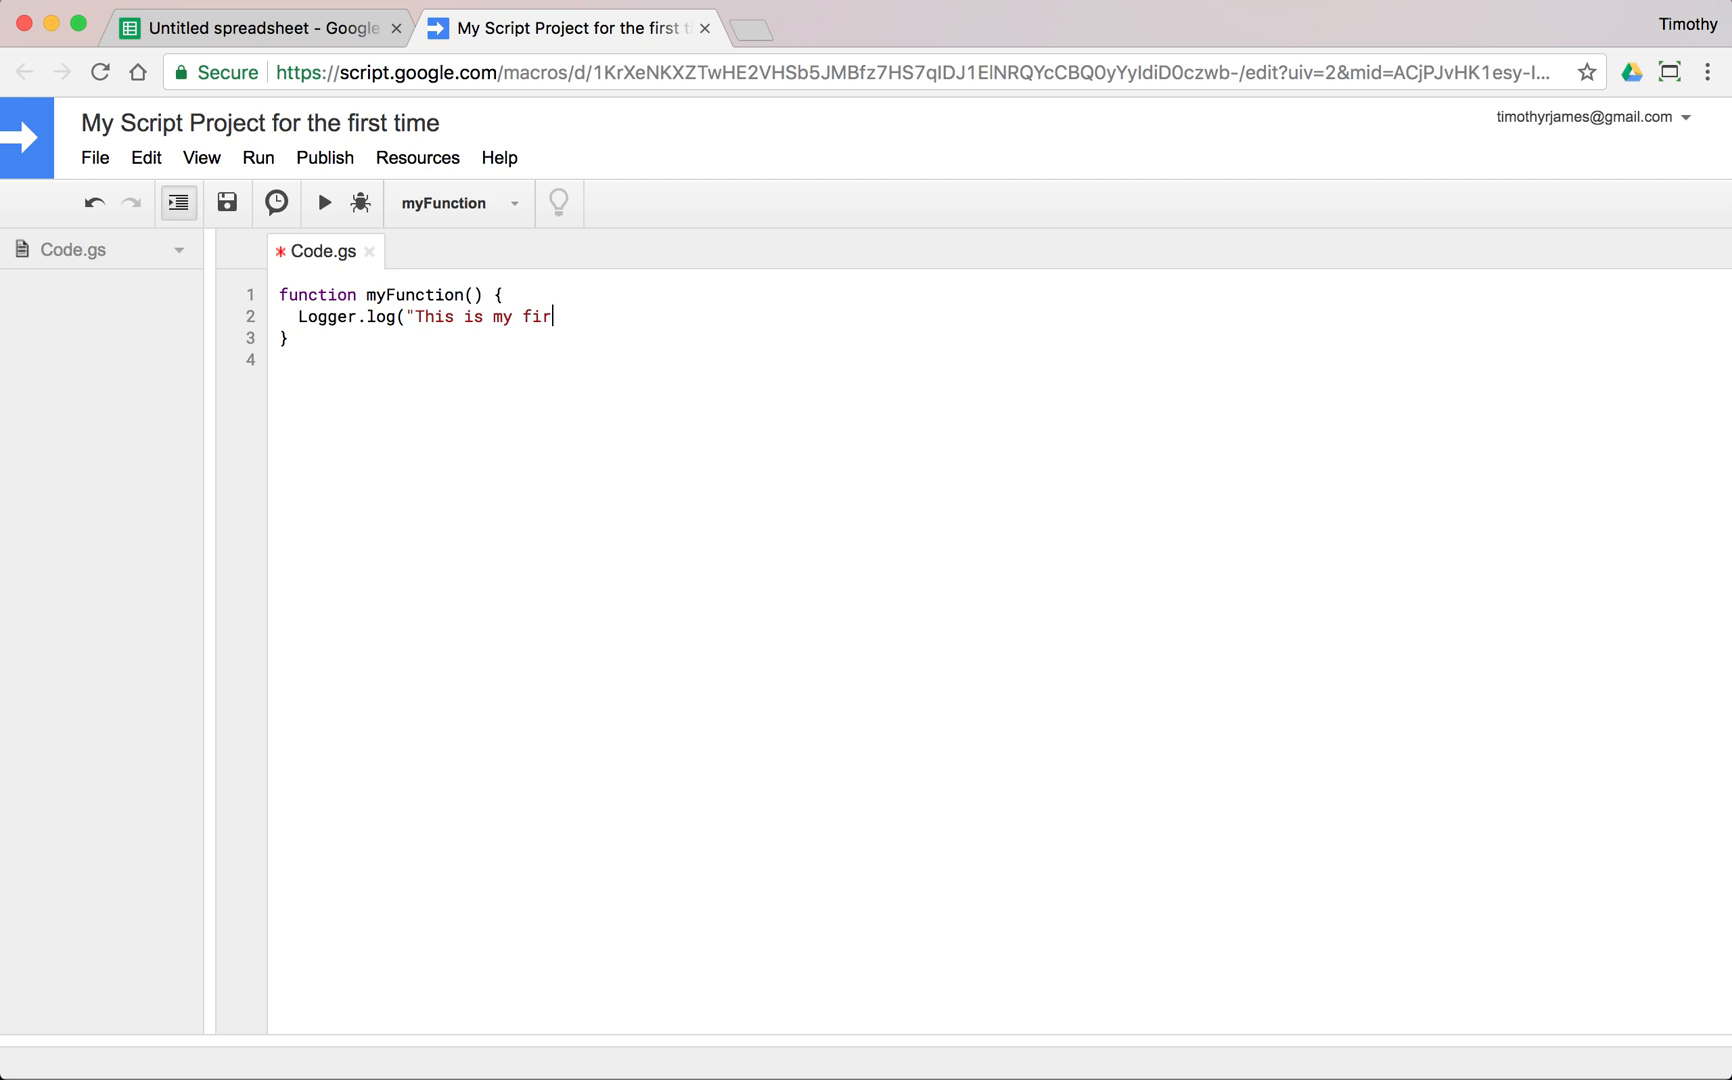
{"action": "type", "text": "st message.\");"}
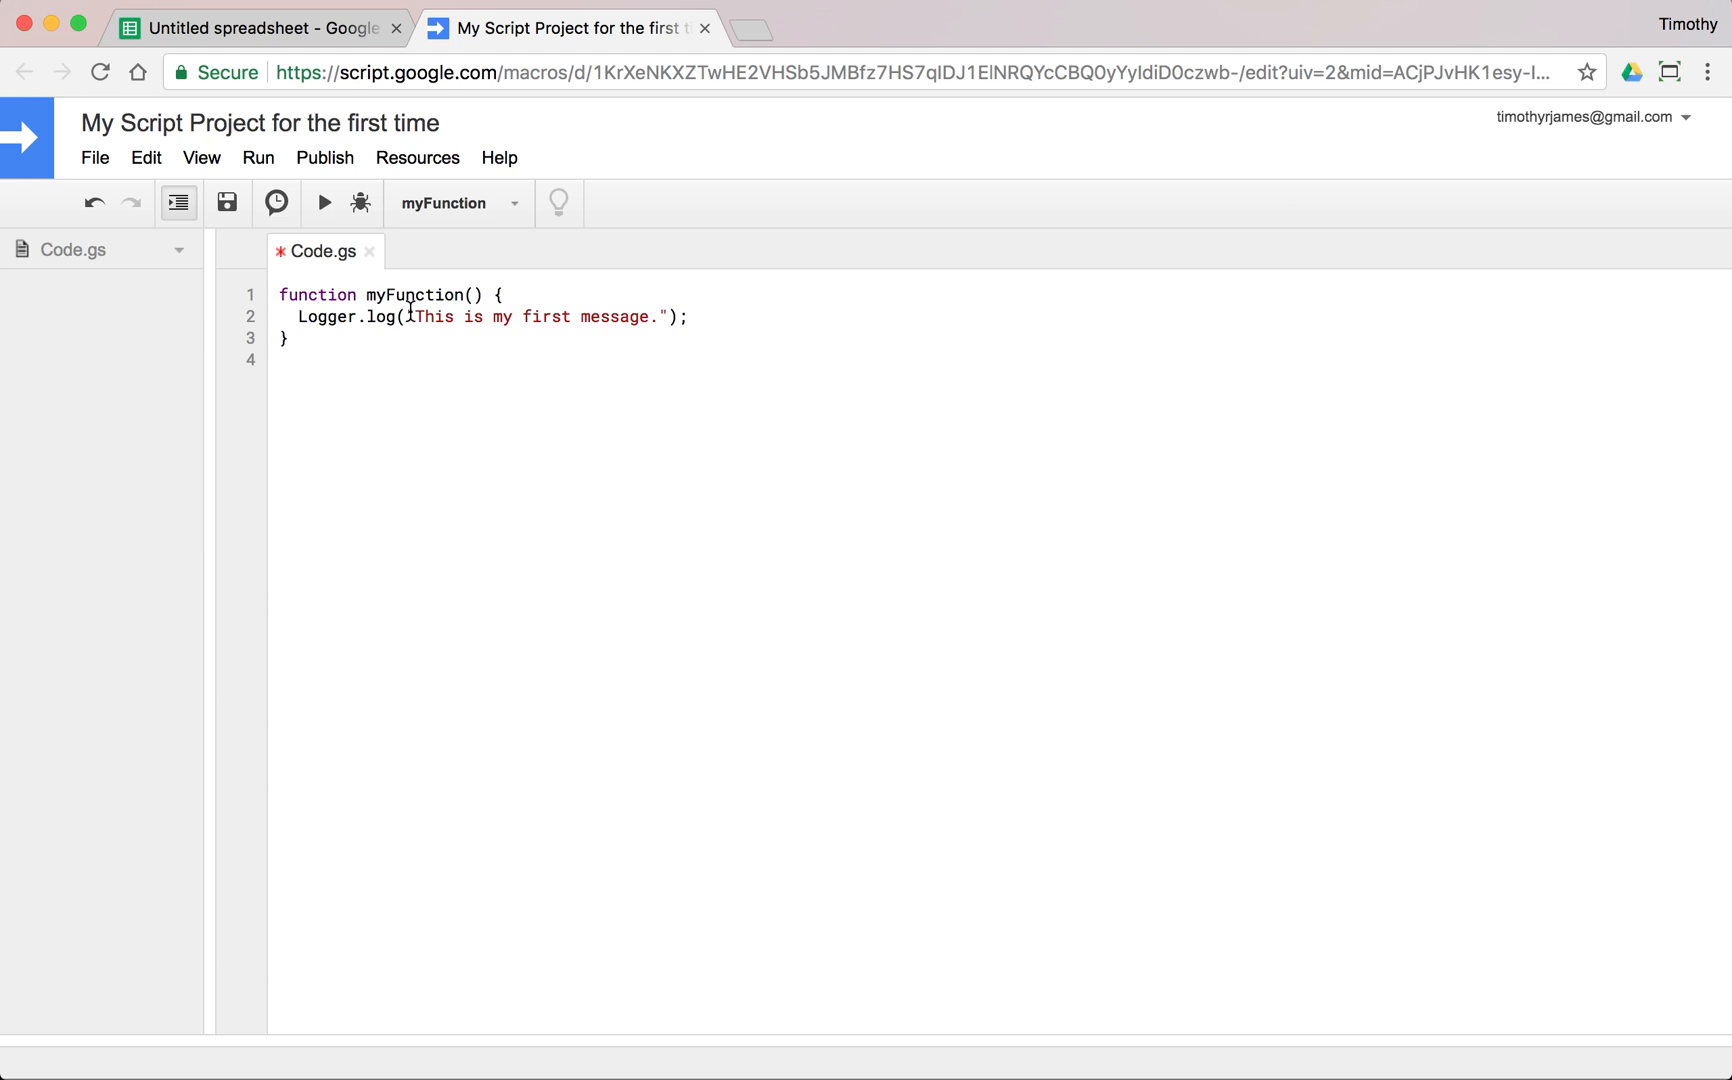
Swap the message's double quotes for single quotes around 'This is my first message.'.
{"action": "double_click", "coordinate": [538, 316]}
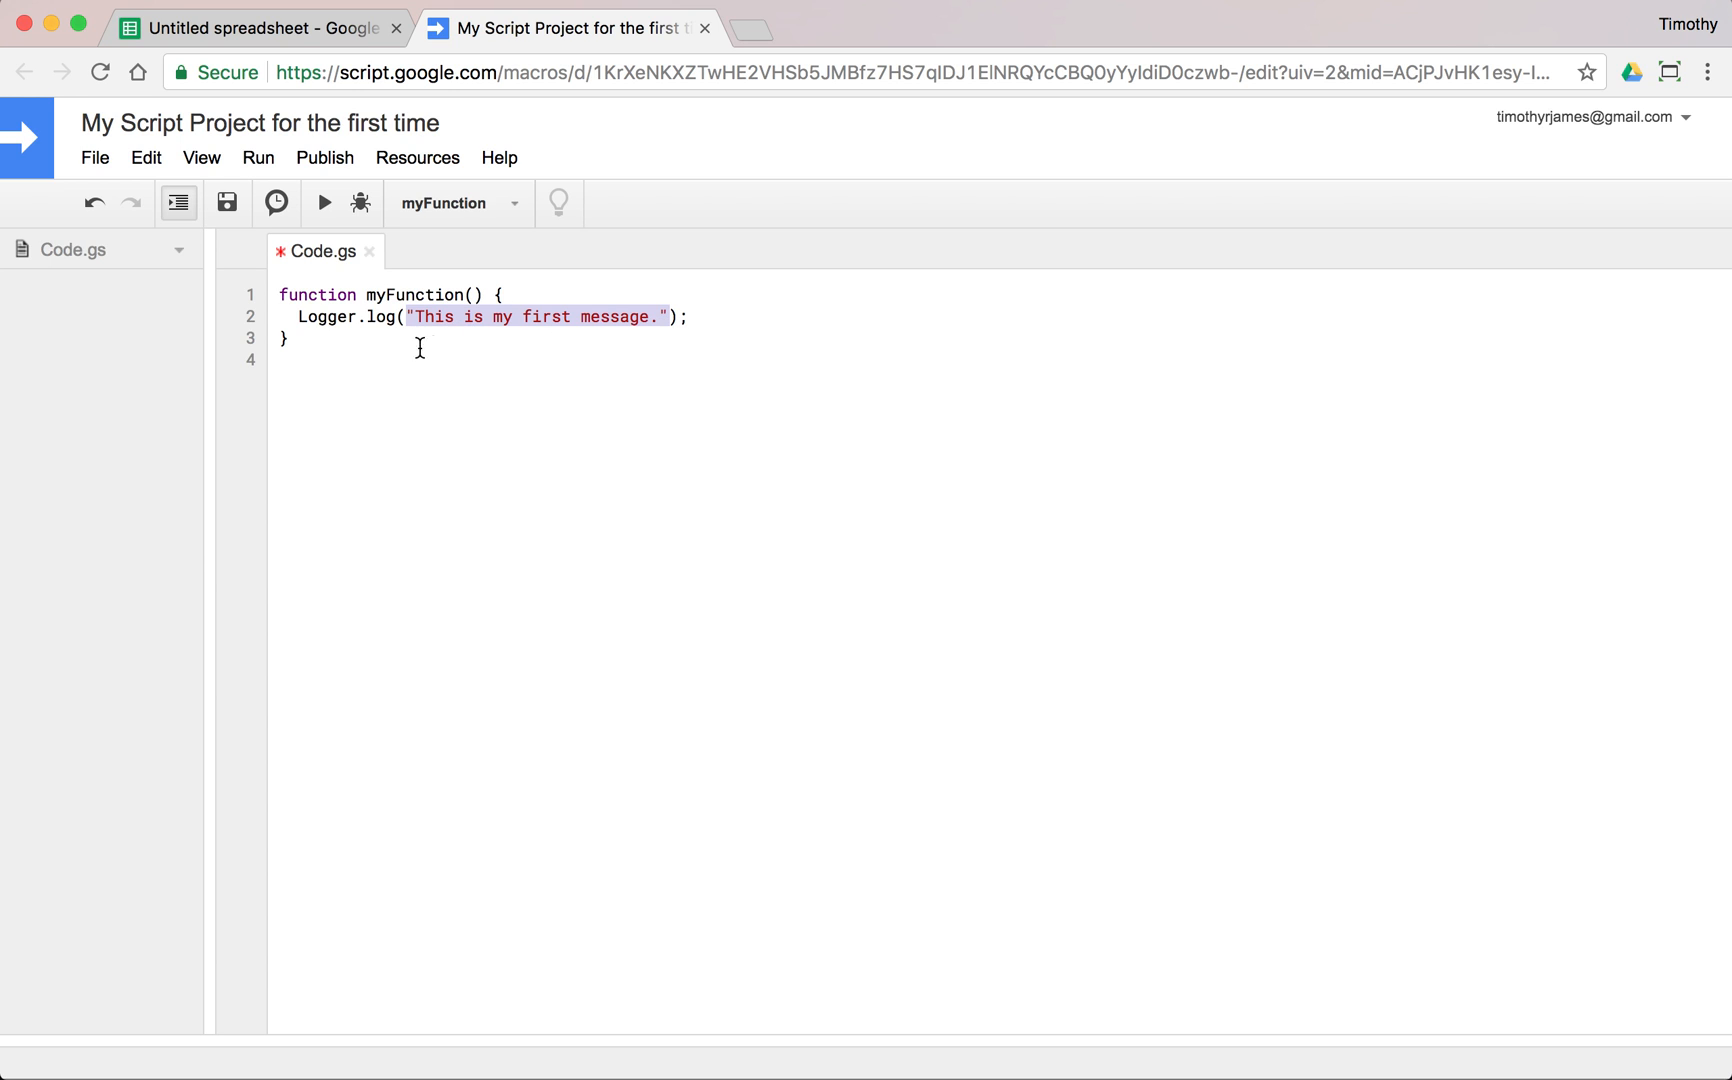
{"action": "mouse_move", "coordinate": [670, 316]}
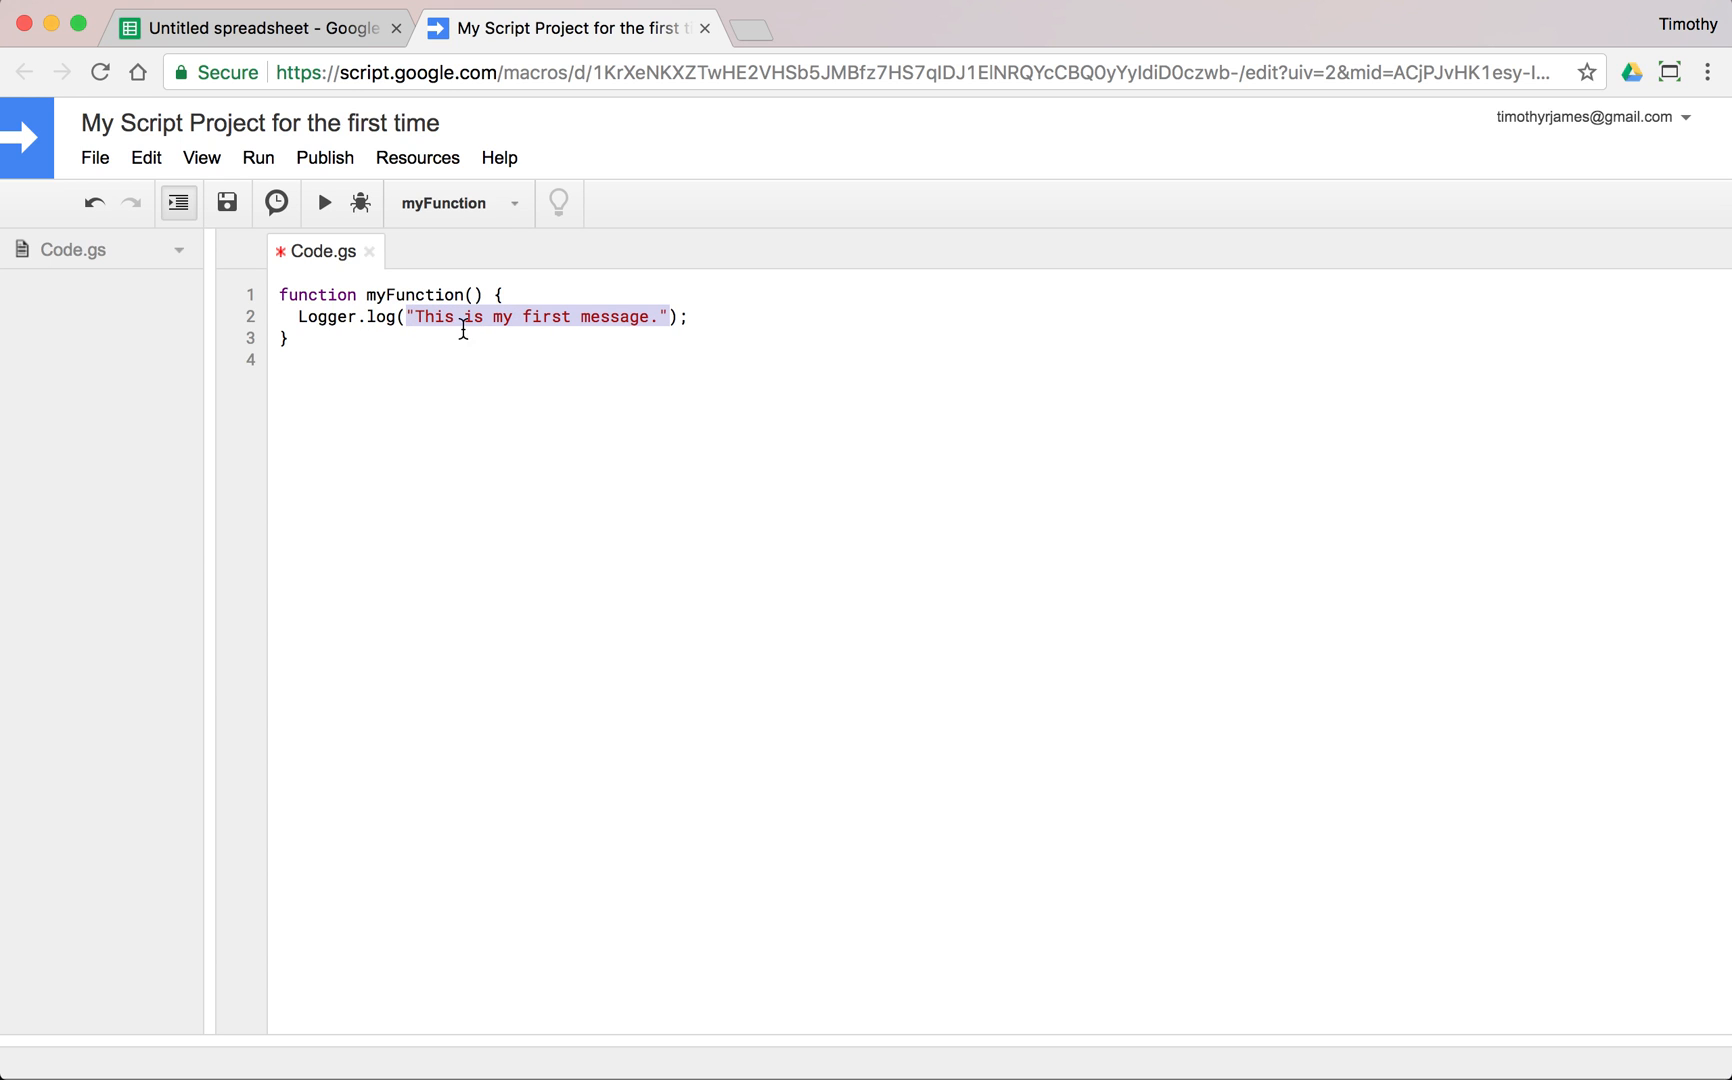
{"action": "left_click", "coordinate": [684, 316]}
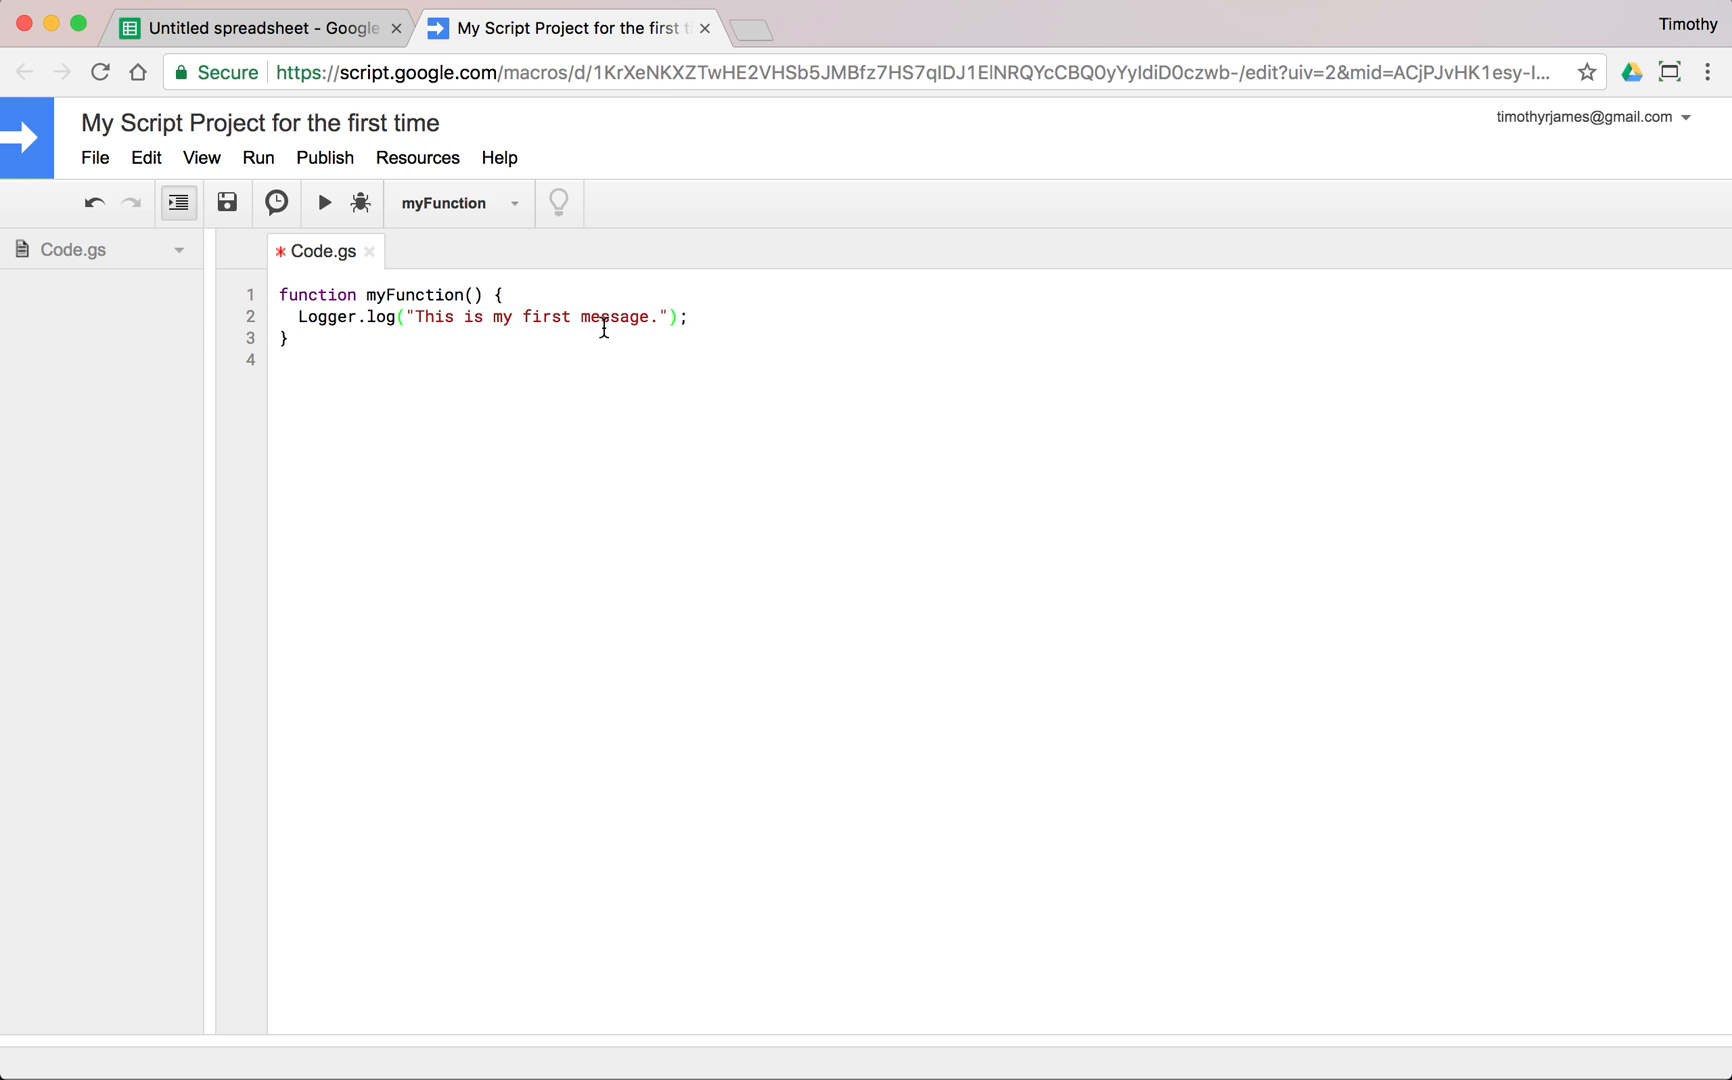
{"action": "mouse_move", "coordinate": [586, 326]}
{"action": "type", "text": "'"}
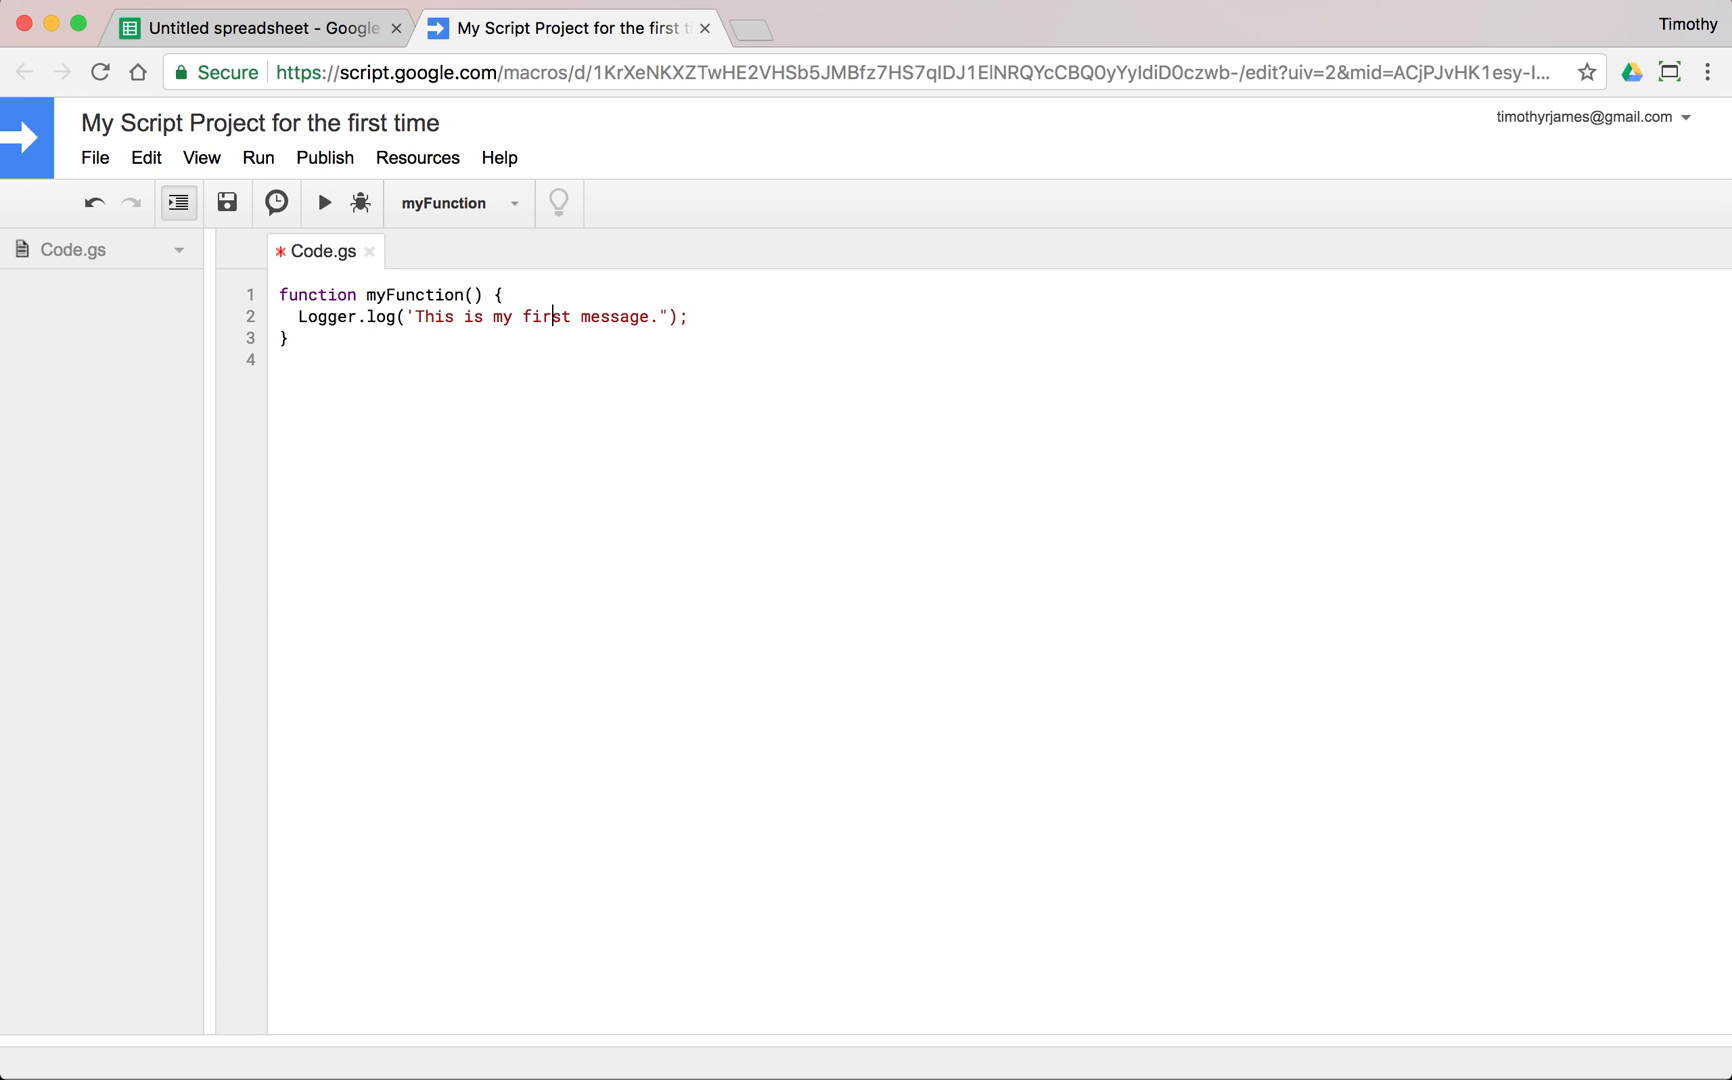
{"action": "left_click", "coordinate": [660, 316]}
{"action": "type", "text": "'"}
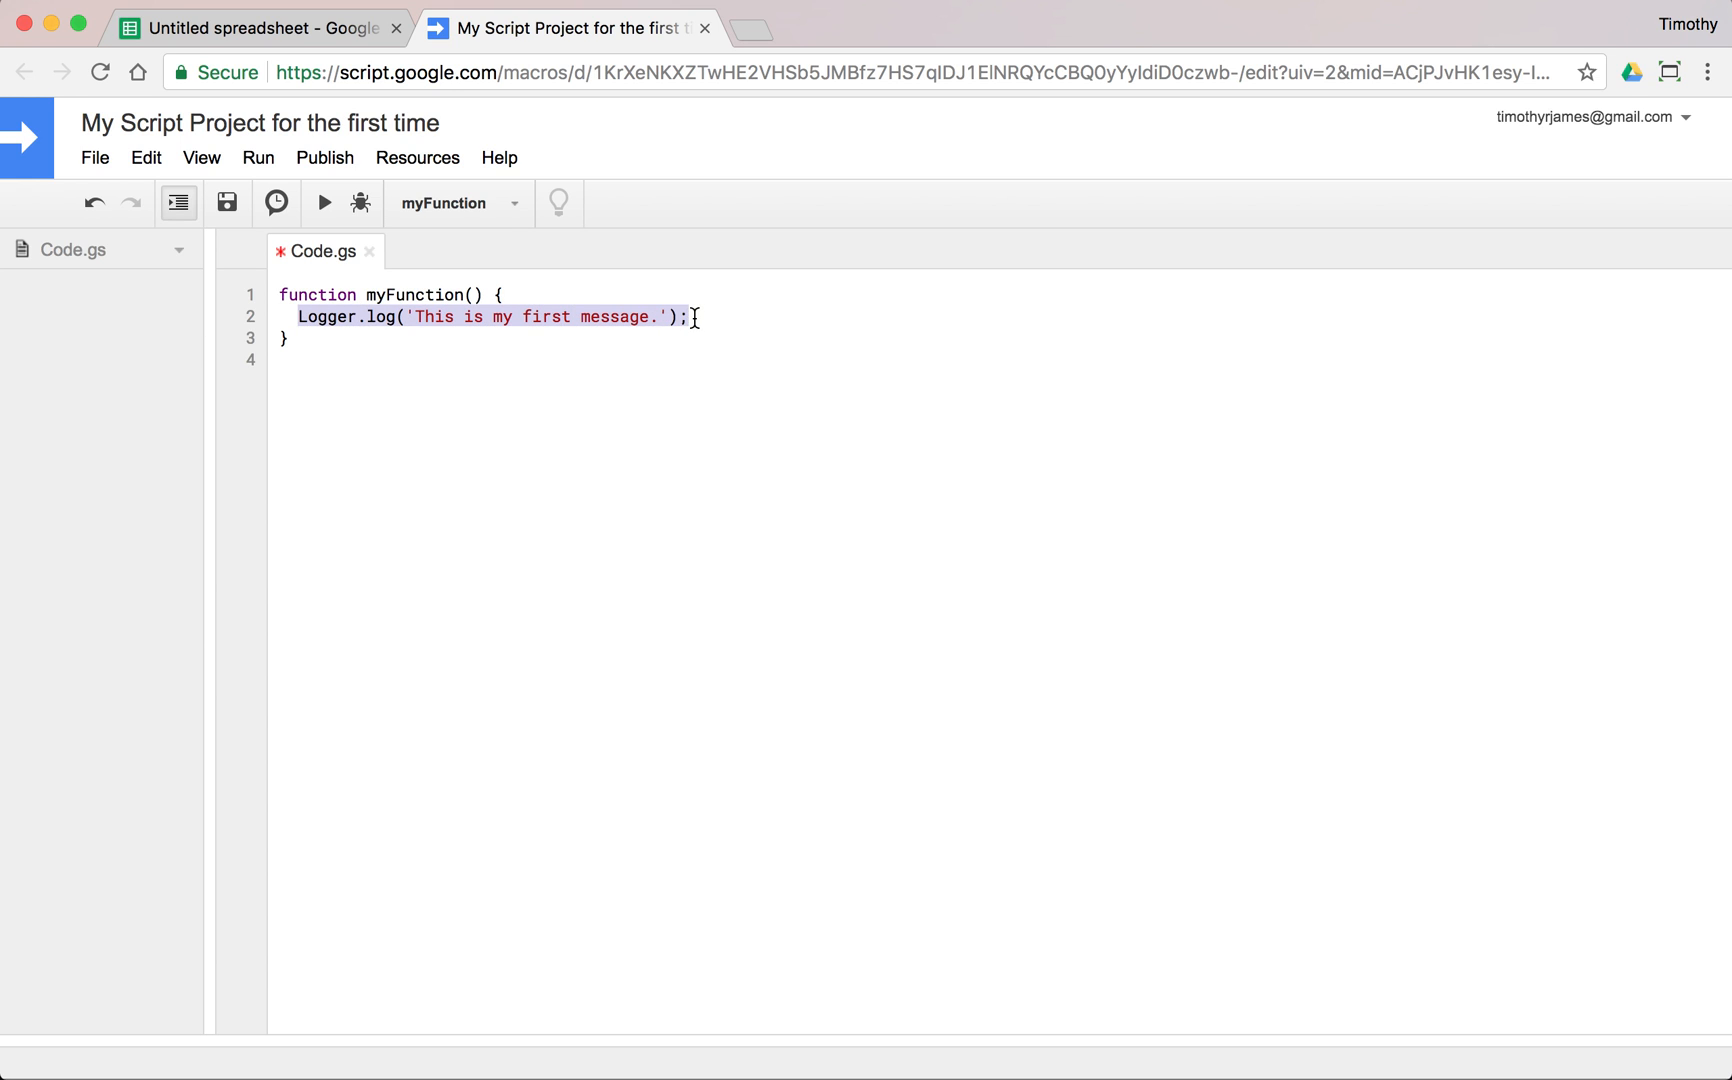
{"action": "left_click", "coordinate": [520, 316]}
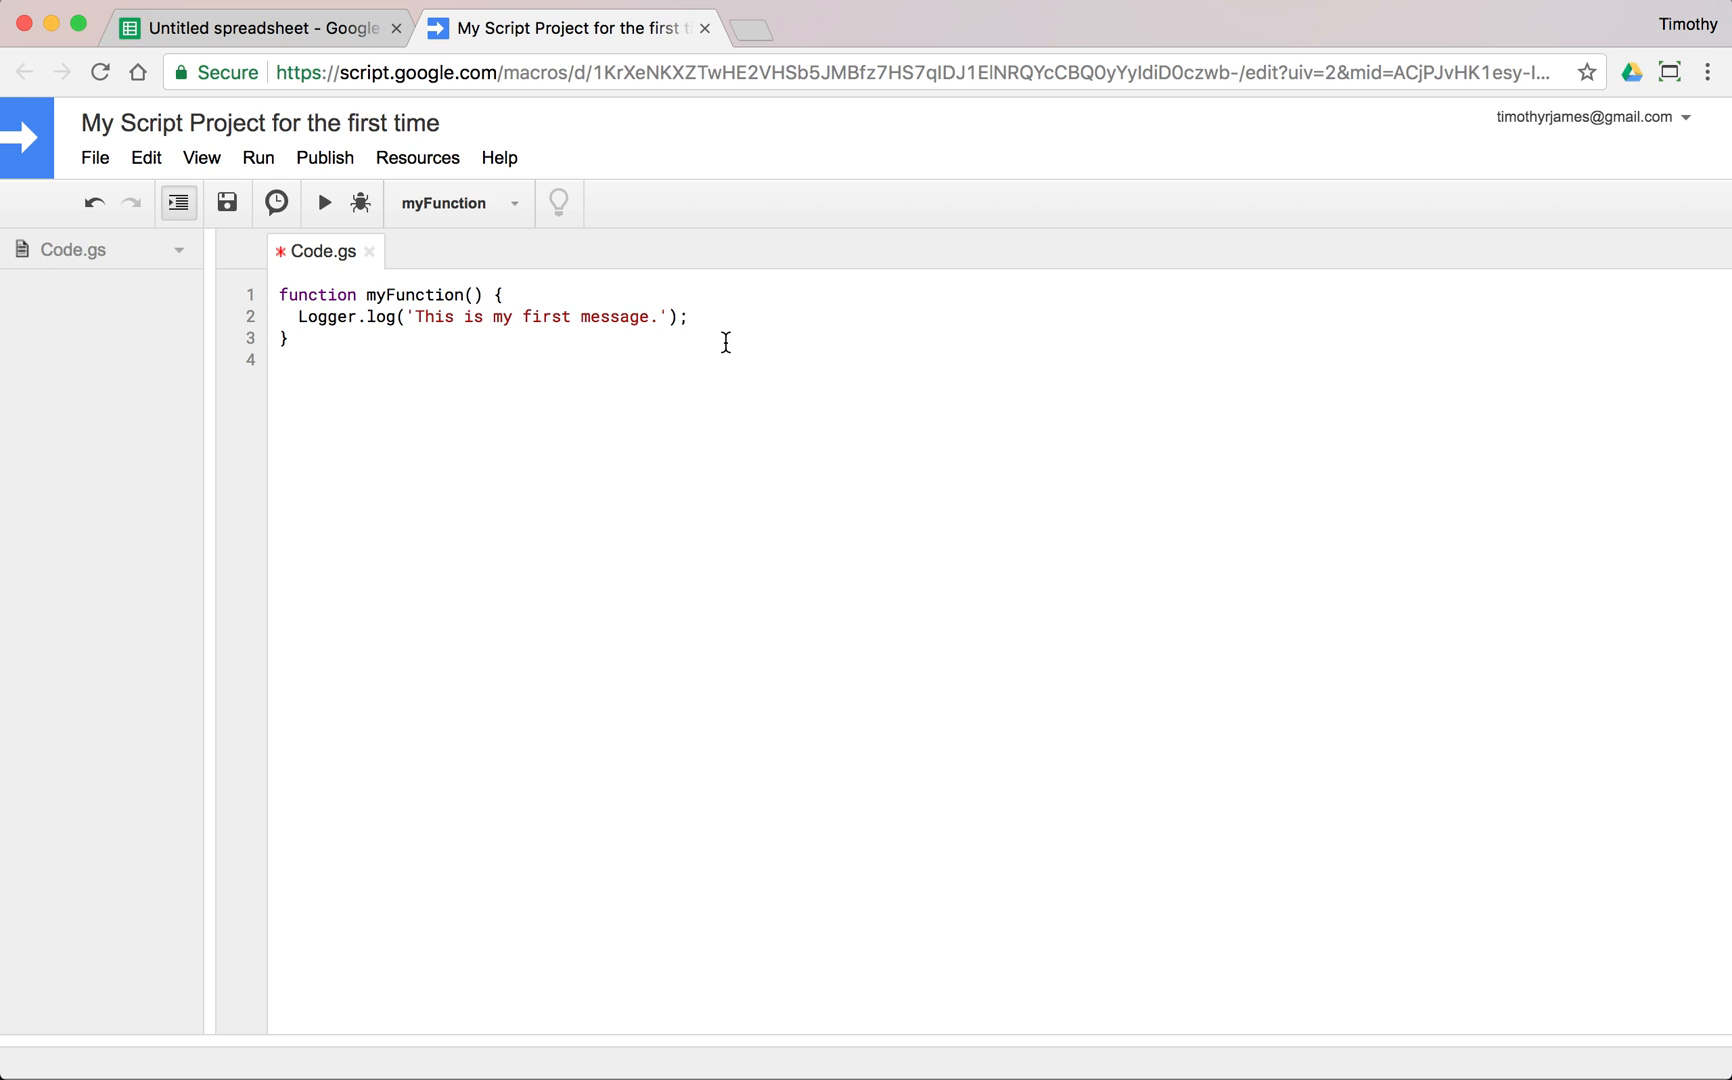
{"action": "mouse_move", "coordinate": [466, 310]}
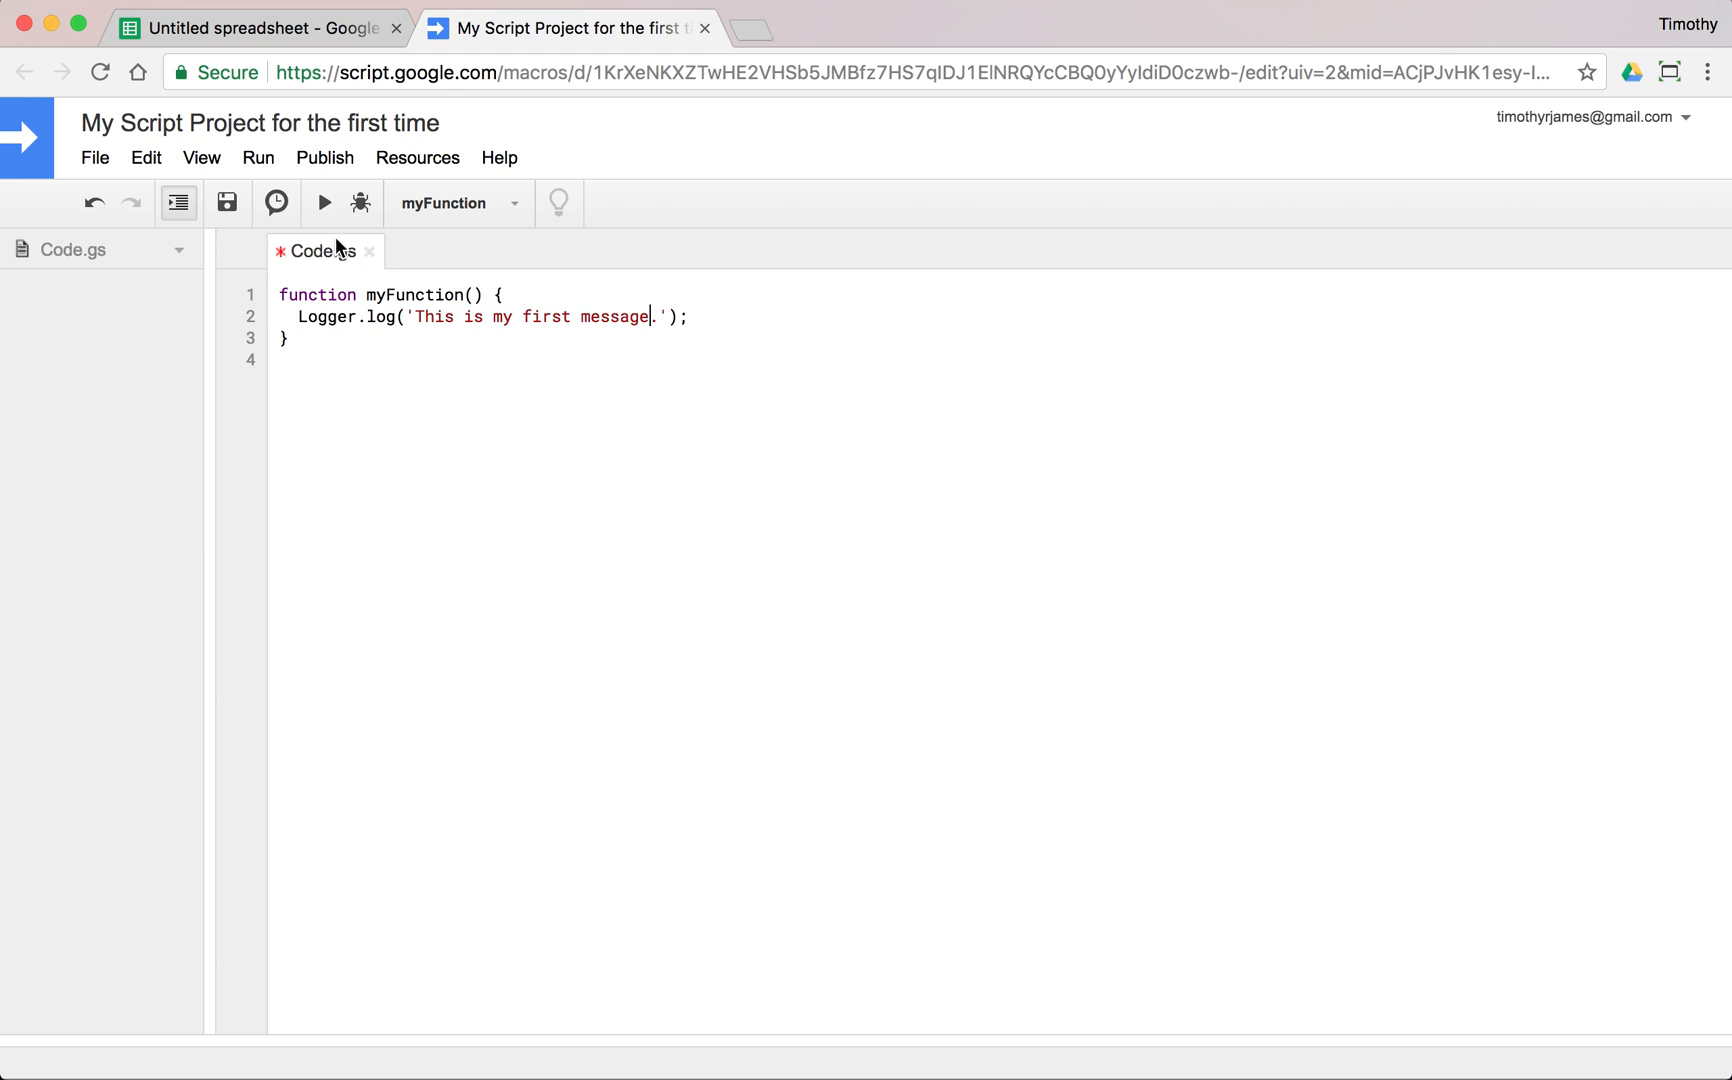
Save the script and run myFunction.
{"action": "left_click", "coordinate": [228, 202]}
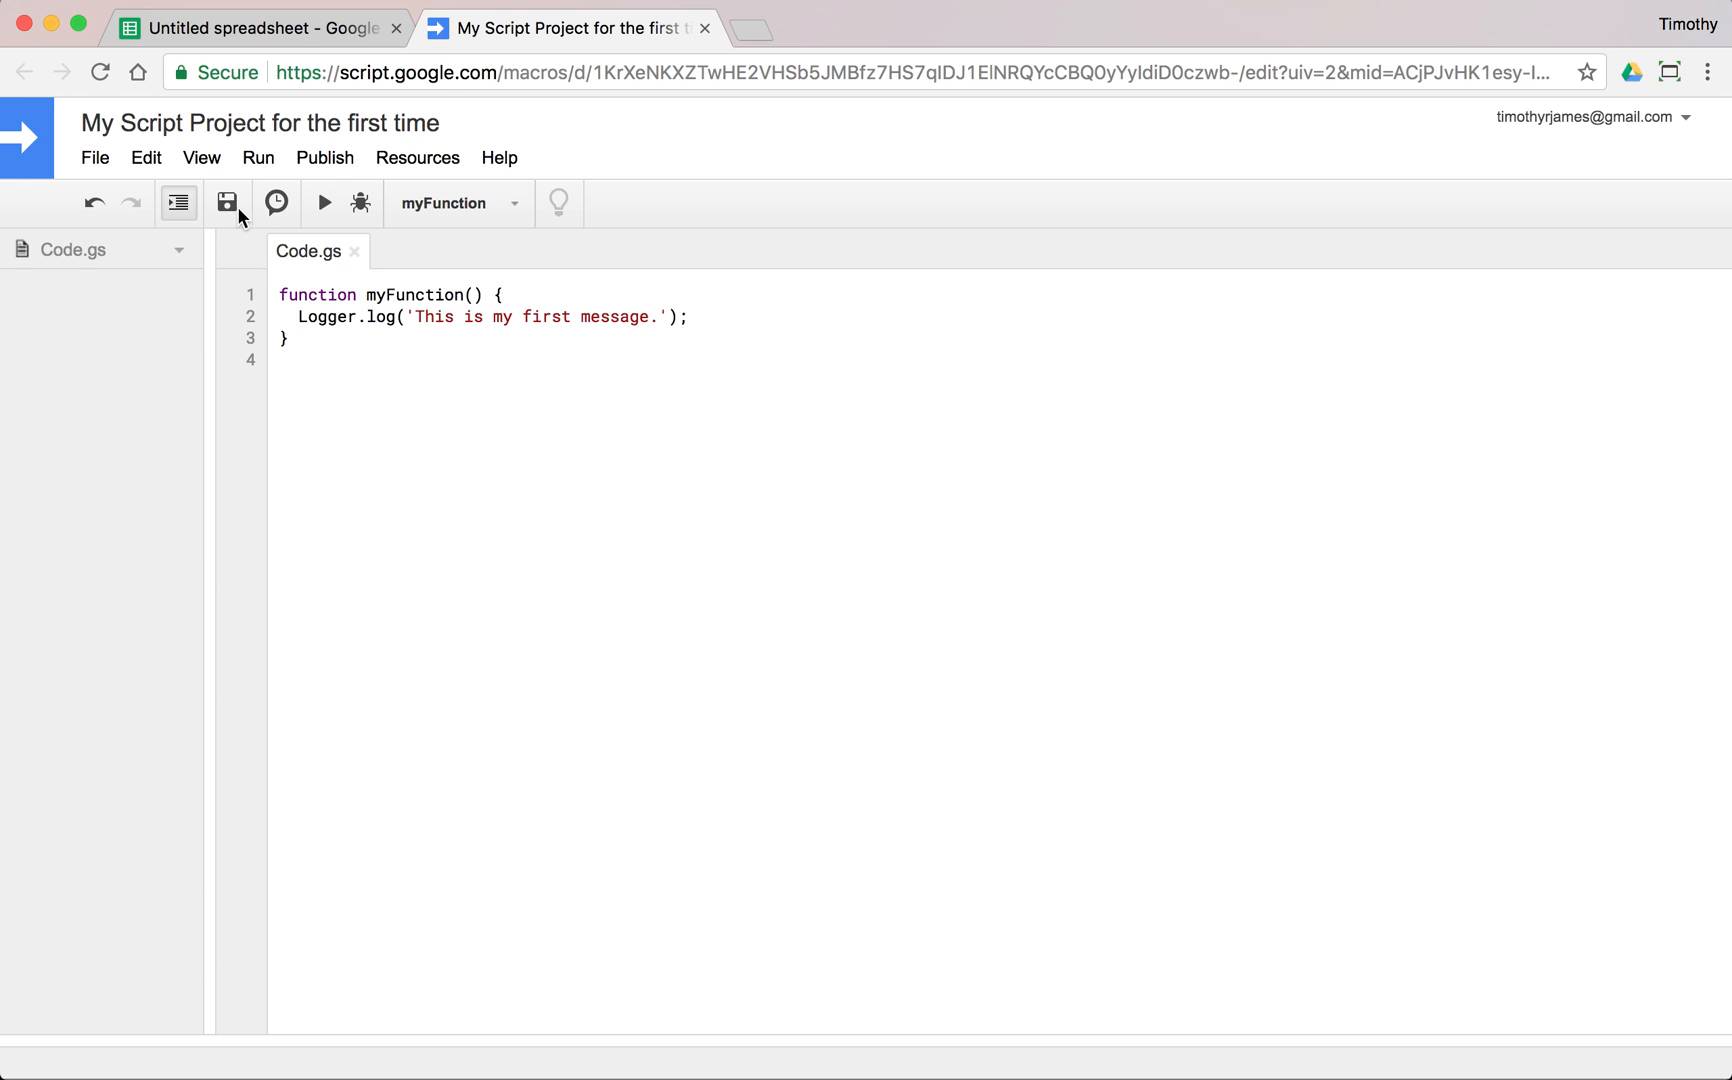
{"action": "left_click", "coordinate": [324, 204]}
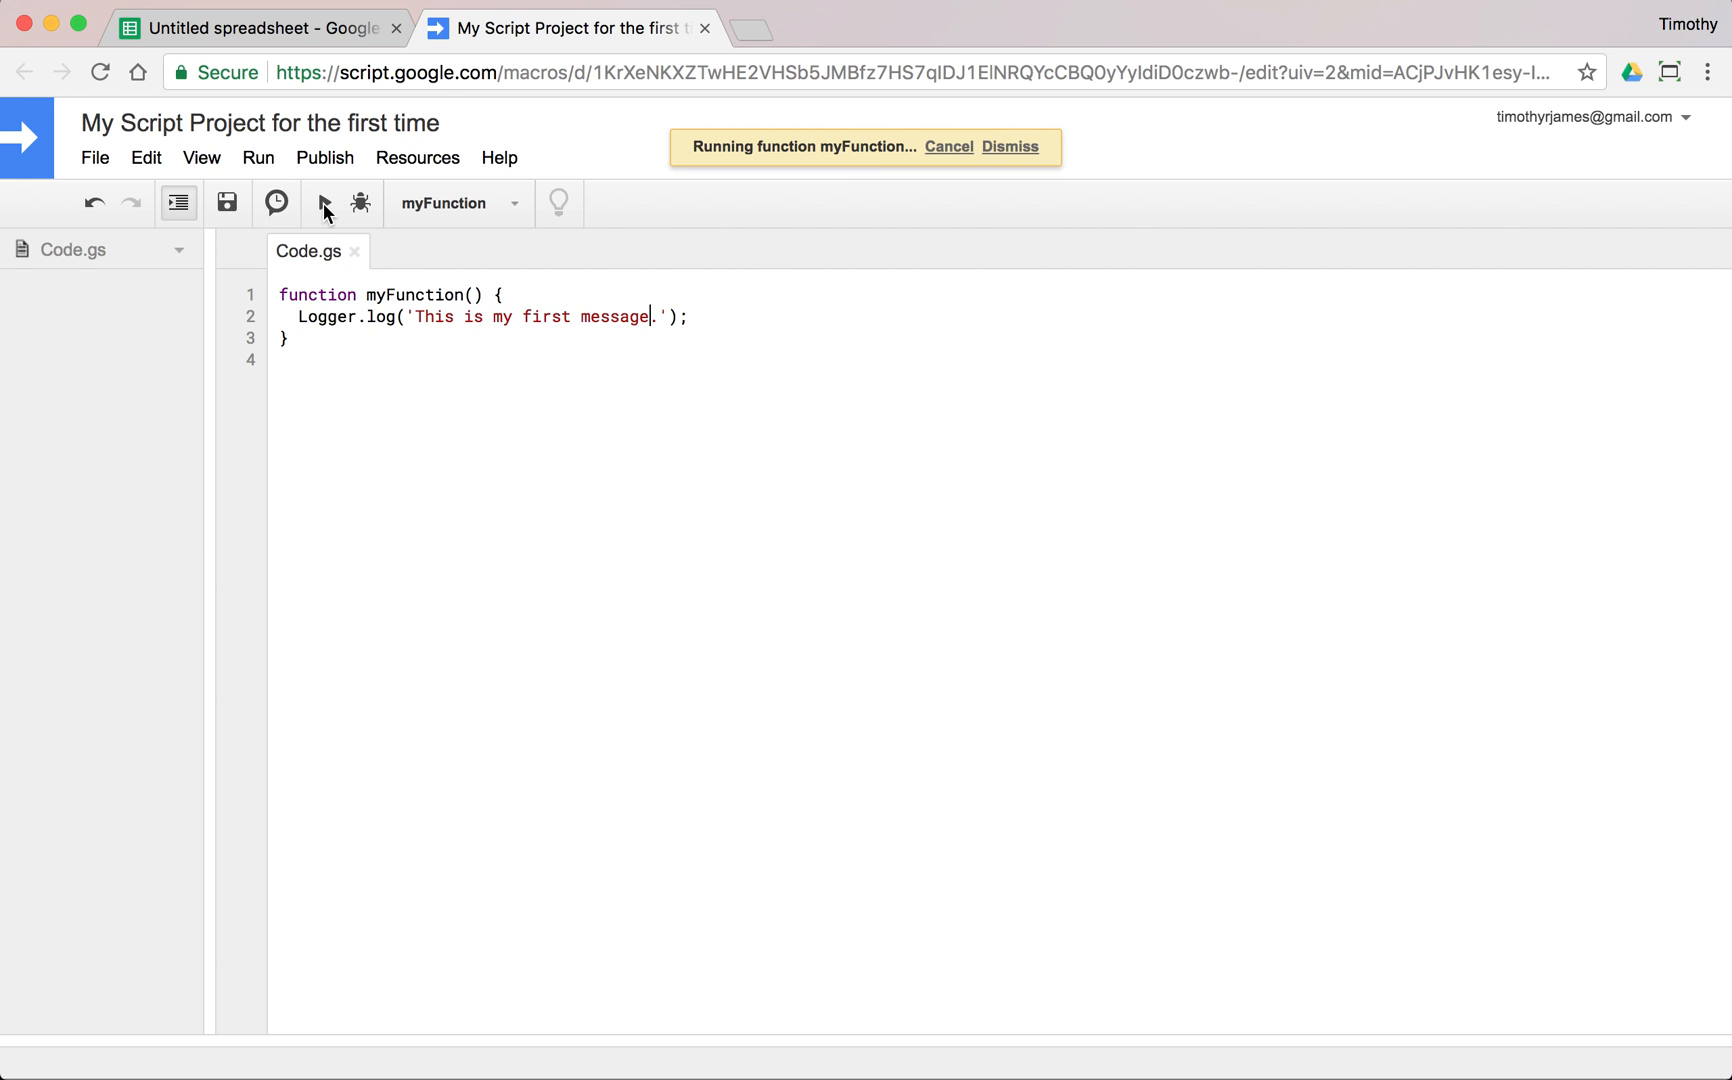
{"action": "left_click", "coordinate": [1010, 146]}
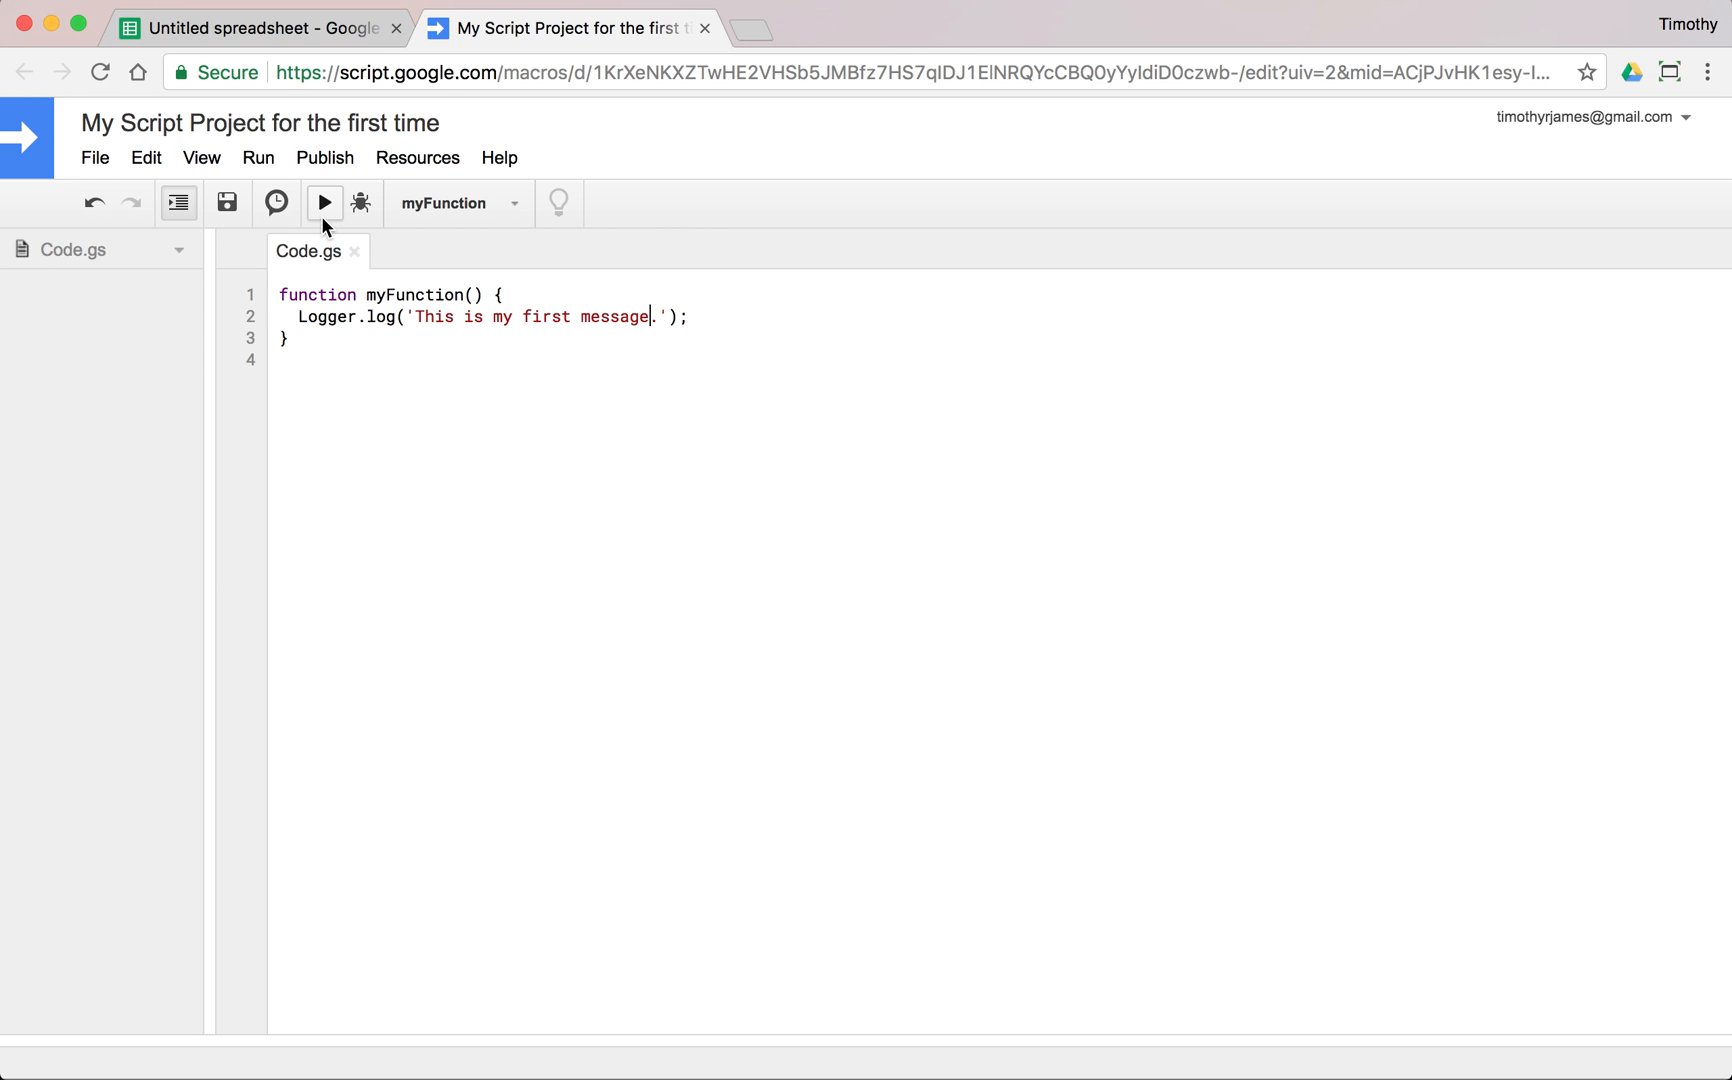
{"action": "mouse_move", "coordinate": [258, 158]}
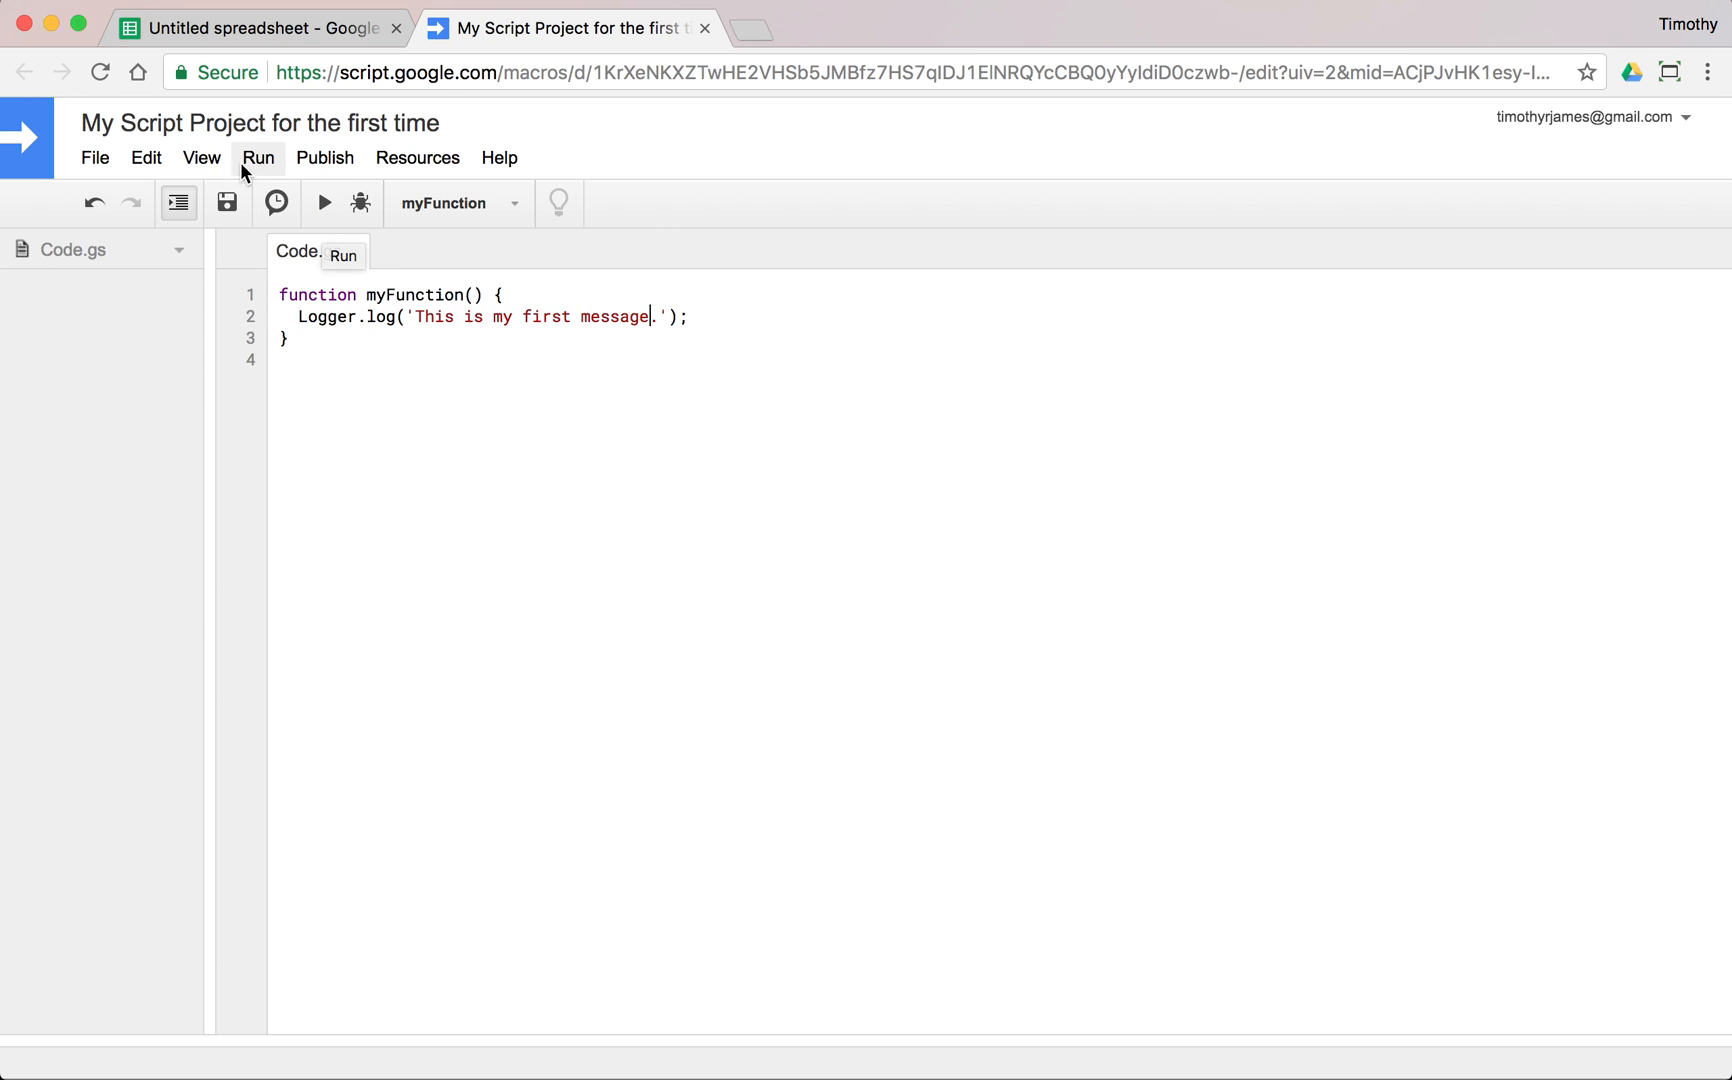
Review the Logs dialog showing 'This is my first message.' and dismiss it.
{"action": "left_click", "coordinate": [202, 156]}
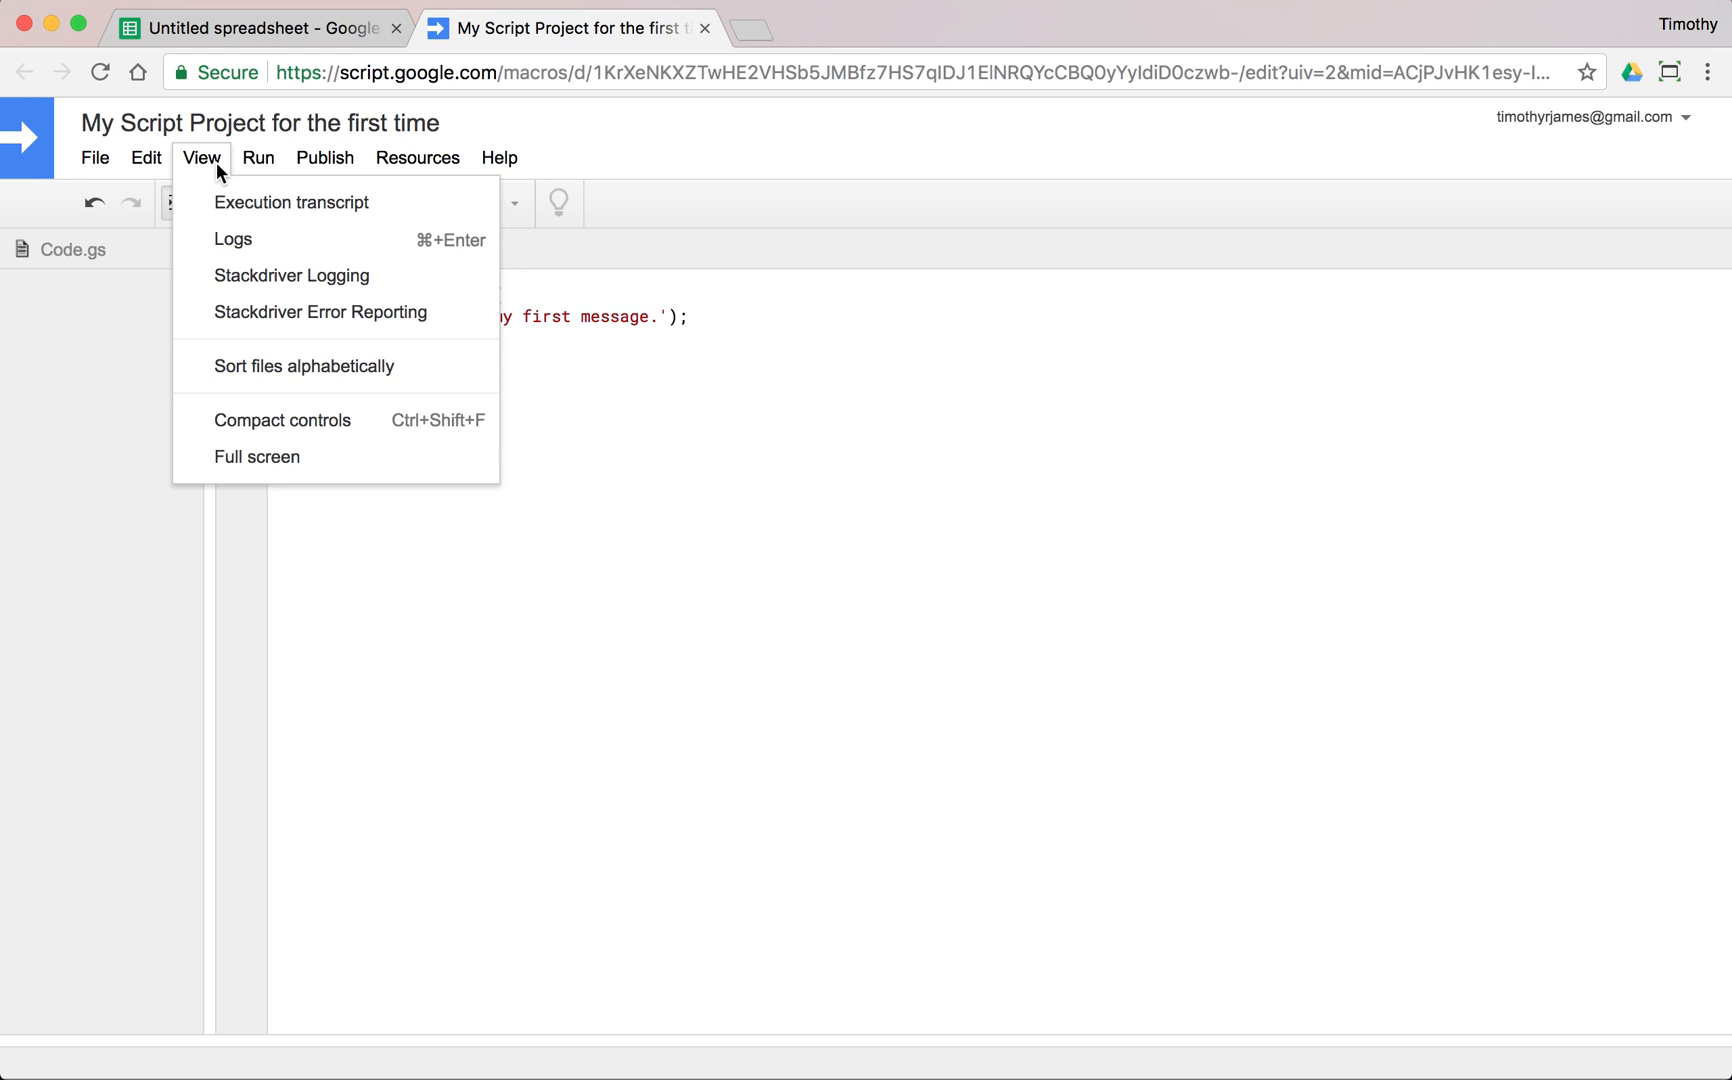
{"action": "left_click", "coordinate": [232, 240]}
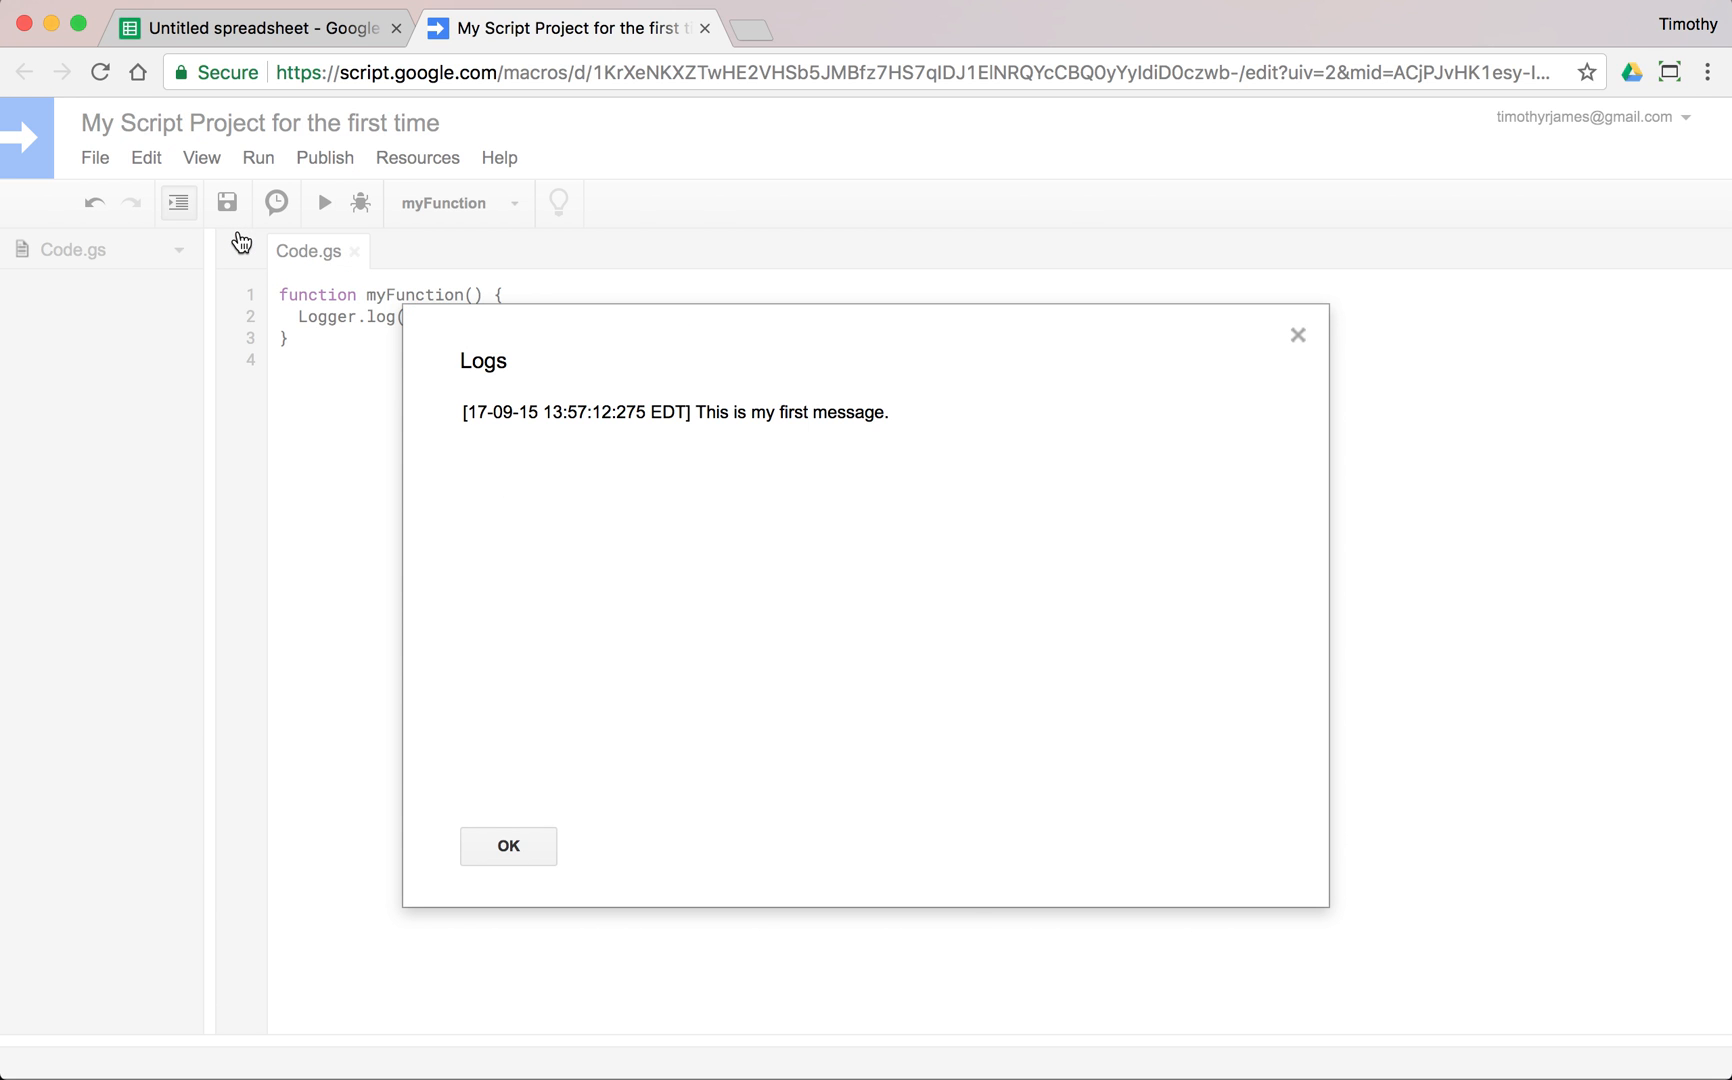
{"action": "mouse_move", "coordinate": [478, 432]}
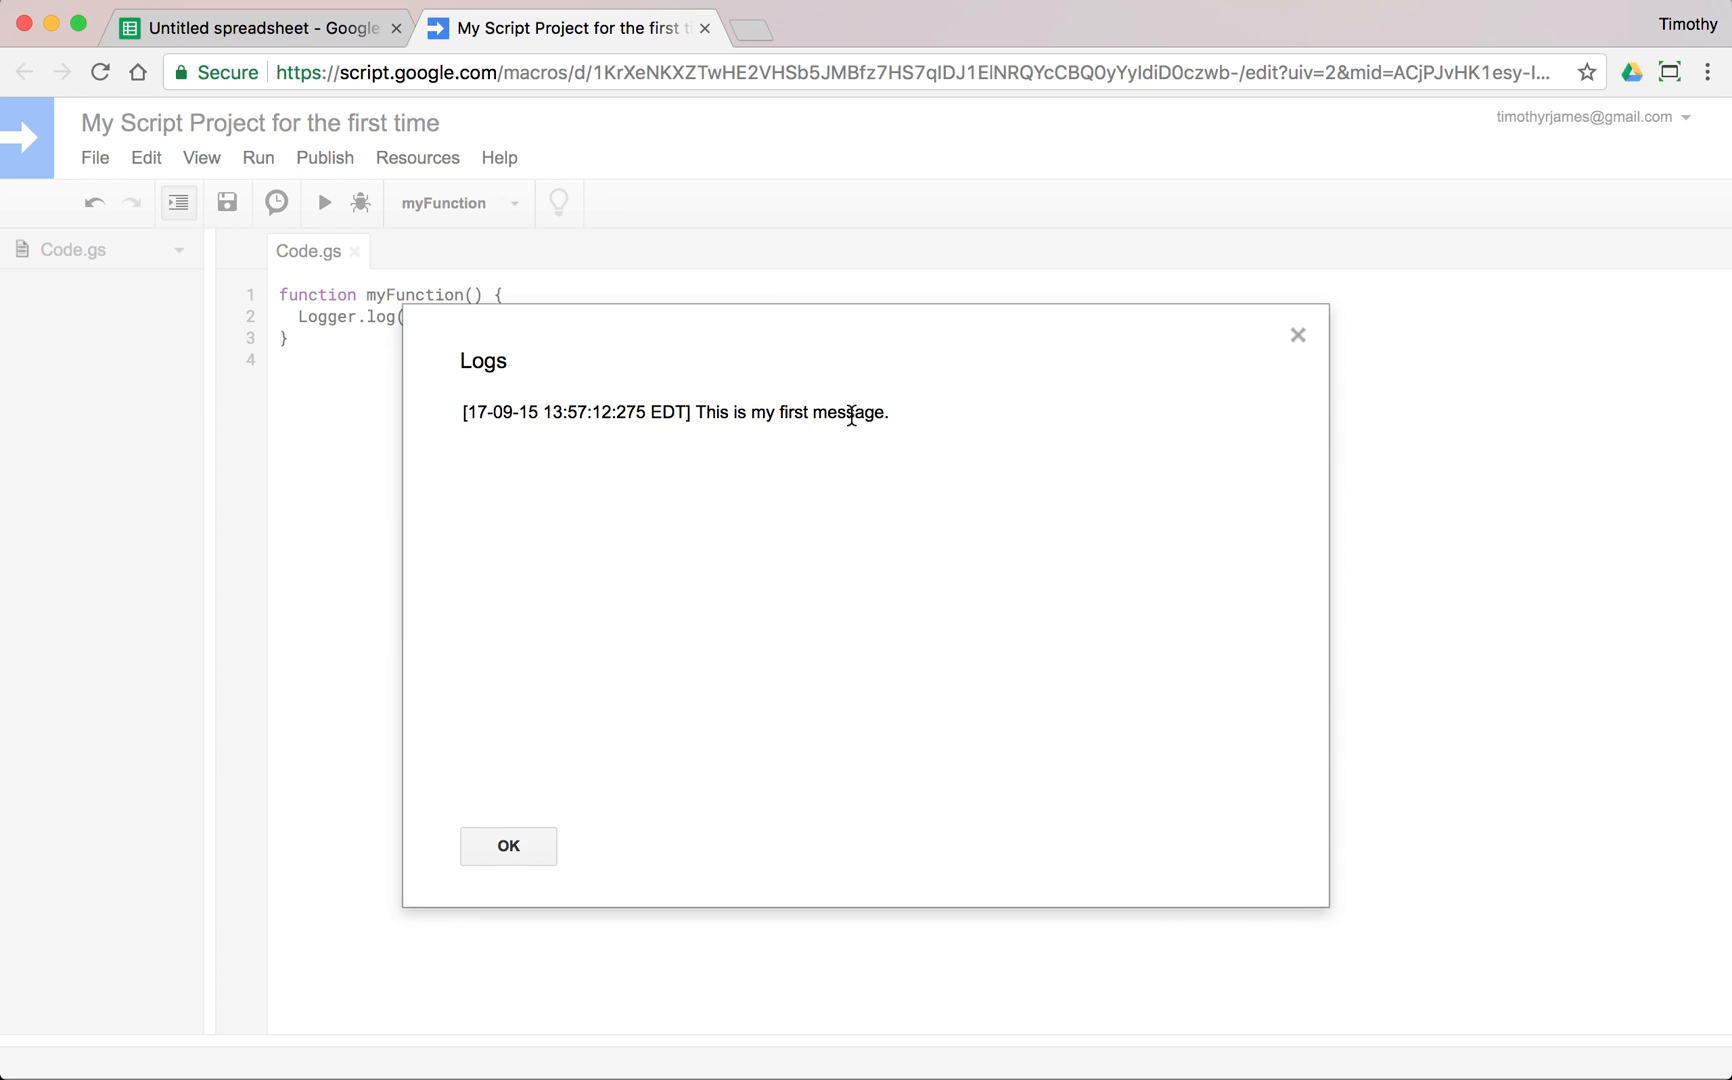
{"action": "left_click", "coordinate": [508, 846]}
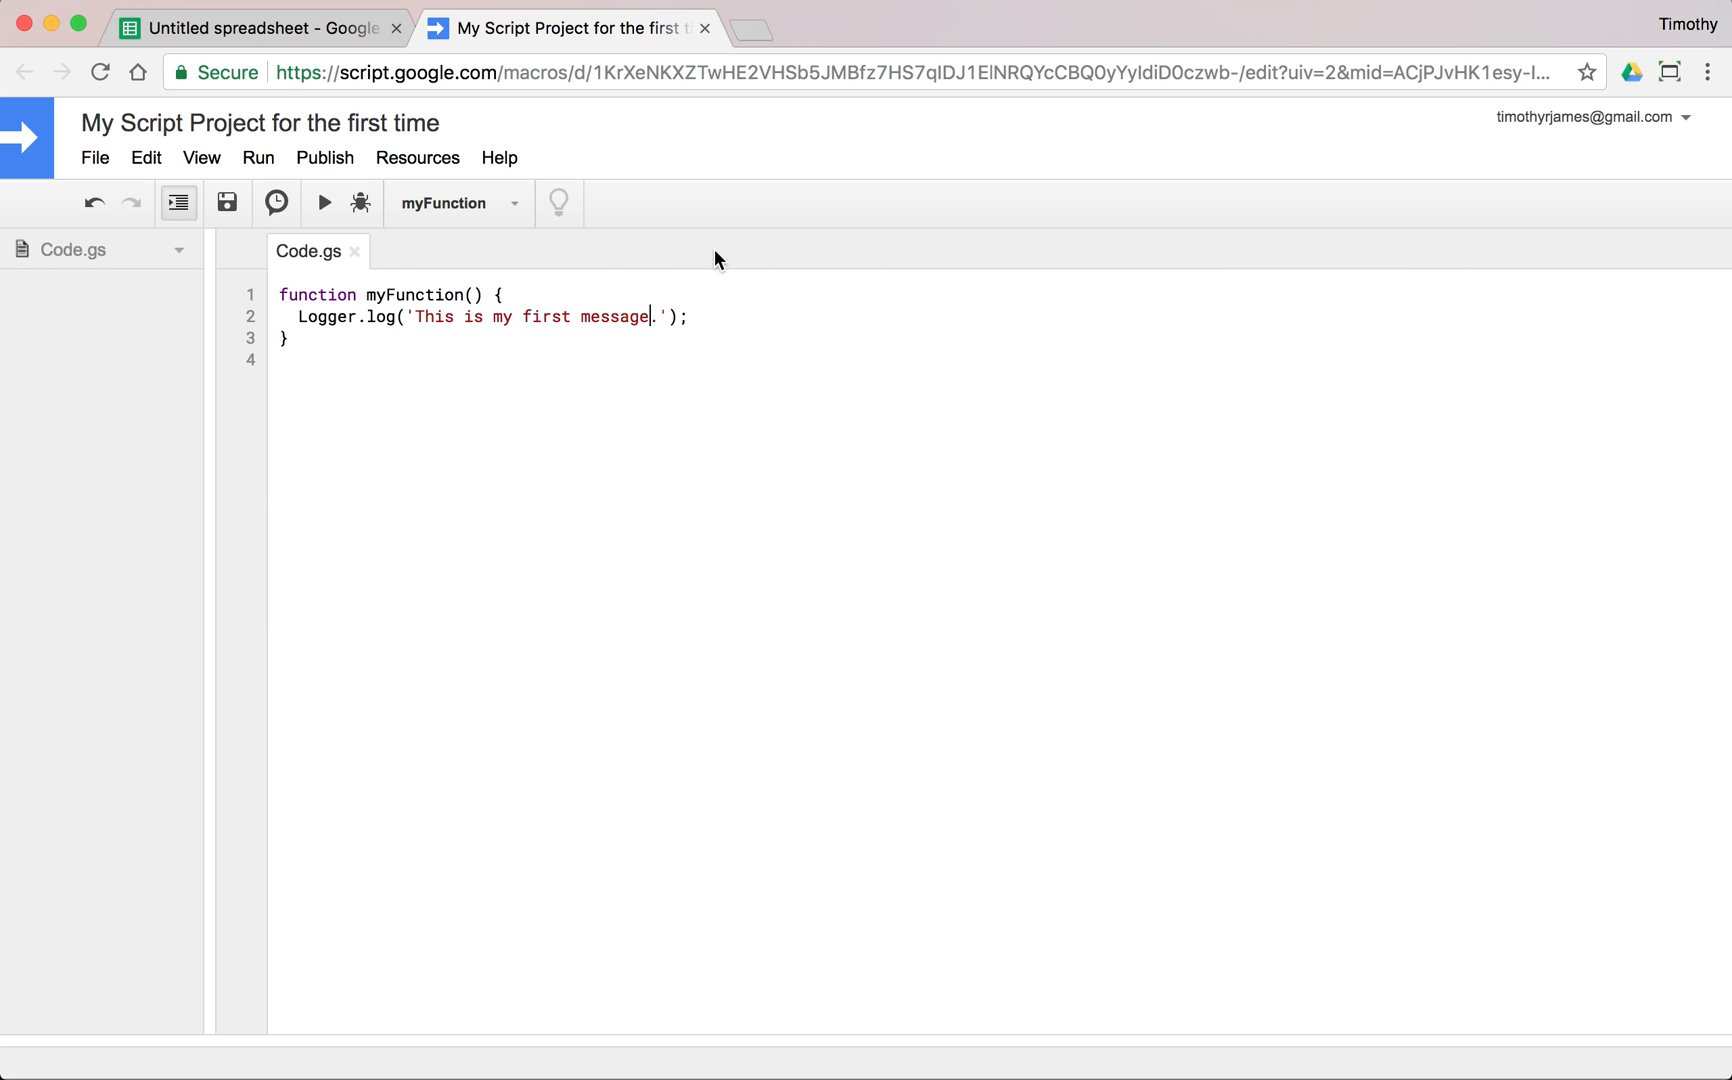
Add a second line Logger.log("This is my second message."); to myFunction.
{"action": "type", "text": "L"}
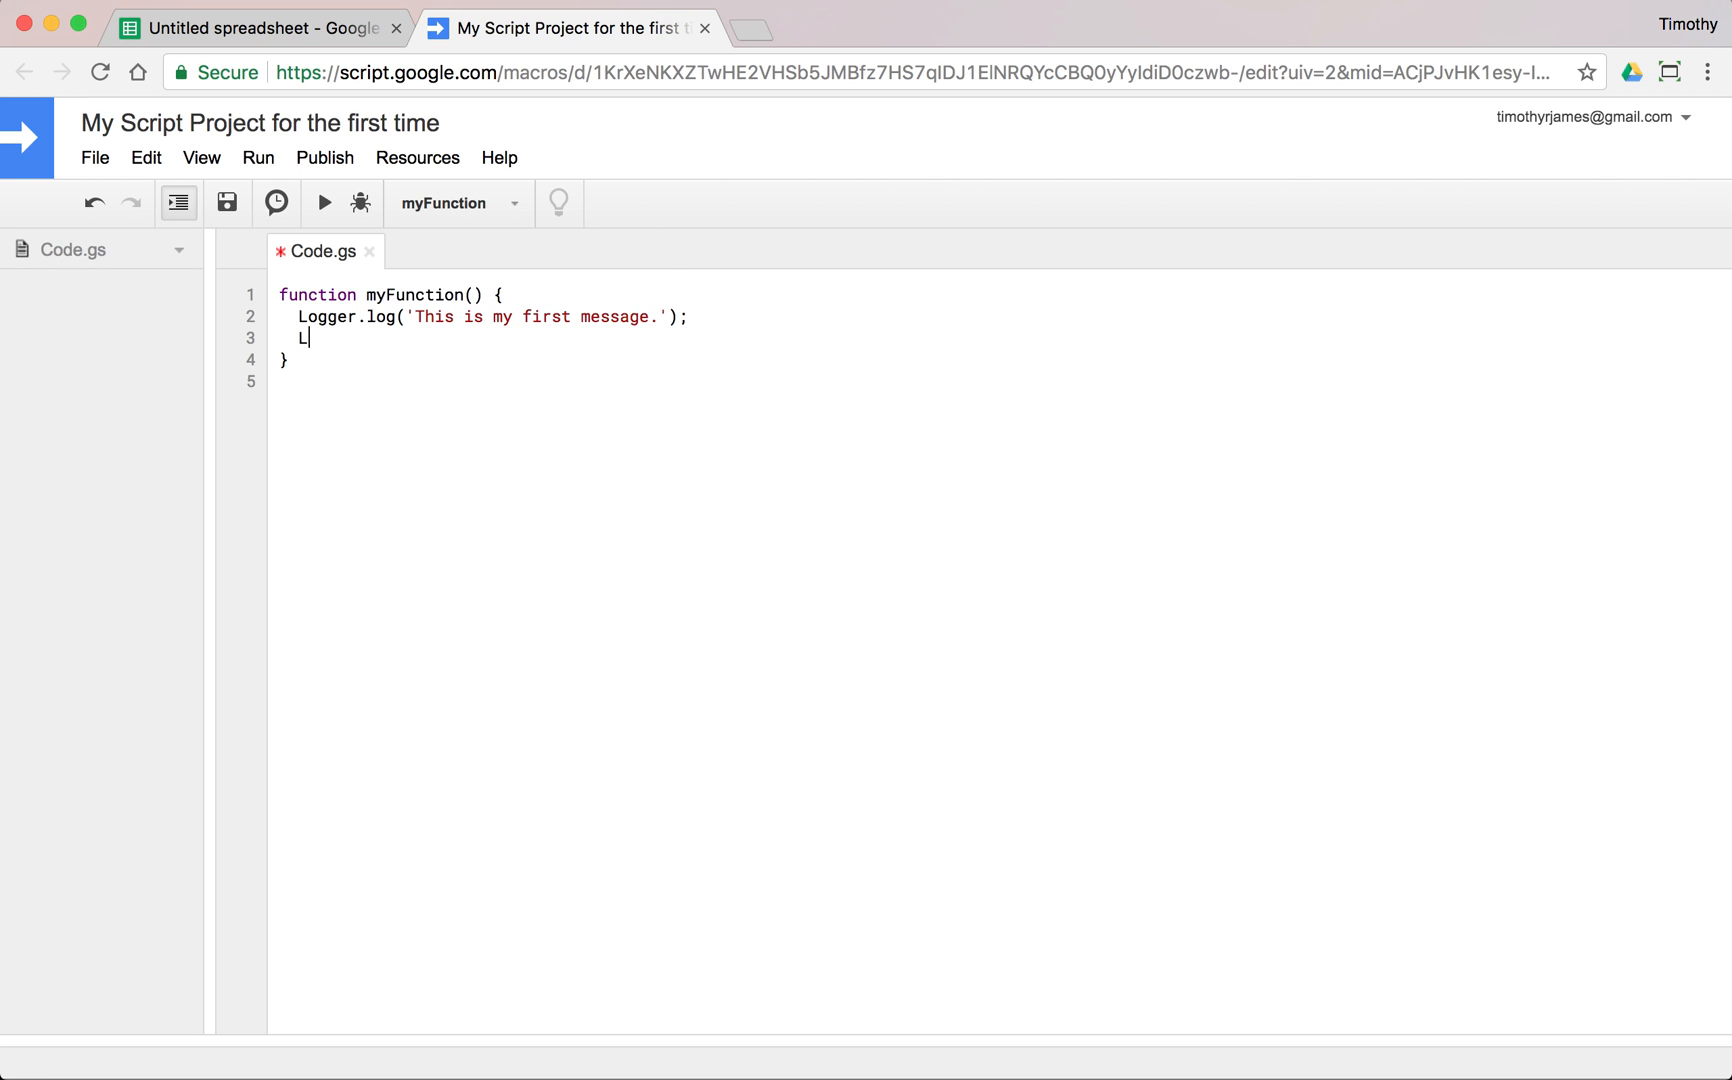
{"action": "type", "text": "ogger.log(\""}
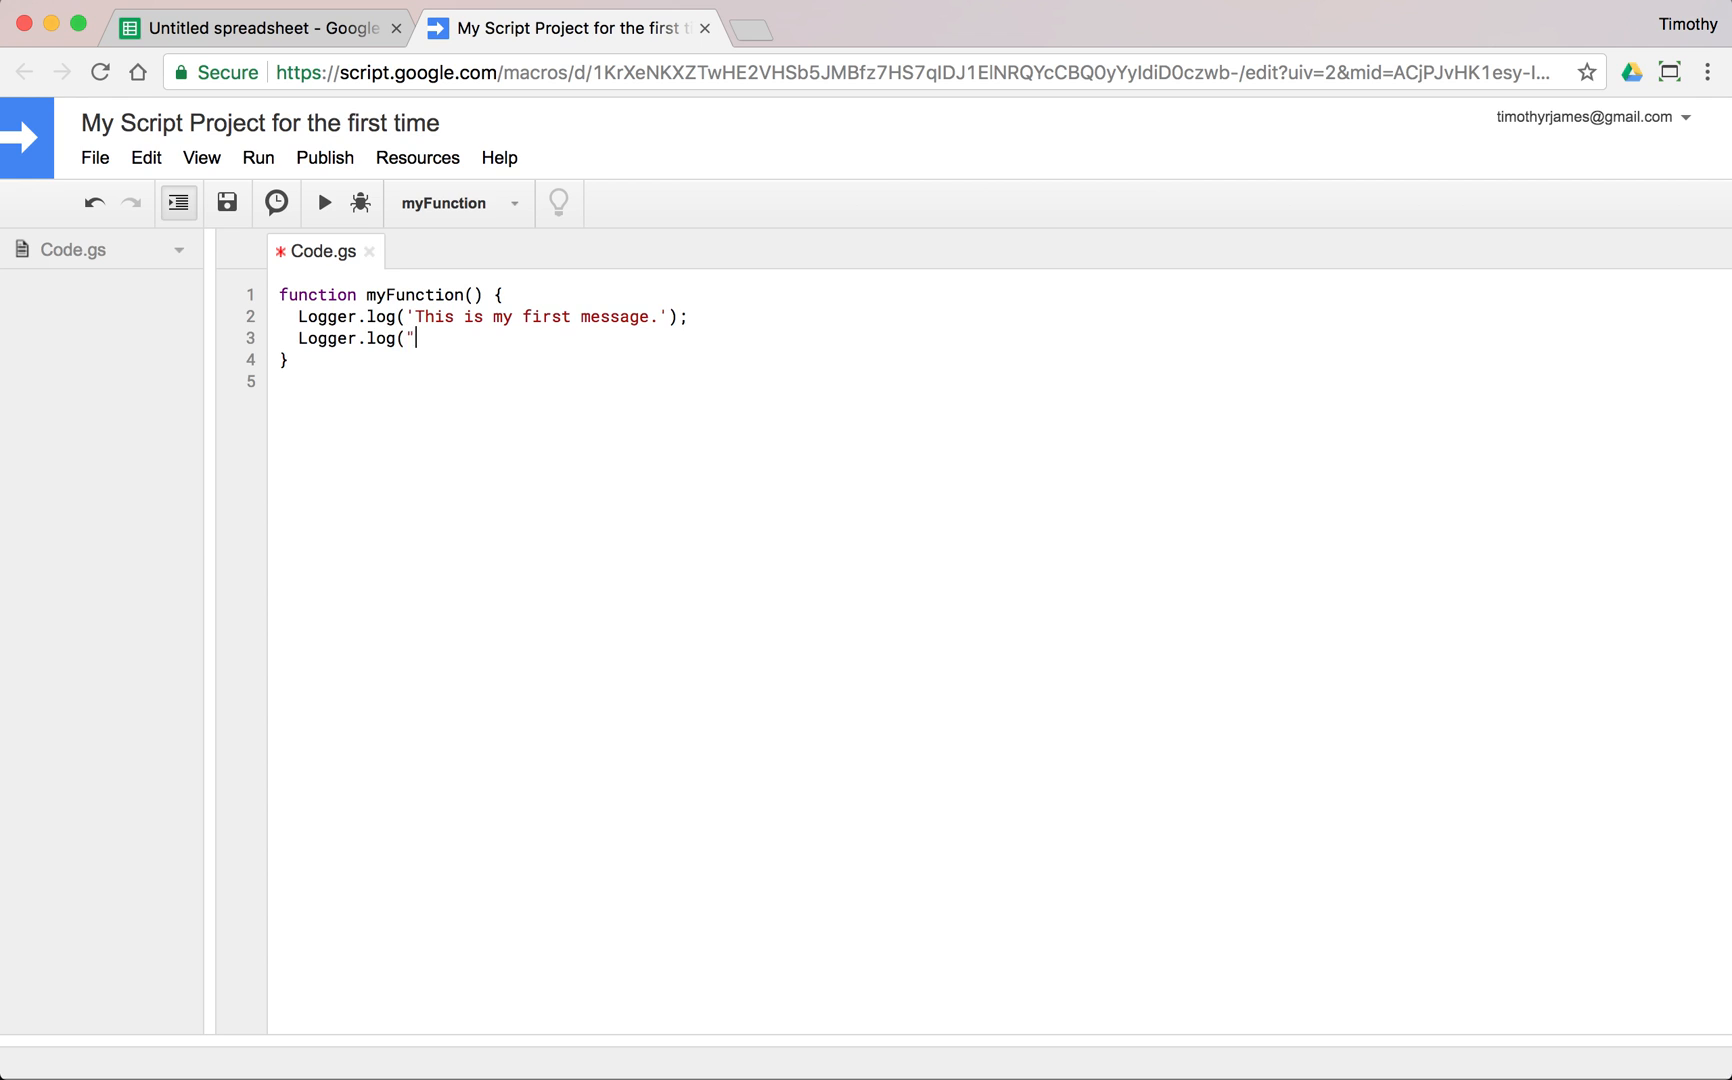
{"action": "type", "text": "This is my"}
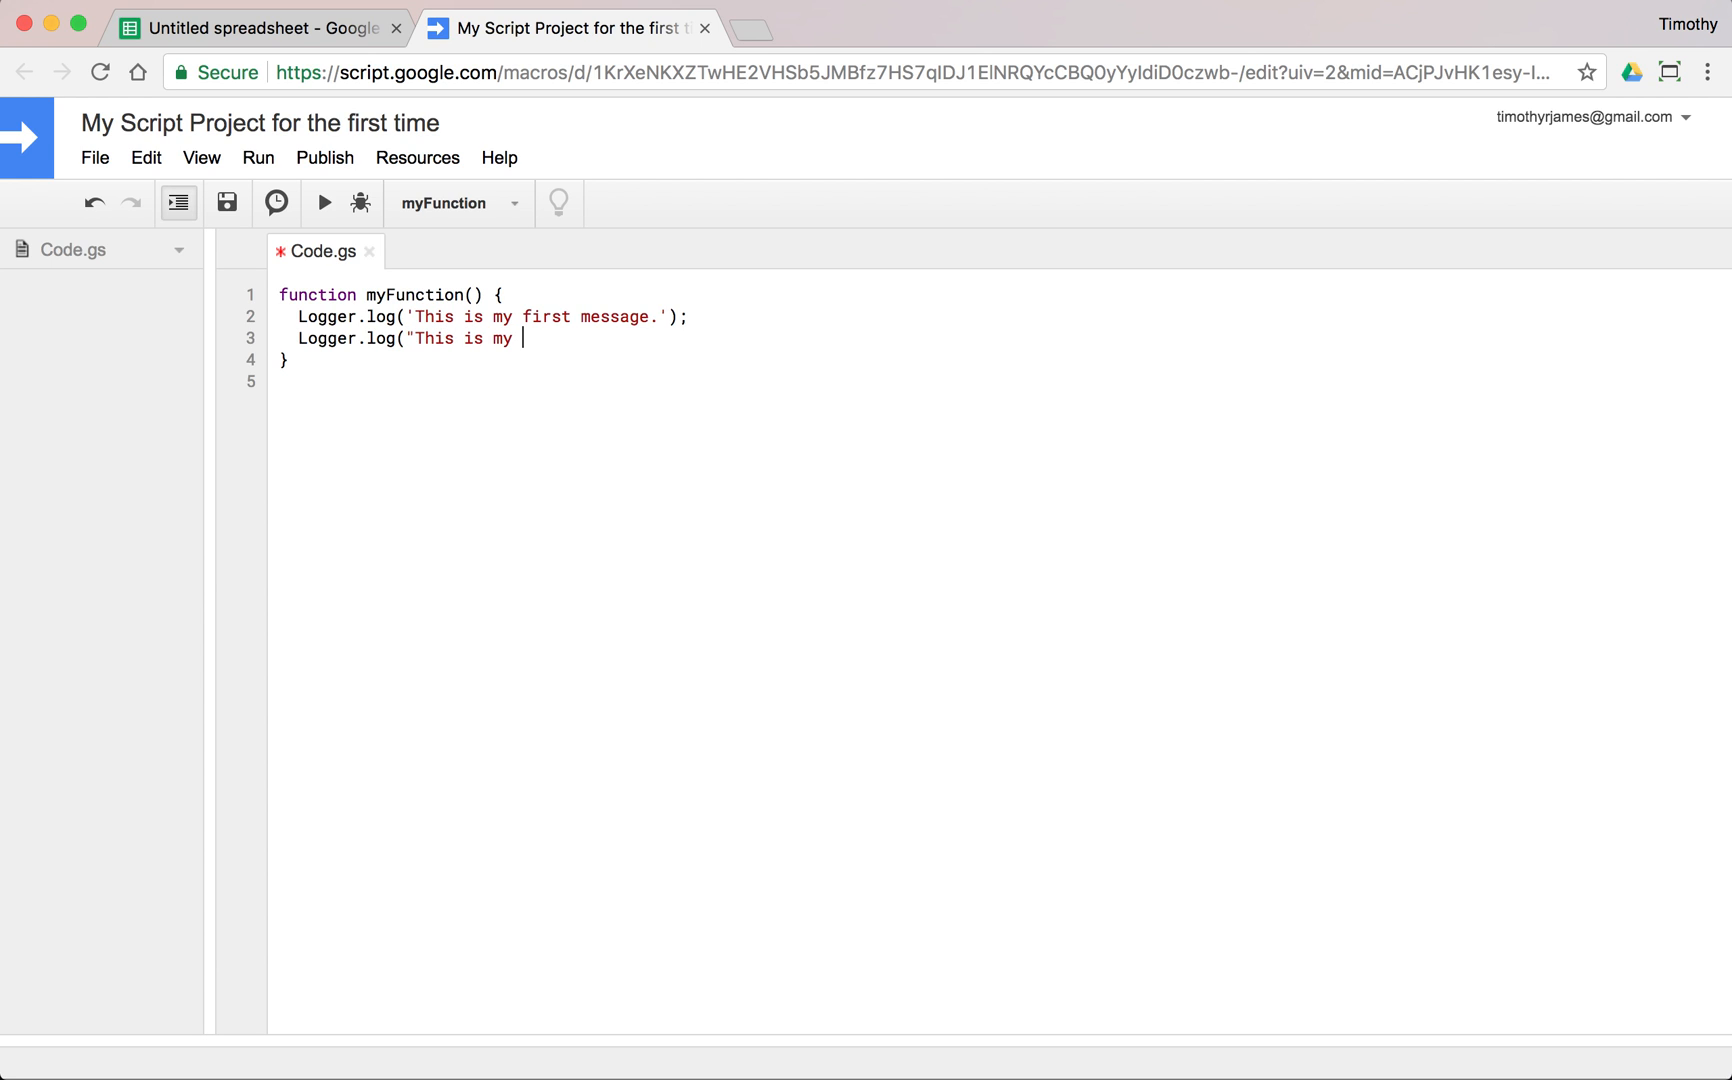
{"action": "type", "text": "second message.\""}
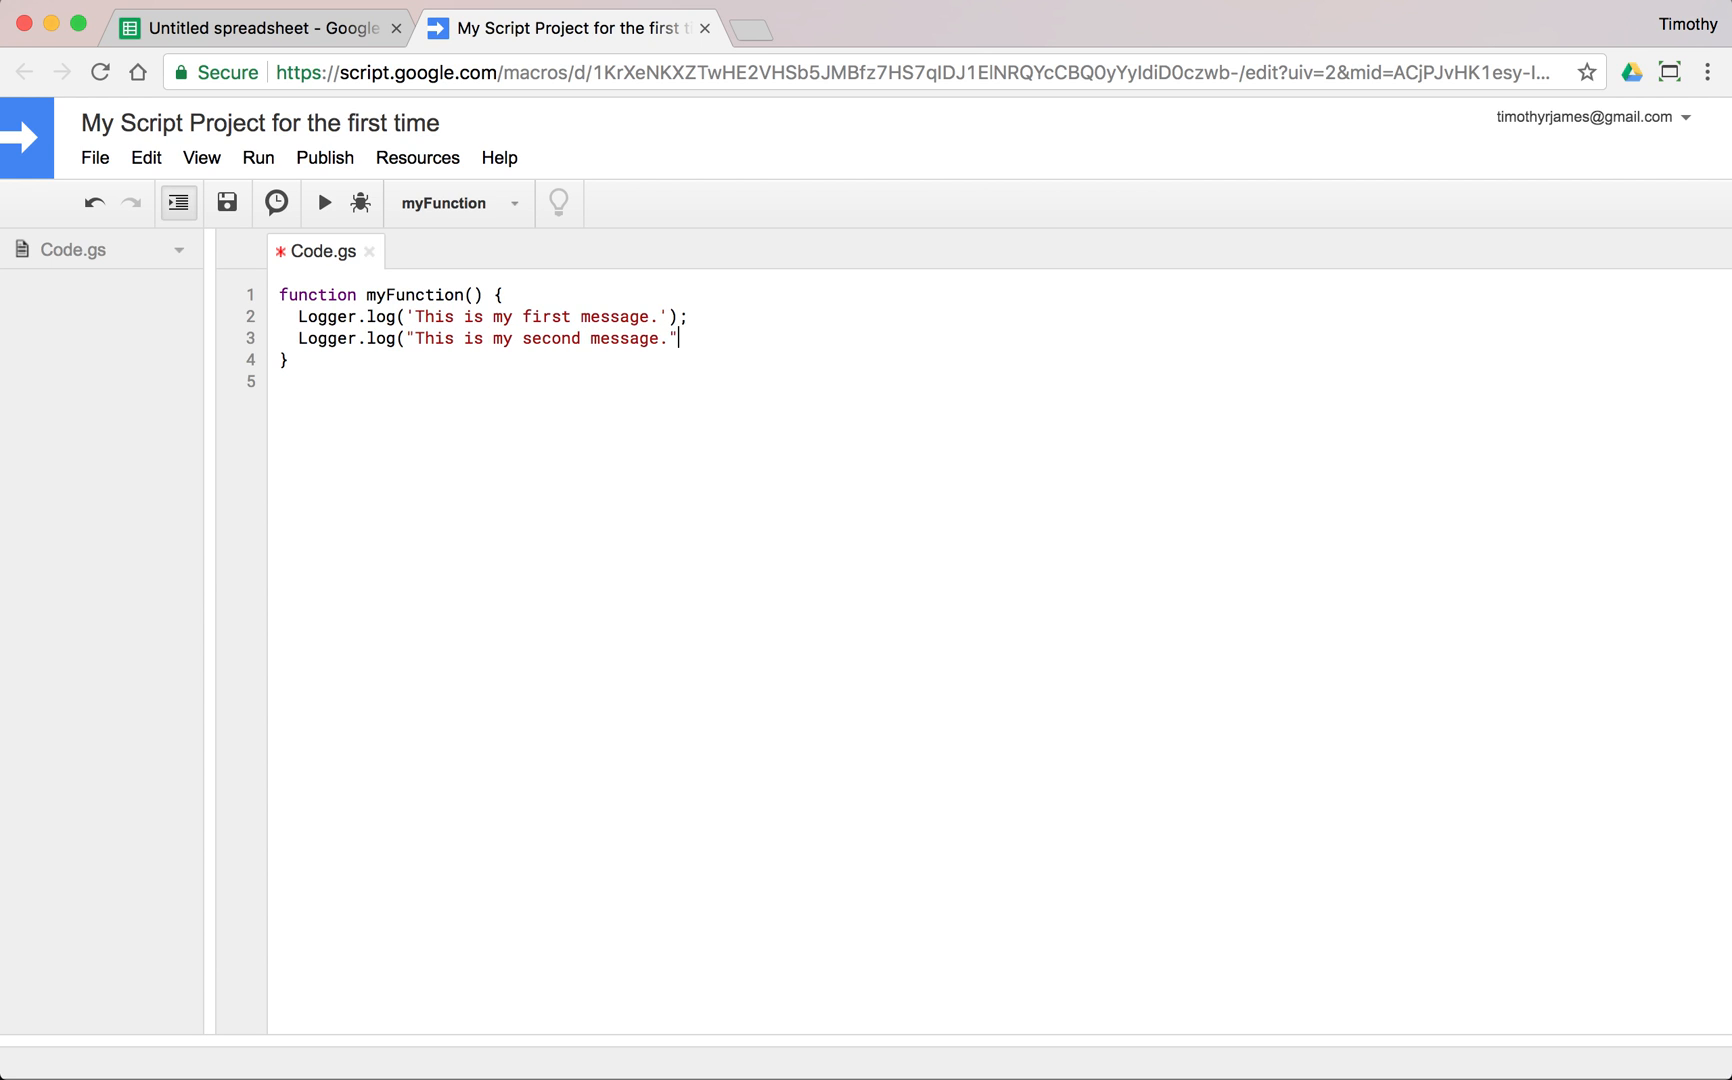
{"action": "type", "text": ");"}
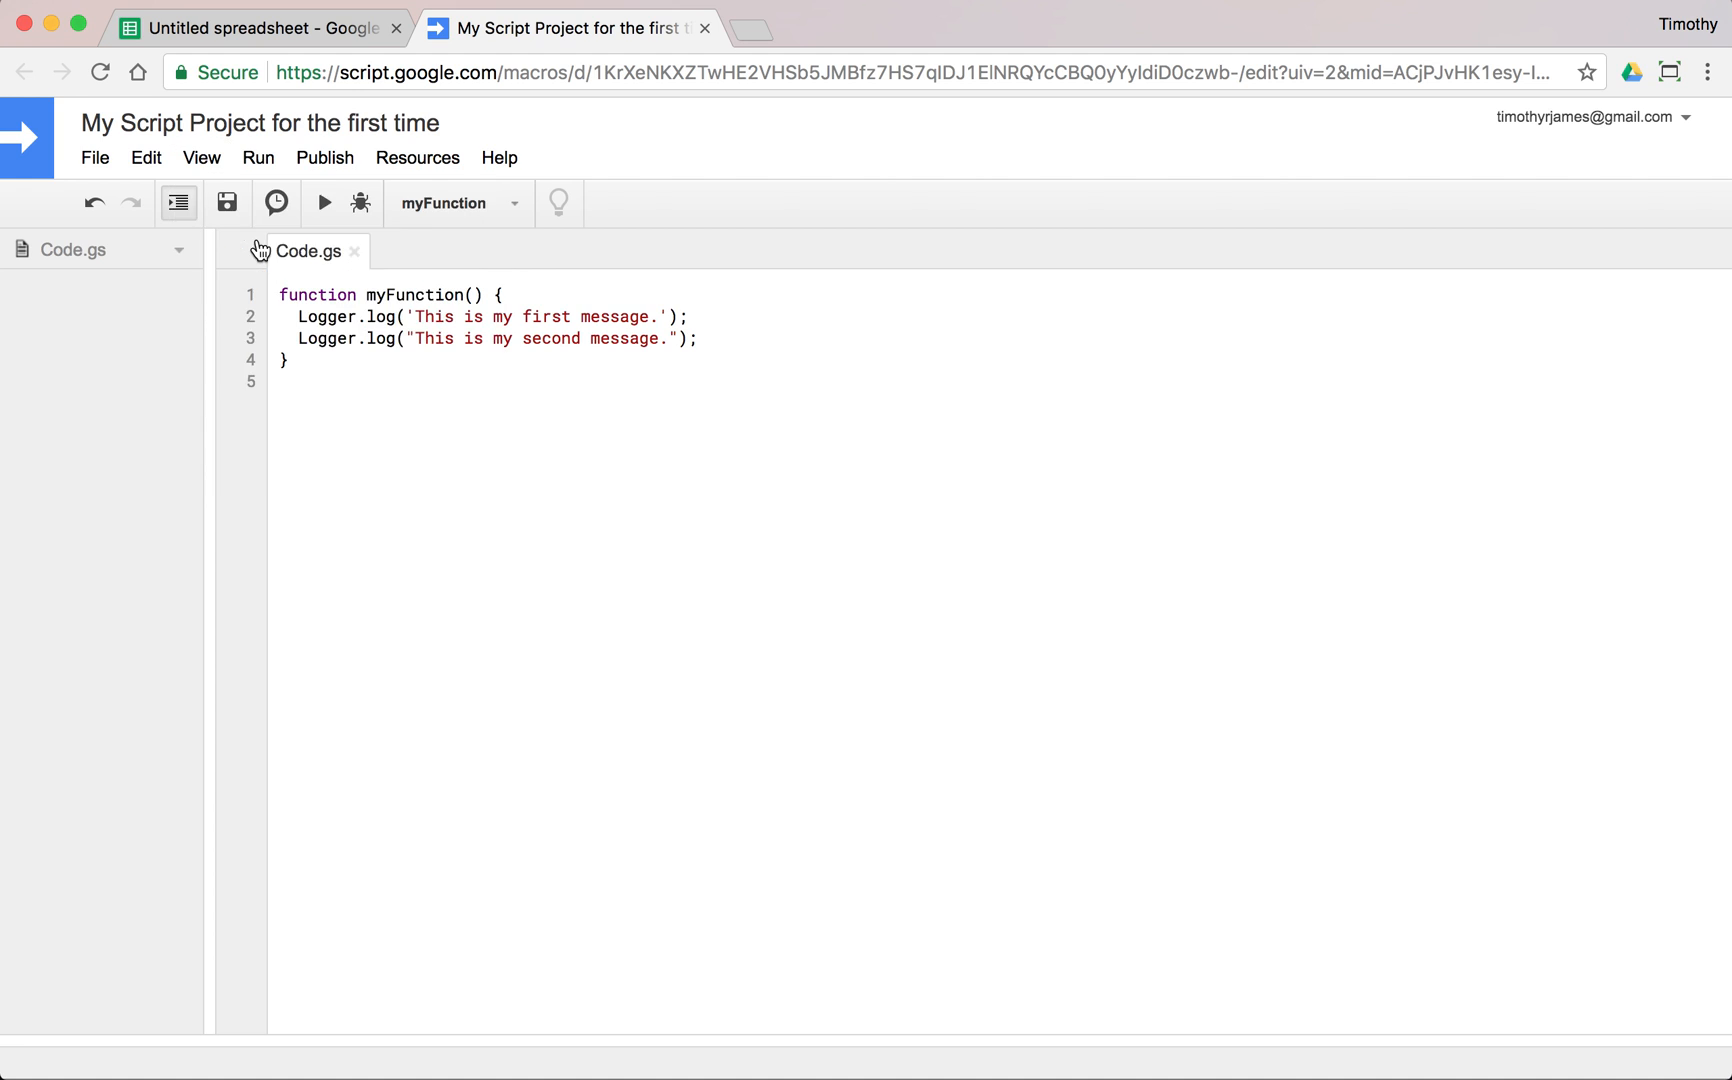
Run the function and confirm the logs list both messages.
{"action": "left_click", "coordinate": [322, 202]}
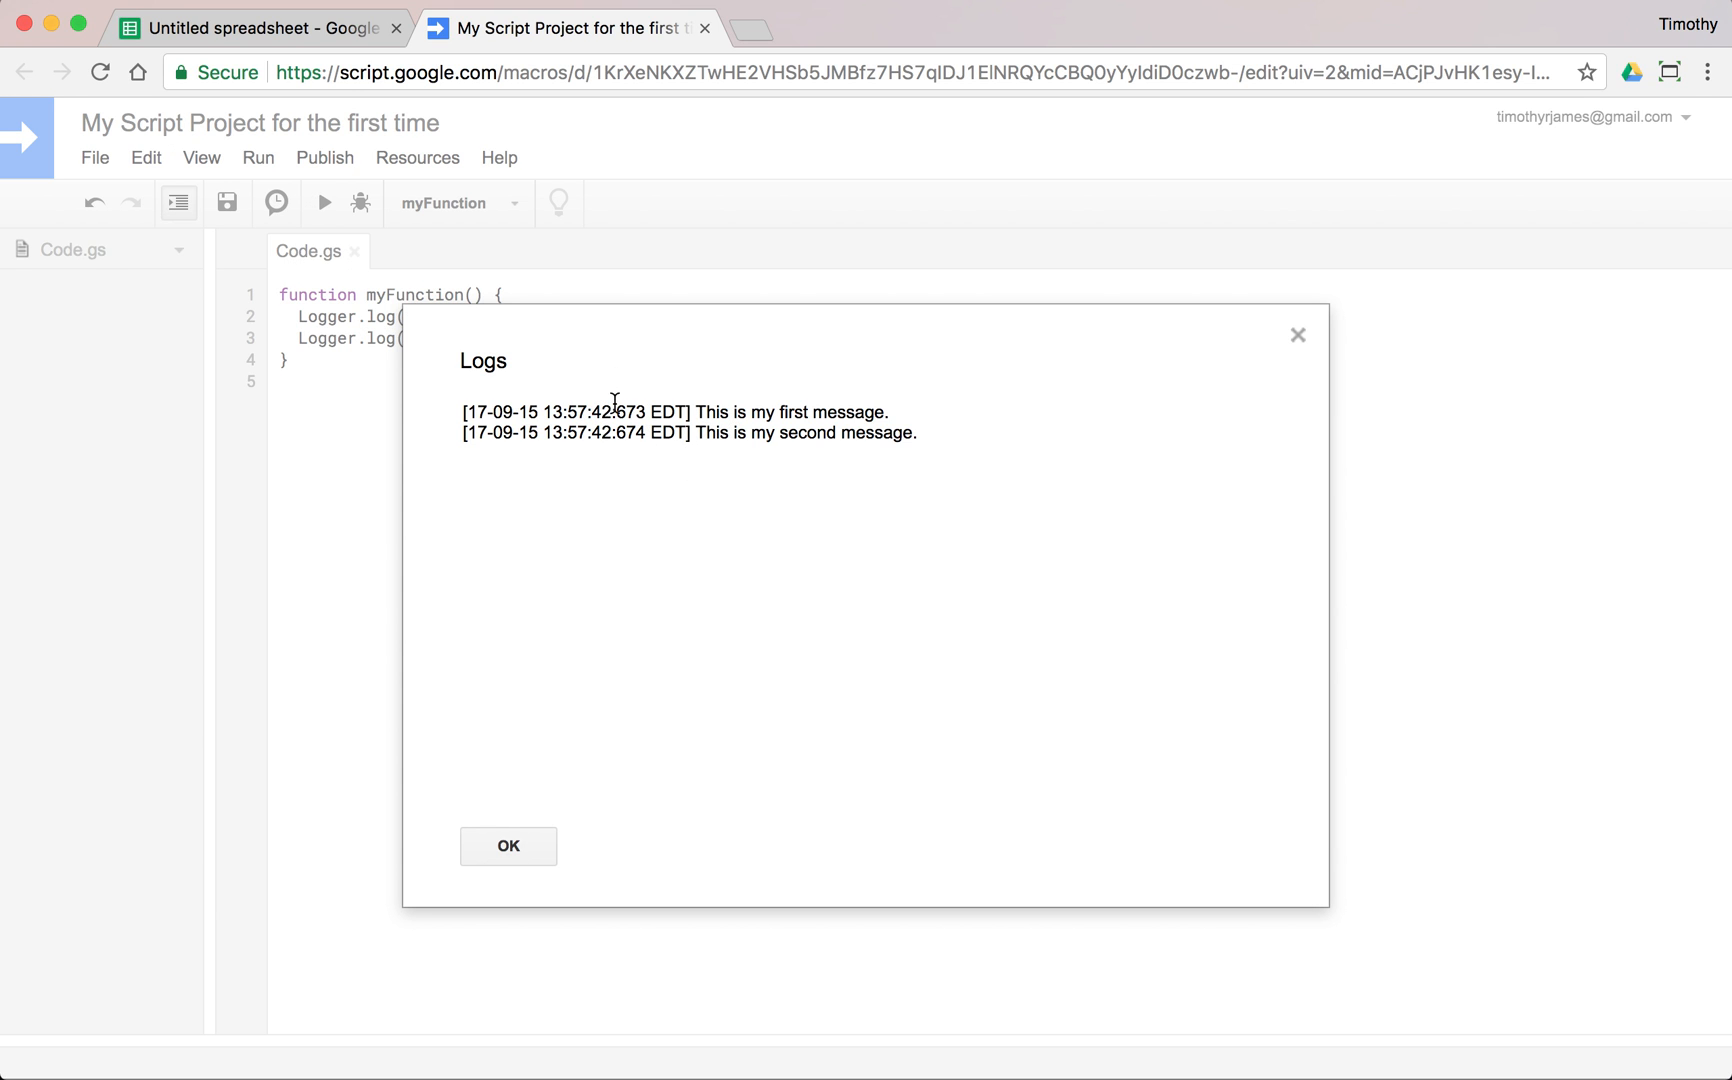
{"action": "mouse_move", "coordinate": [604, 398]}
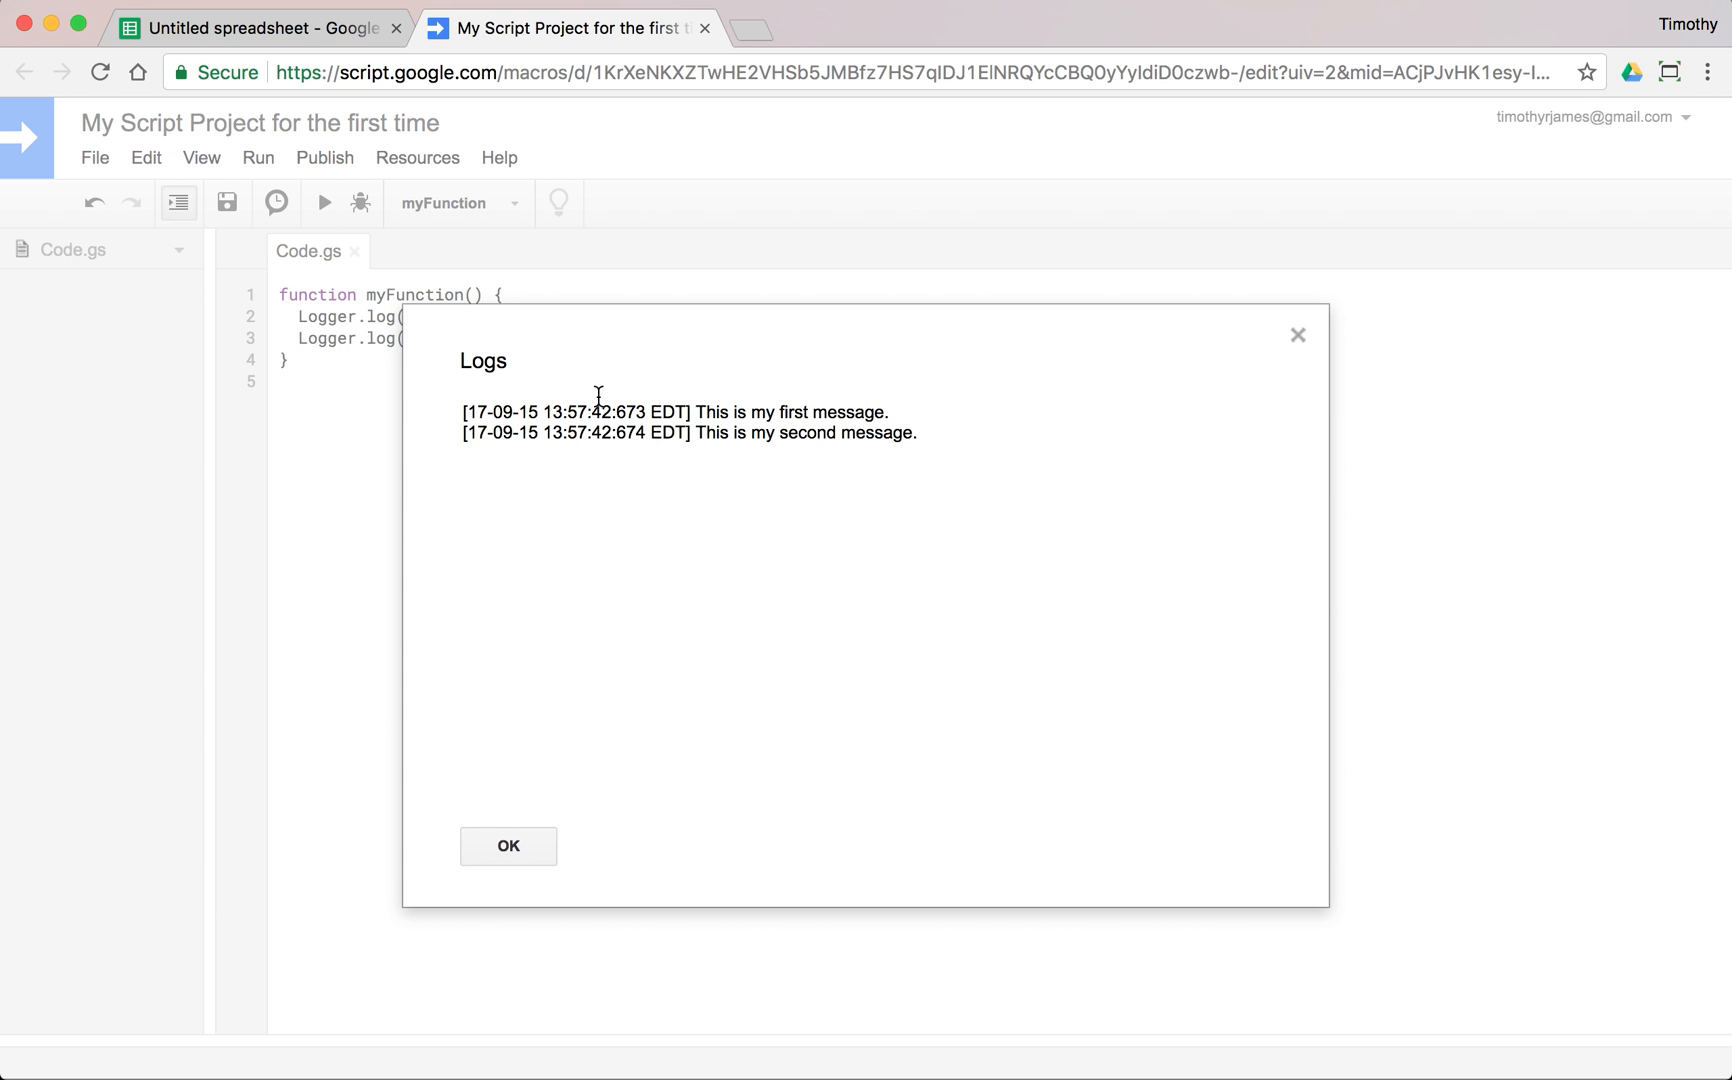
{"action": "mouse_move", "coordinate": [644, 482]}
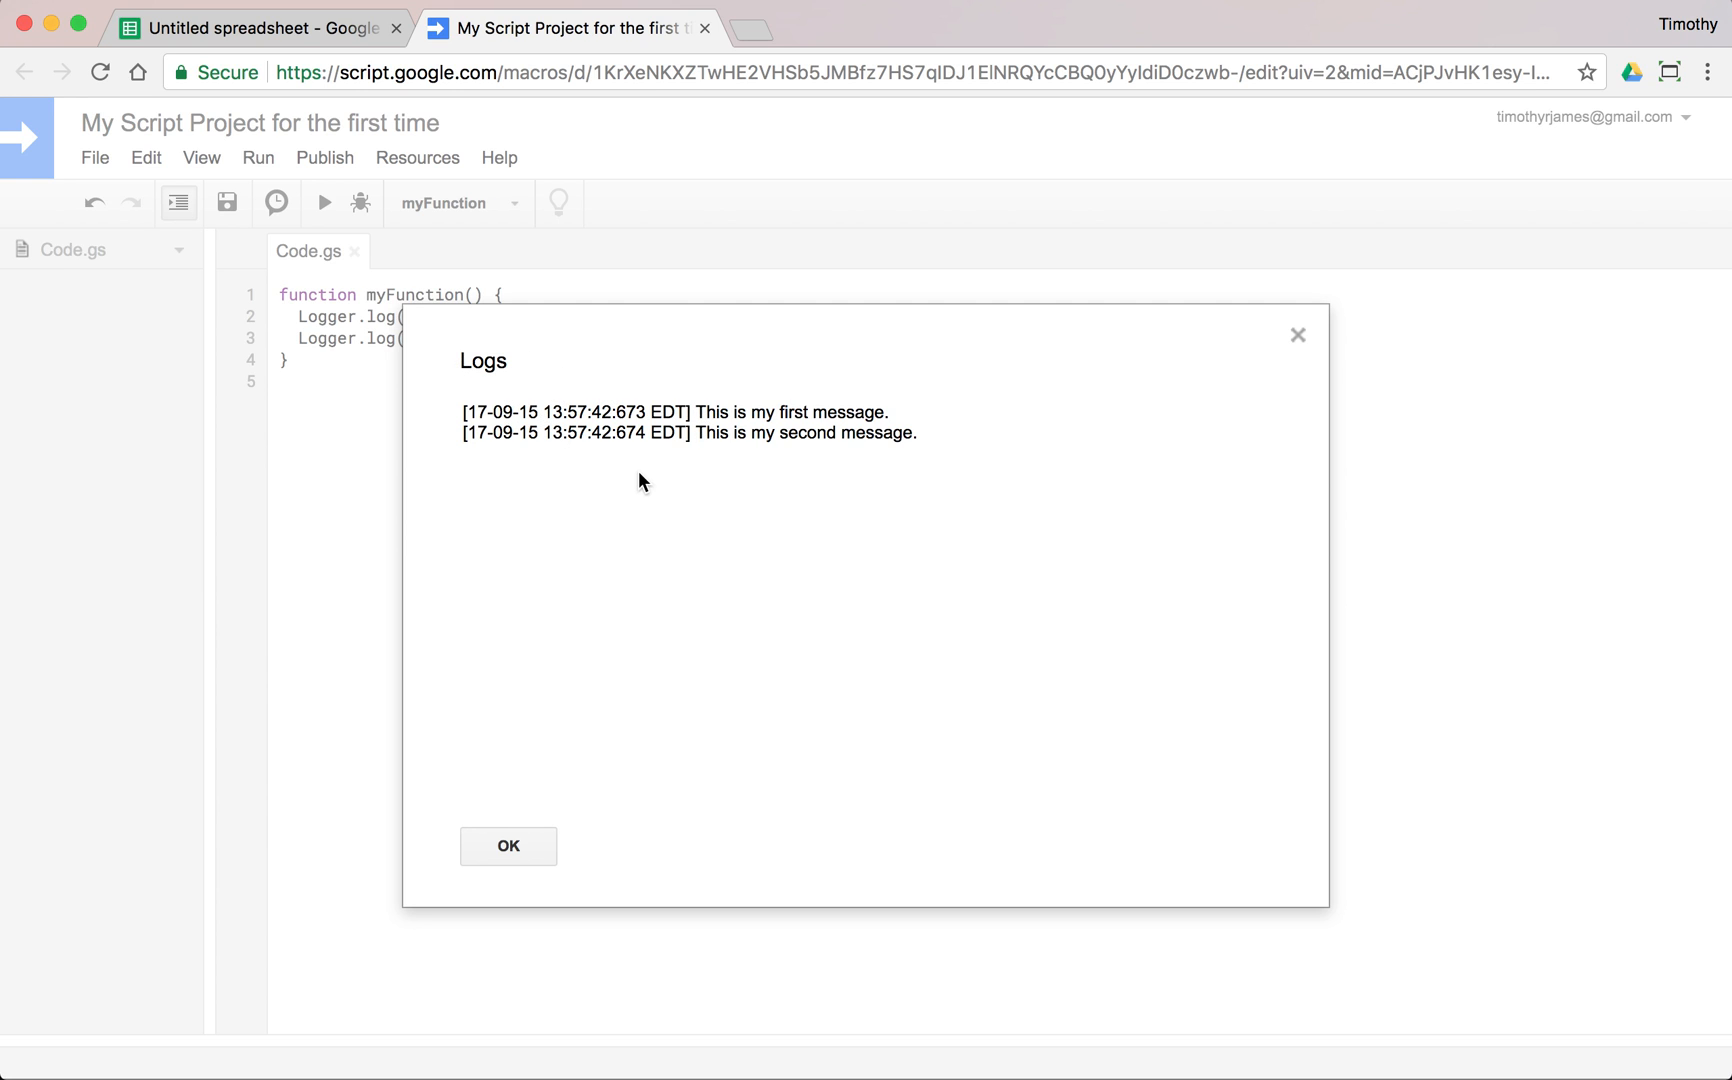
{"action": "mouse_move", "coordinate": [612, 414]}
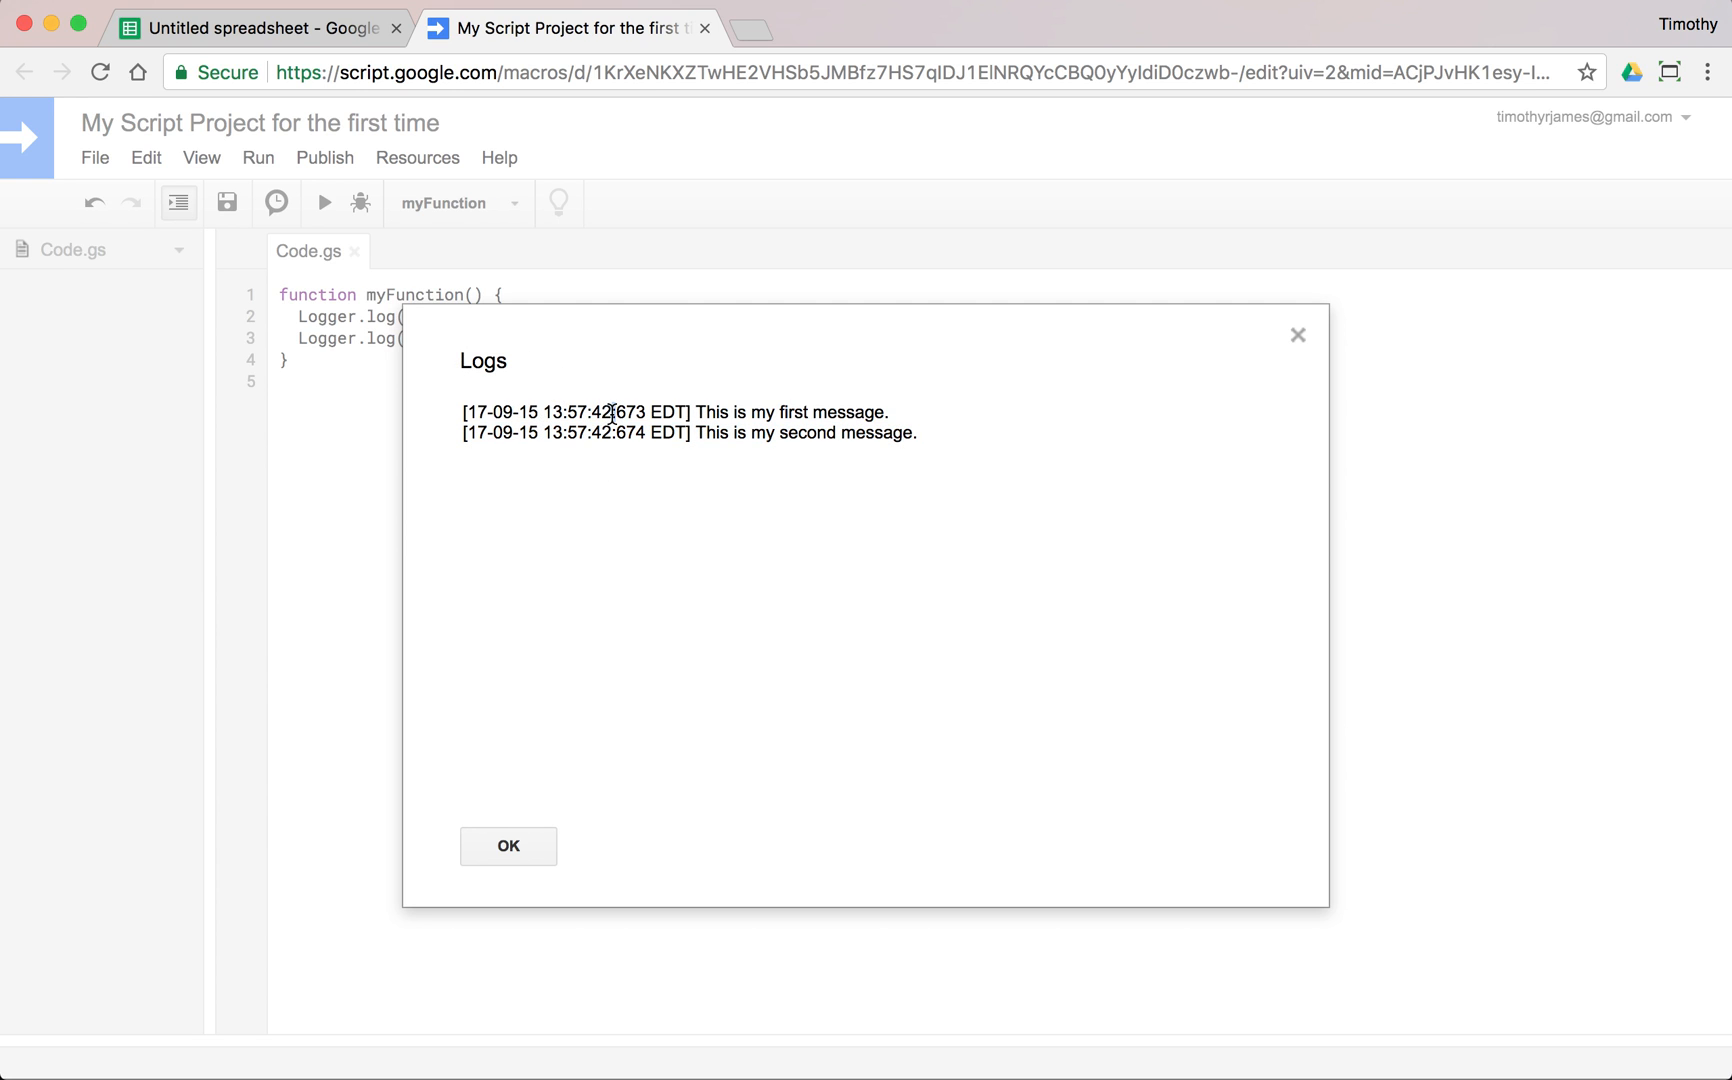
{"action": "left_click", "coordinate": [508, 846]}
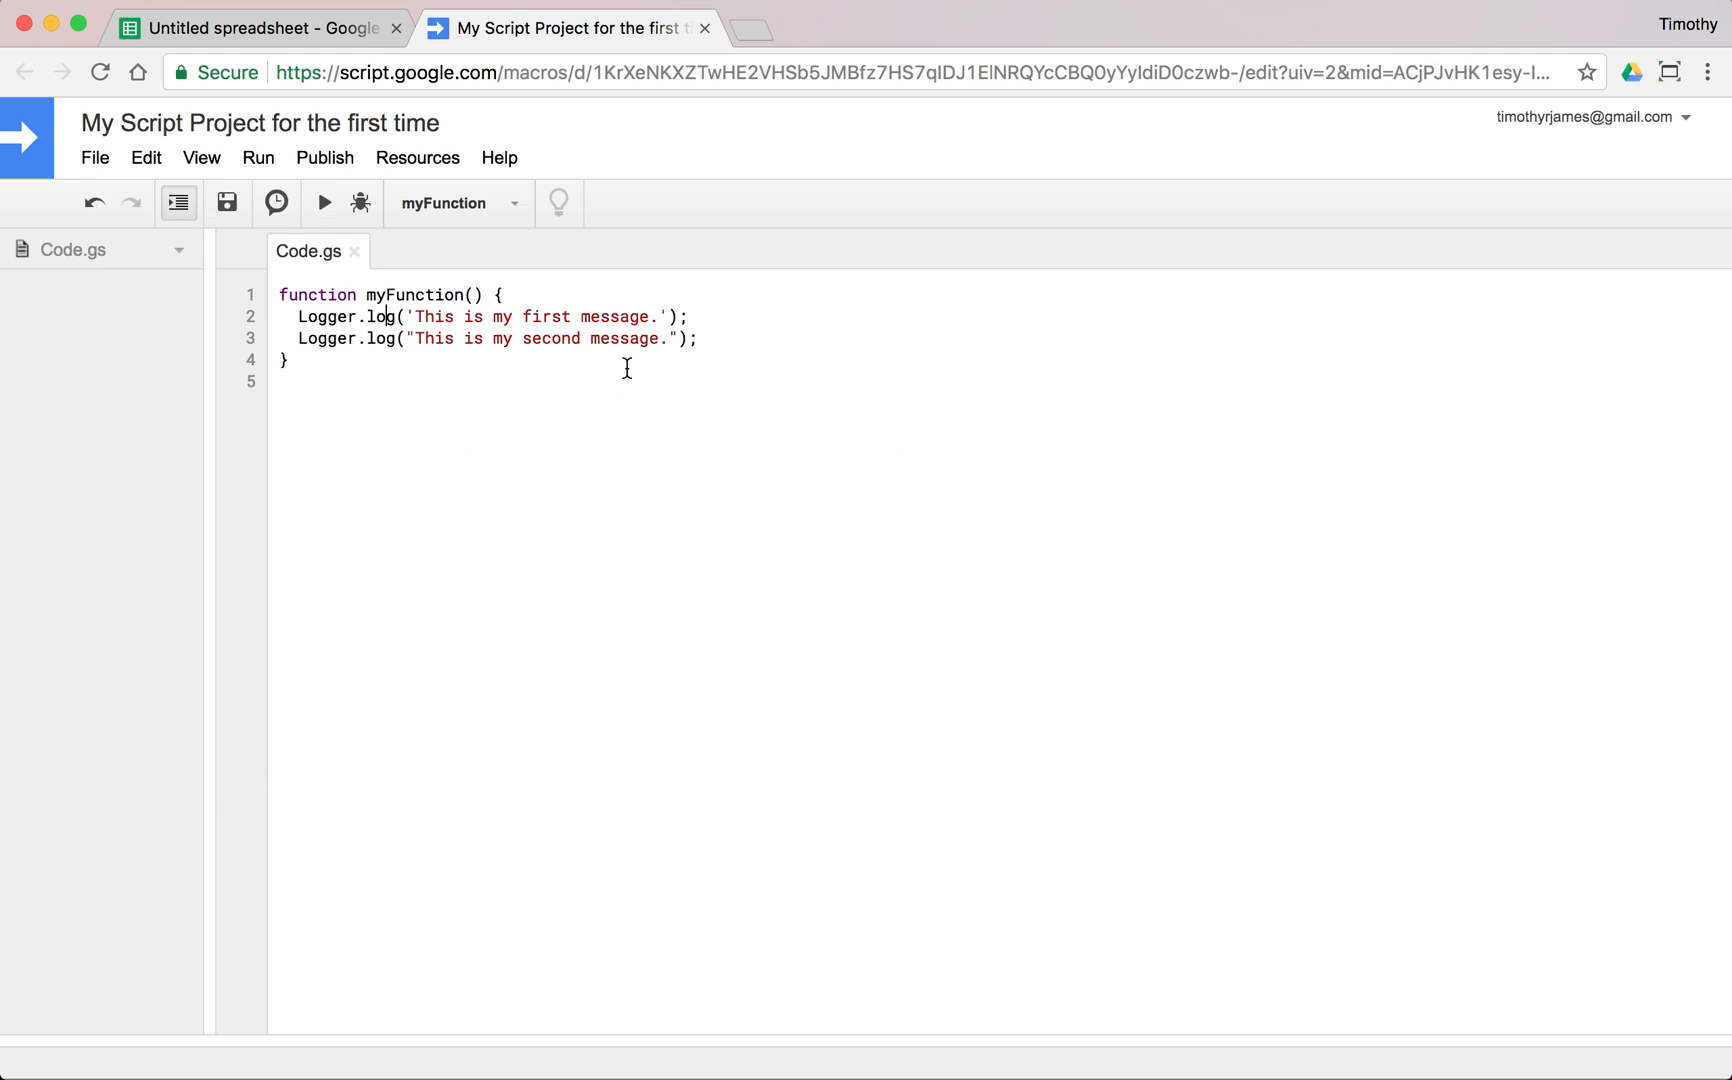
Insert Logger.clear(); between the two log lines using the autocomplete suggestion.
{"action": "left_click", "coordinate": [690, 316]}
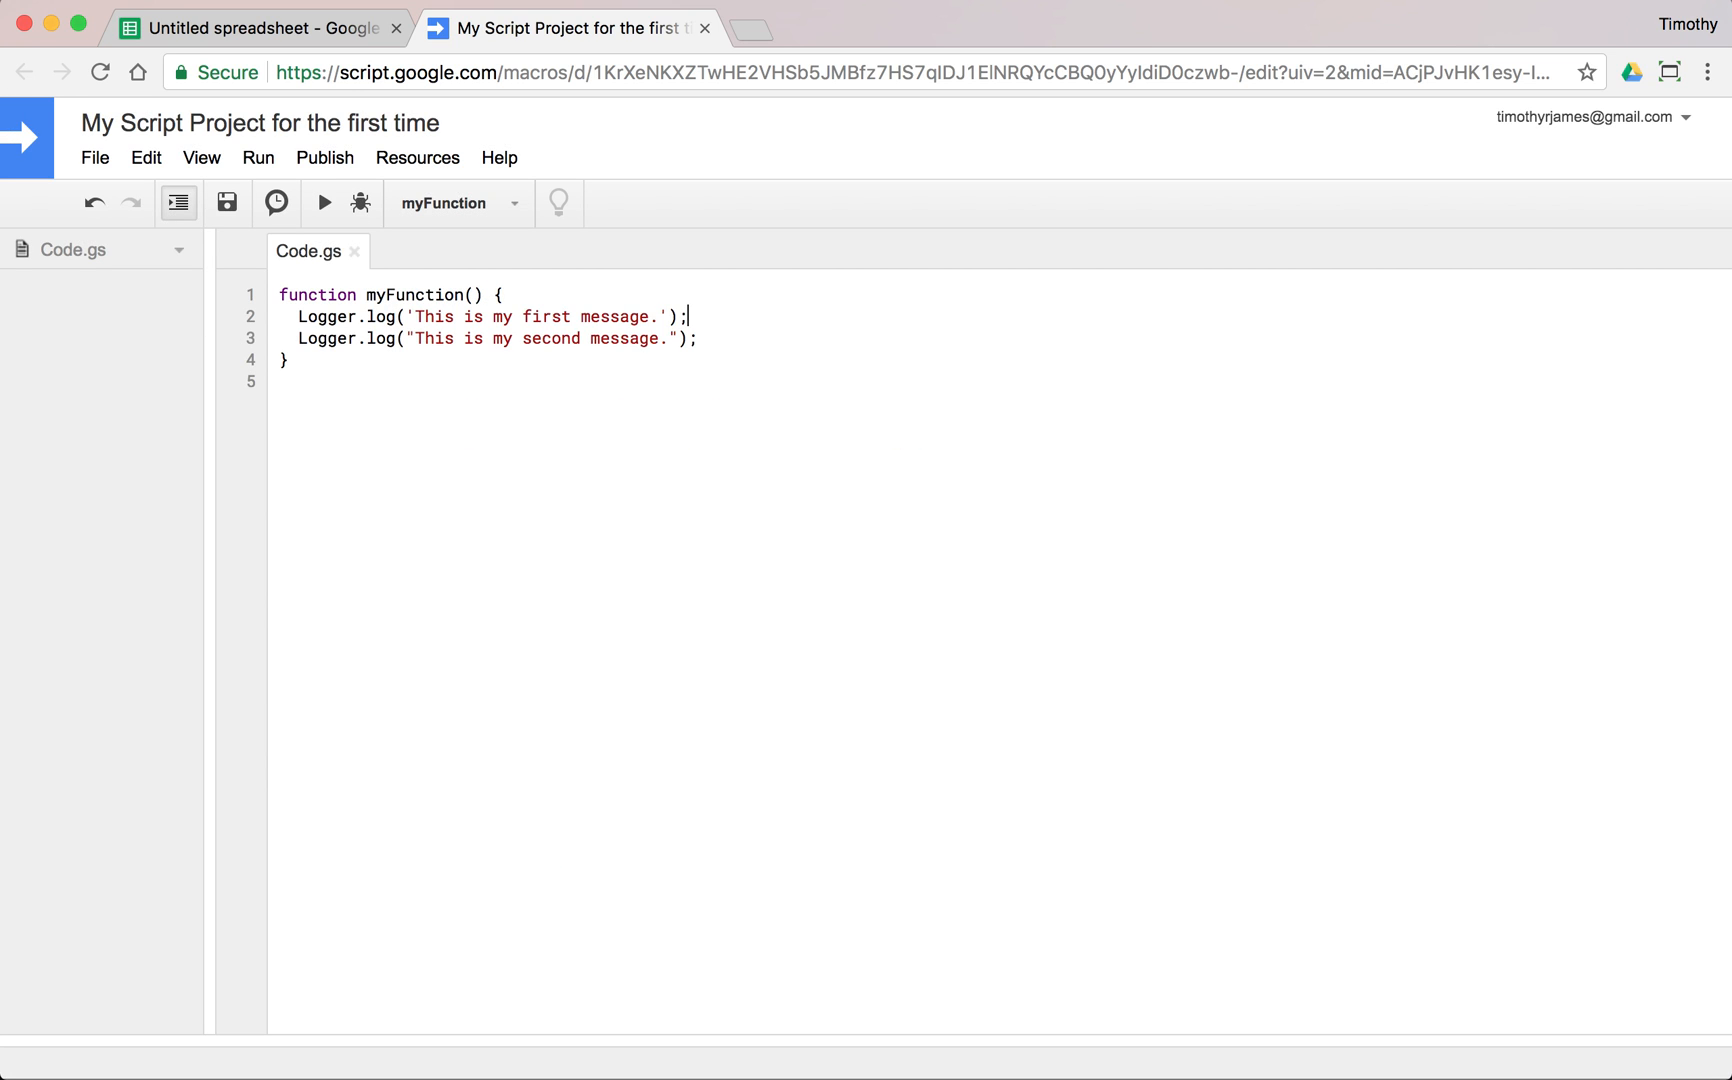
{"action": "type", "text": "Logger."}
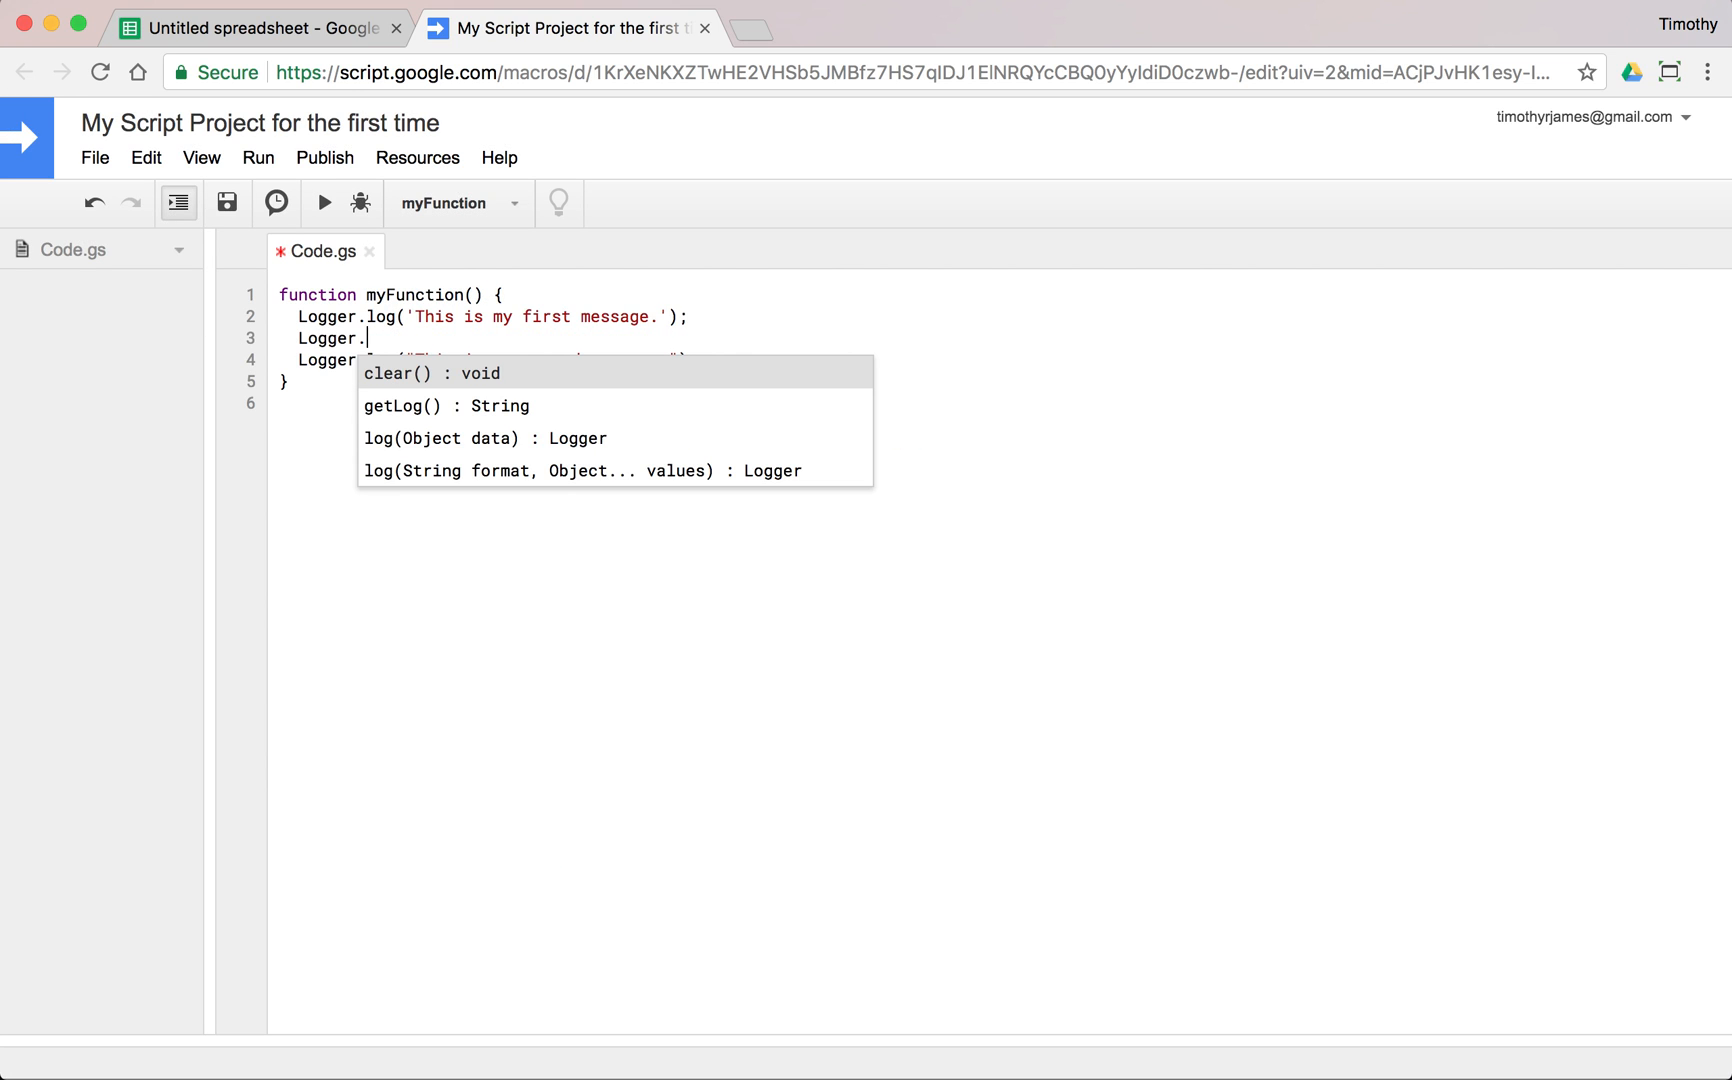
{"action": "left_click", "coordinate": [408, 372]}
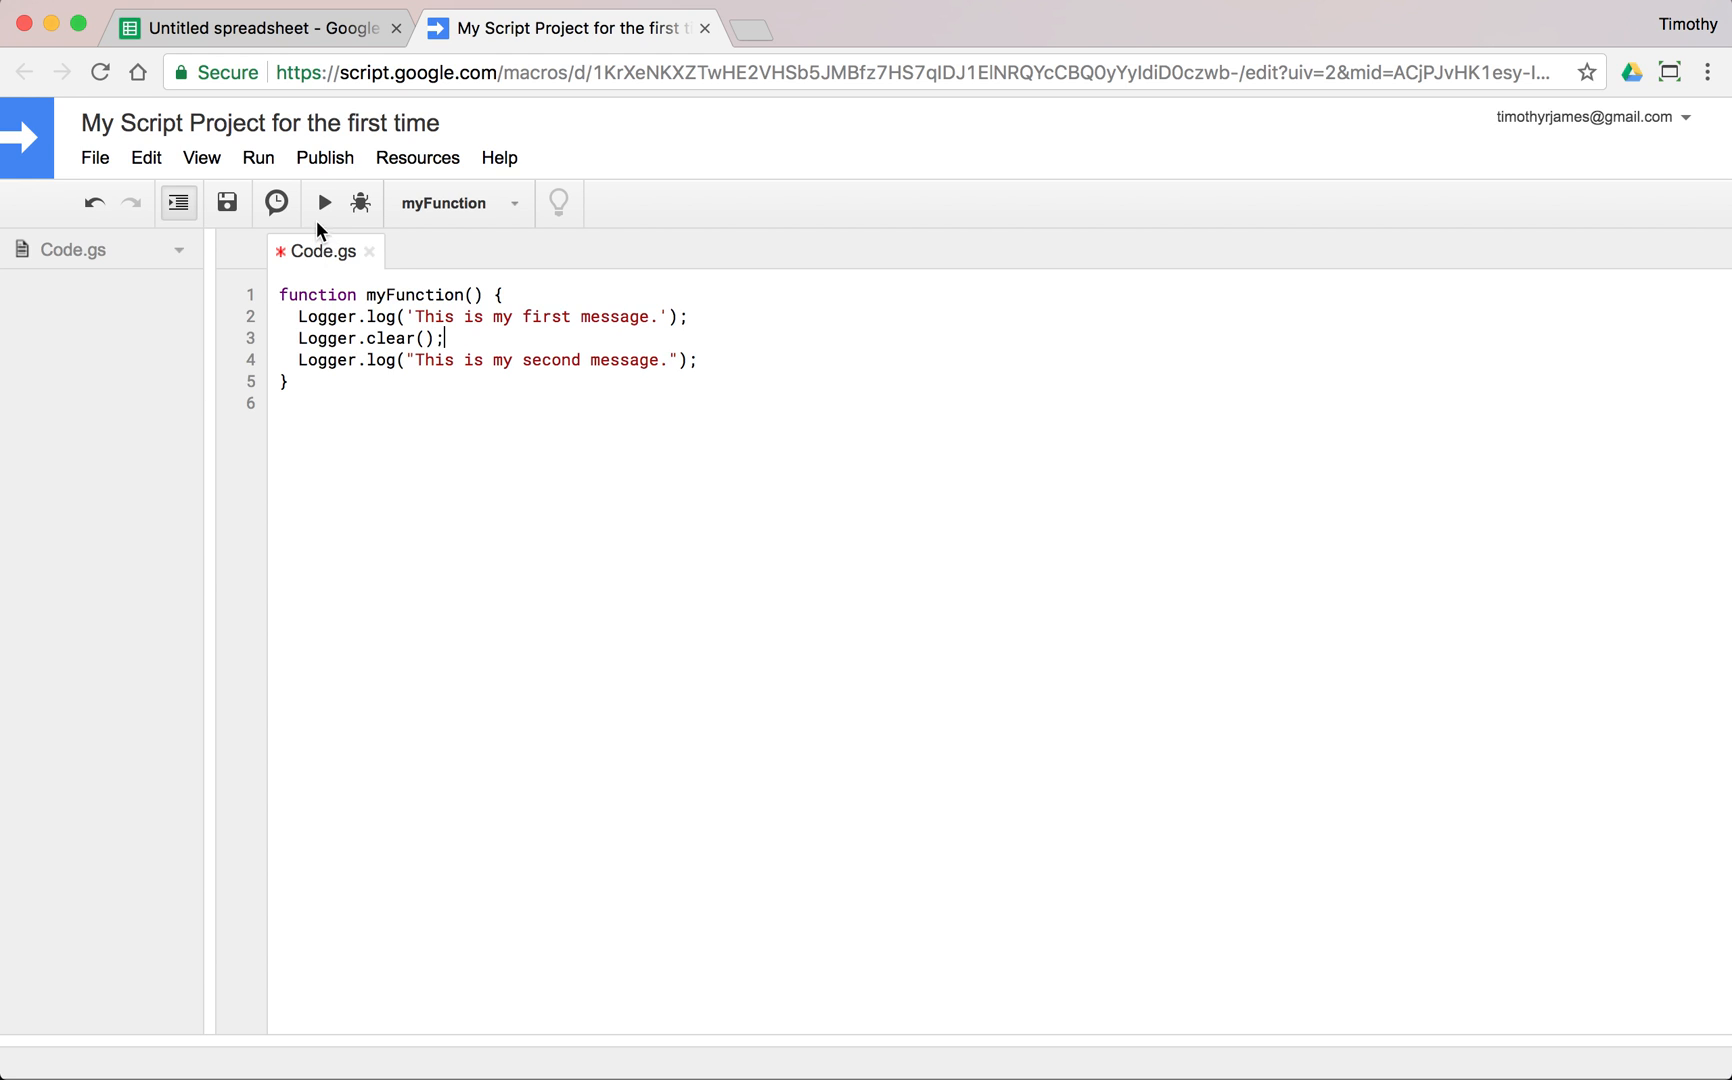
Run myFunction and verify the logs show only 'This is my second message.'.
{"action": "left_click", "coordinate": [322, 202]}
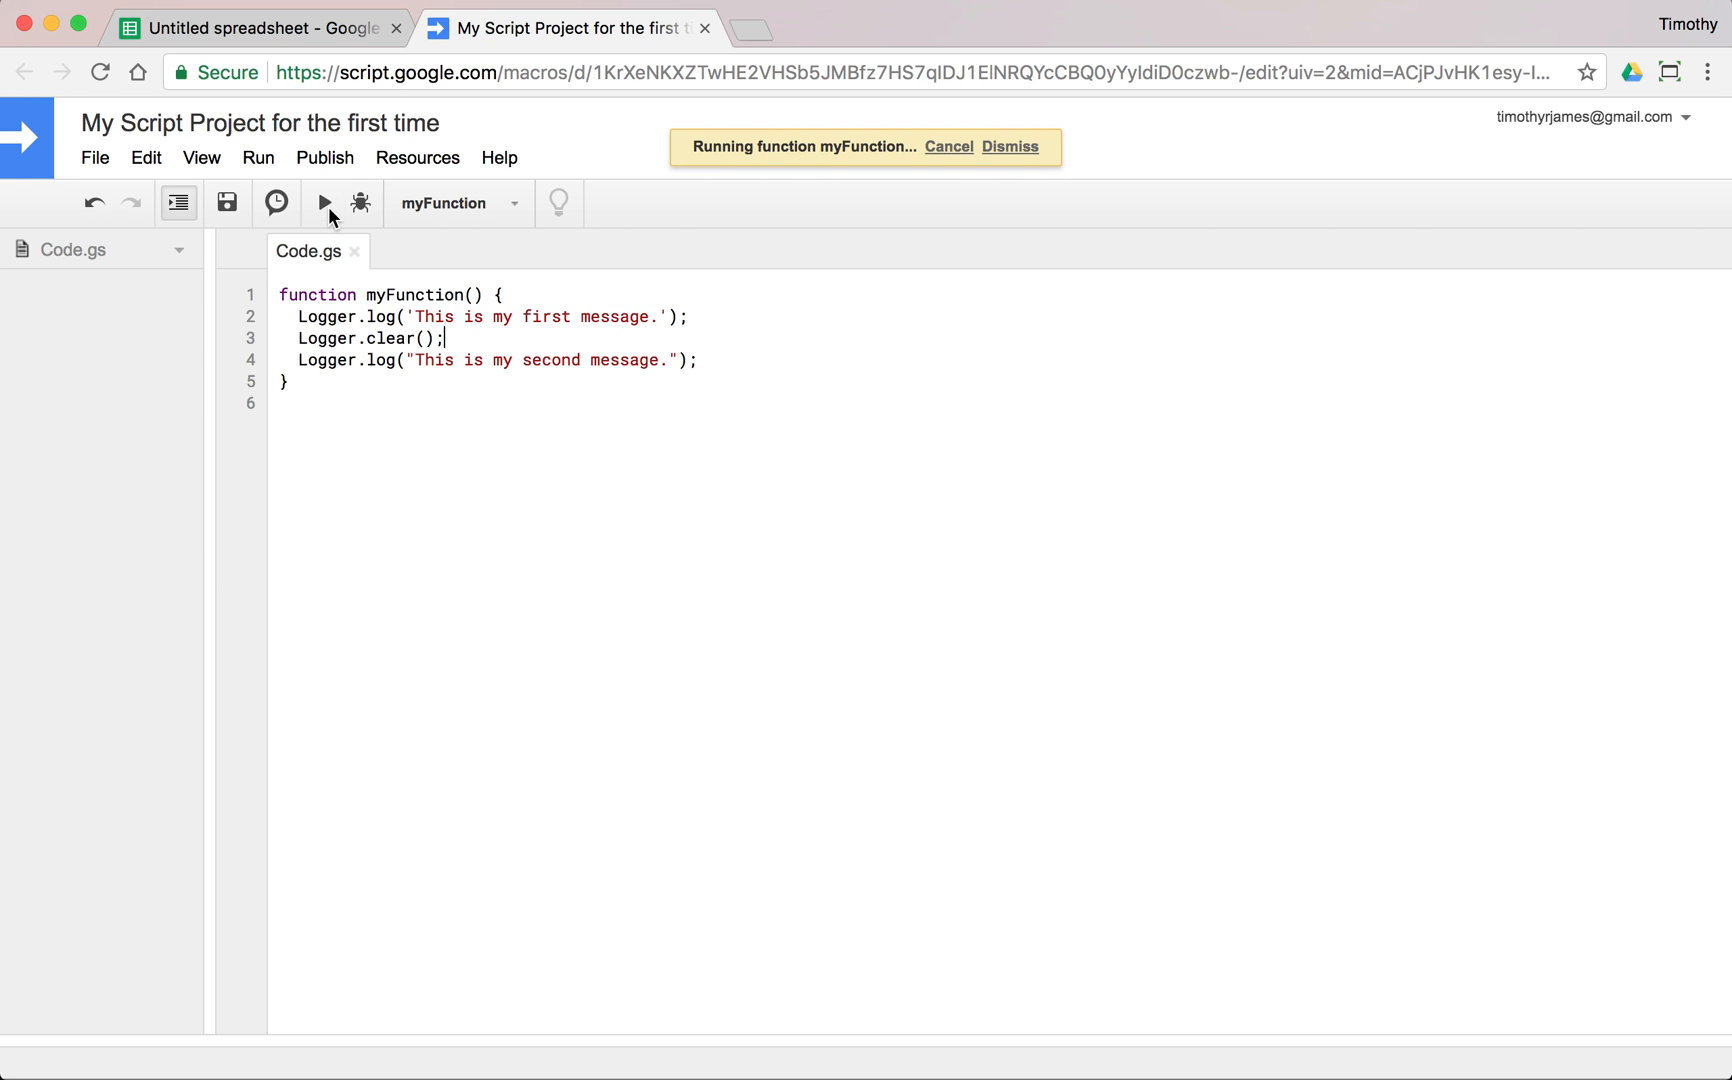
{"action": "left_click", "coordinate": [200, 156]}
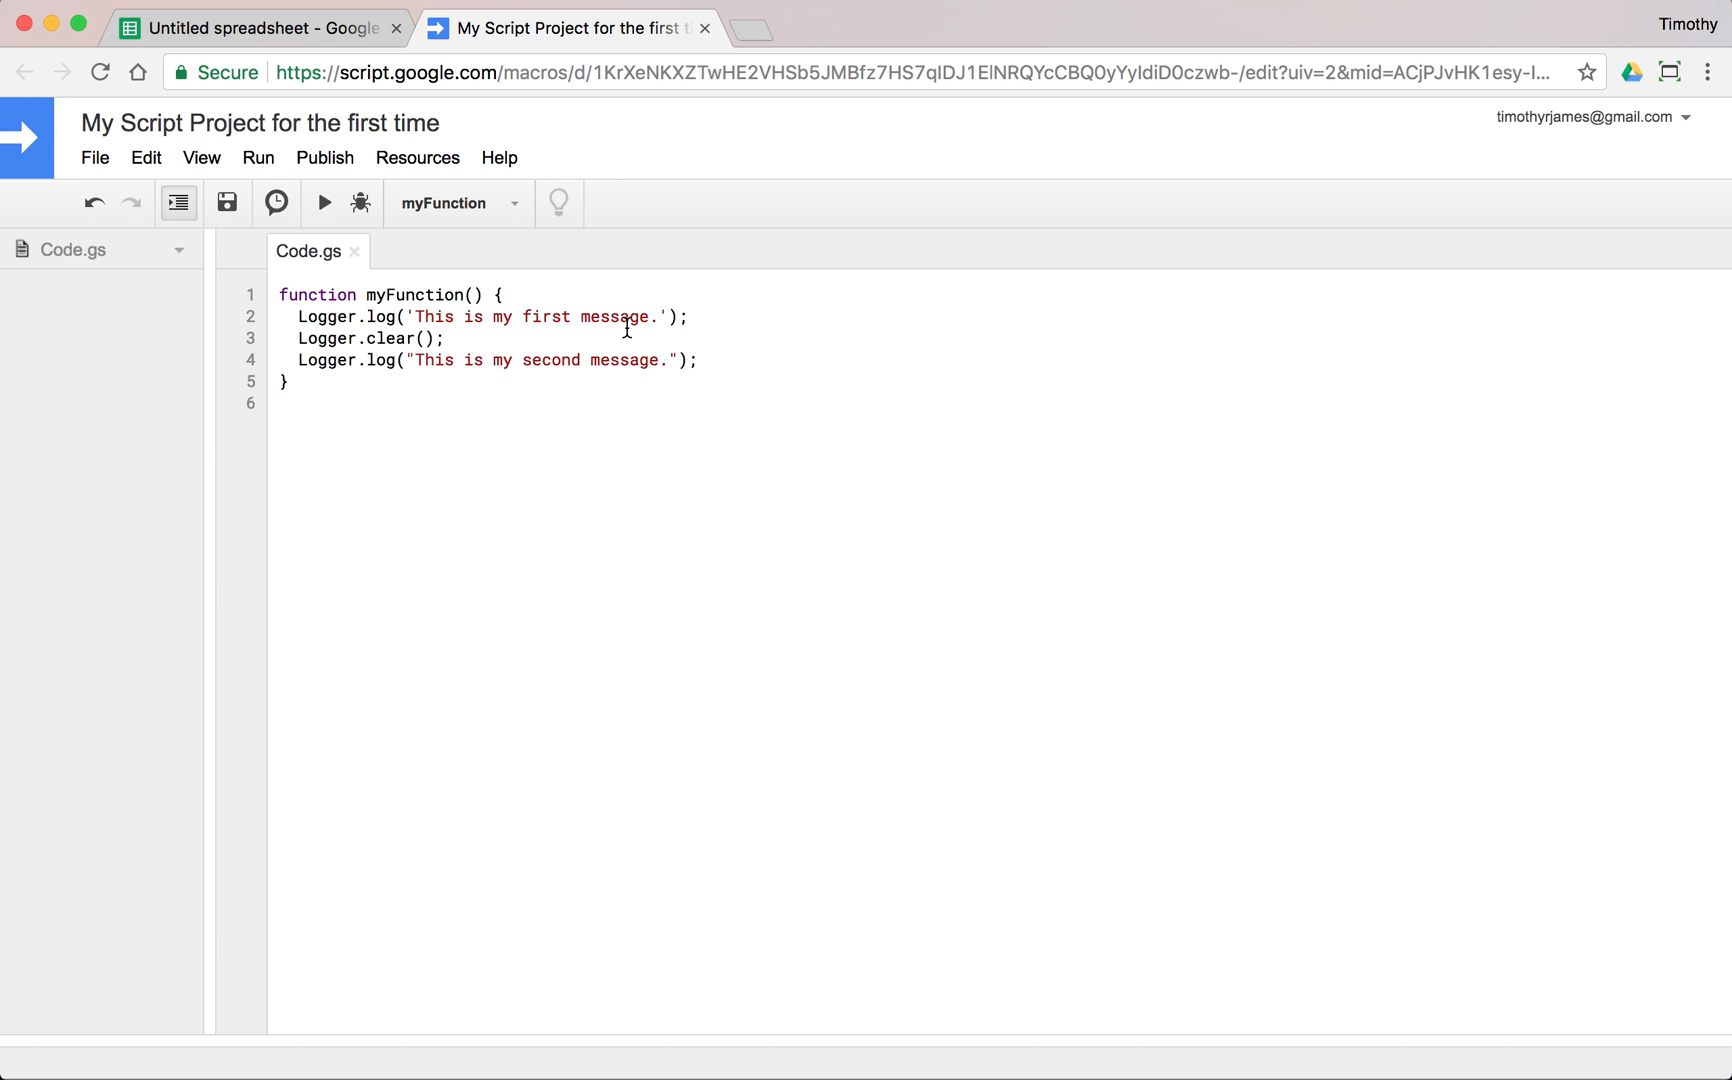
{"action": "left_click", "coordinate": [324, 202]}
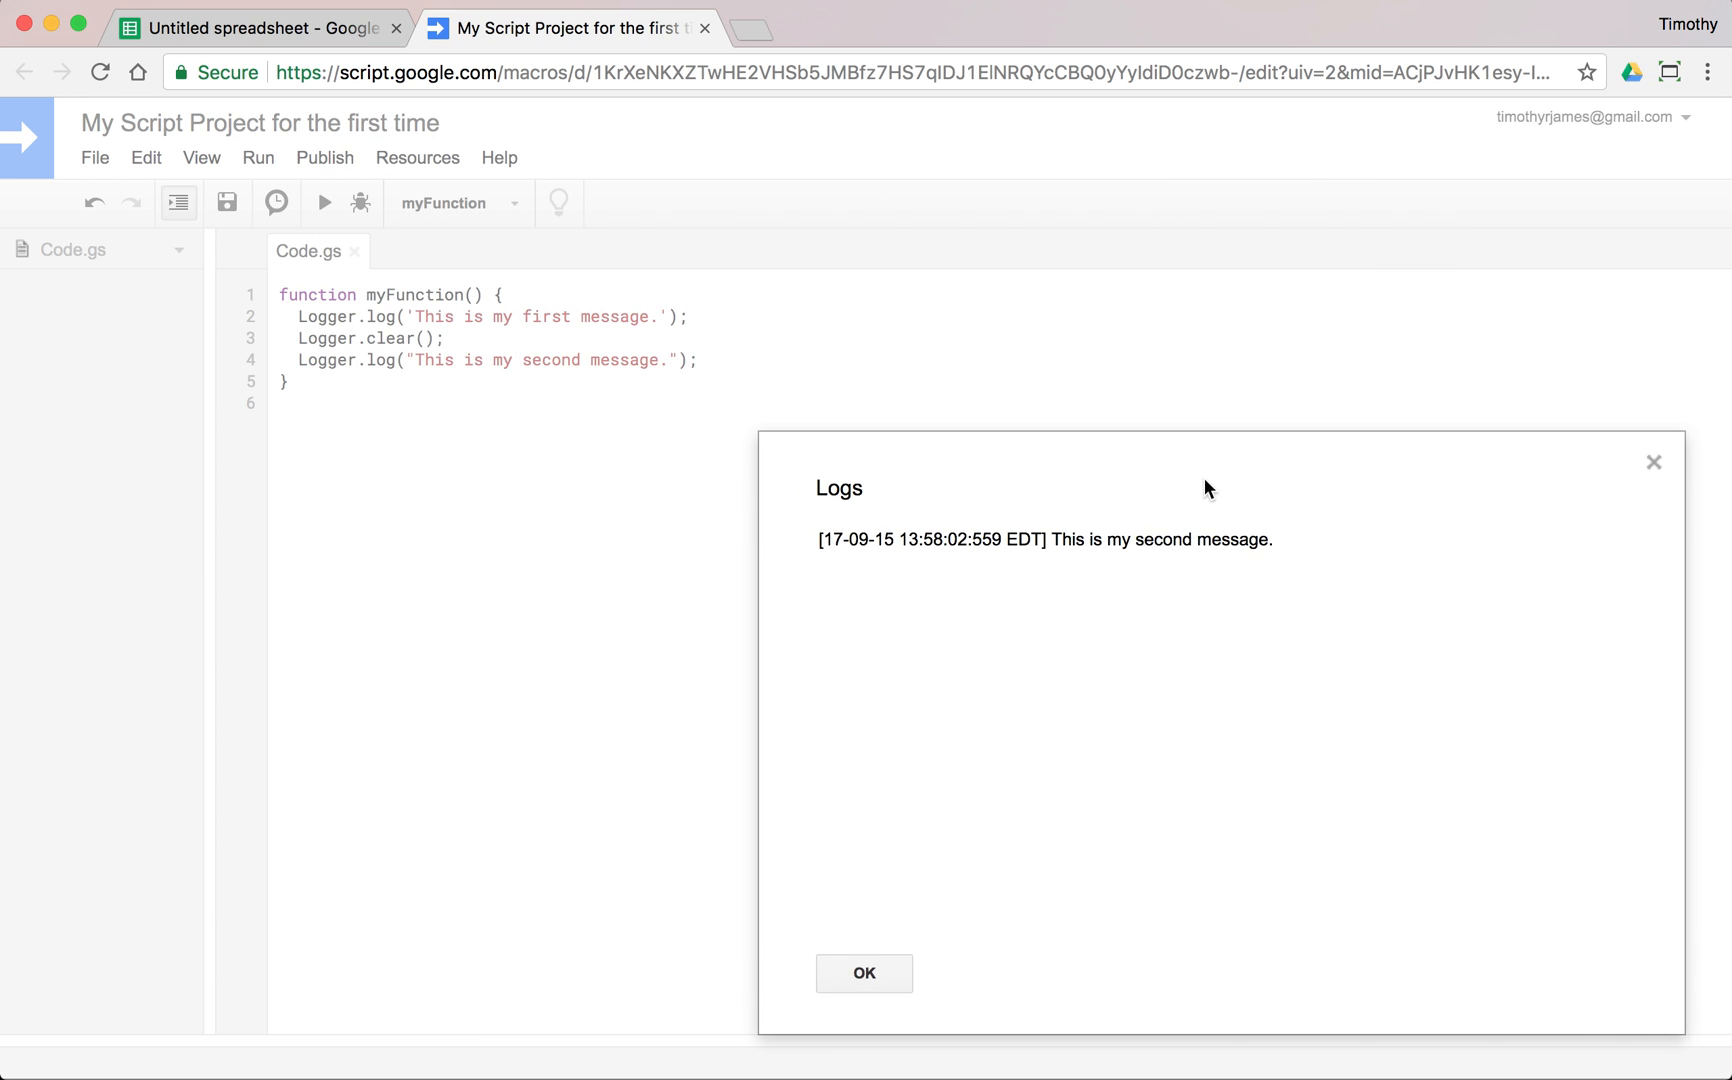
{"action": "mouse_move", "coordinate": [864, 972]}
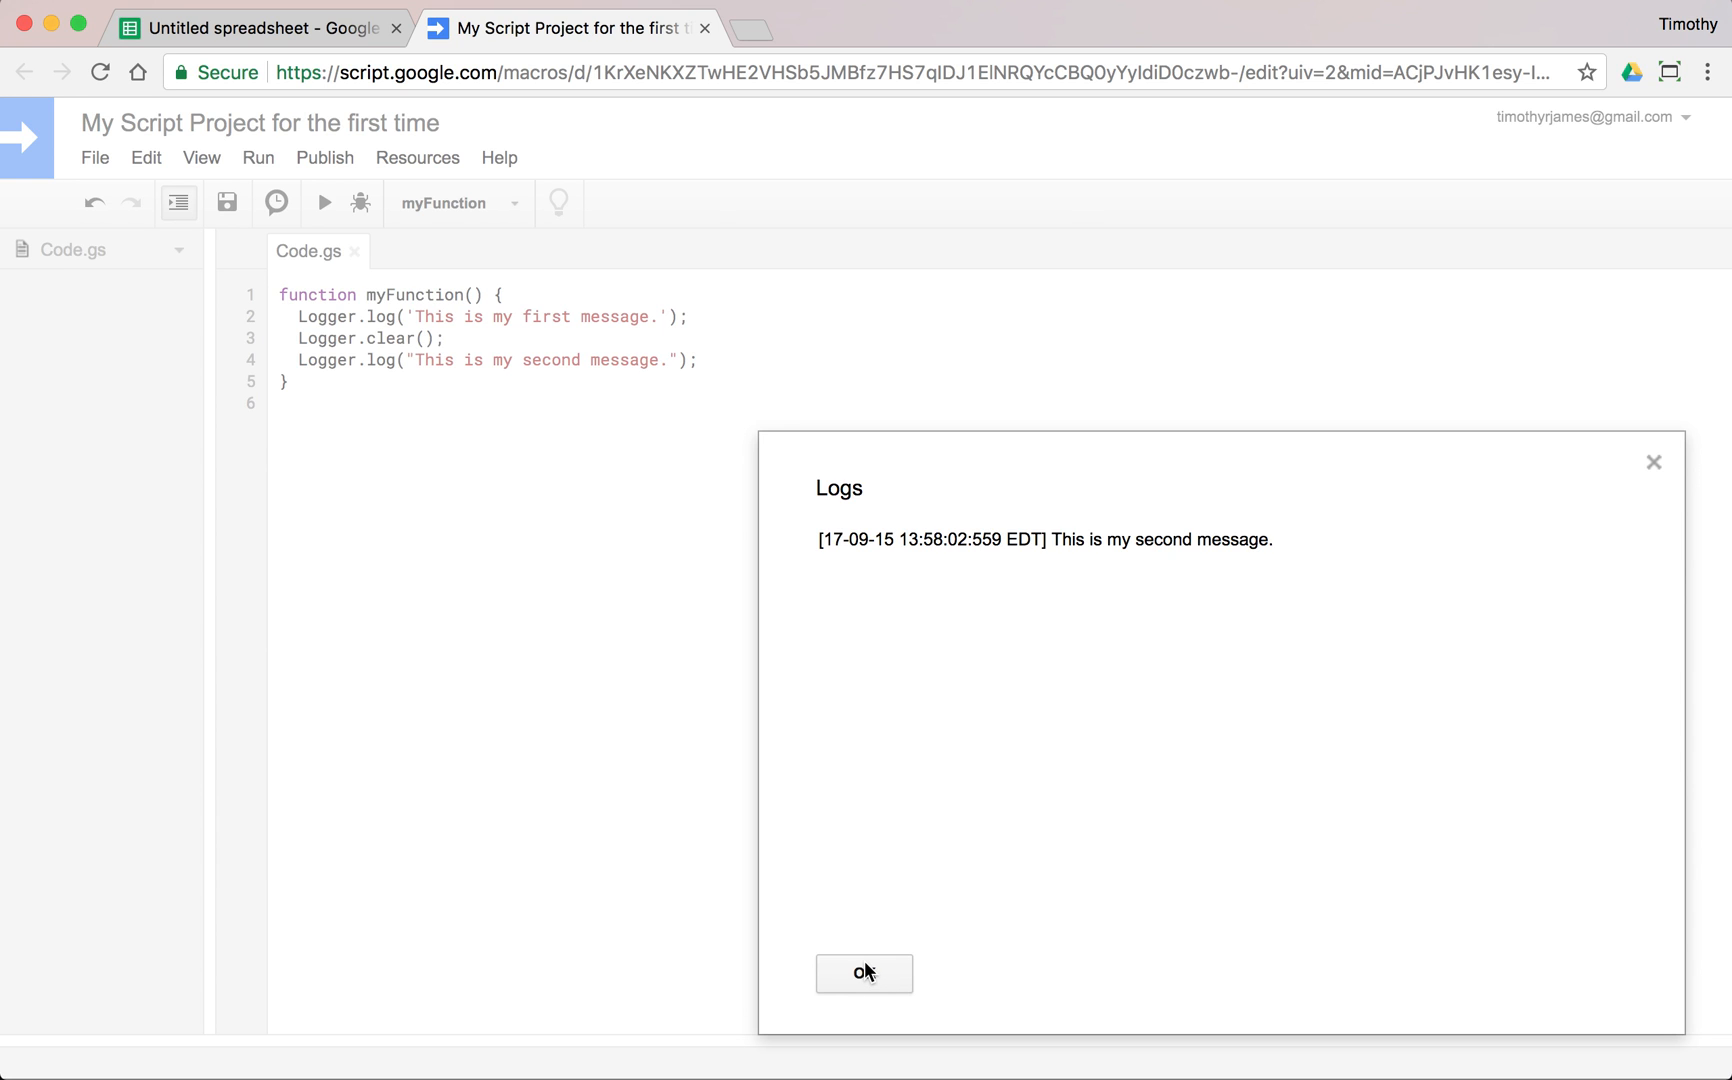
{"action": "left_click", "coordinate": [864, 972]}
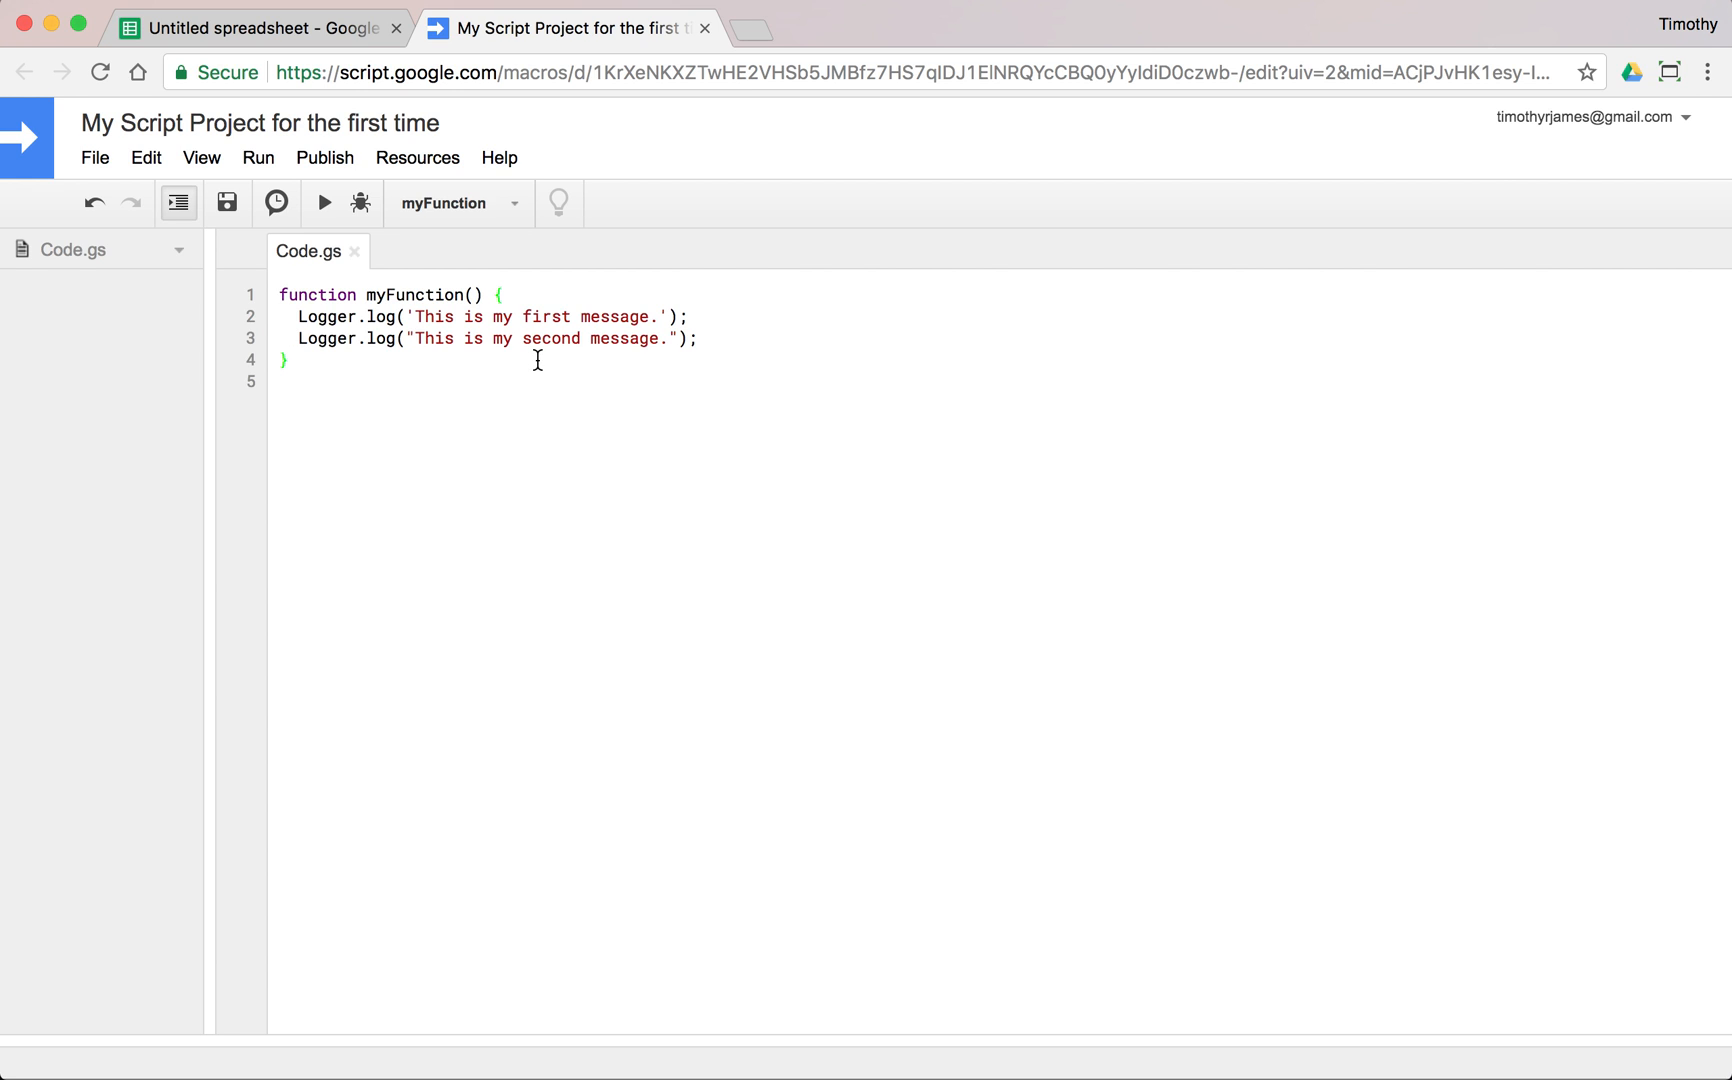
Delete the Logger.clear(); line so myFunction again logs both messages.
{"action": "left_click", "coordinate": [290, 360]}
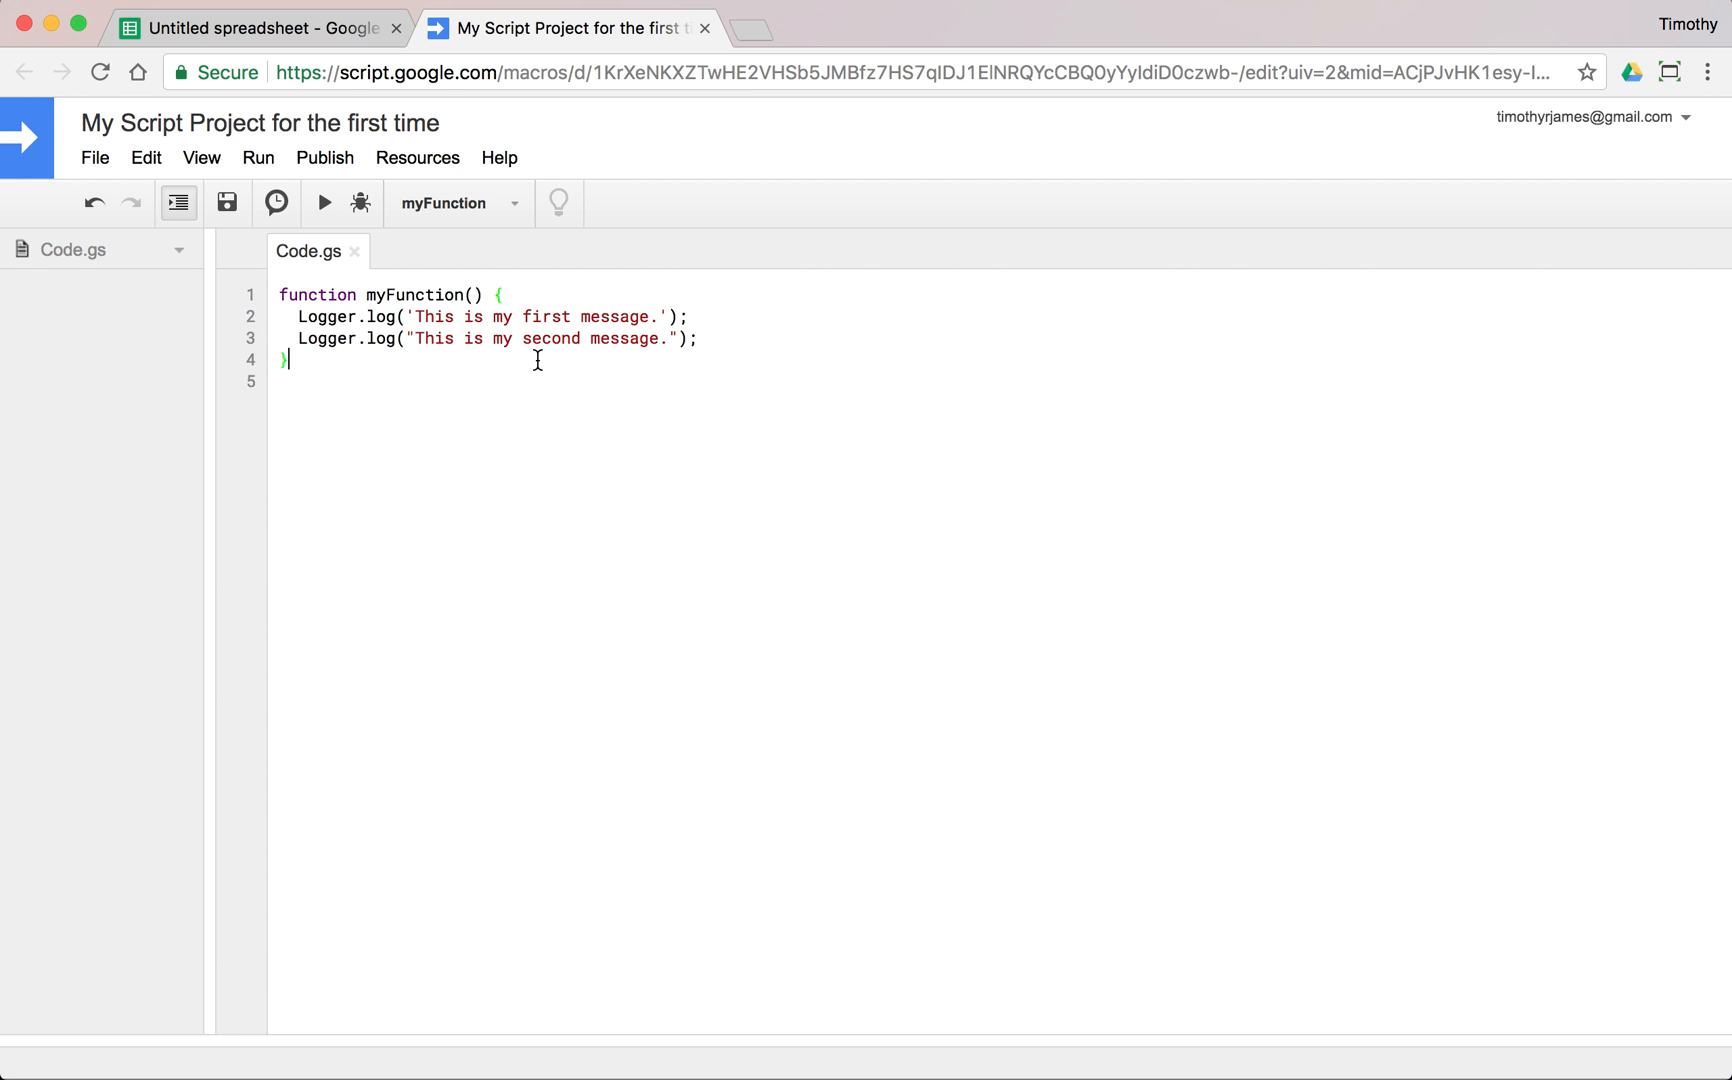